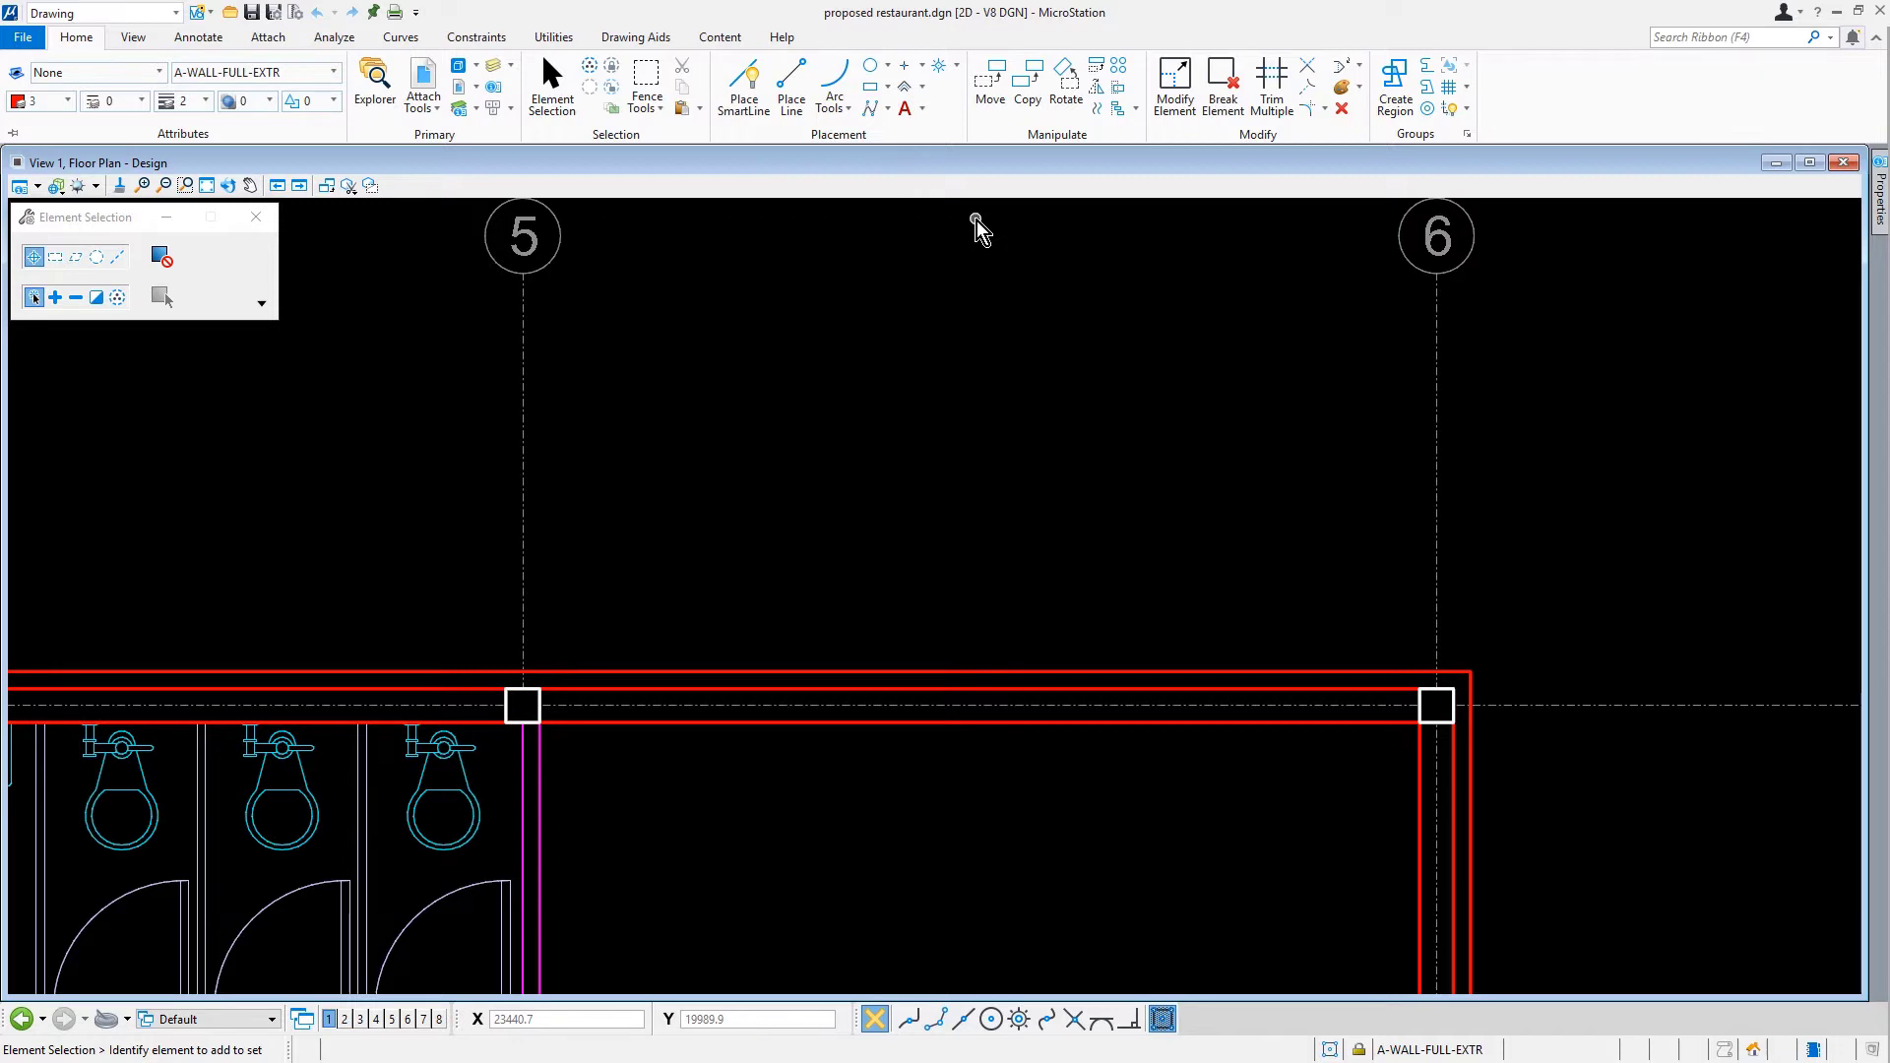
- Start Place Active Cell from the Annotate tab and browse for a cell
{"action": "left_click", "coordinate": [198, 37]}
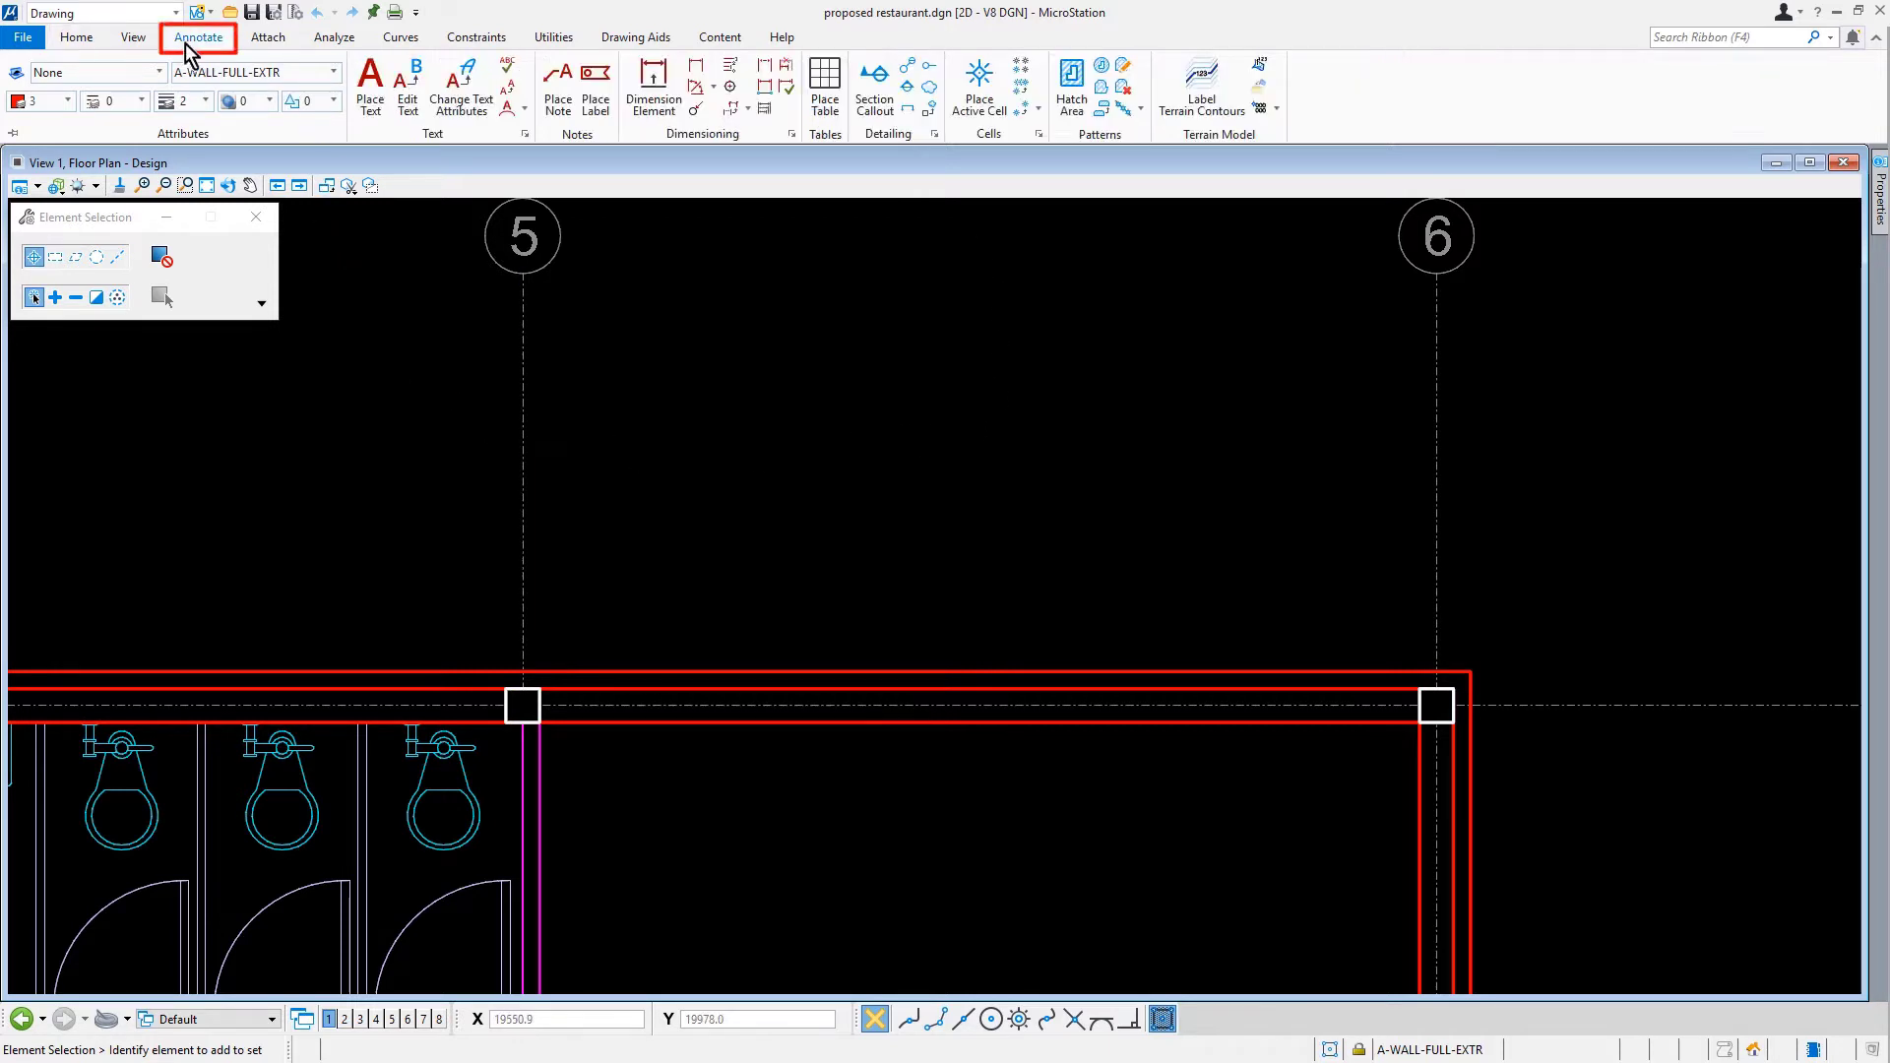
{"action": "left_click", "coordinate": [979, 84]}
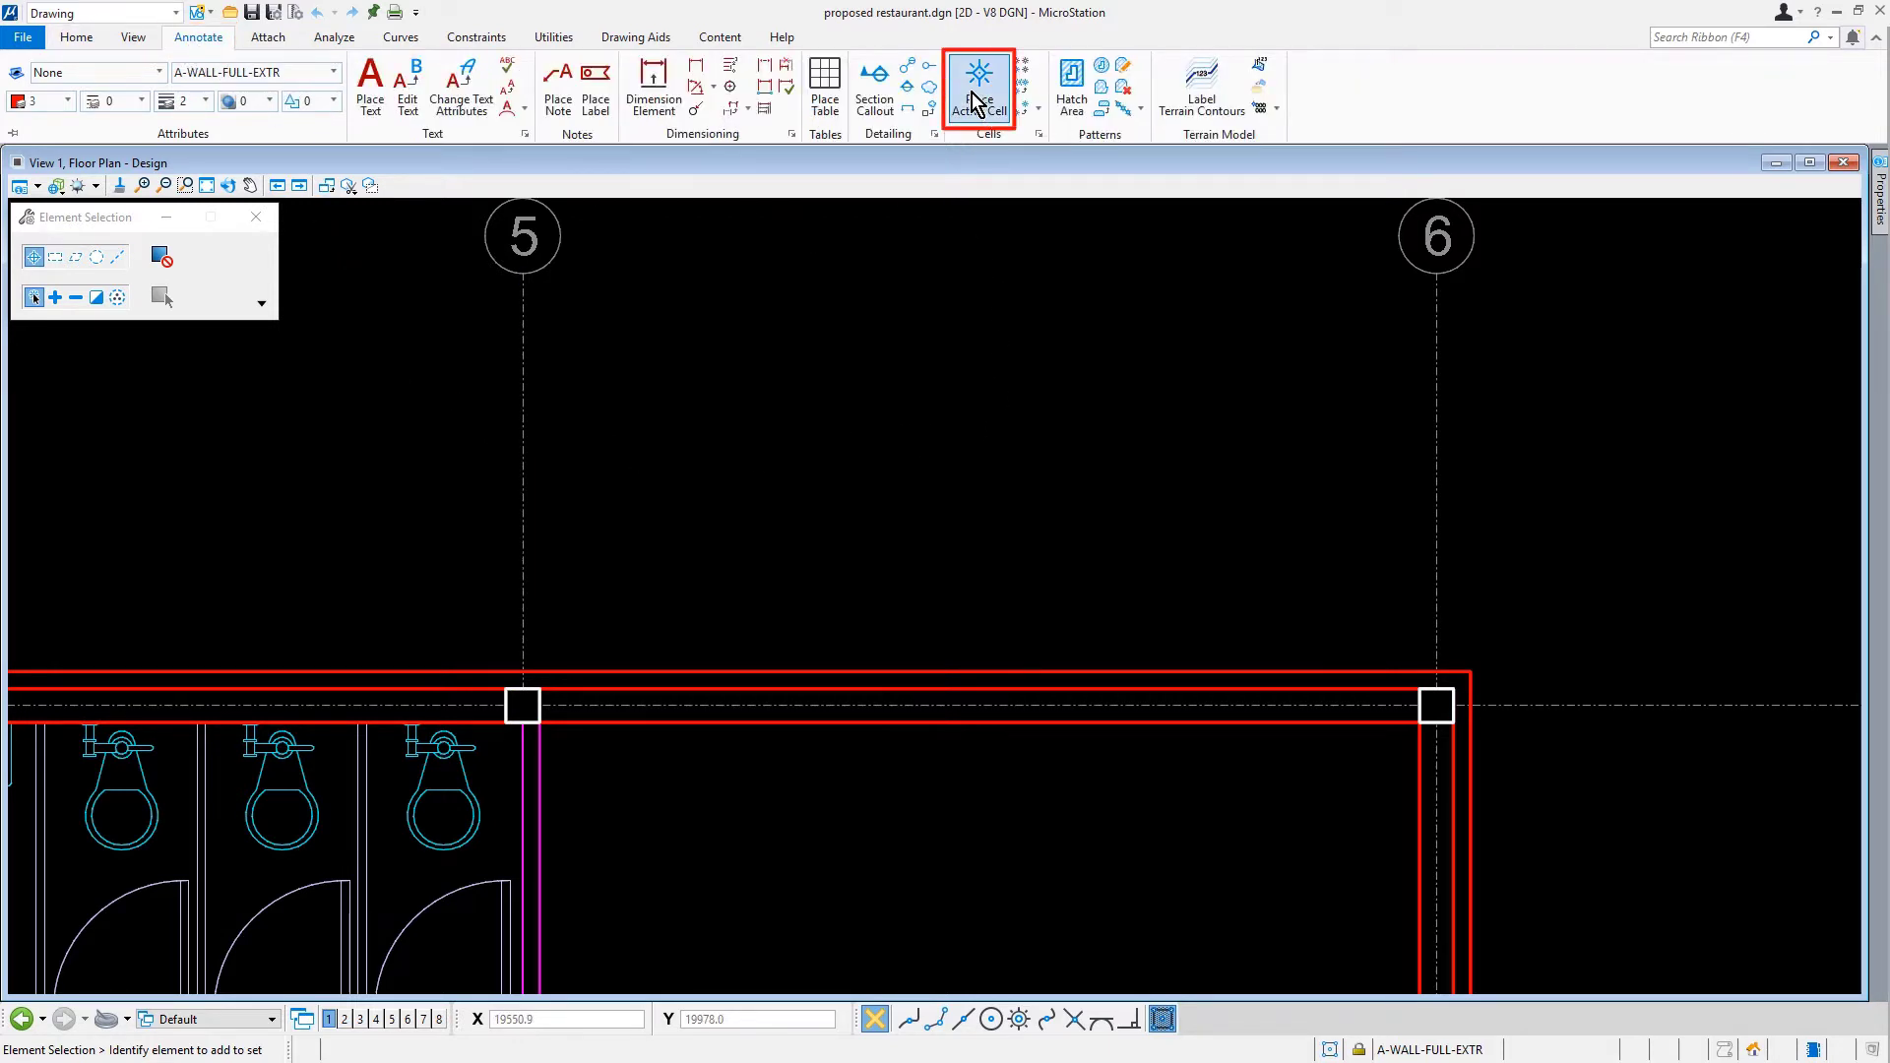
{"action": "left_click", "coordinate": [979, 70]}
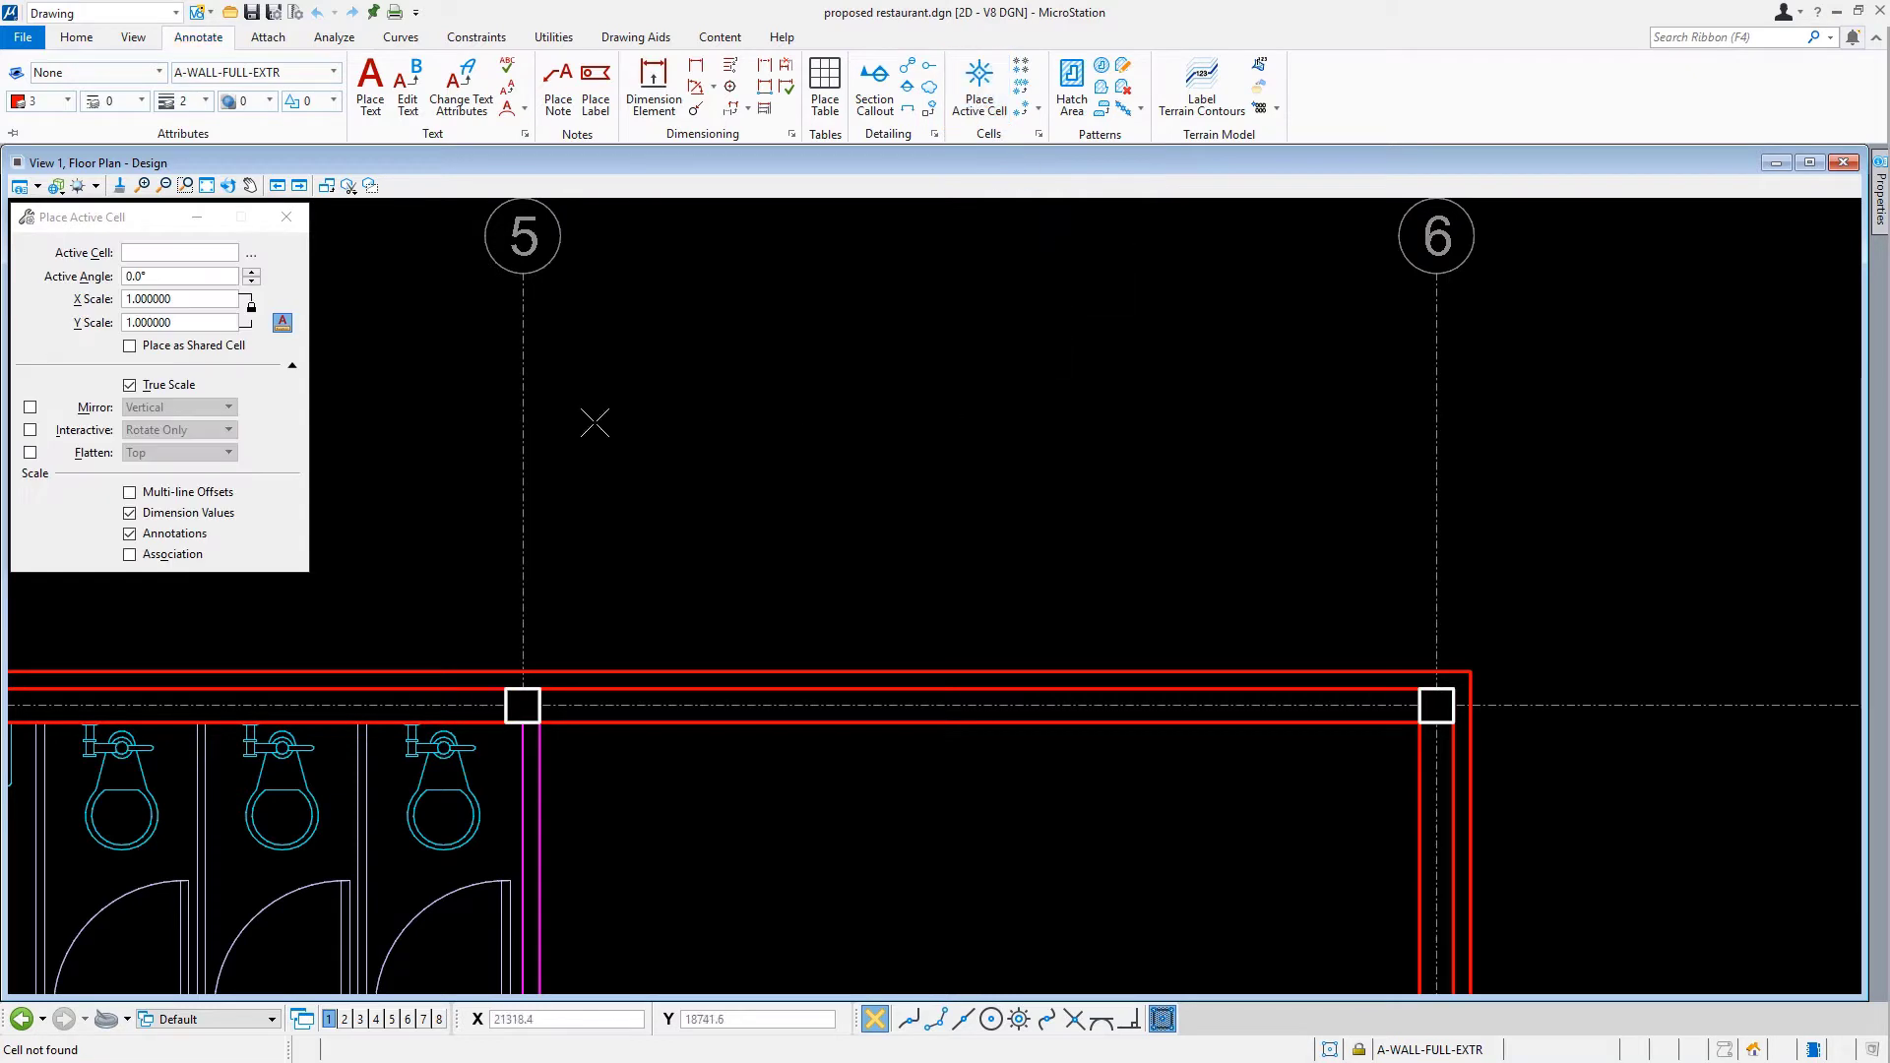
{"action": "left_click", "coordinate": [251, 253]}
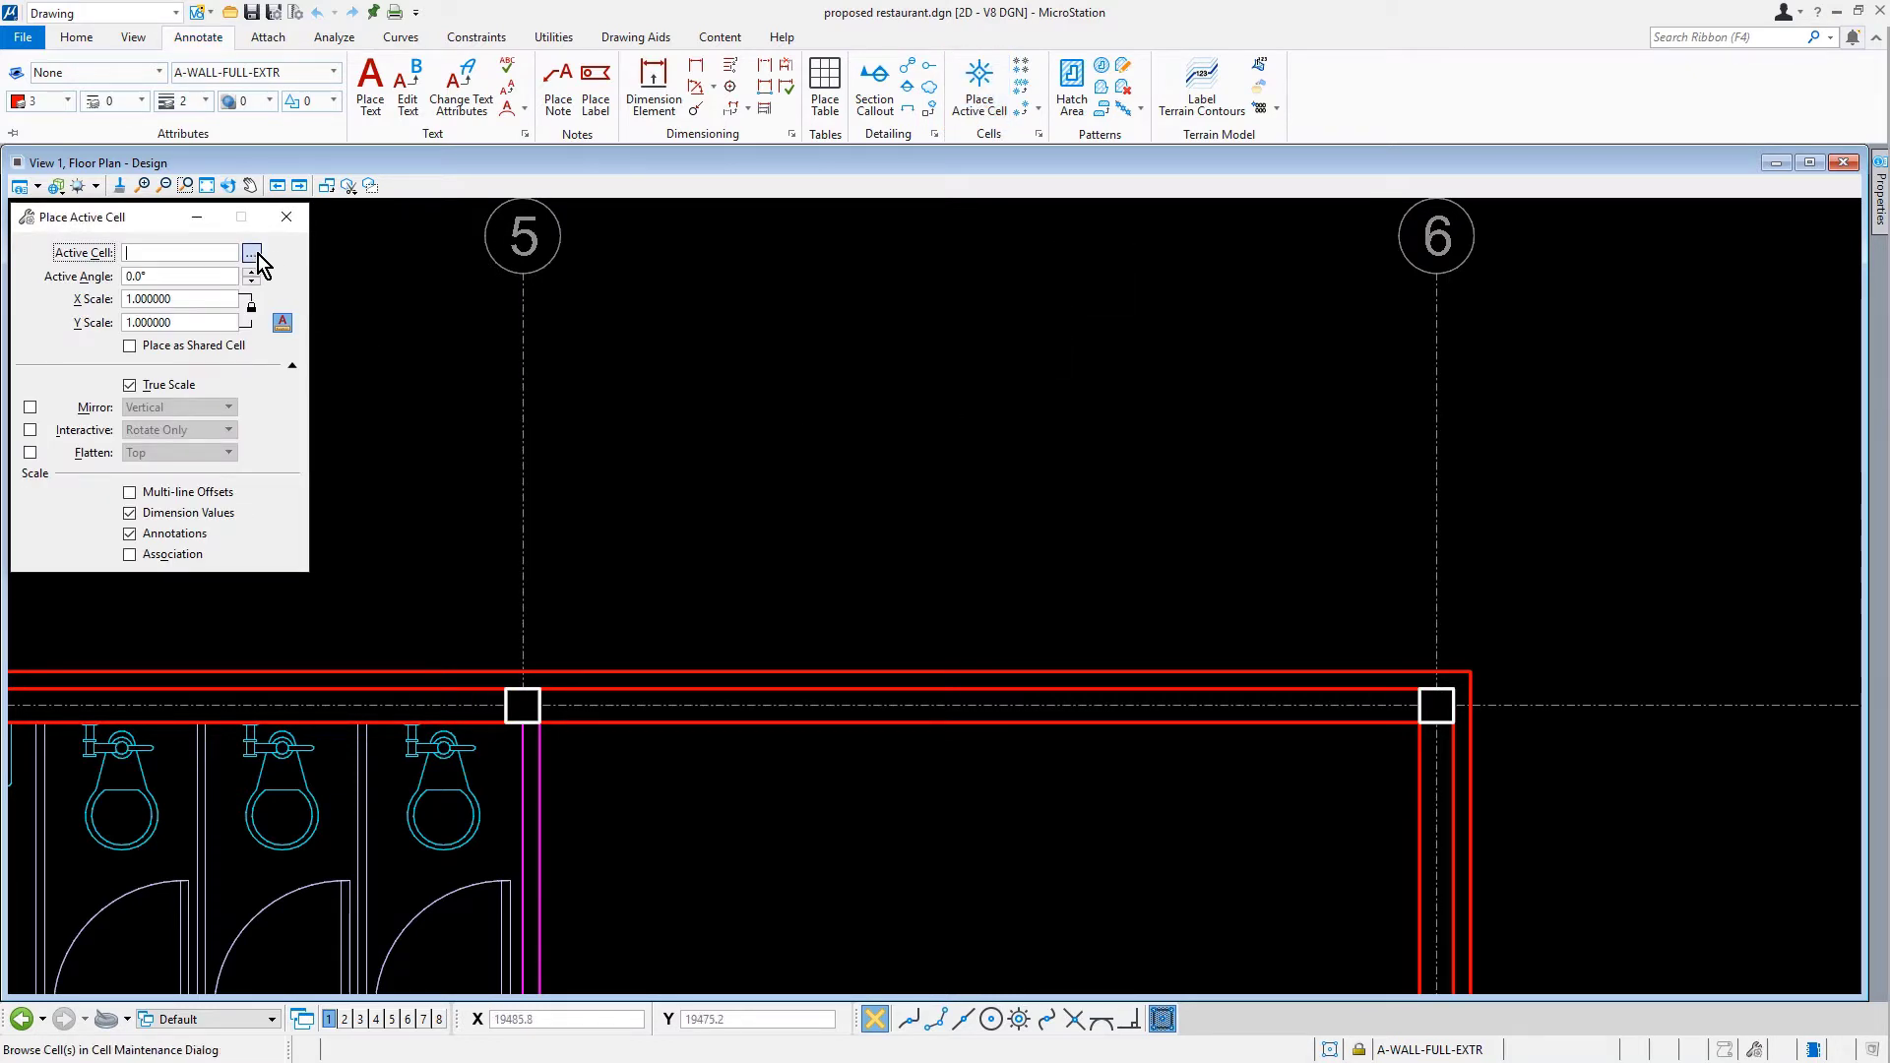
{"action": "mouse_move", "coordinate": [252, 254]}
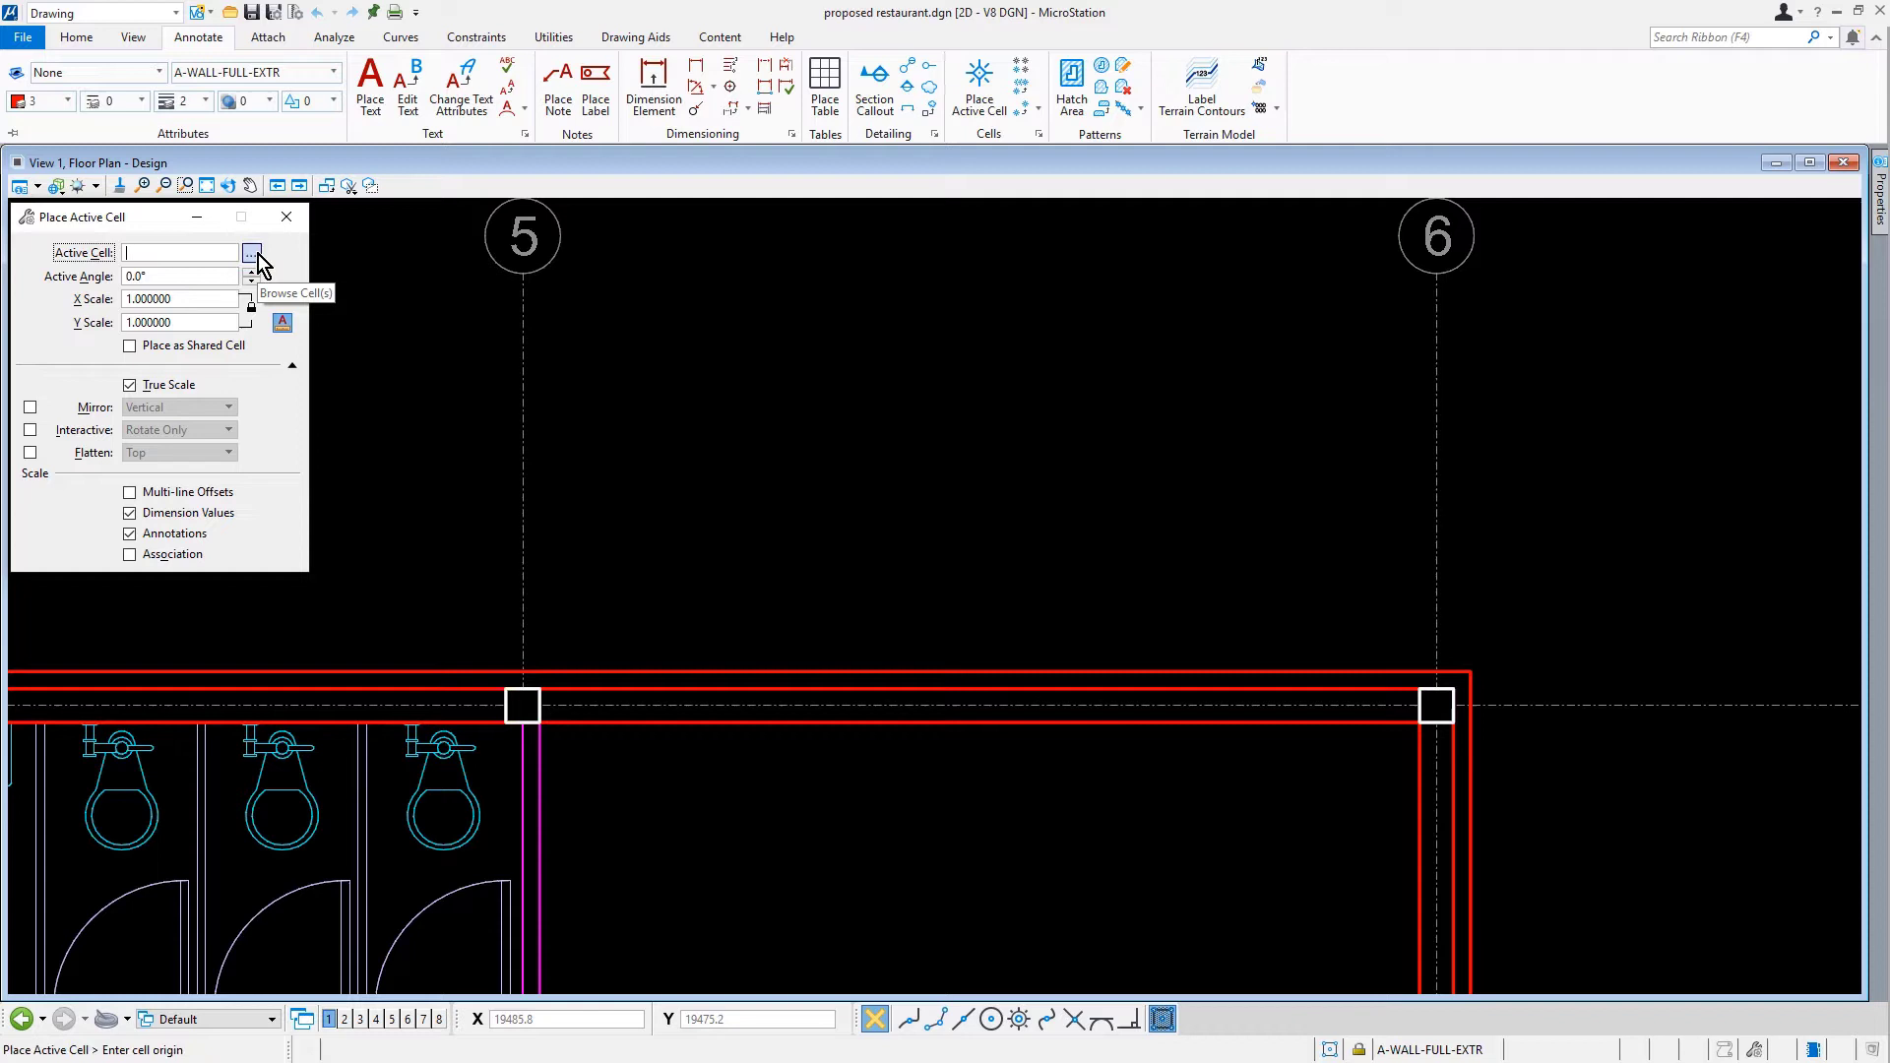
- Attach the Bldg_DoorsWindows.cel cell library from the Standards\Cell folder
{"action": "left_click", "coordinate": [251, 253]}
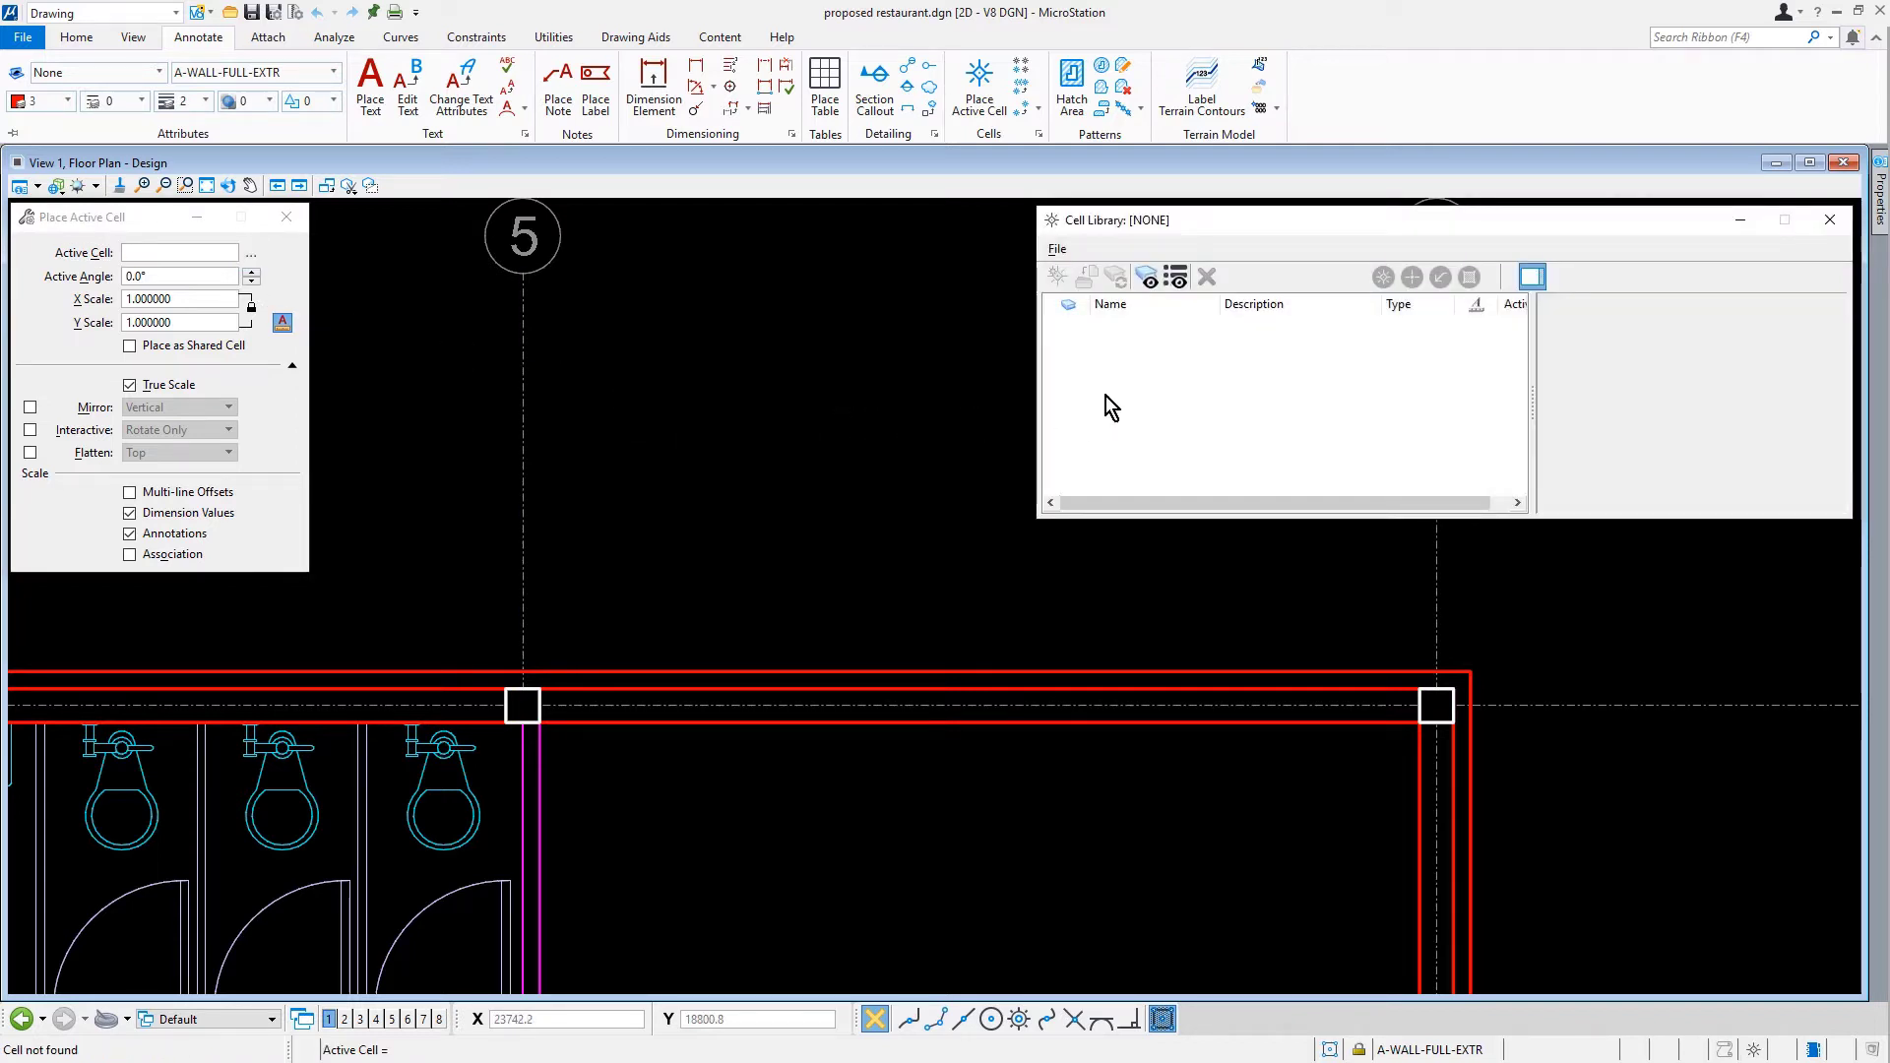
{"action": "mouse_move", "coordinate": [1133, 397]}
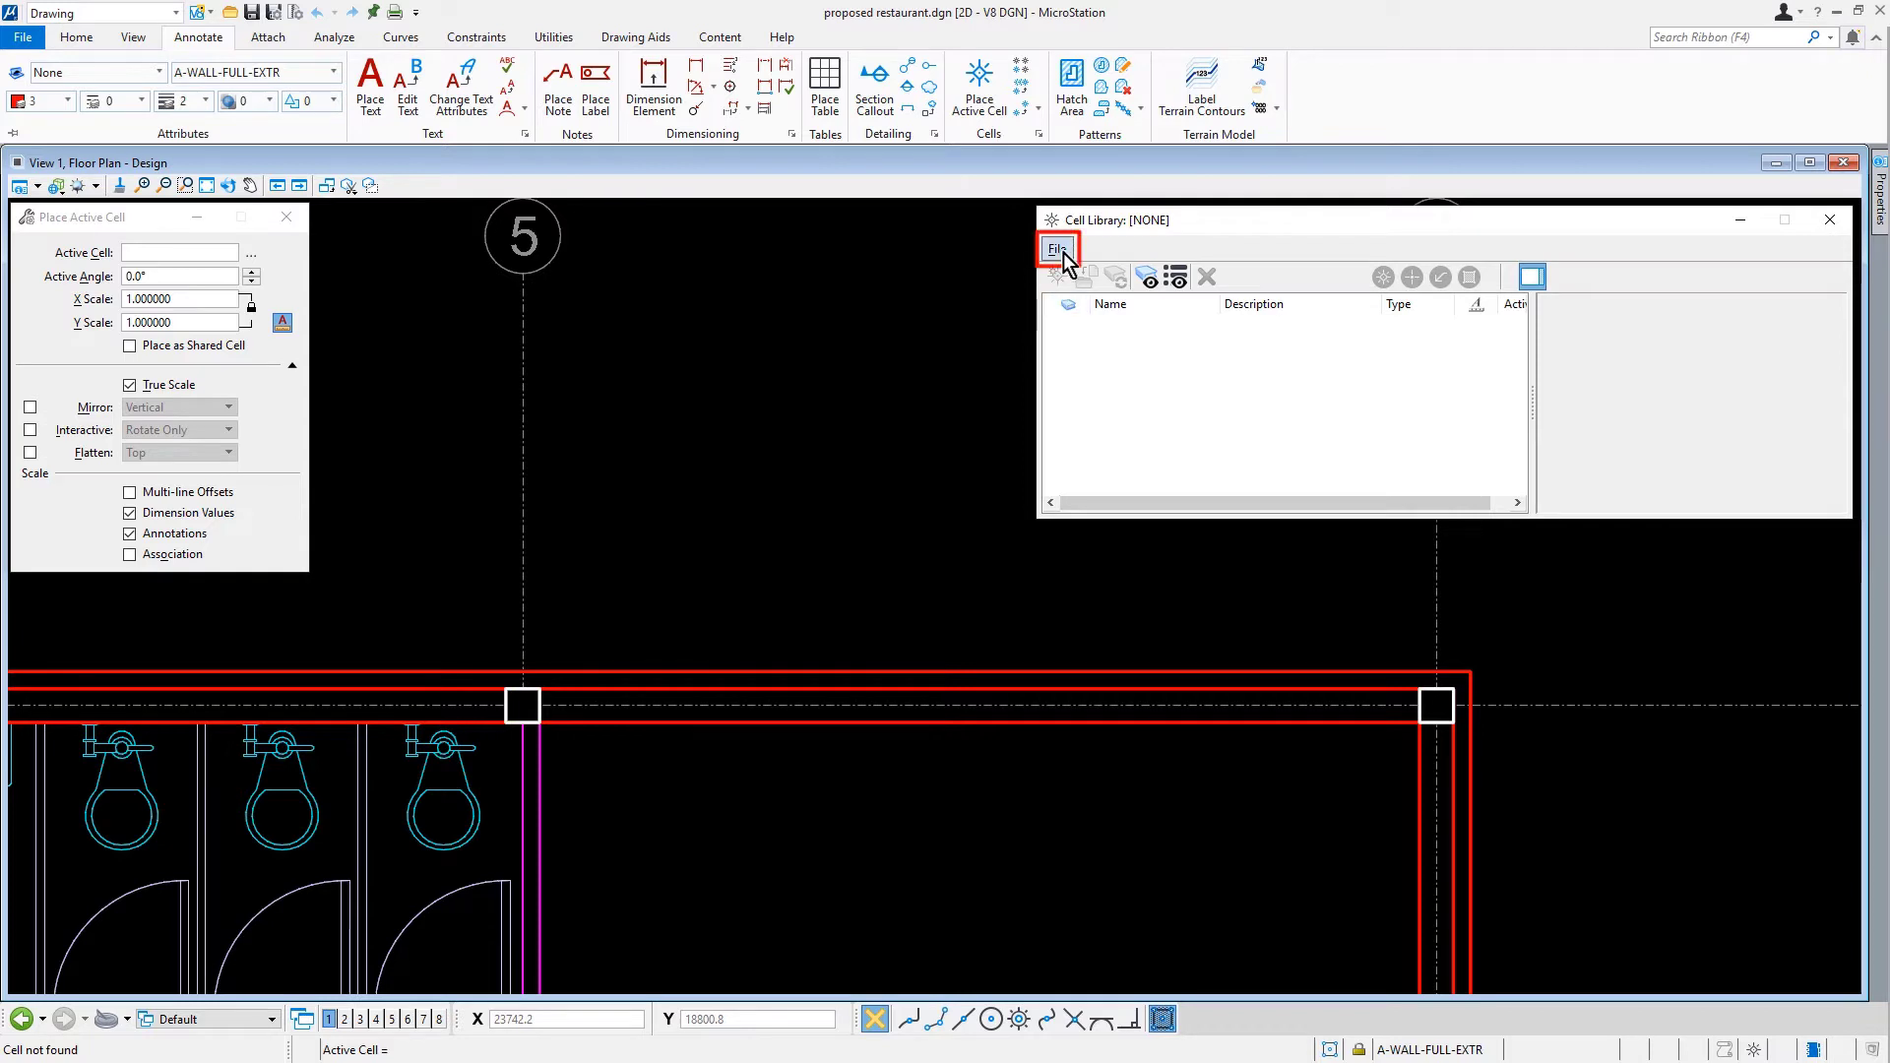
{"action": "left_click", "coordinate": [1058, 248]}
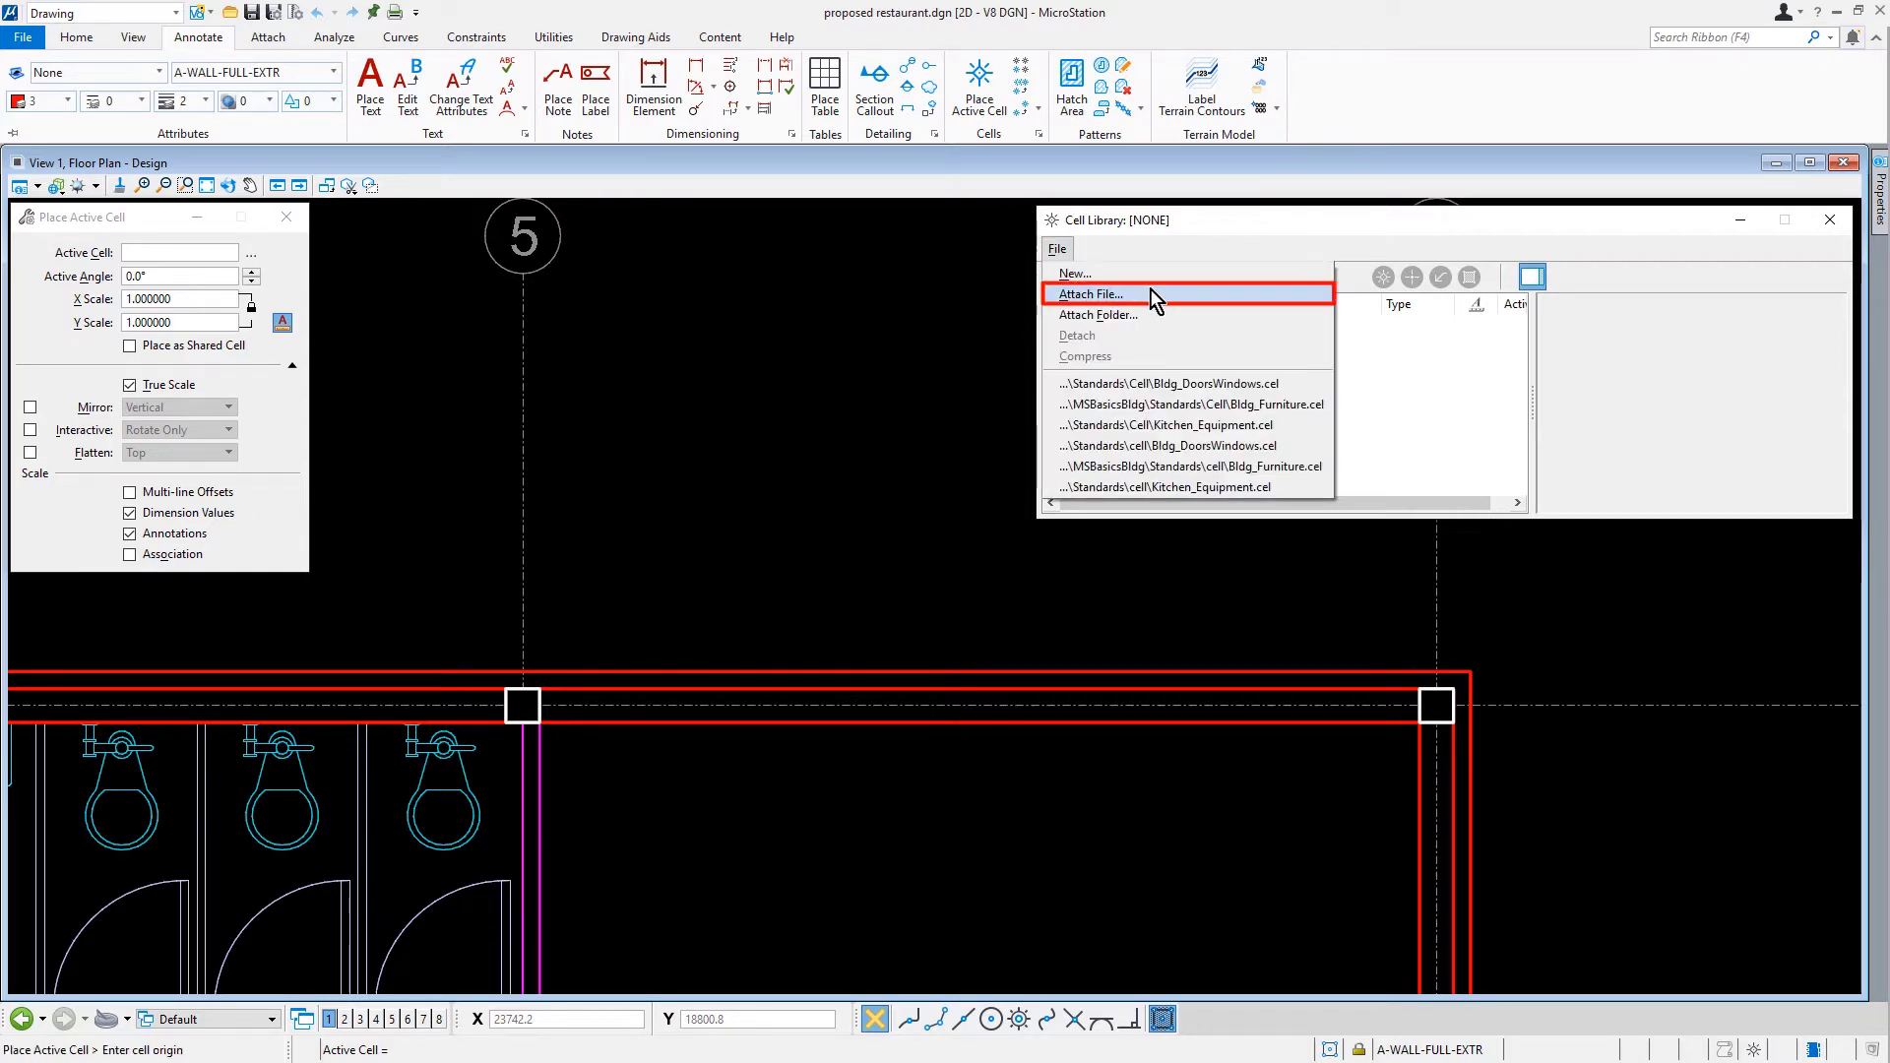
{"action": "left_click", "coordinate": [1090, 293]}
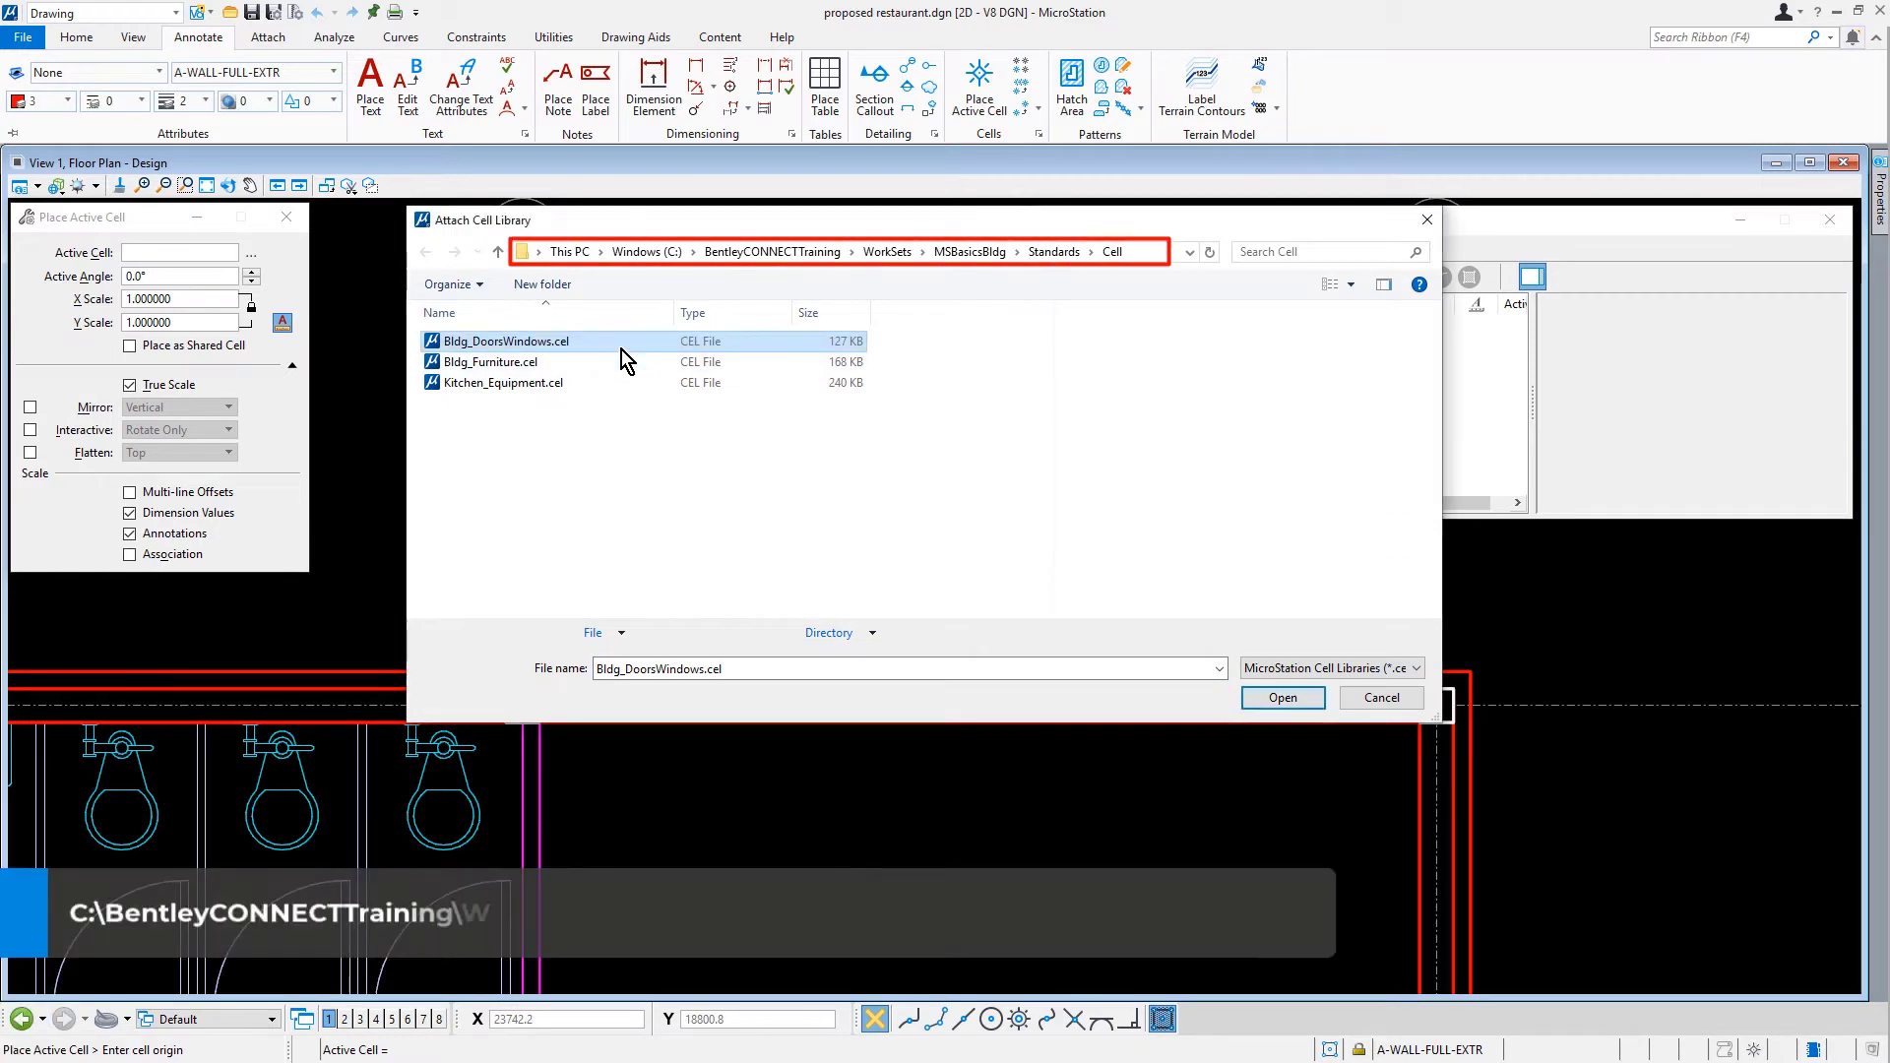
{"action": "left_click", "coordinate": [506, 341]}
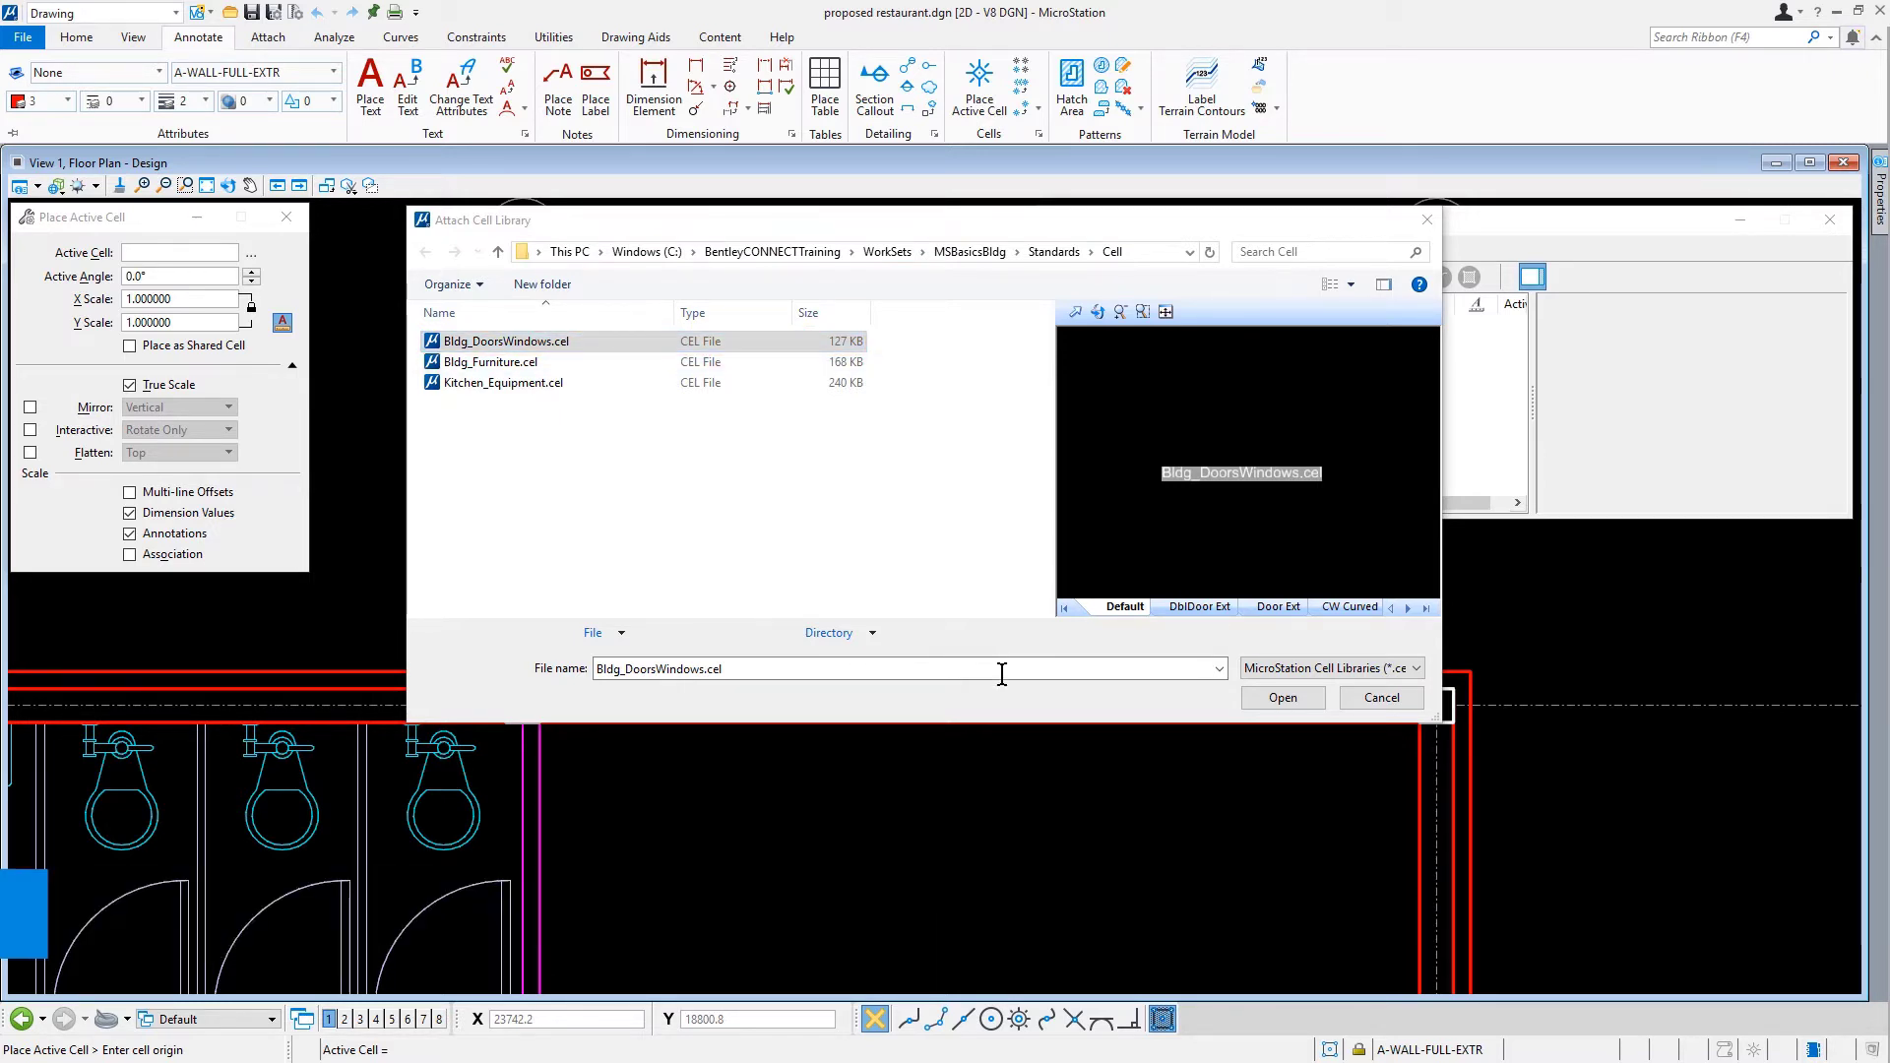
{"action": "left_click", "coordinate": [1283, 697]}
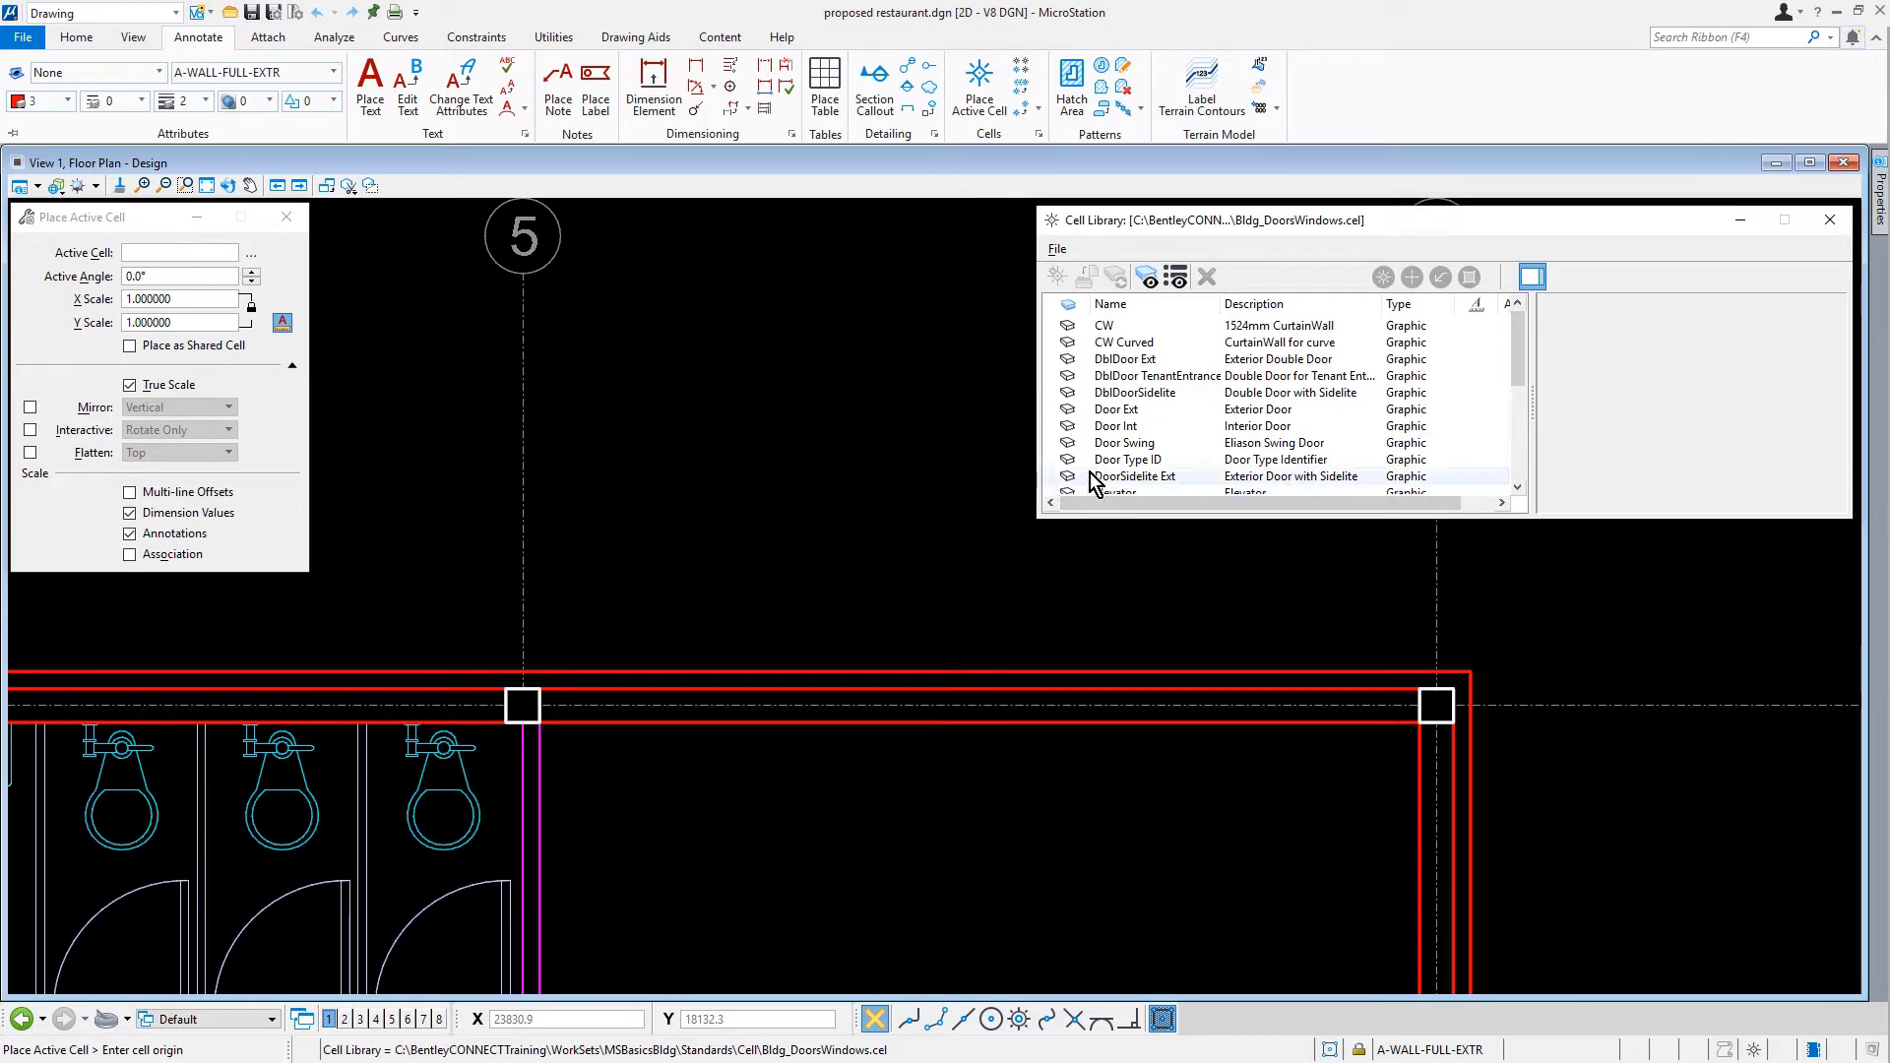
- Make DblDoorSidelite the active cell, close the library, and set active angle 180°
{"action": "left_click", "coordinate": [1135, 392]}
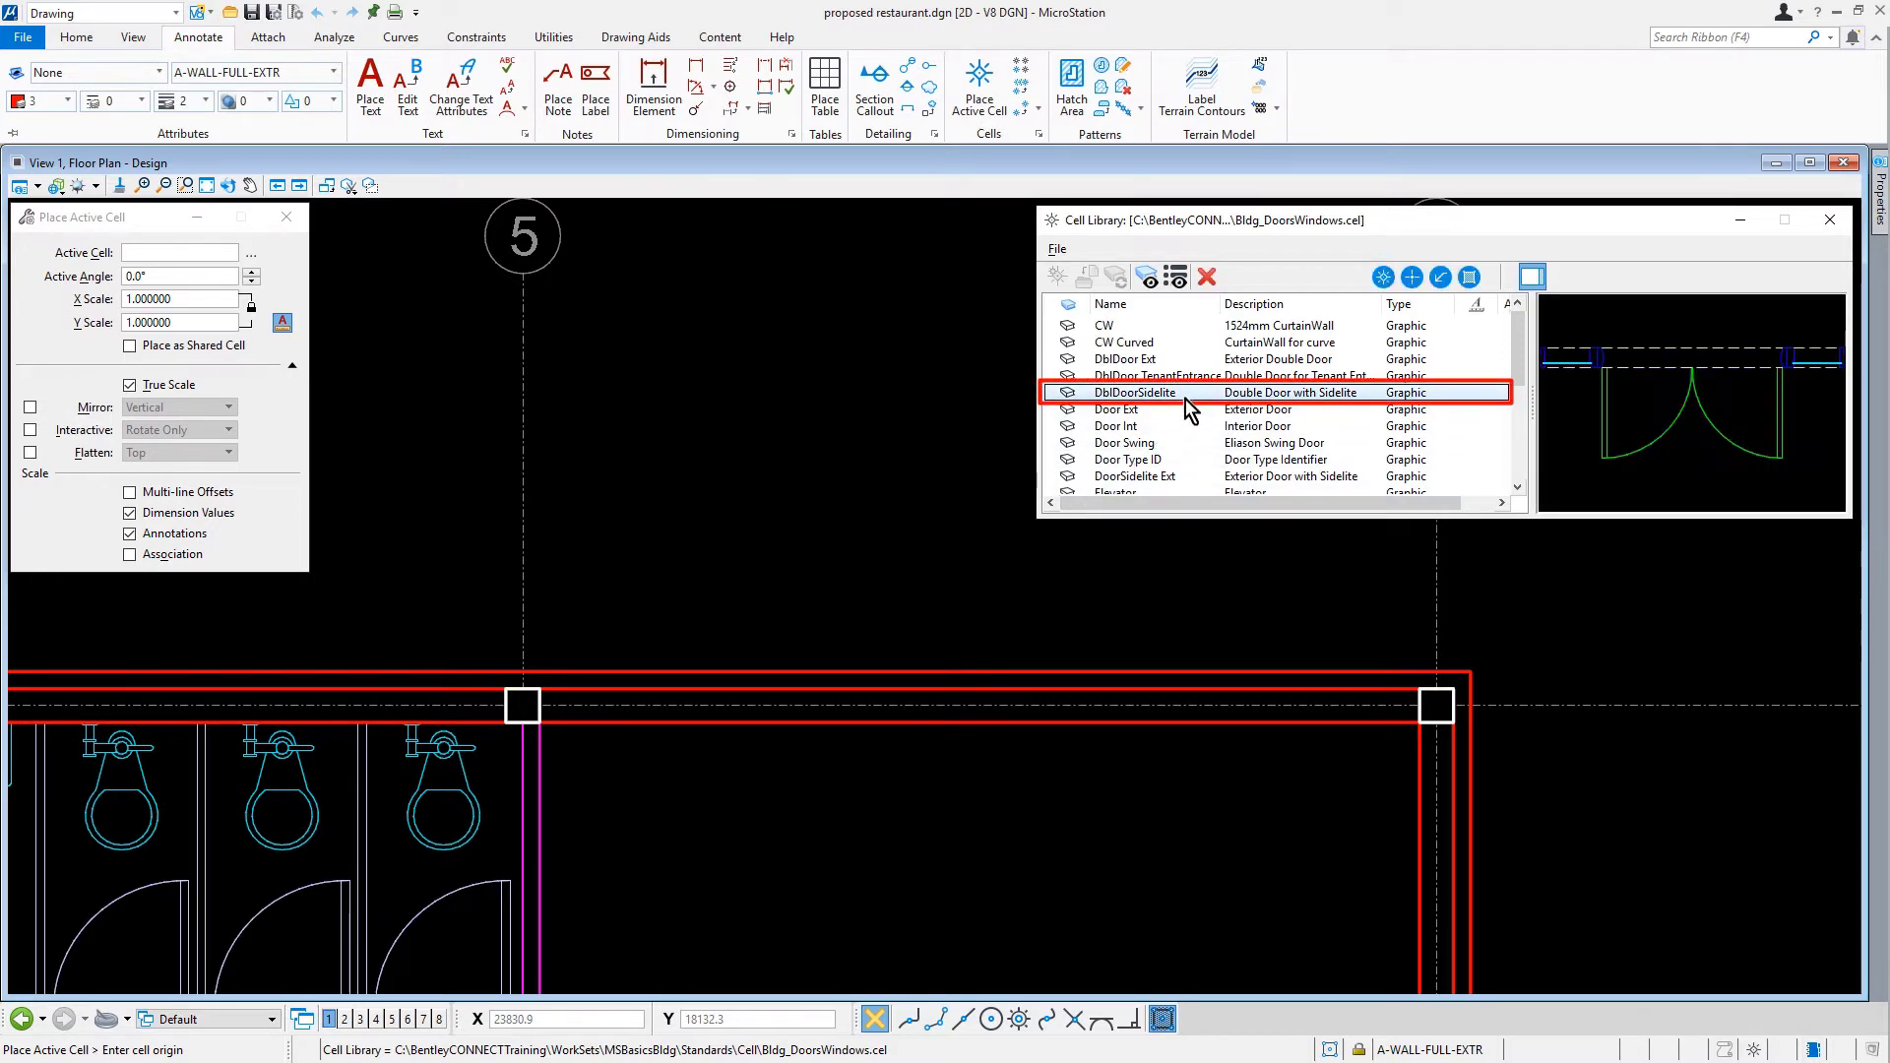
{"action": "double_click", "coordinate": [1135, 392]}
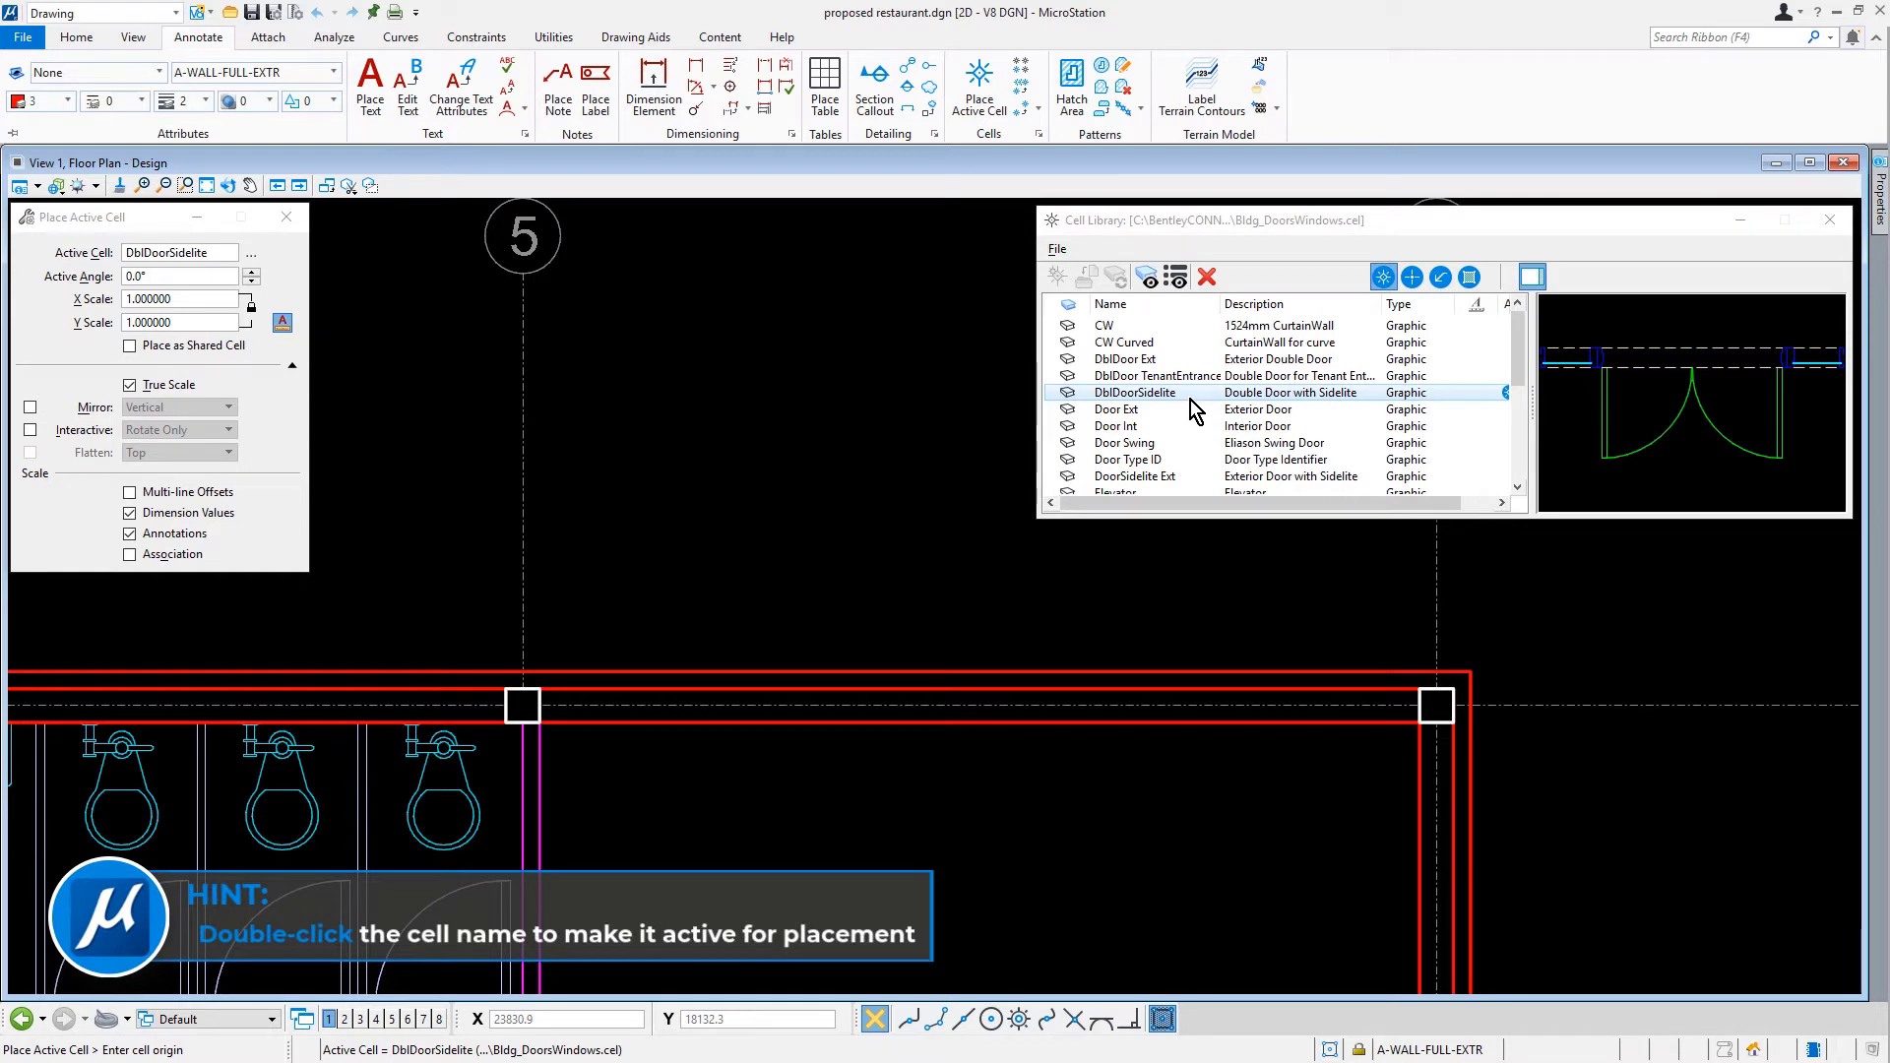
{"action": "left_click", "coordinate": [1438, 547]}
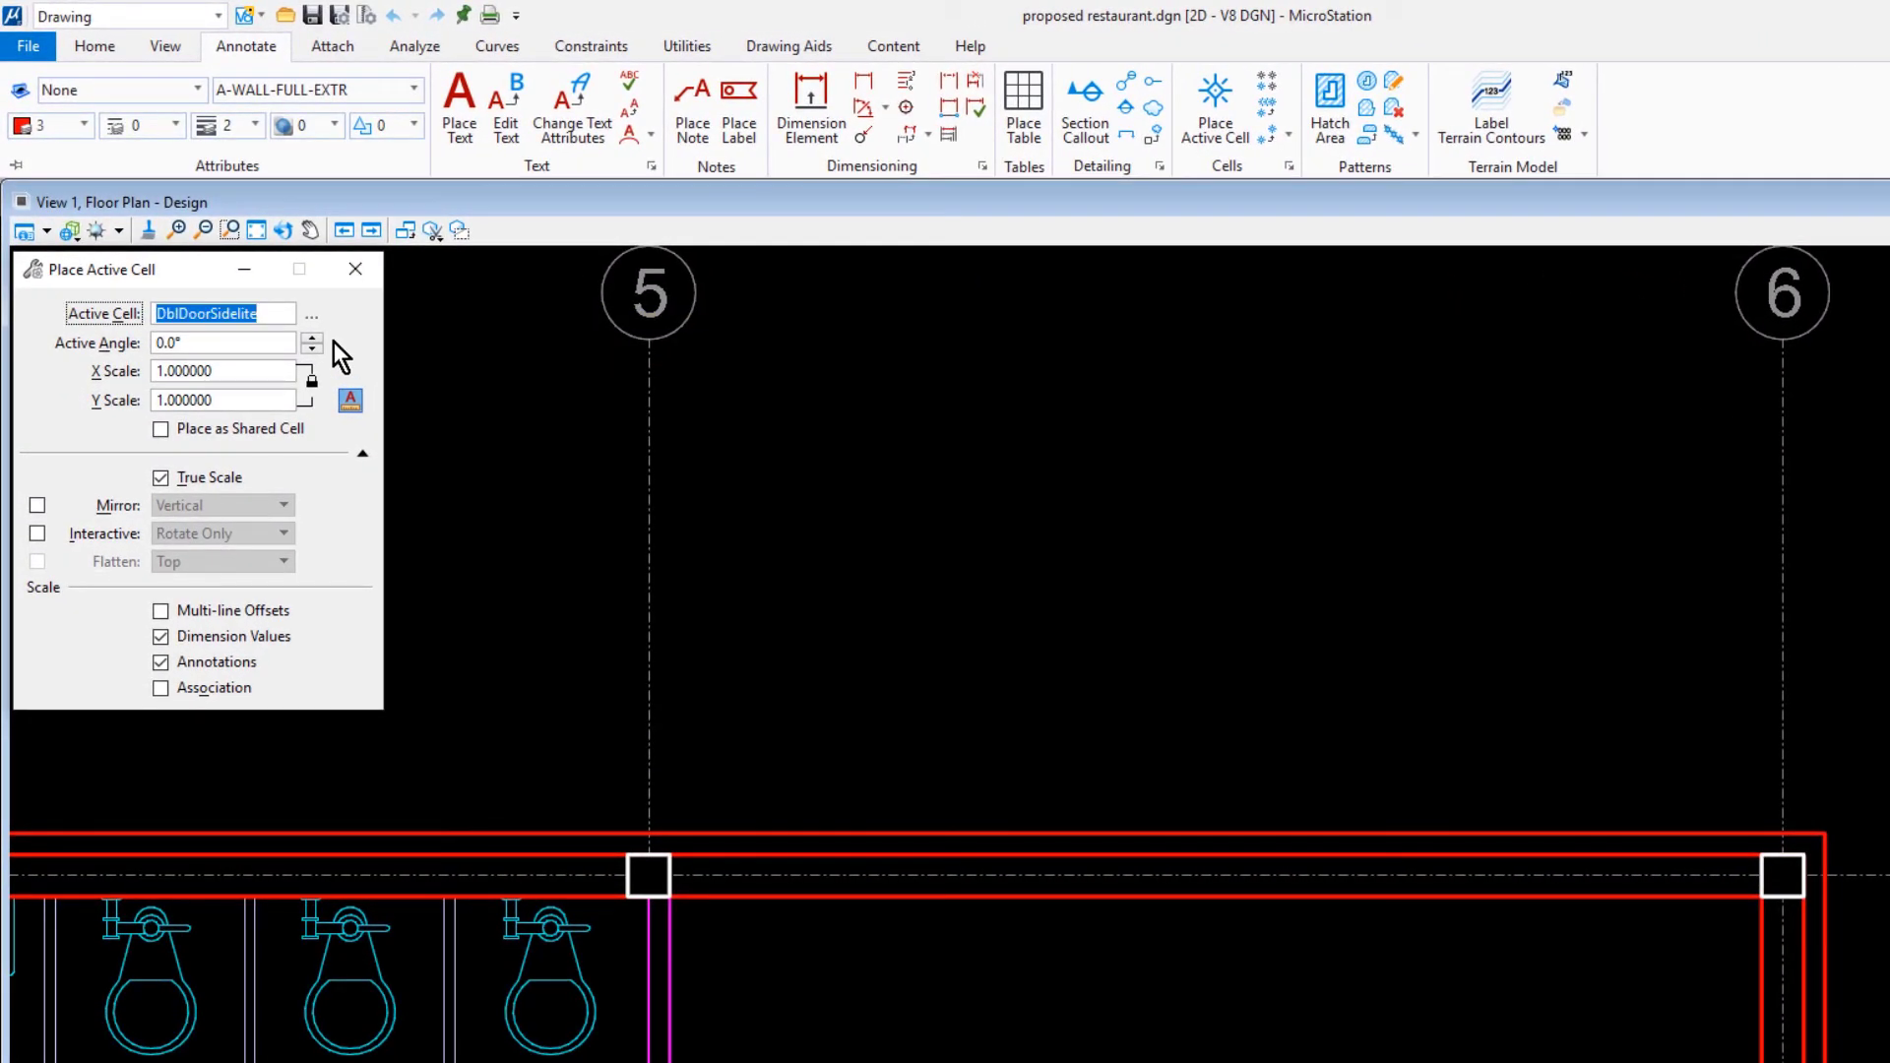
{"action": "left_click", "coordinate": [221, 343]}
{"action": "type", "text": "180"}
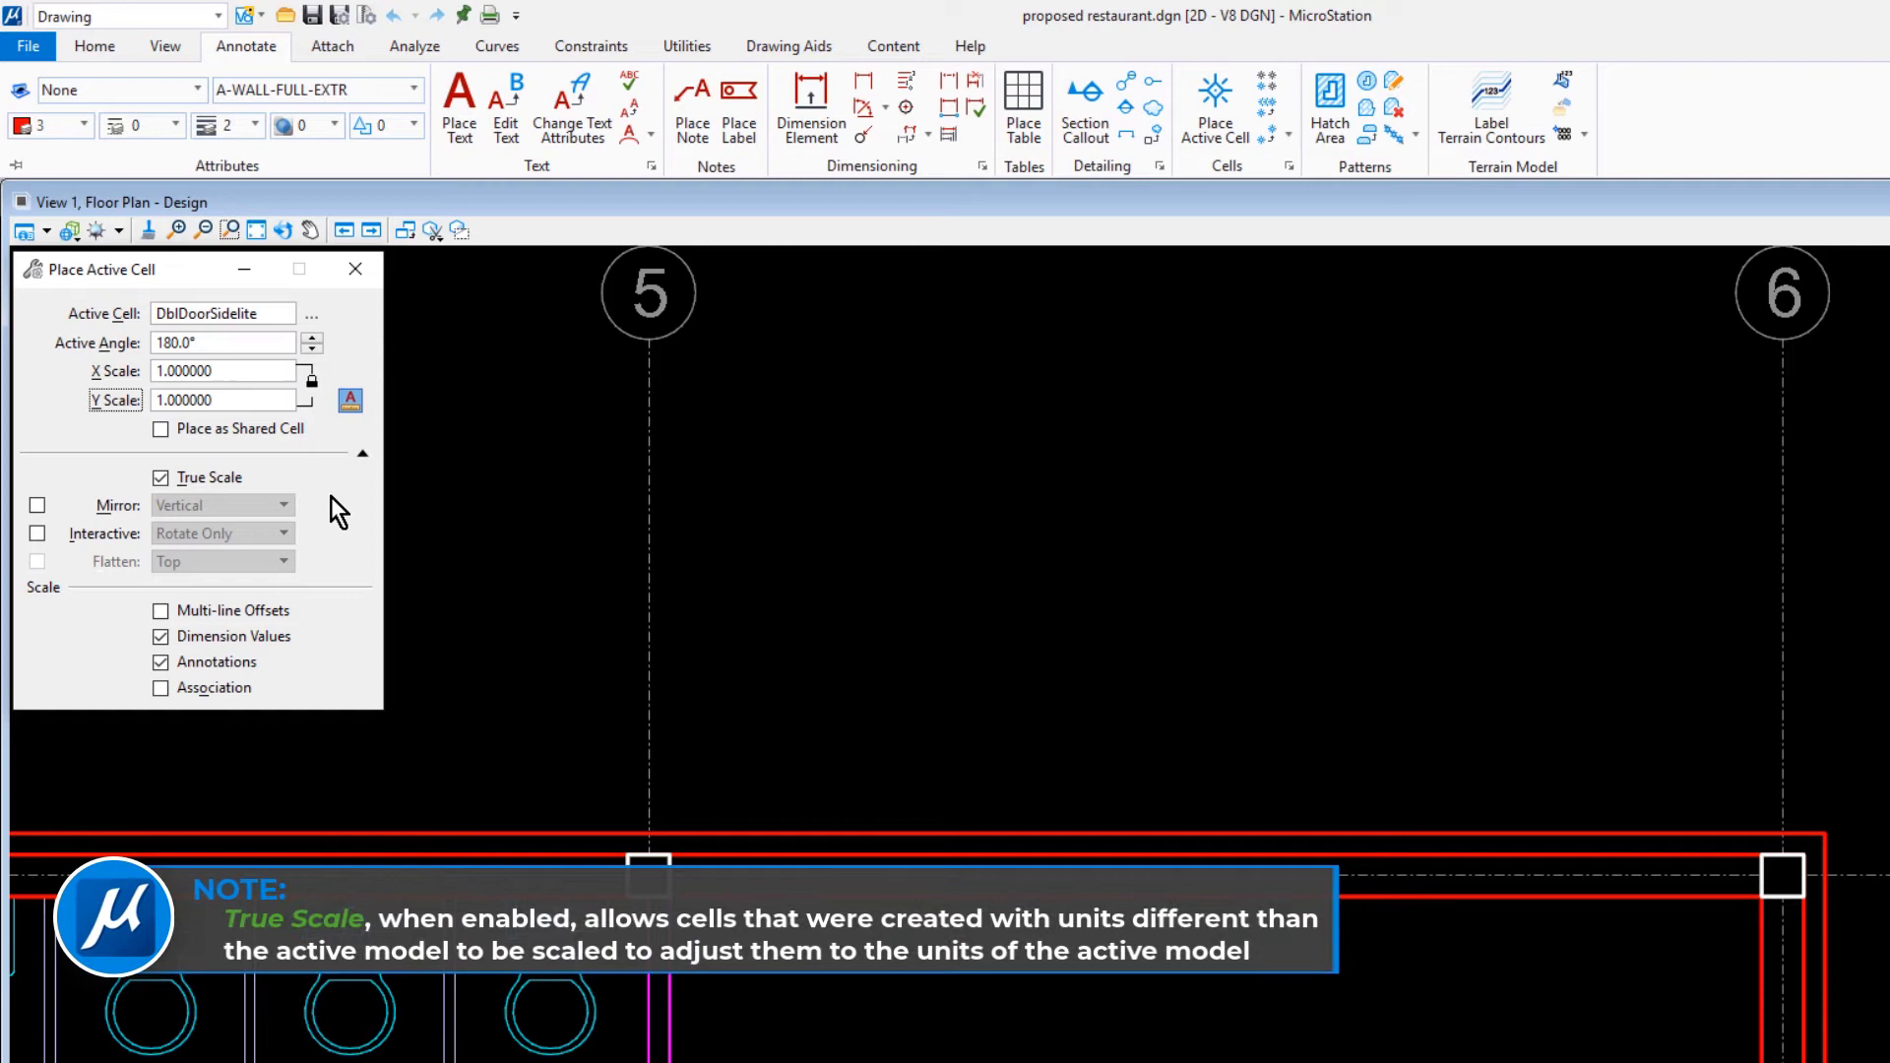
{"action": "left_click", "coordinate": [222, 399]}
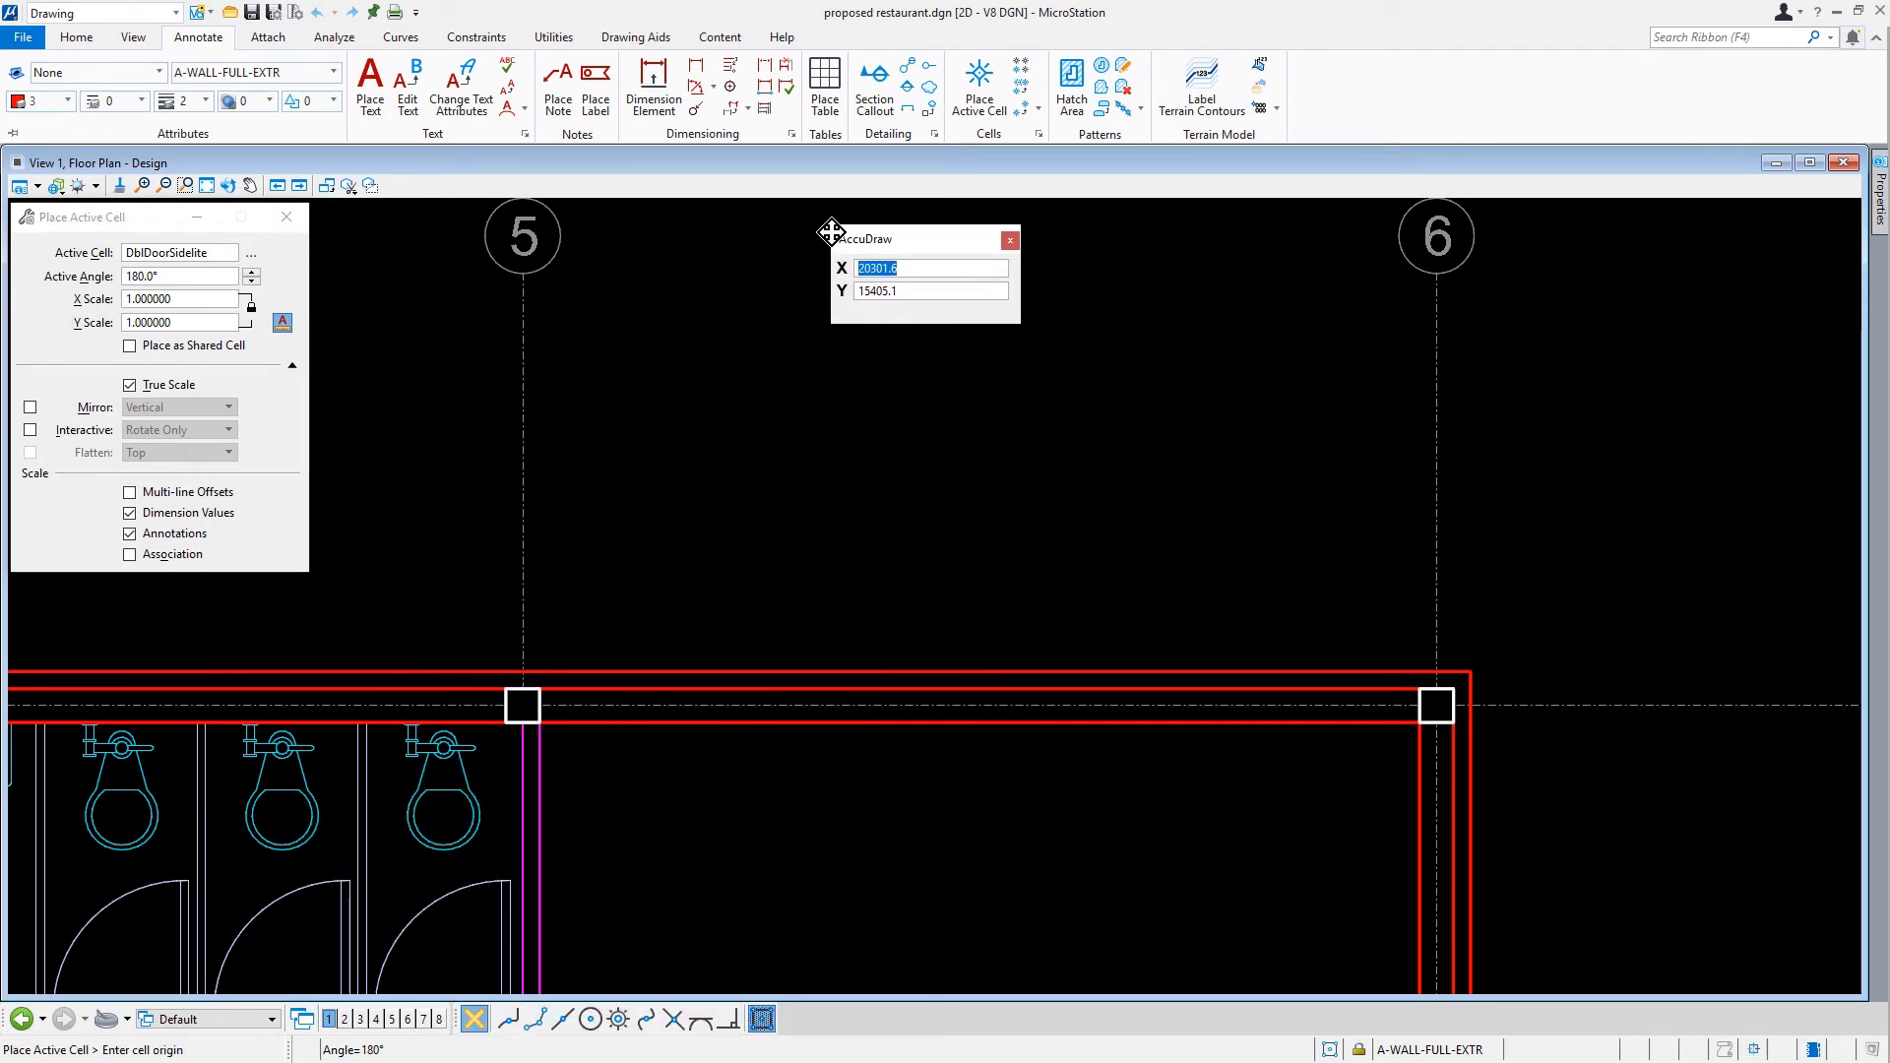
{"action": "mouse_move", "coordinate": [933, 530]}
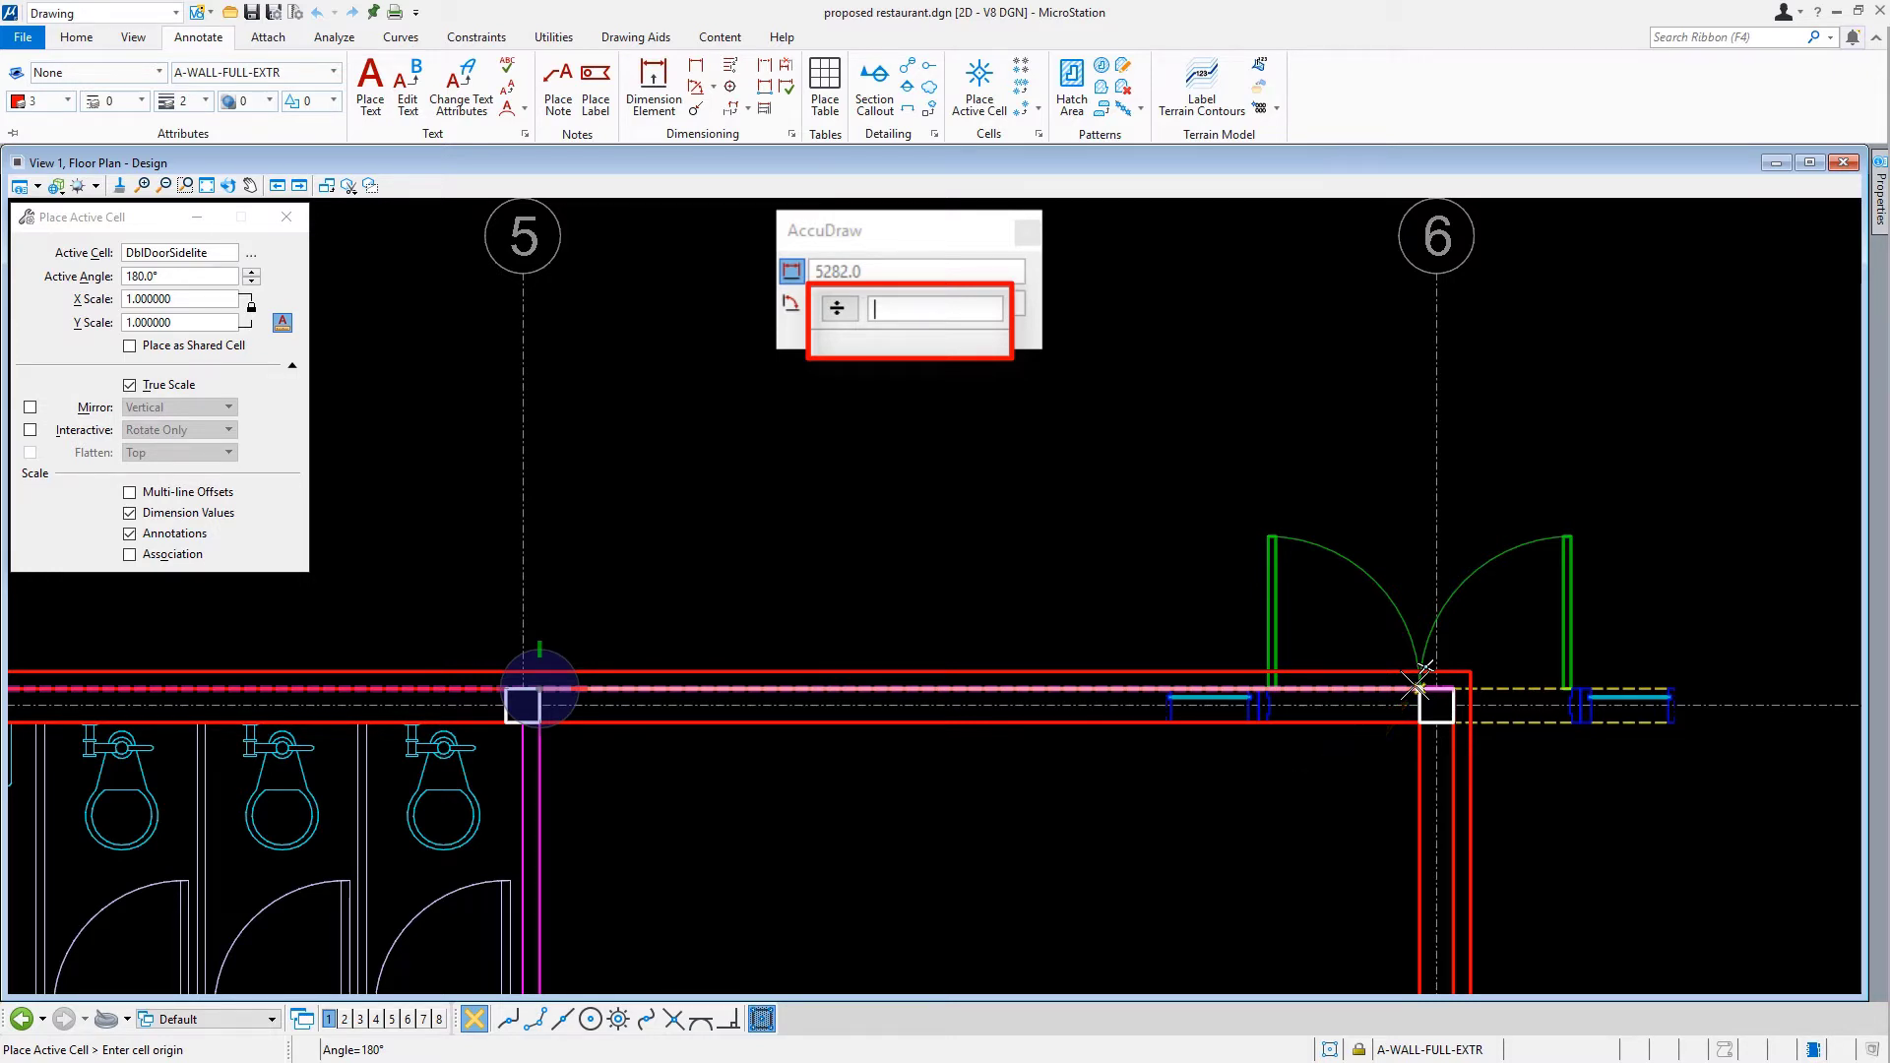
- Place the DblDoorSidelite cell midway between grid points 5 and 6 using AccuDraw divide by 2
{"action": "type", "text": "2"}
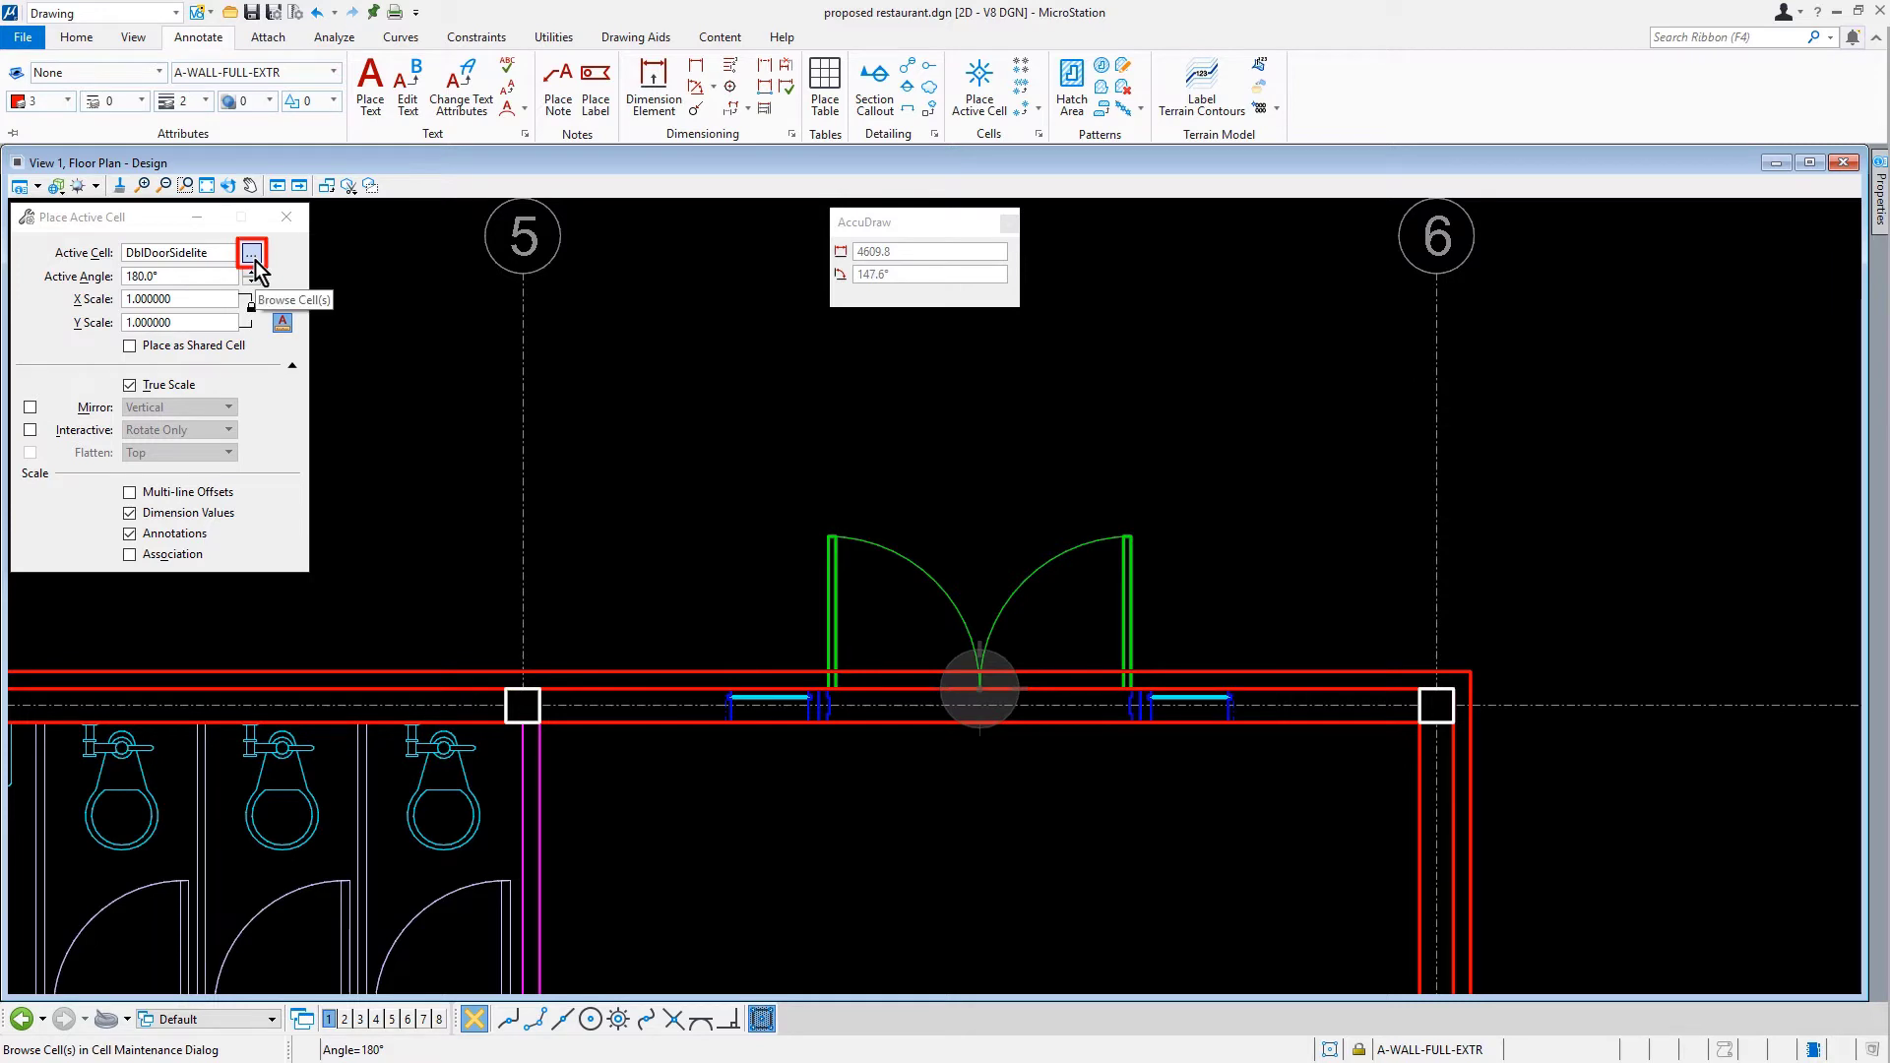
- Pick Window 914mm from the cell library as the active cell
{"action": "left_click", "coordinate": [251, 253]}
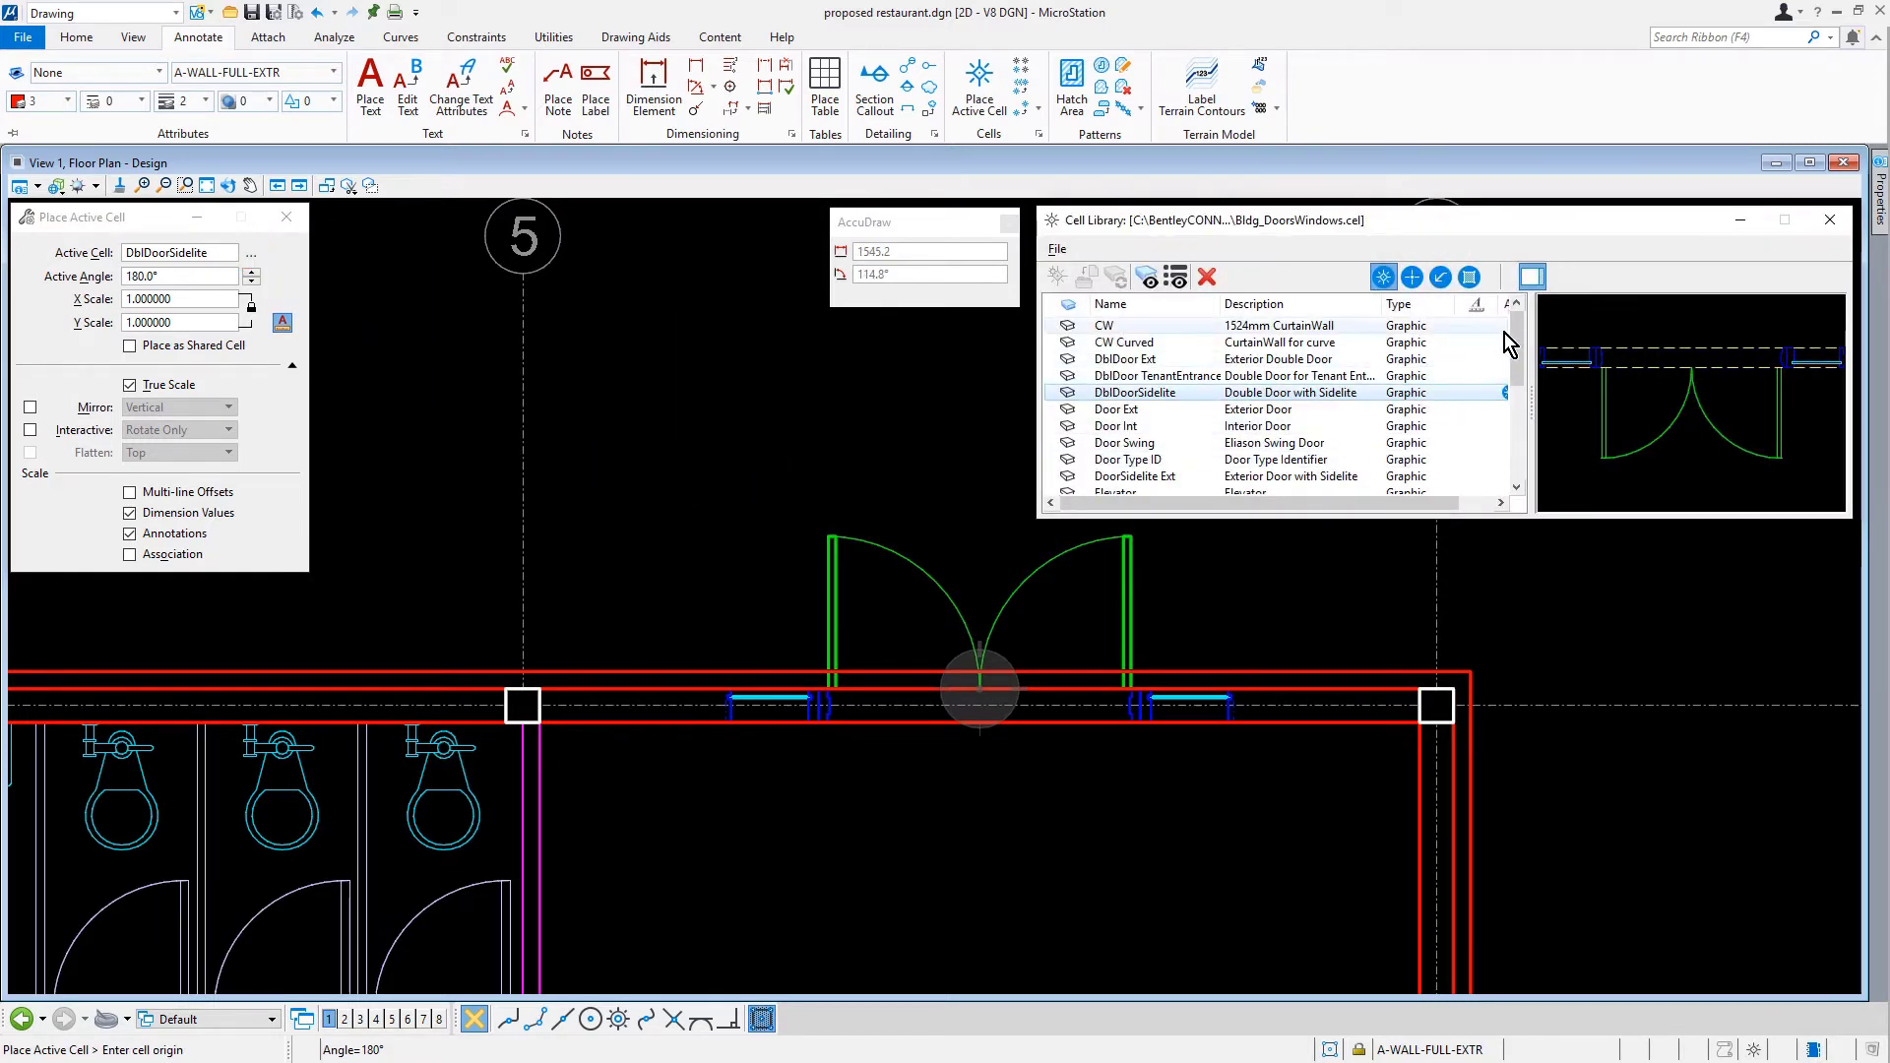
{"action": "scroll", "scroll_direction": "down", "scroll_amount": 3}
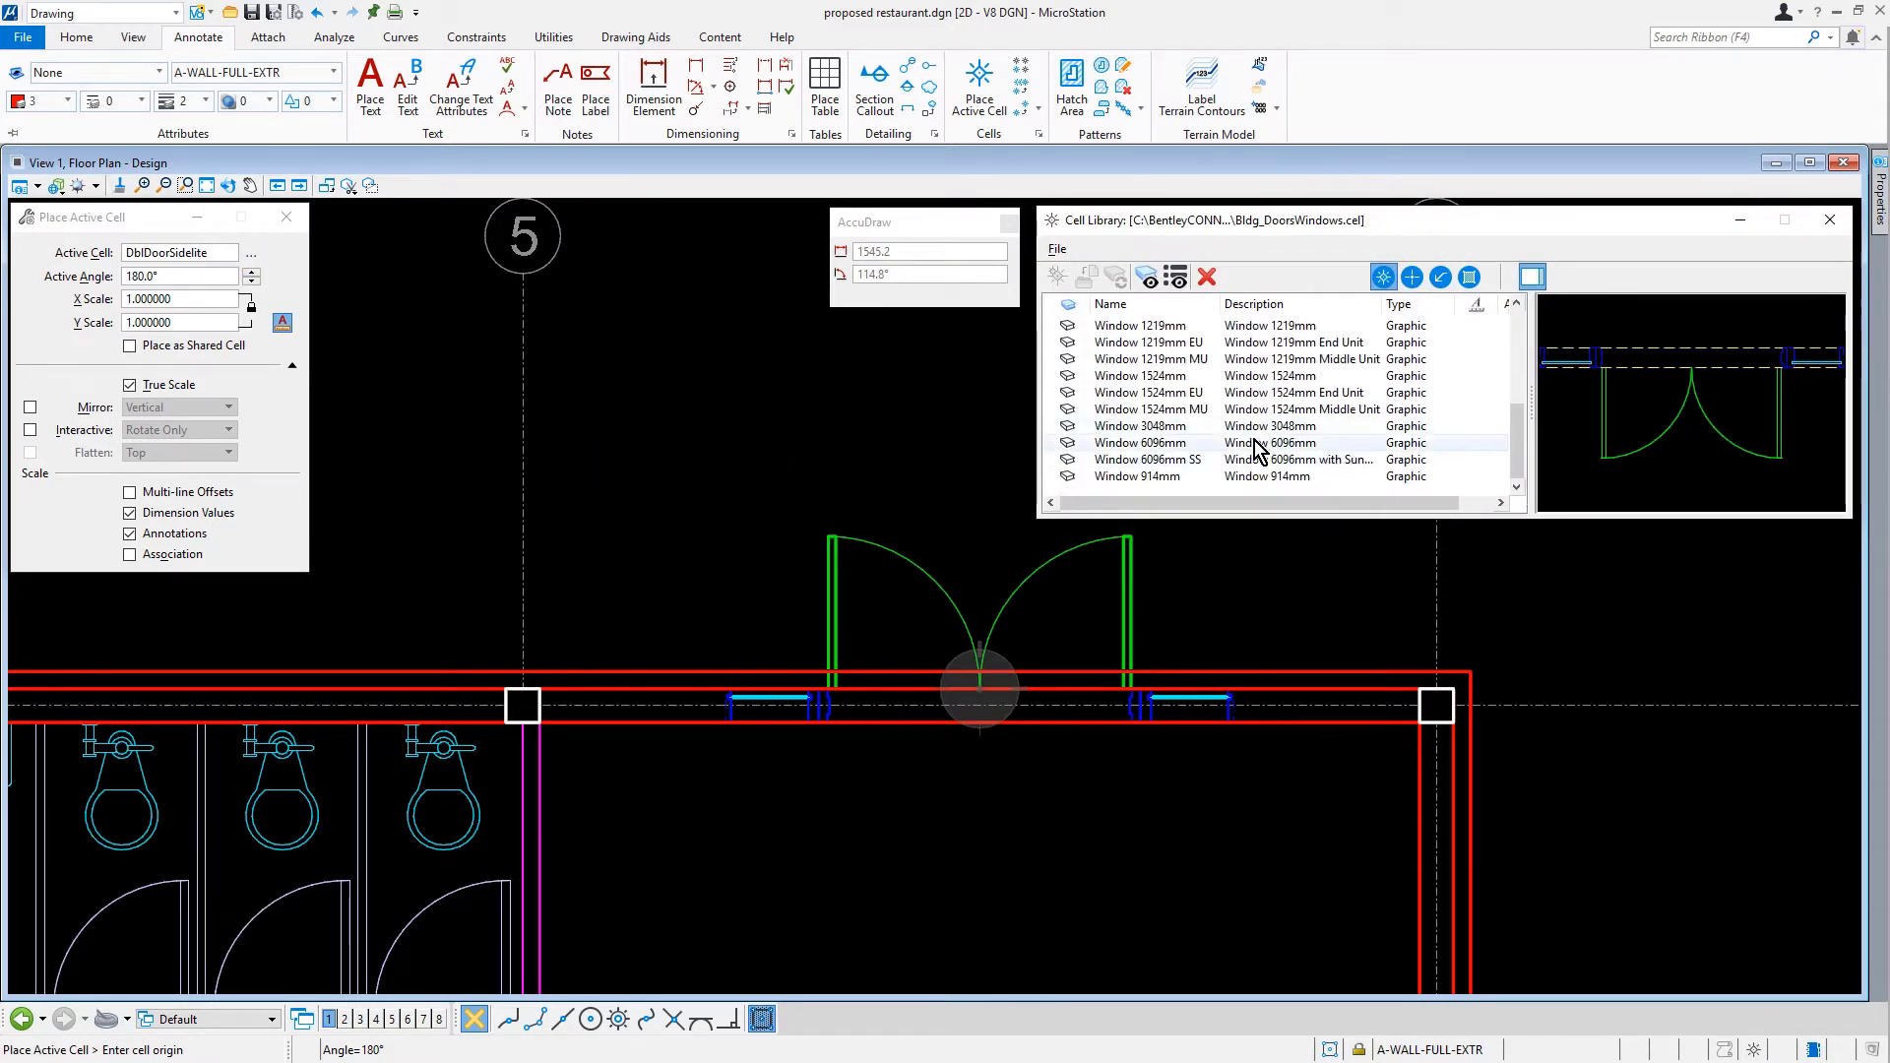
{"action": "left_click", "coordinate": [1136, 477]}
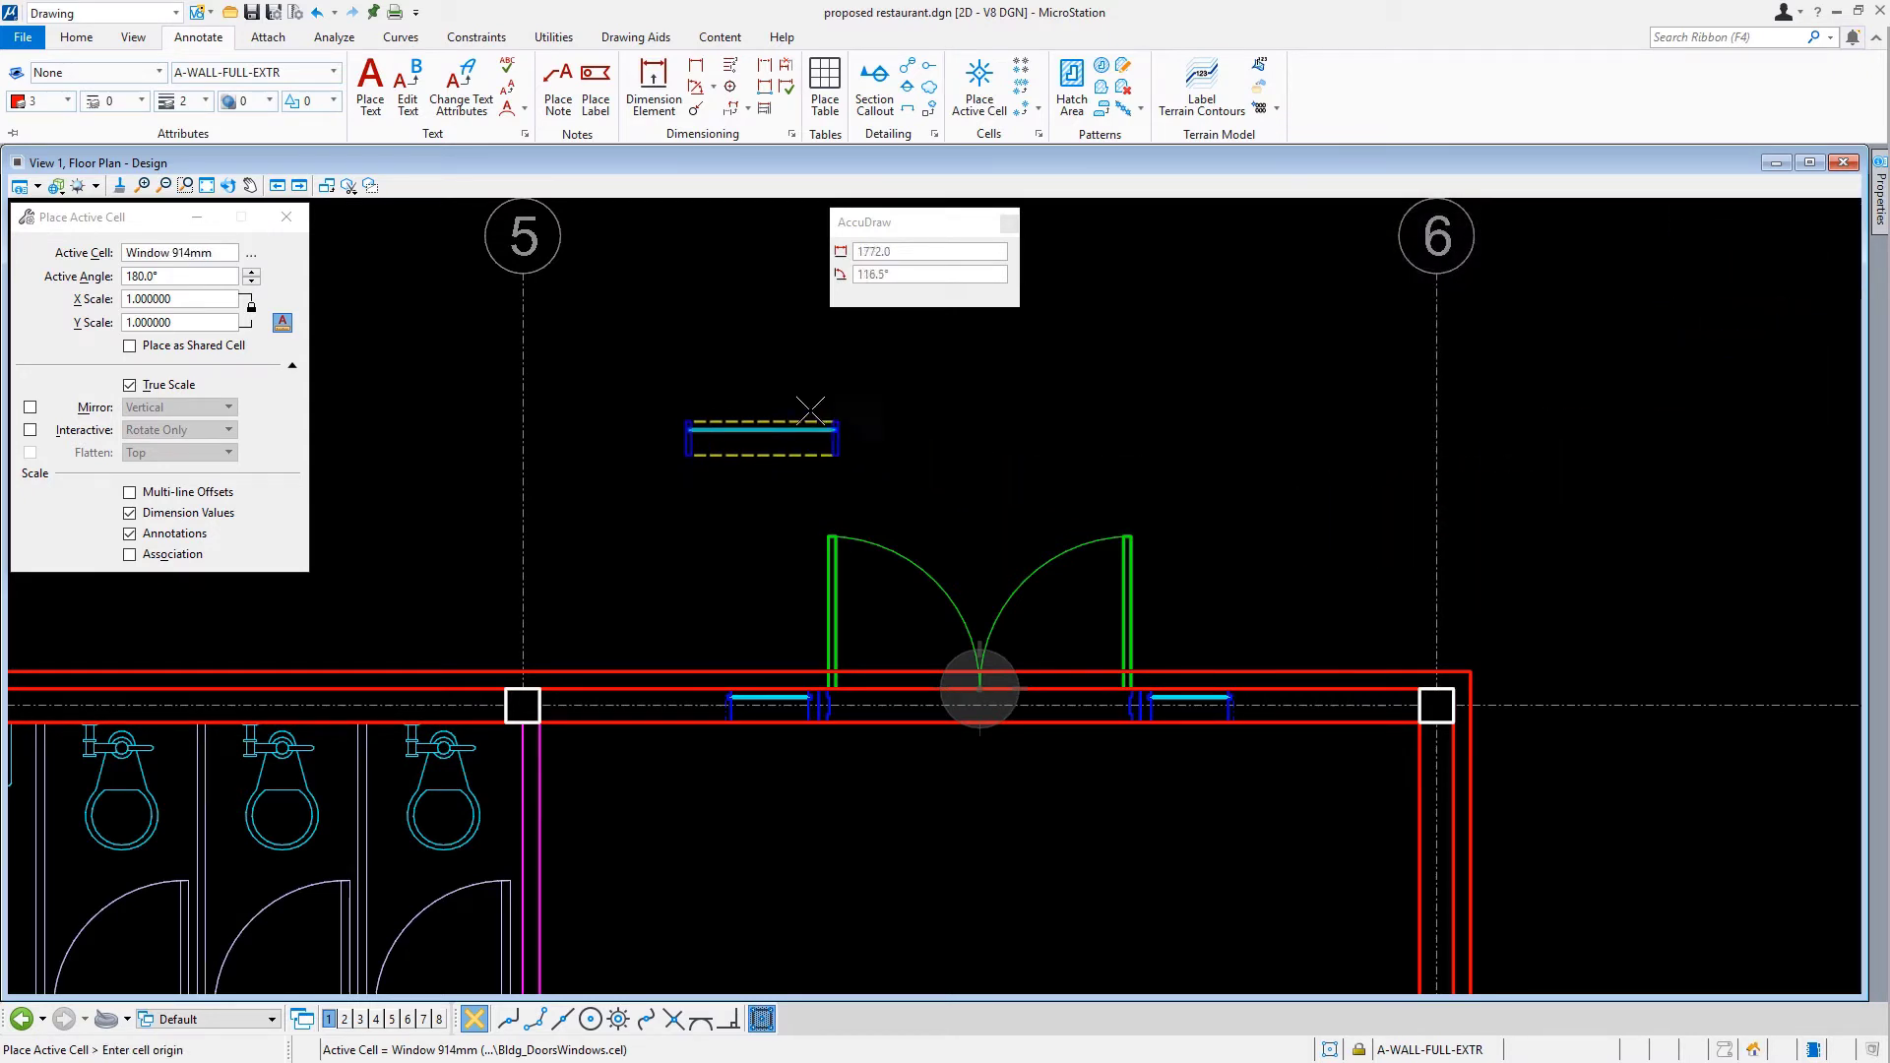
{"action": "mouse_move", "coordinate": [571, 757]}
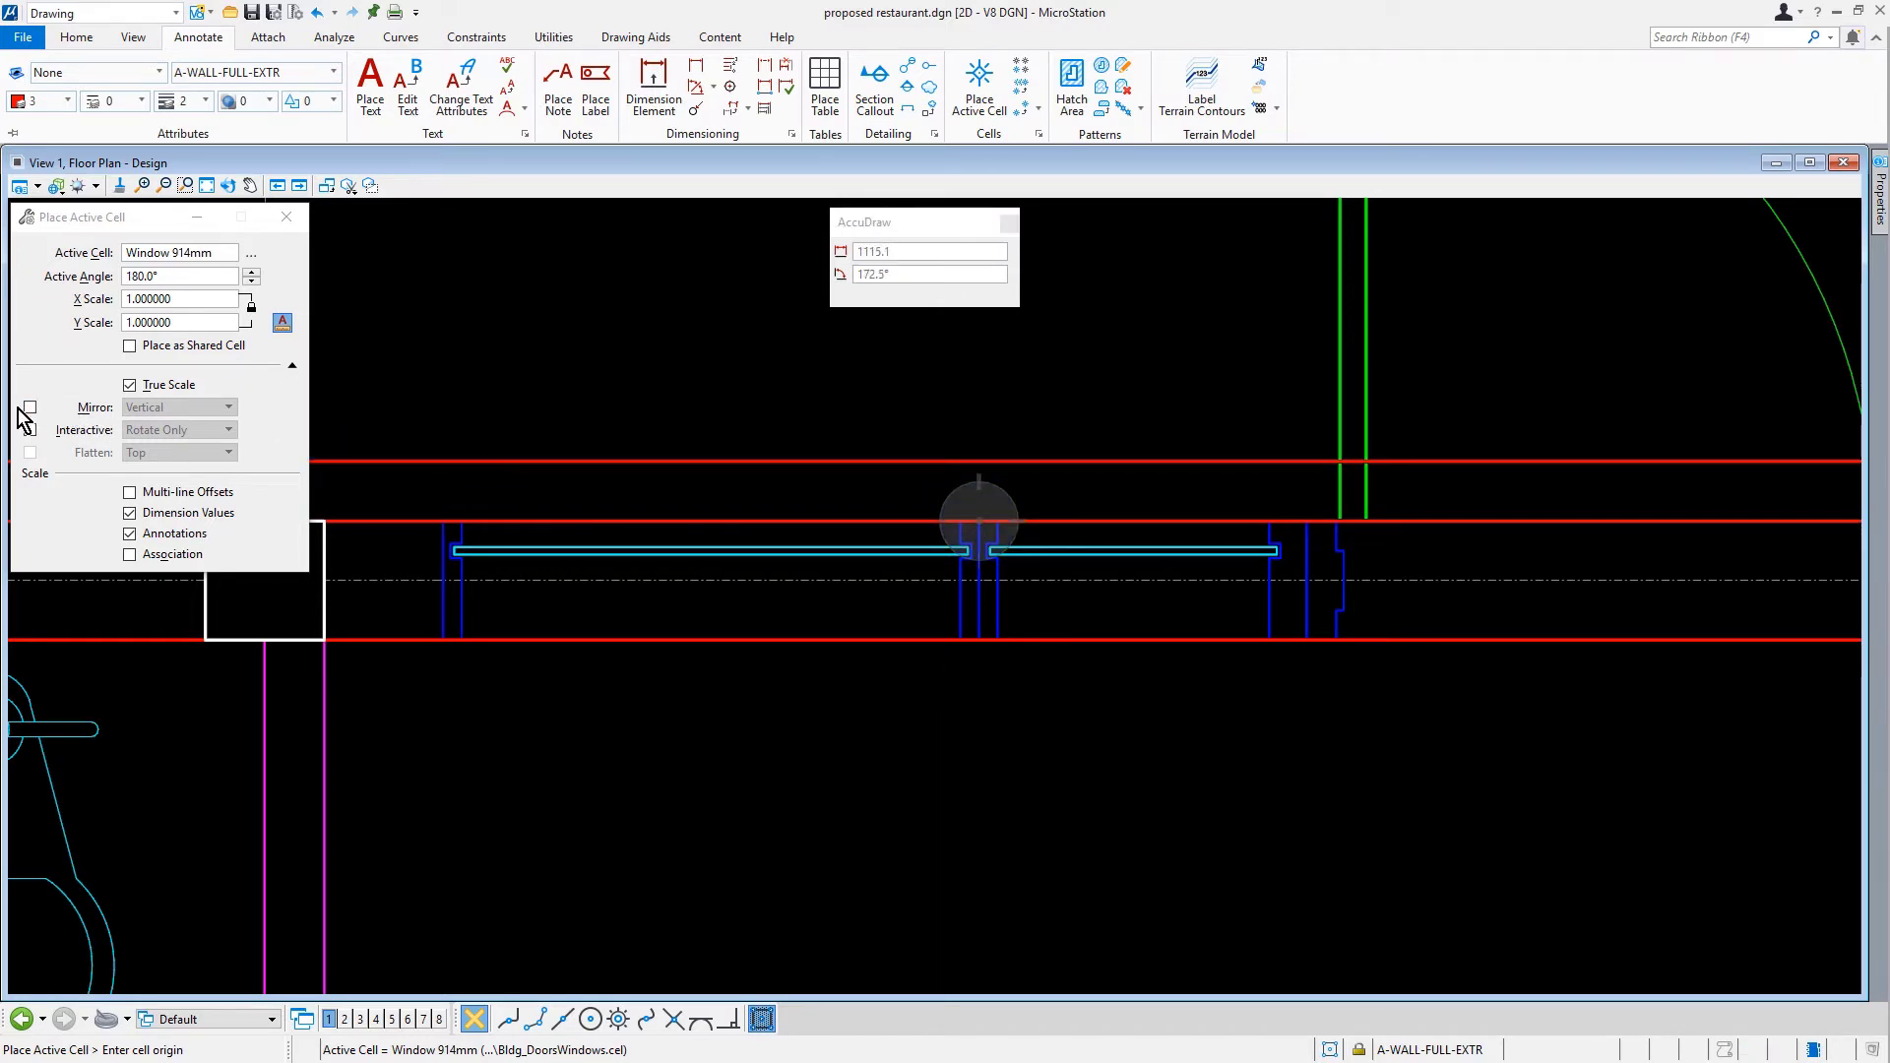
- Set Mirror to Vertical and place Window 914mm cells beside the double door
{"action": "left_click", "coordinate": [30, 407]}
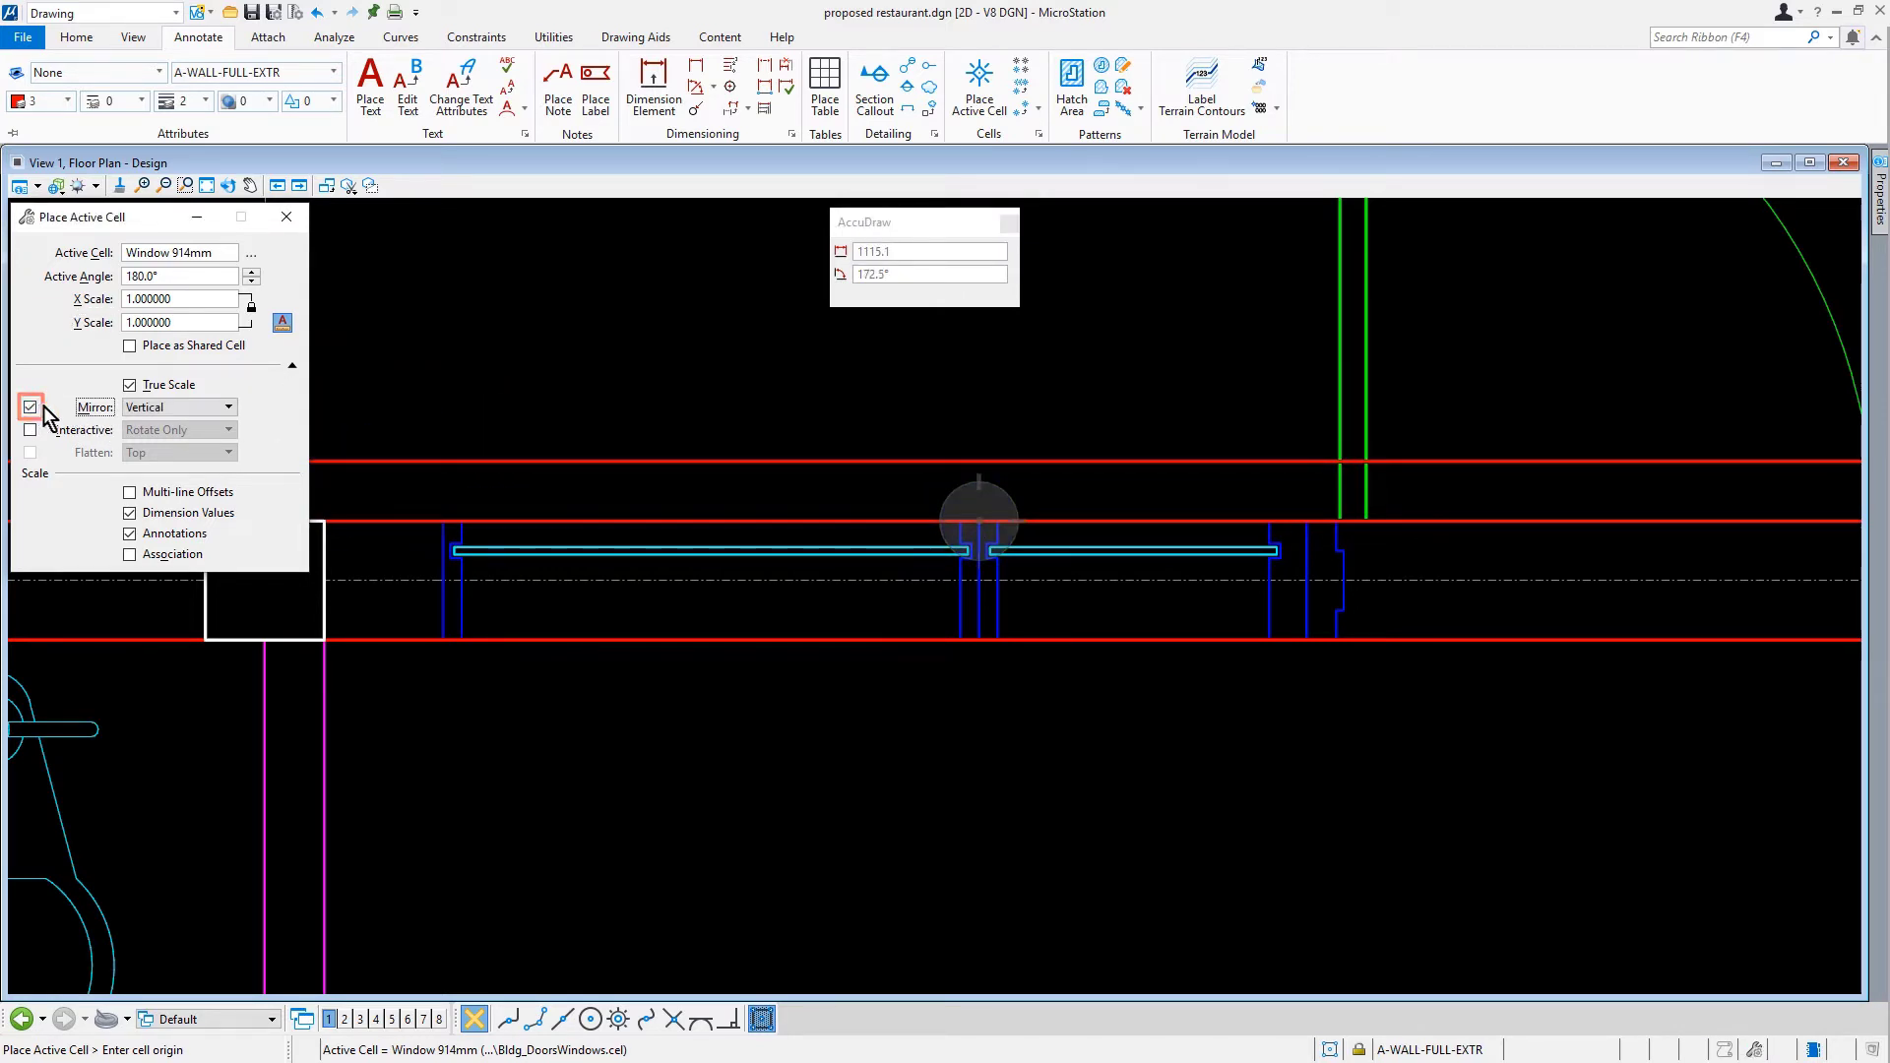
{"action": "left_click", "coordinate": [179, 407]}
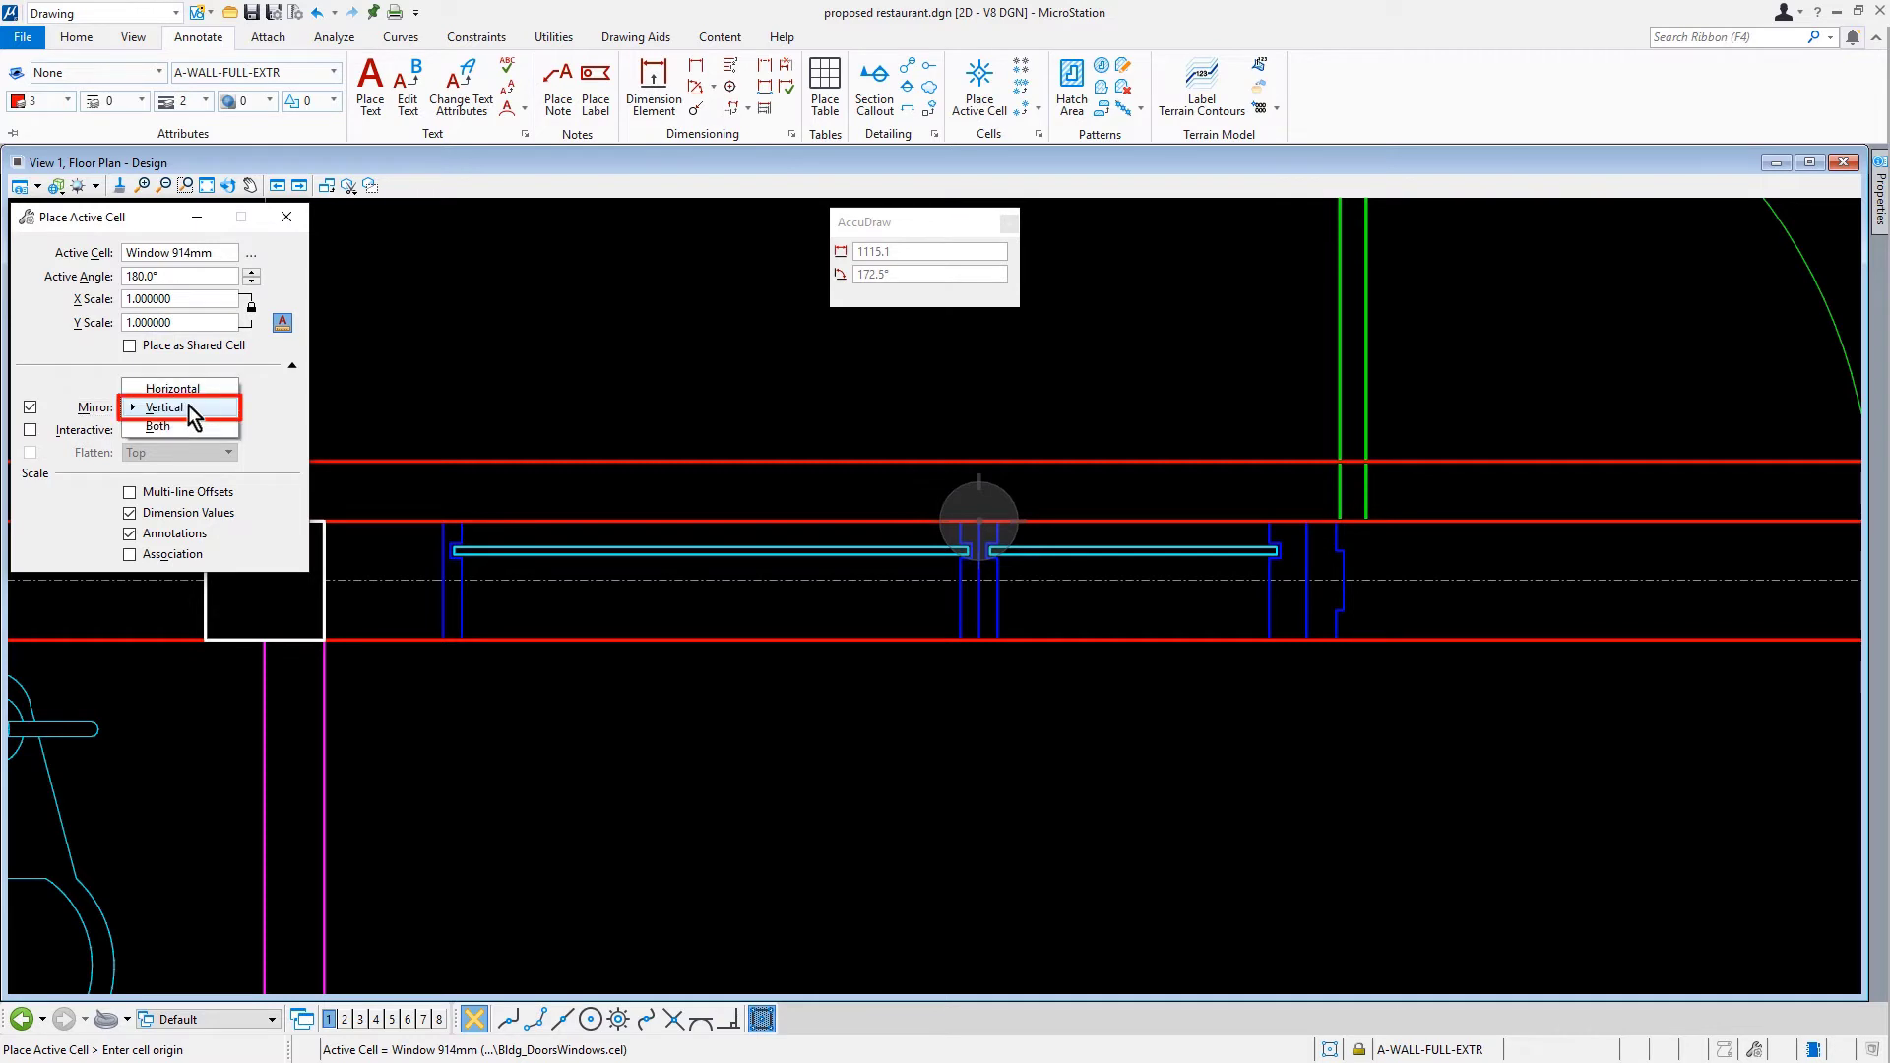
{"action": "left_click", "coordinate": [163, 408]}
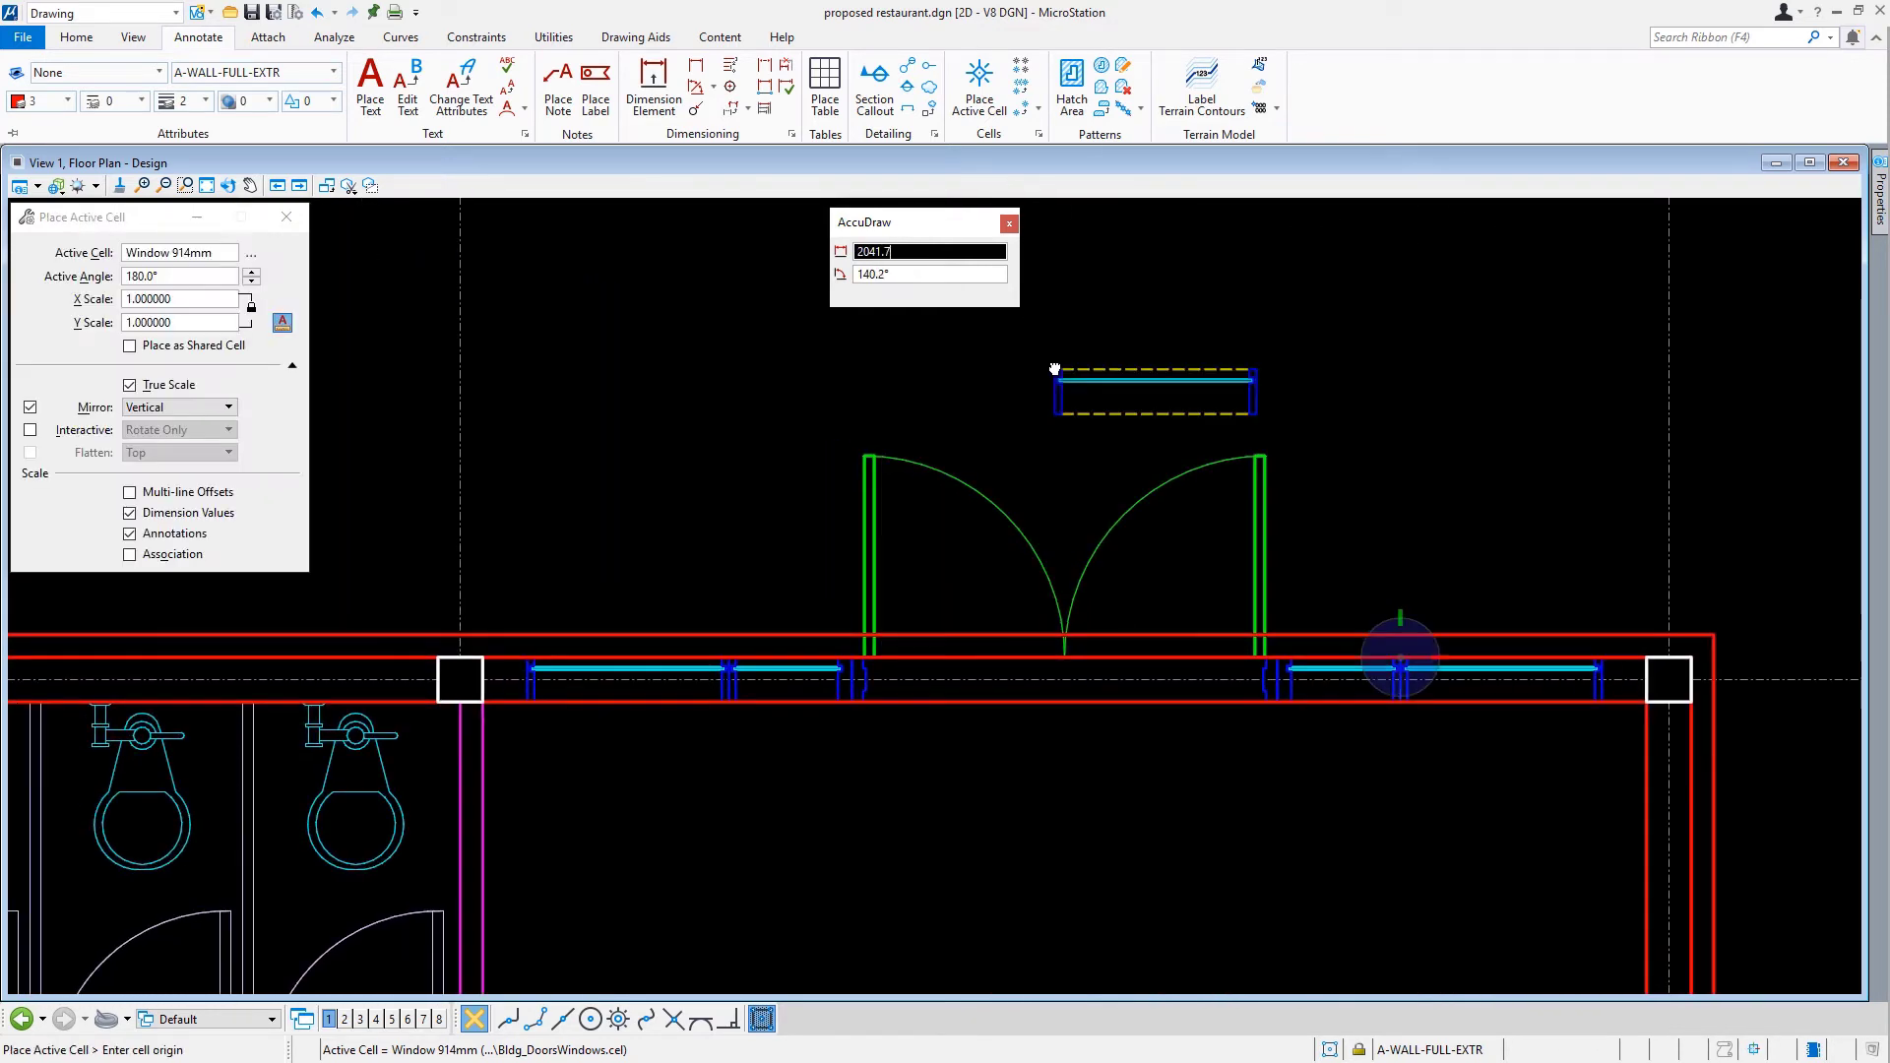
- Partially delete the outer wall lines crossing the front door and window openings
{"action": "left_click", "coordinate": [77, 37]}
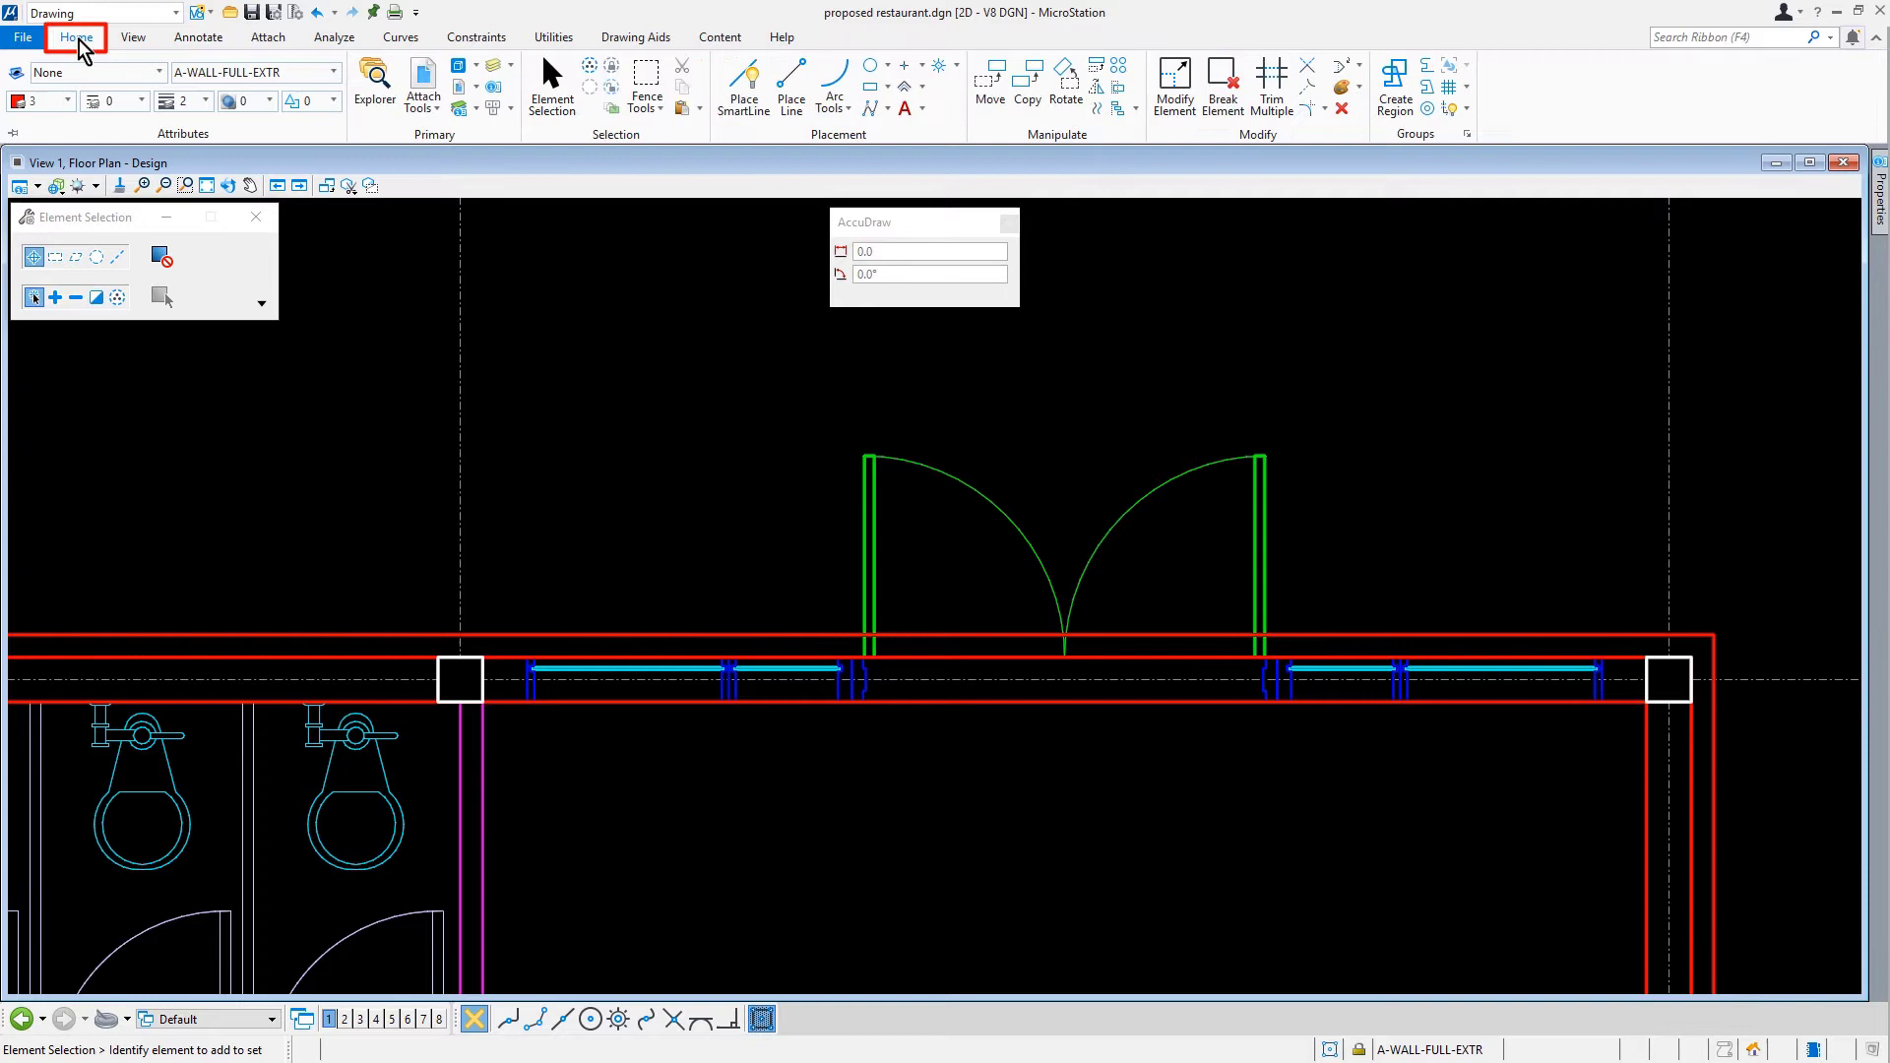
{"action": "left_click", "coordinate": [1223, 78]}
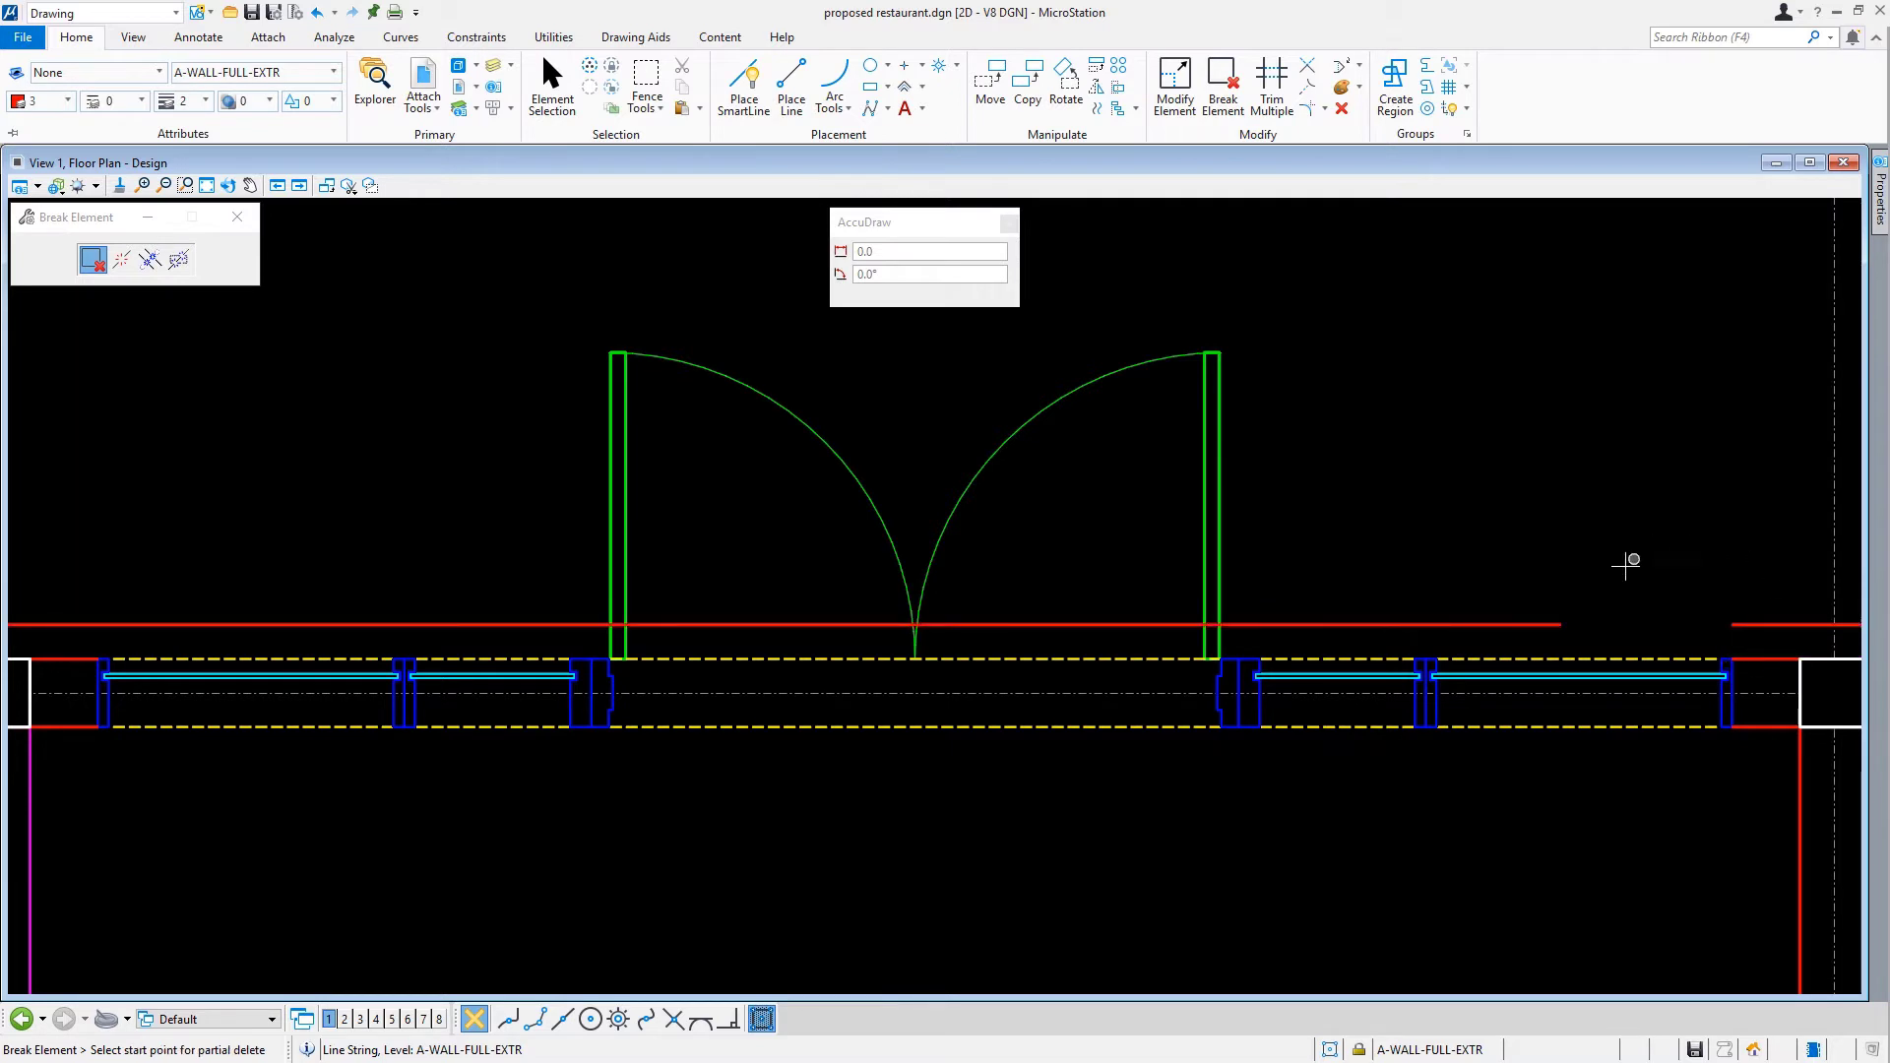
{"action": "left_click", "coordinate": [65, 645]}
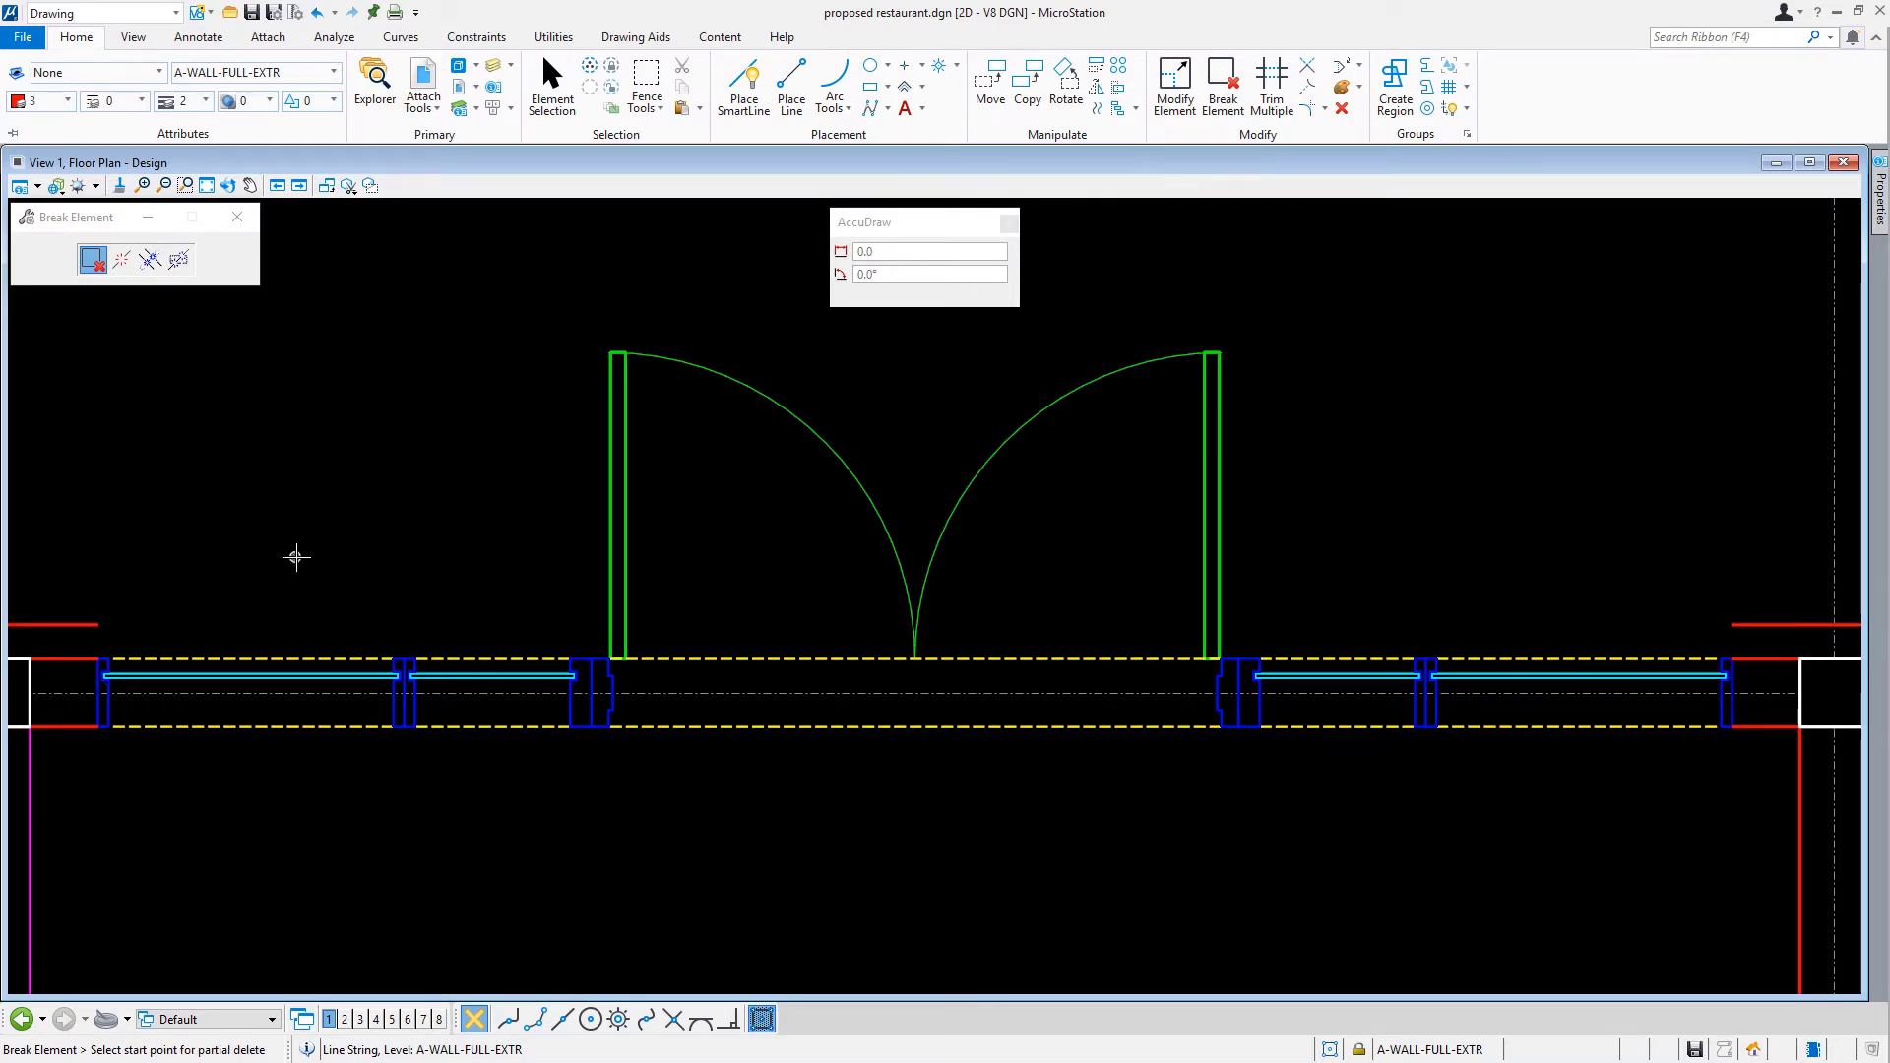
{"action": "left_click", "coordinate": [743, 79]}
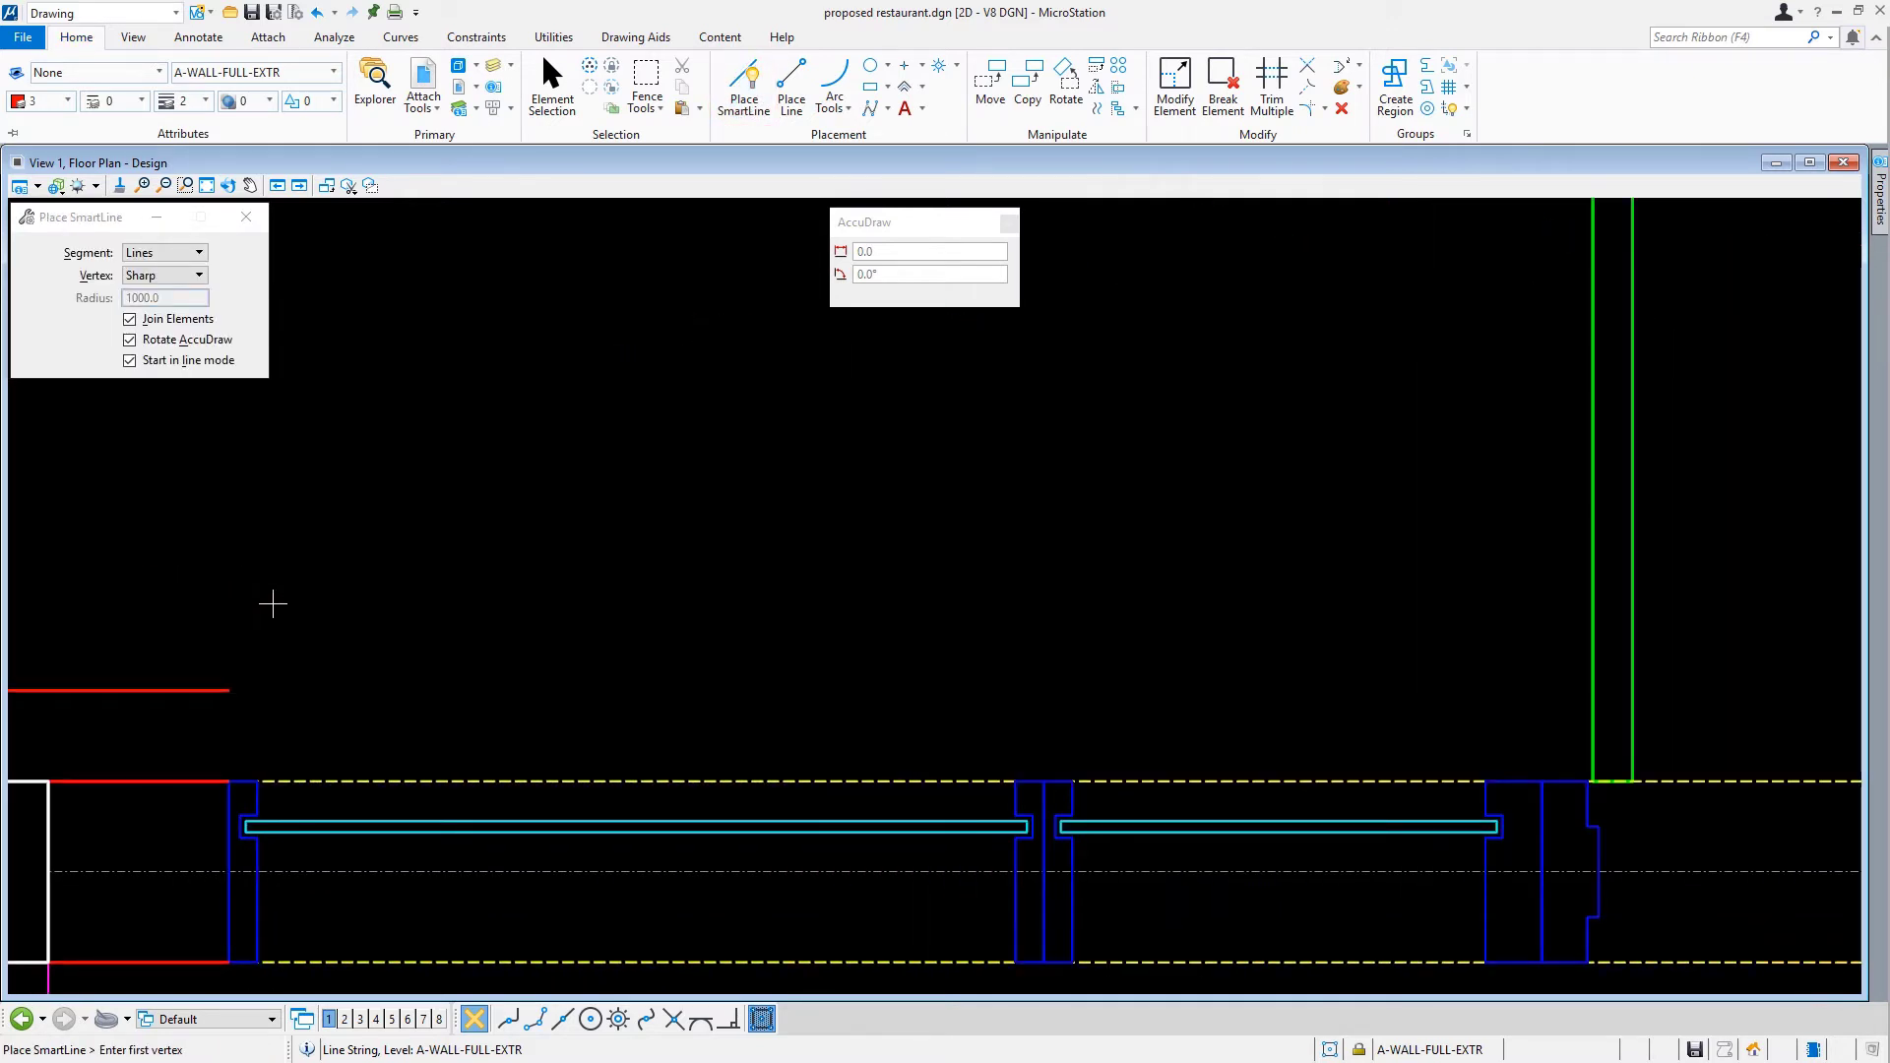
- Draw short SmartLine wall-end returns beside the outer windows and pan to check the wall
{"action": "left_click", "coordinate": [227, 693]}
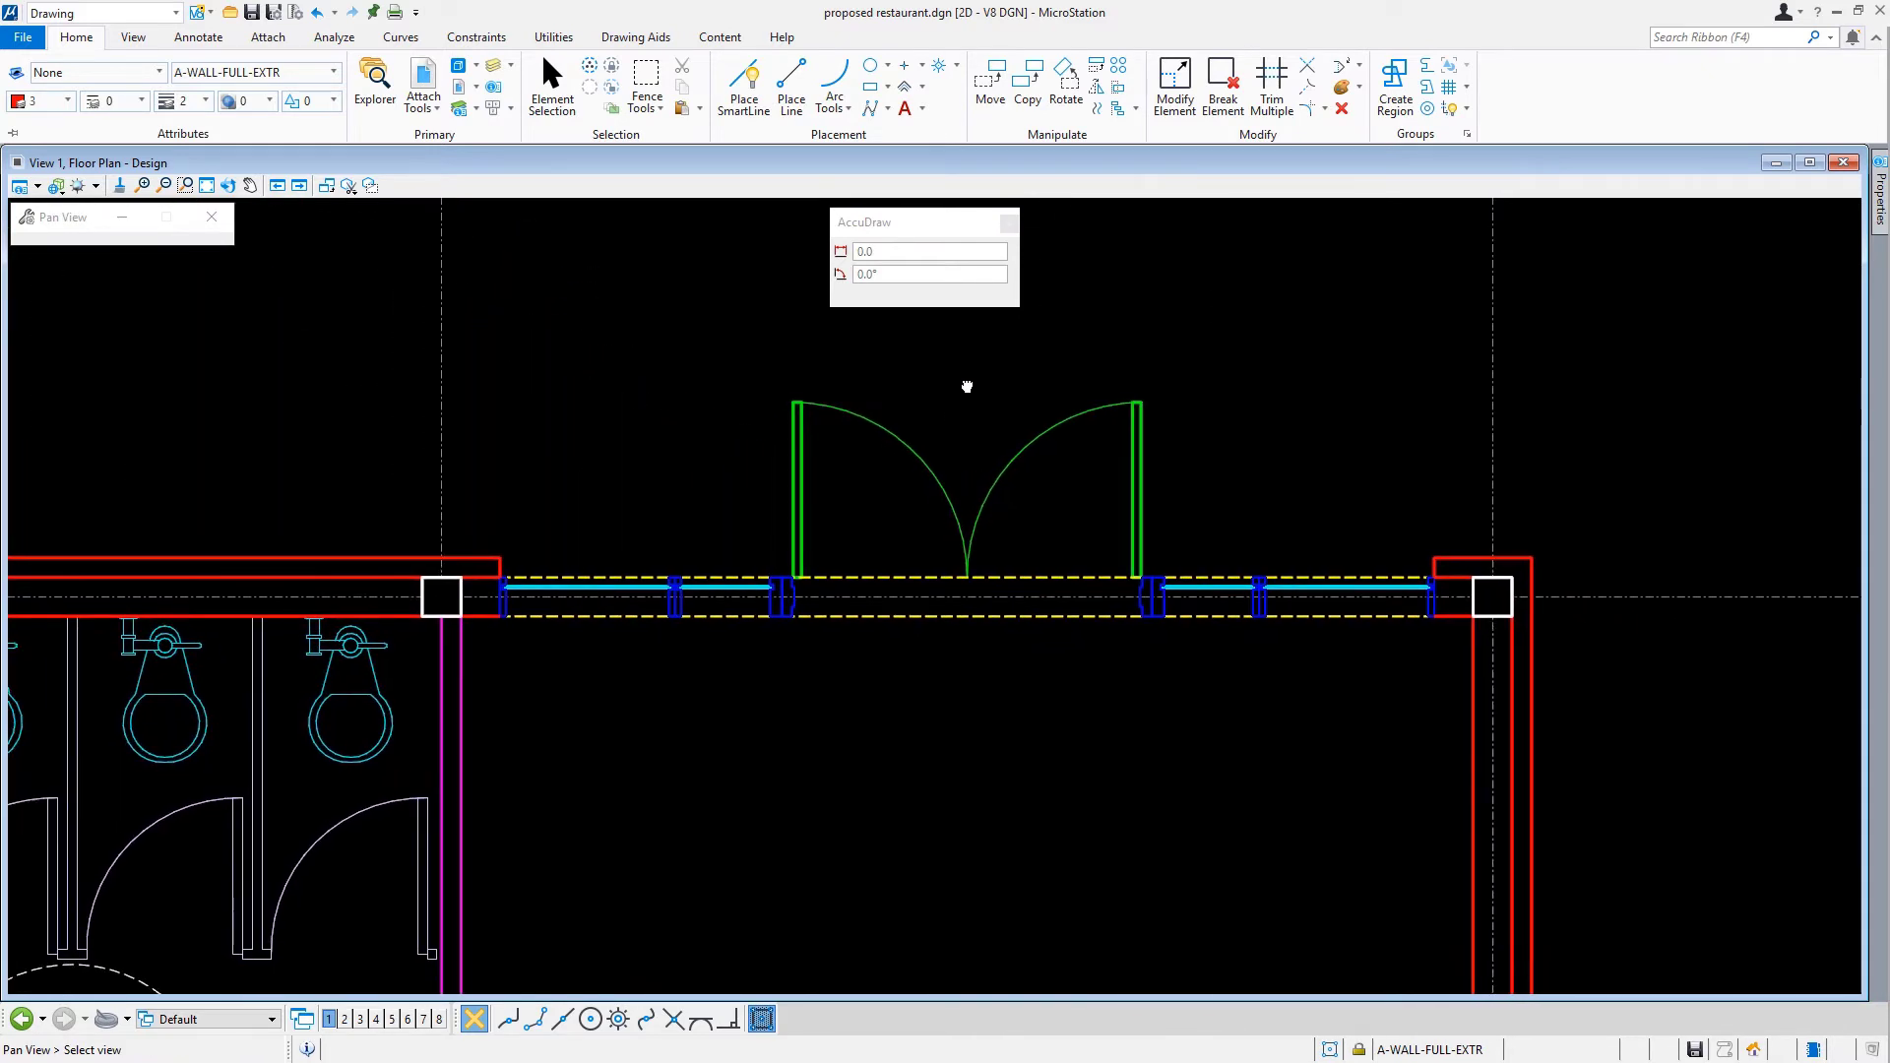
{"action": "left_click", "coordinate": [744, 74]}
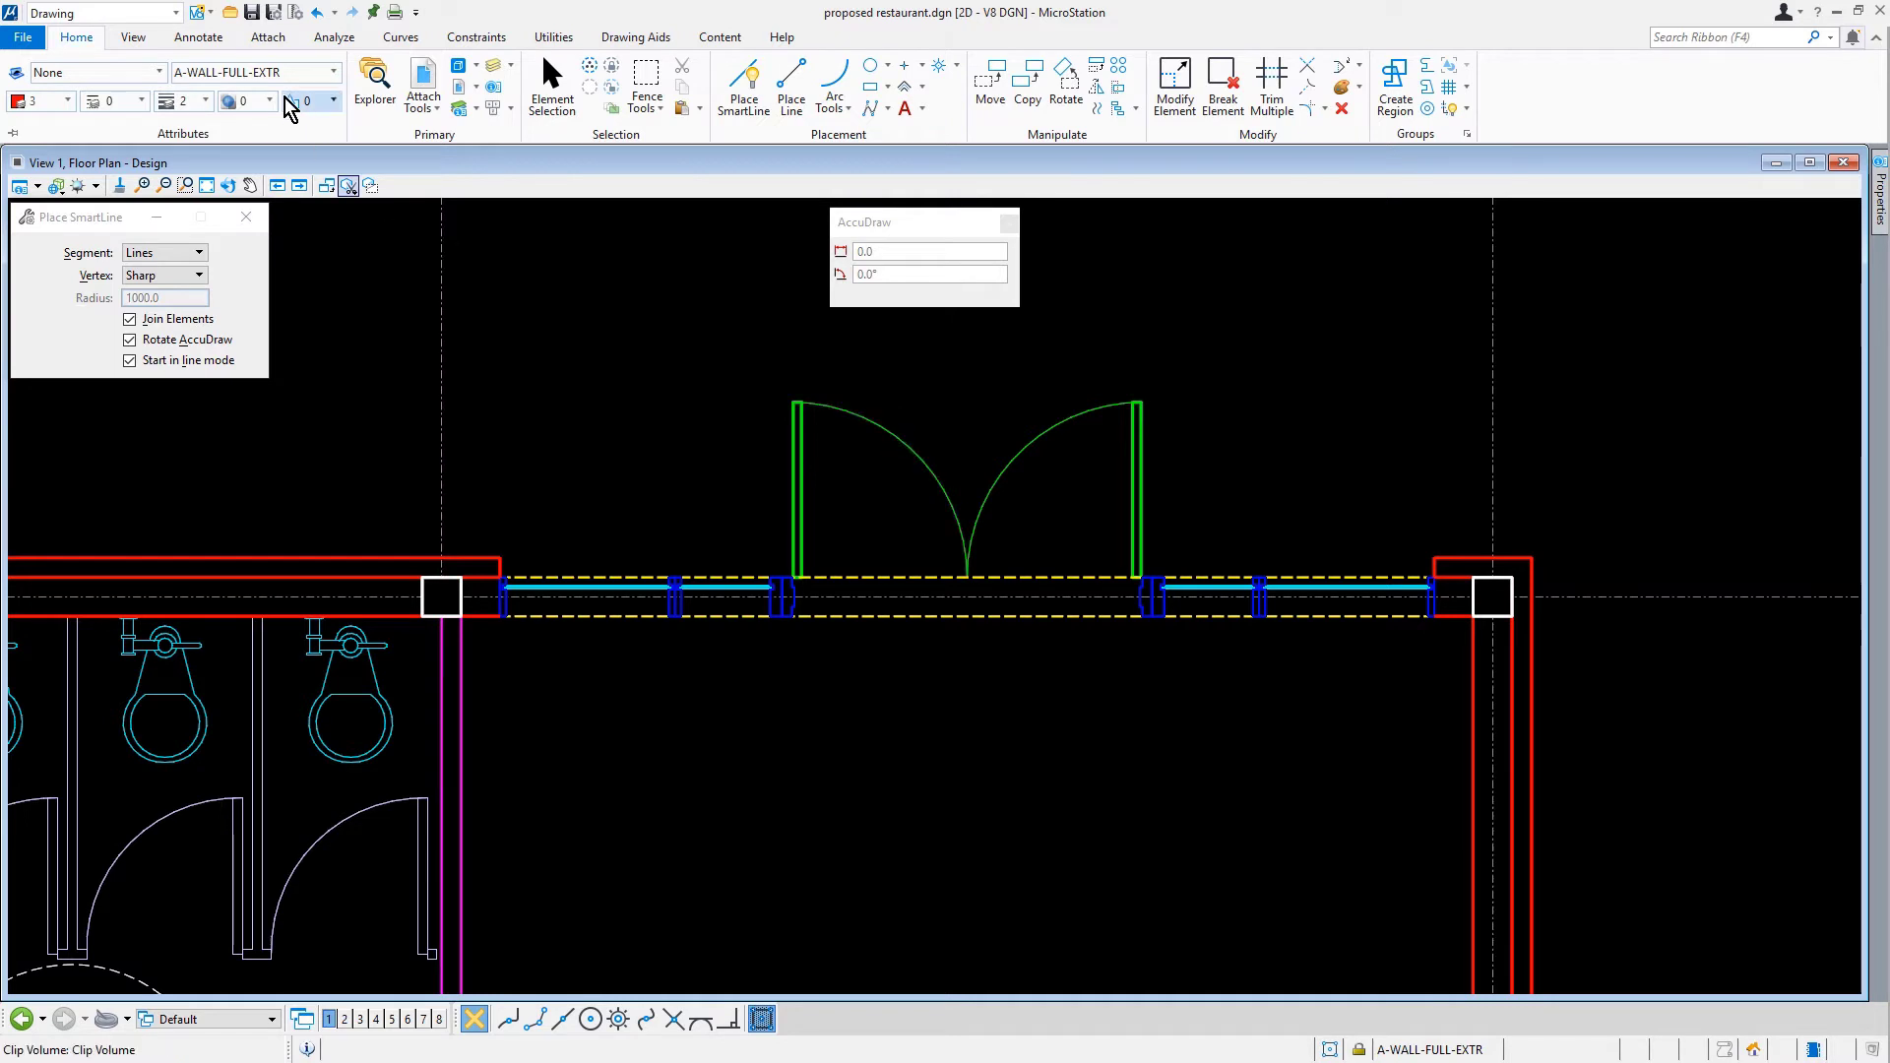
- Place a Window 1219mm EU cell at 90° in the right exterior wall
{"action": "left_click", "coordinate": [199, 36]}
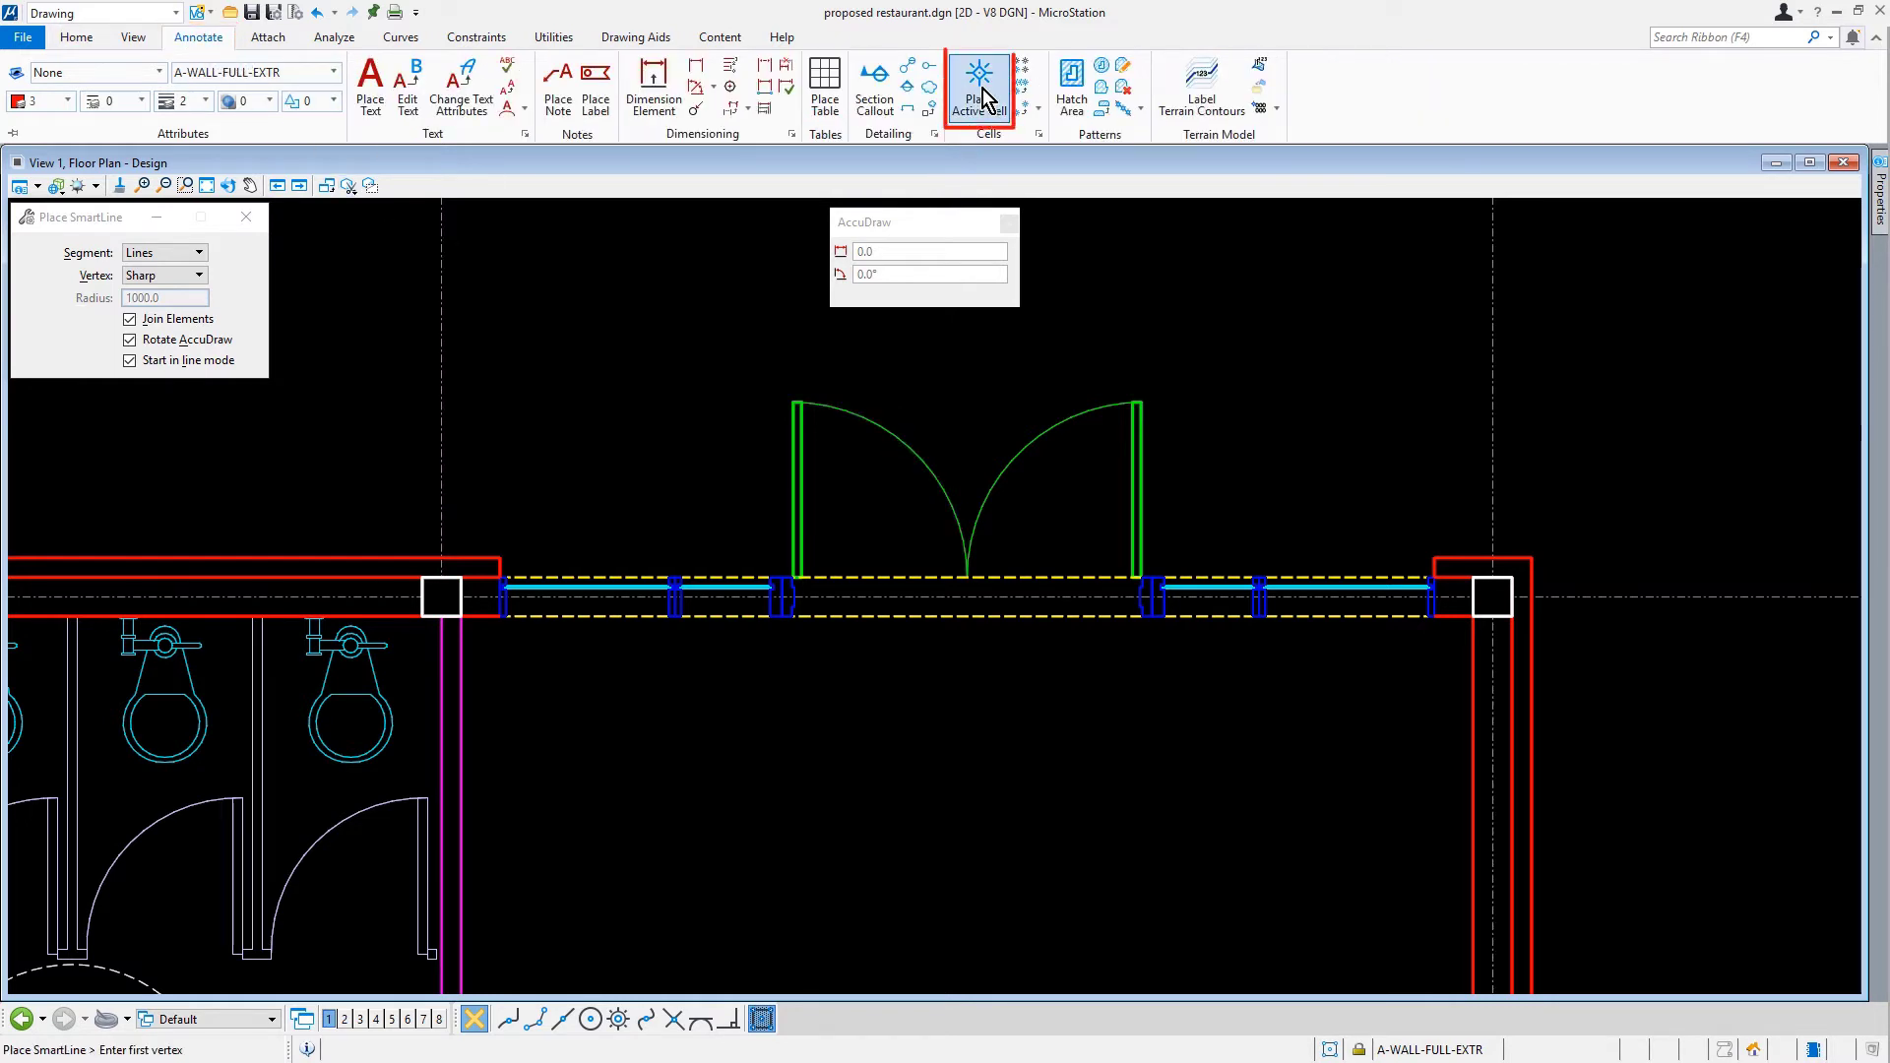
{"action": "left_click", "coordinate": [978, 74]}
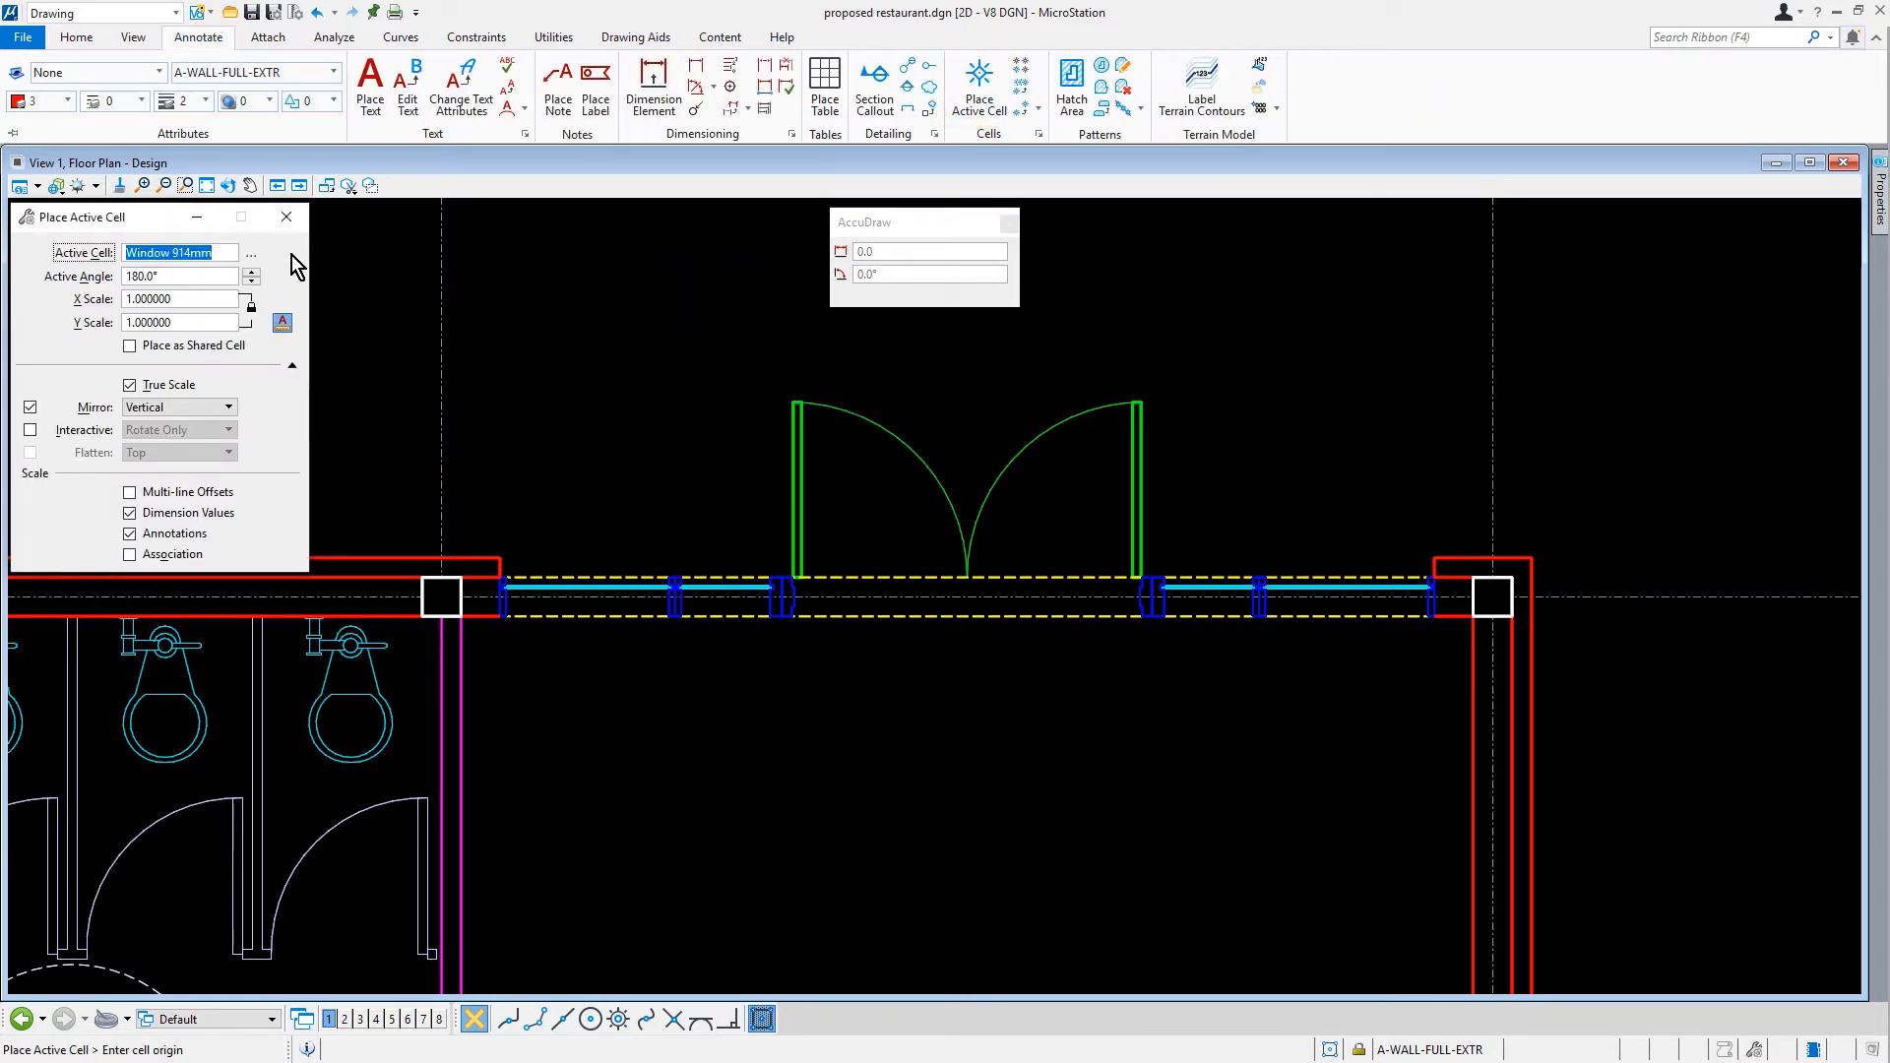
{"action": "left_click", "coordinate": [251, 253]}
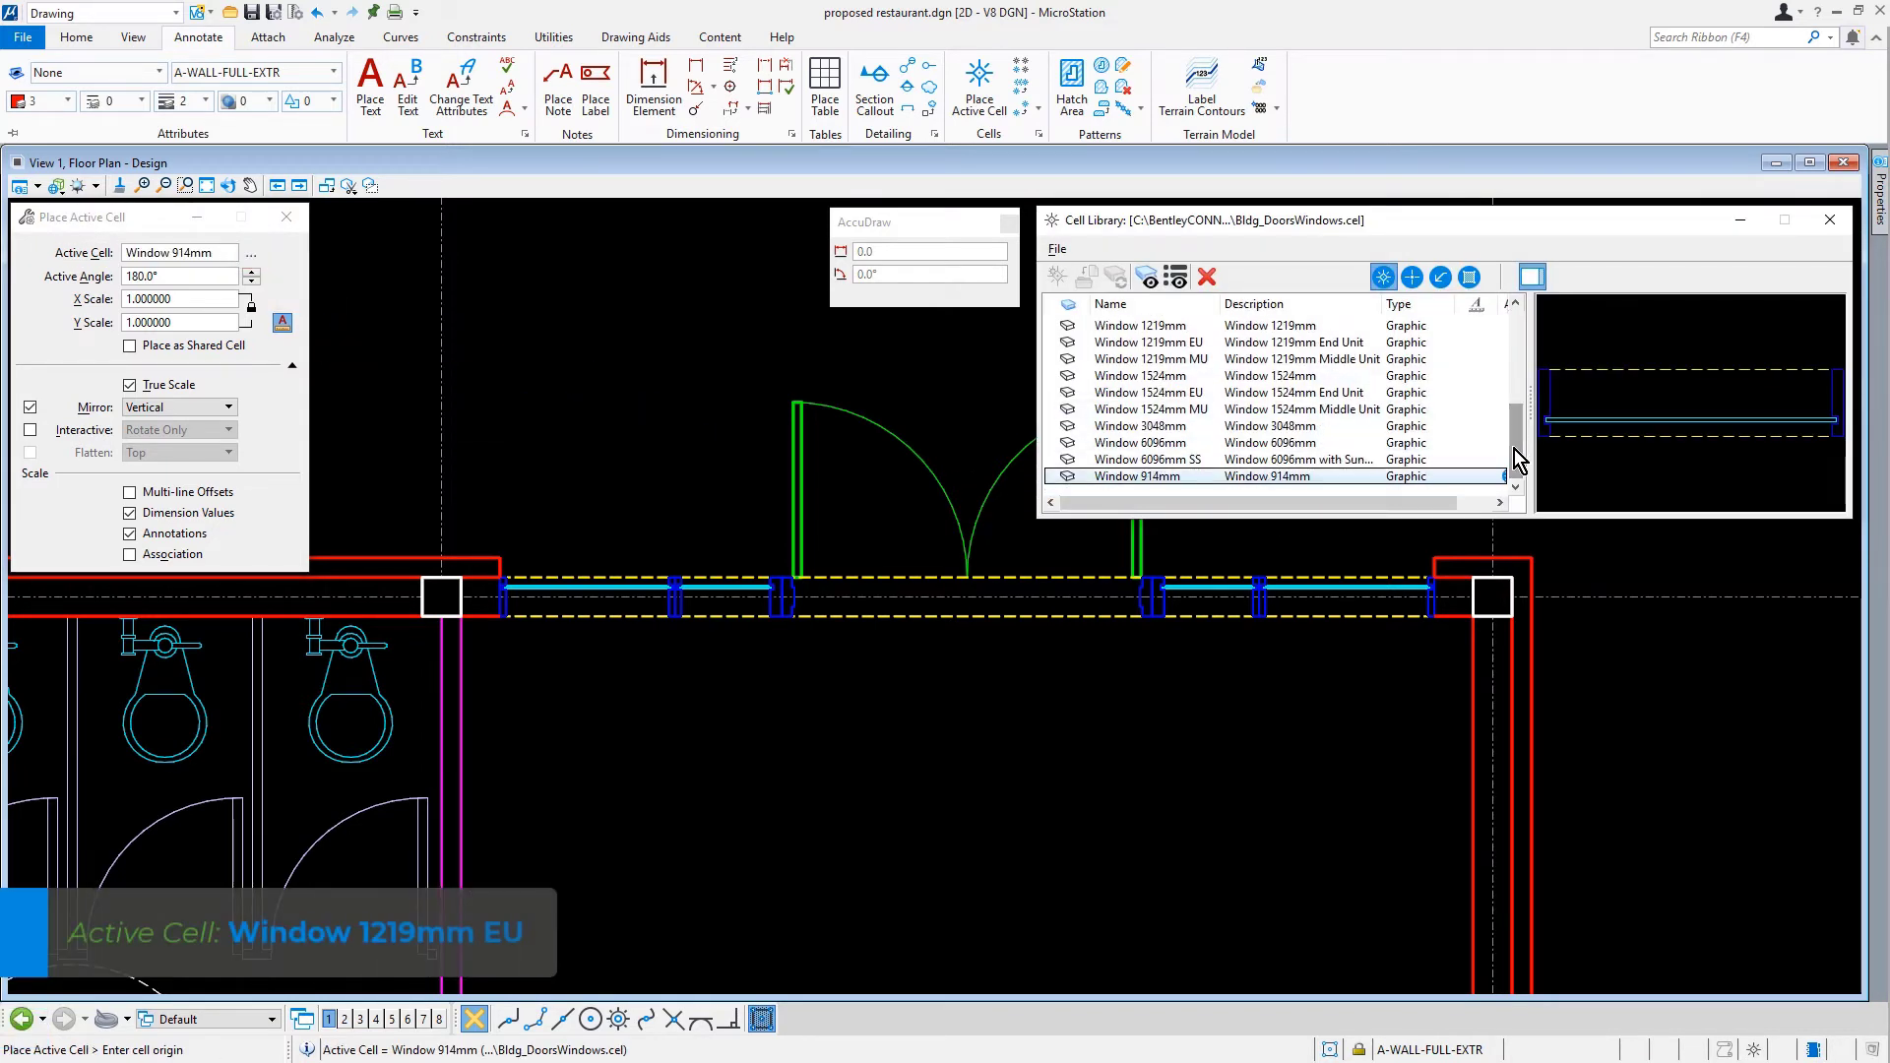
{"action": "left_click", "coordinate": [1145, 342]}
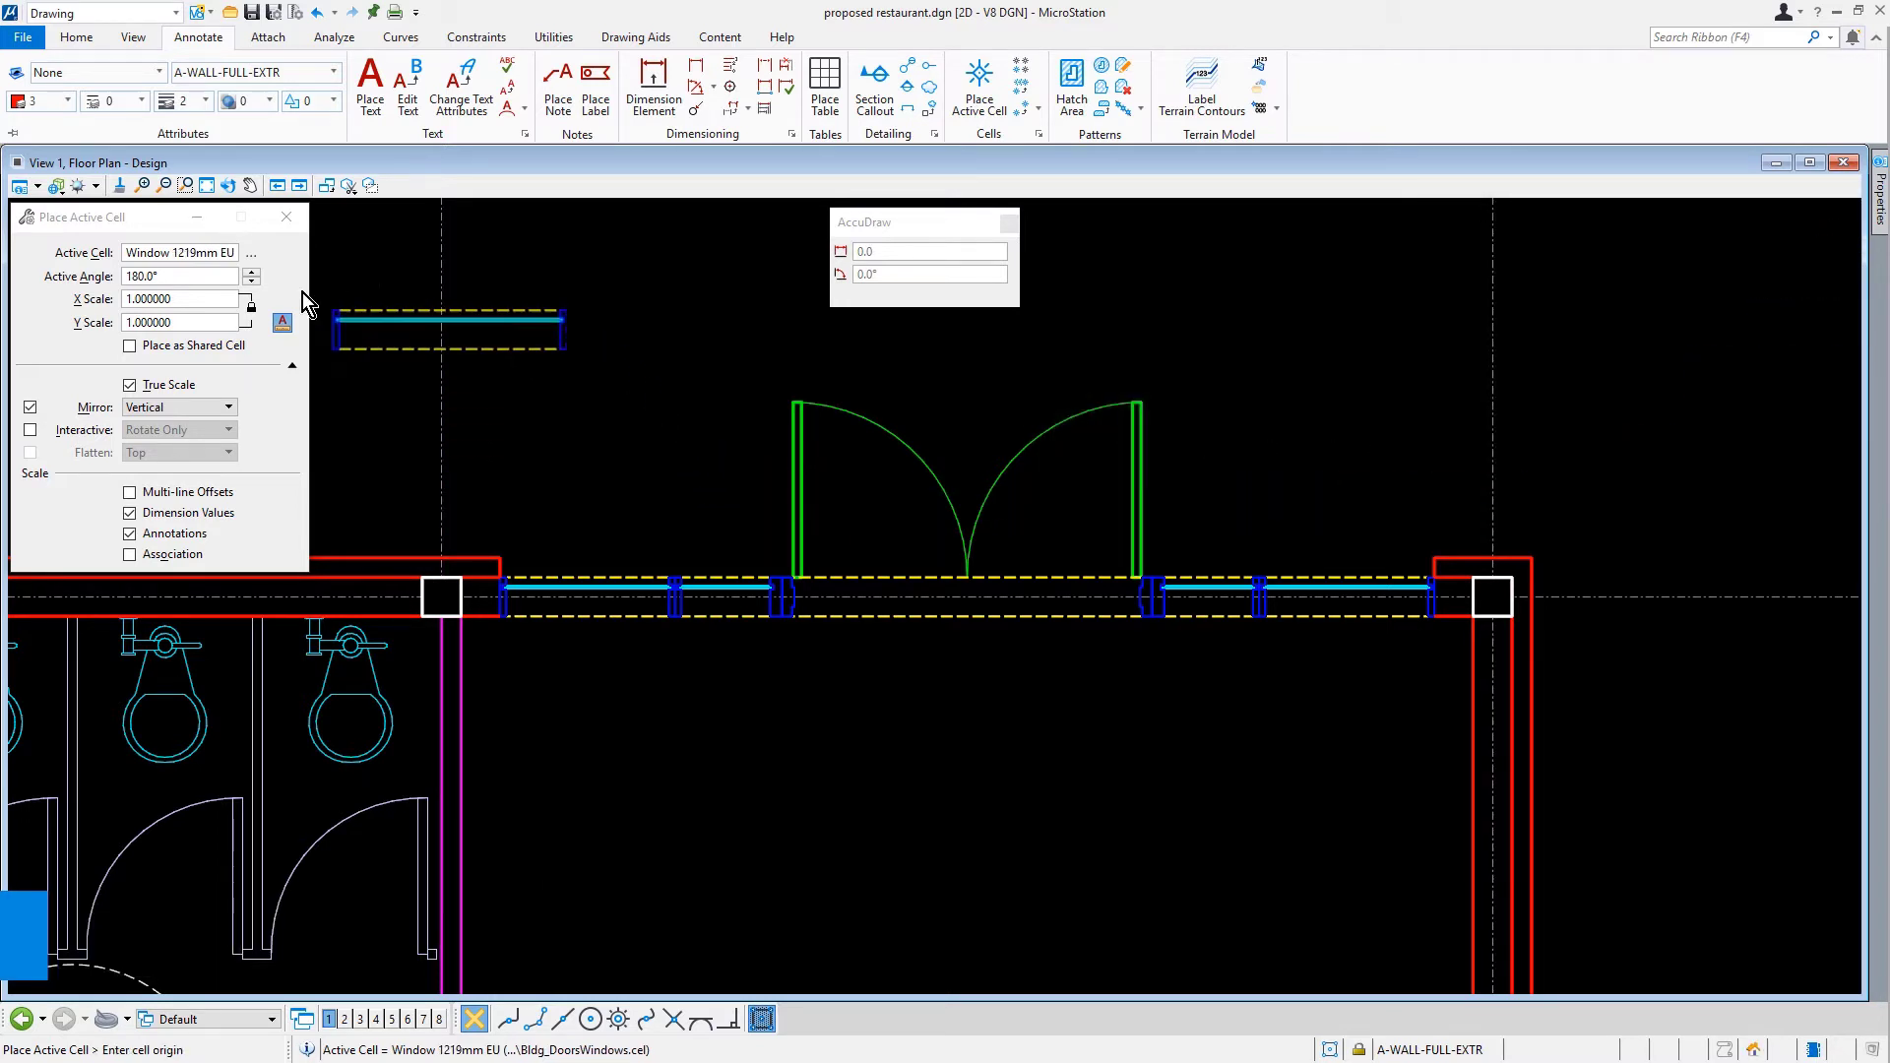
{"action": "left_click", "coordinate": [177, 276]}
{"action": "type", "text": "90"}
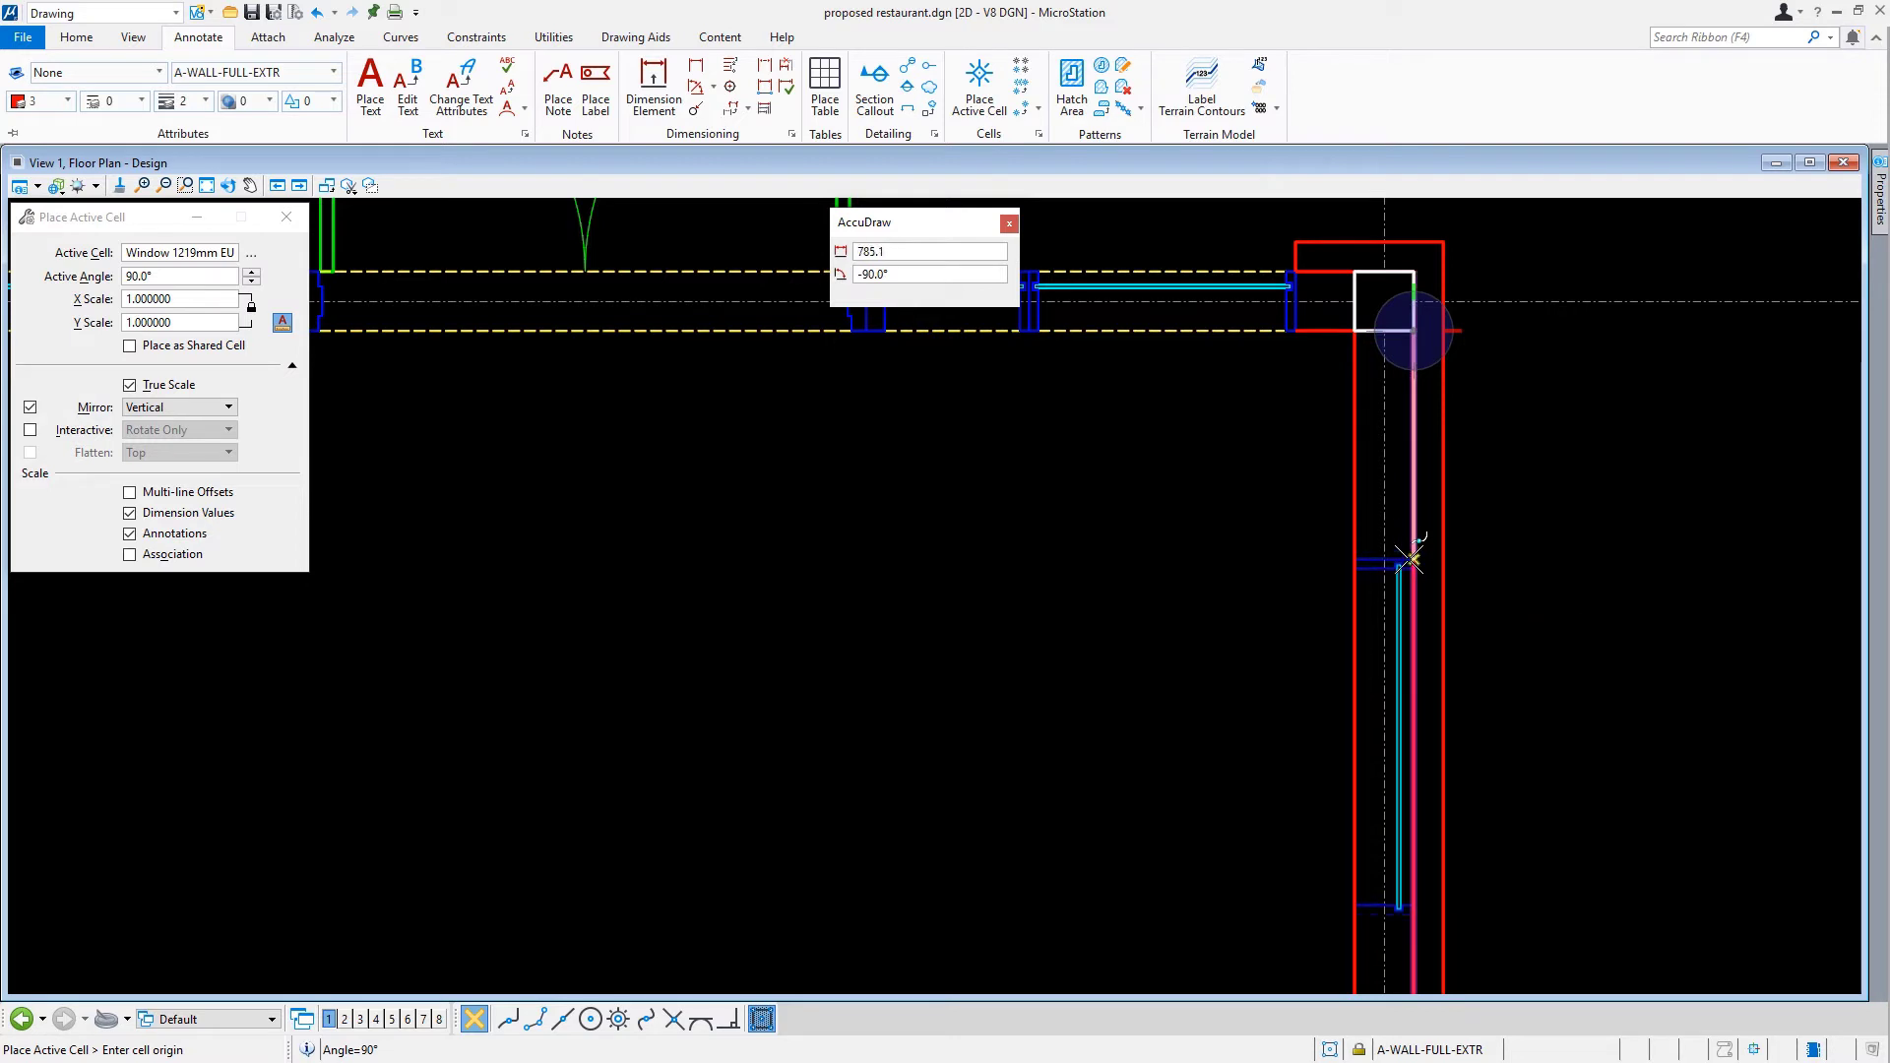
{"action": "mouse_move", "coordinate": [1410, 560]}
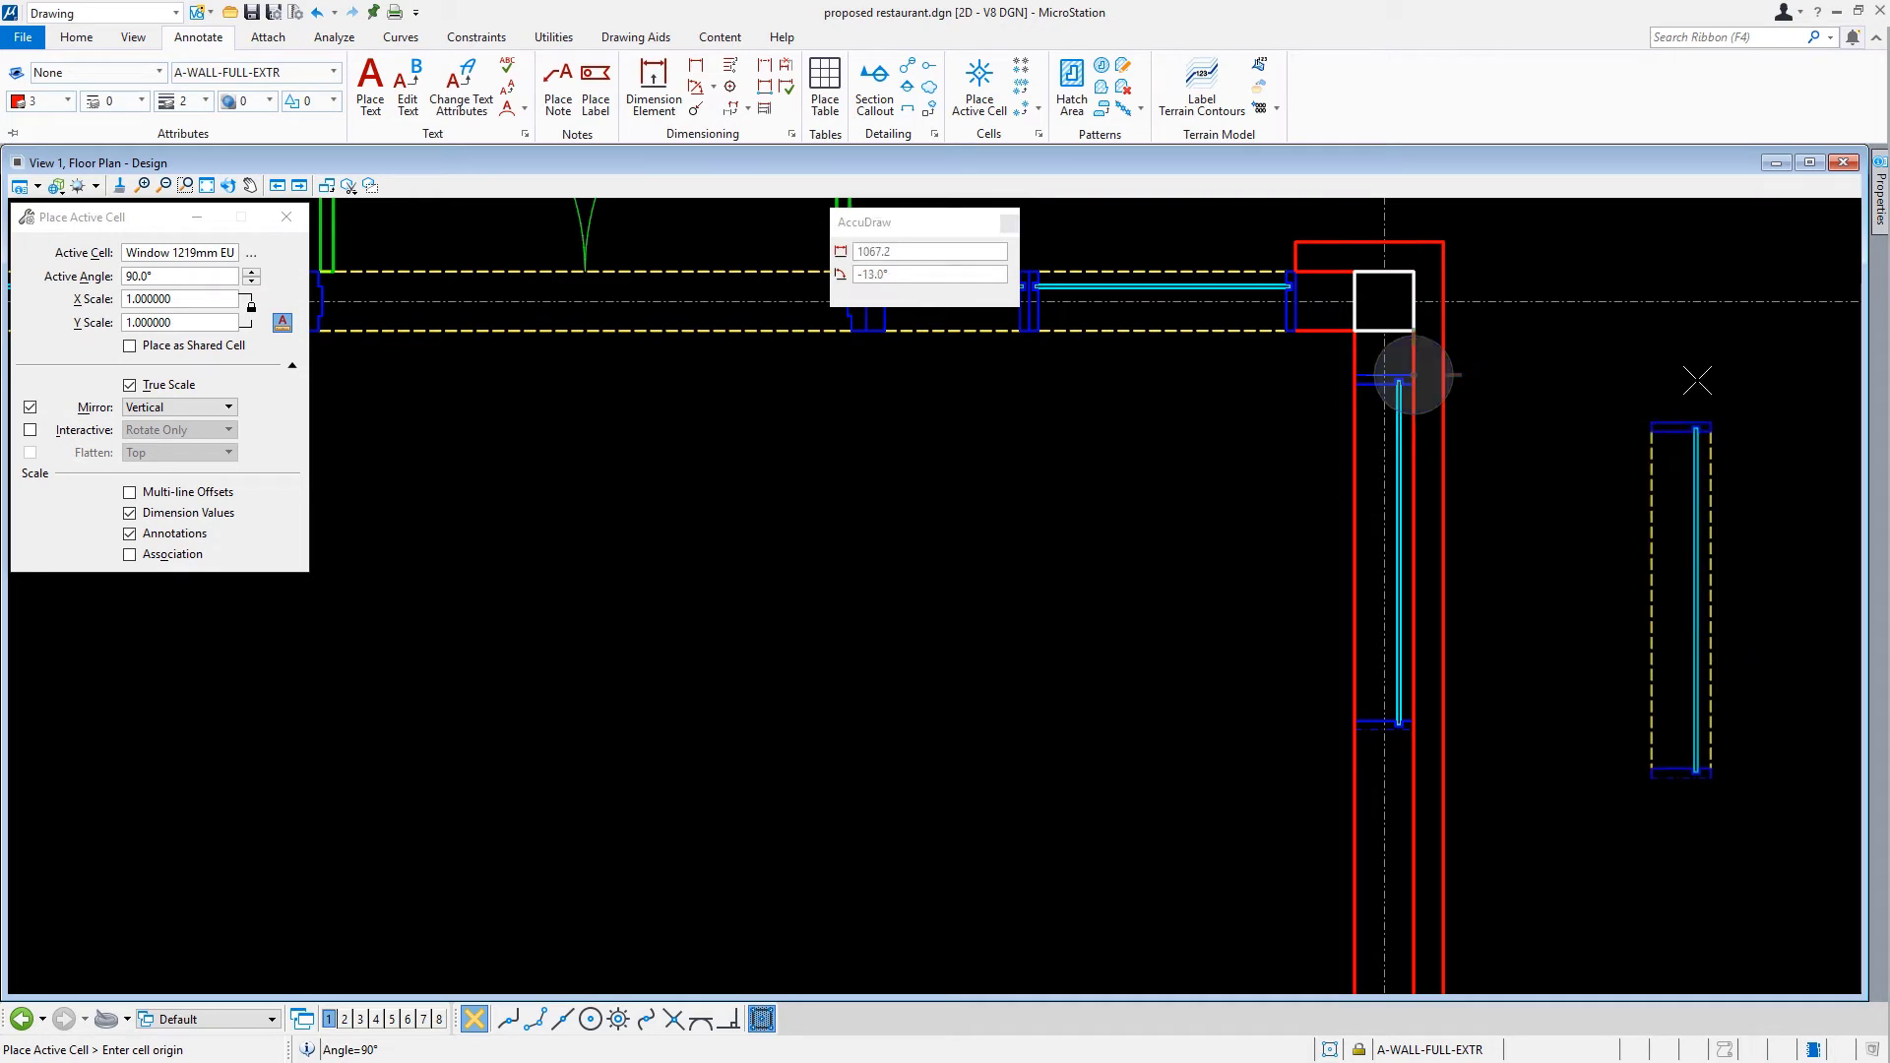
{"action": "left_click", "coordinate": [78, 36]}
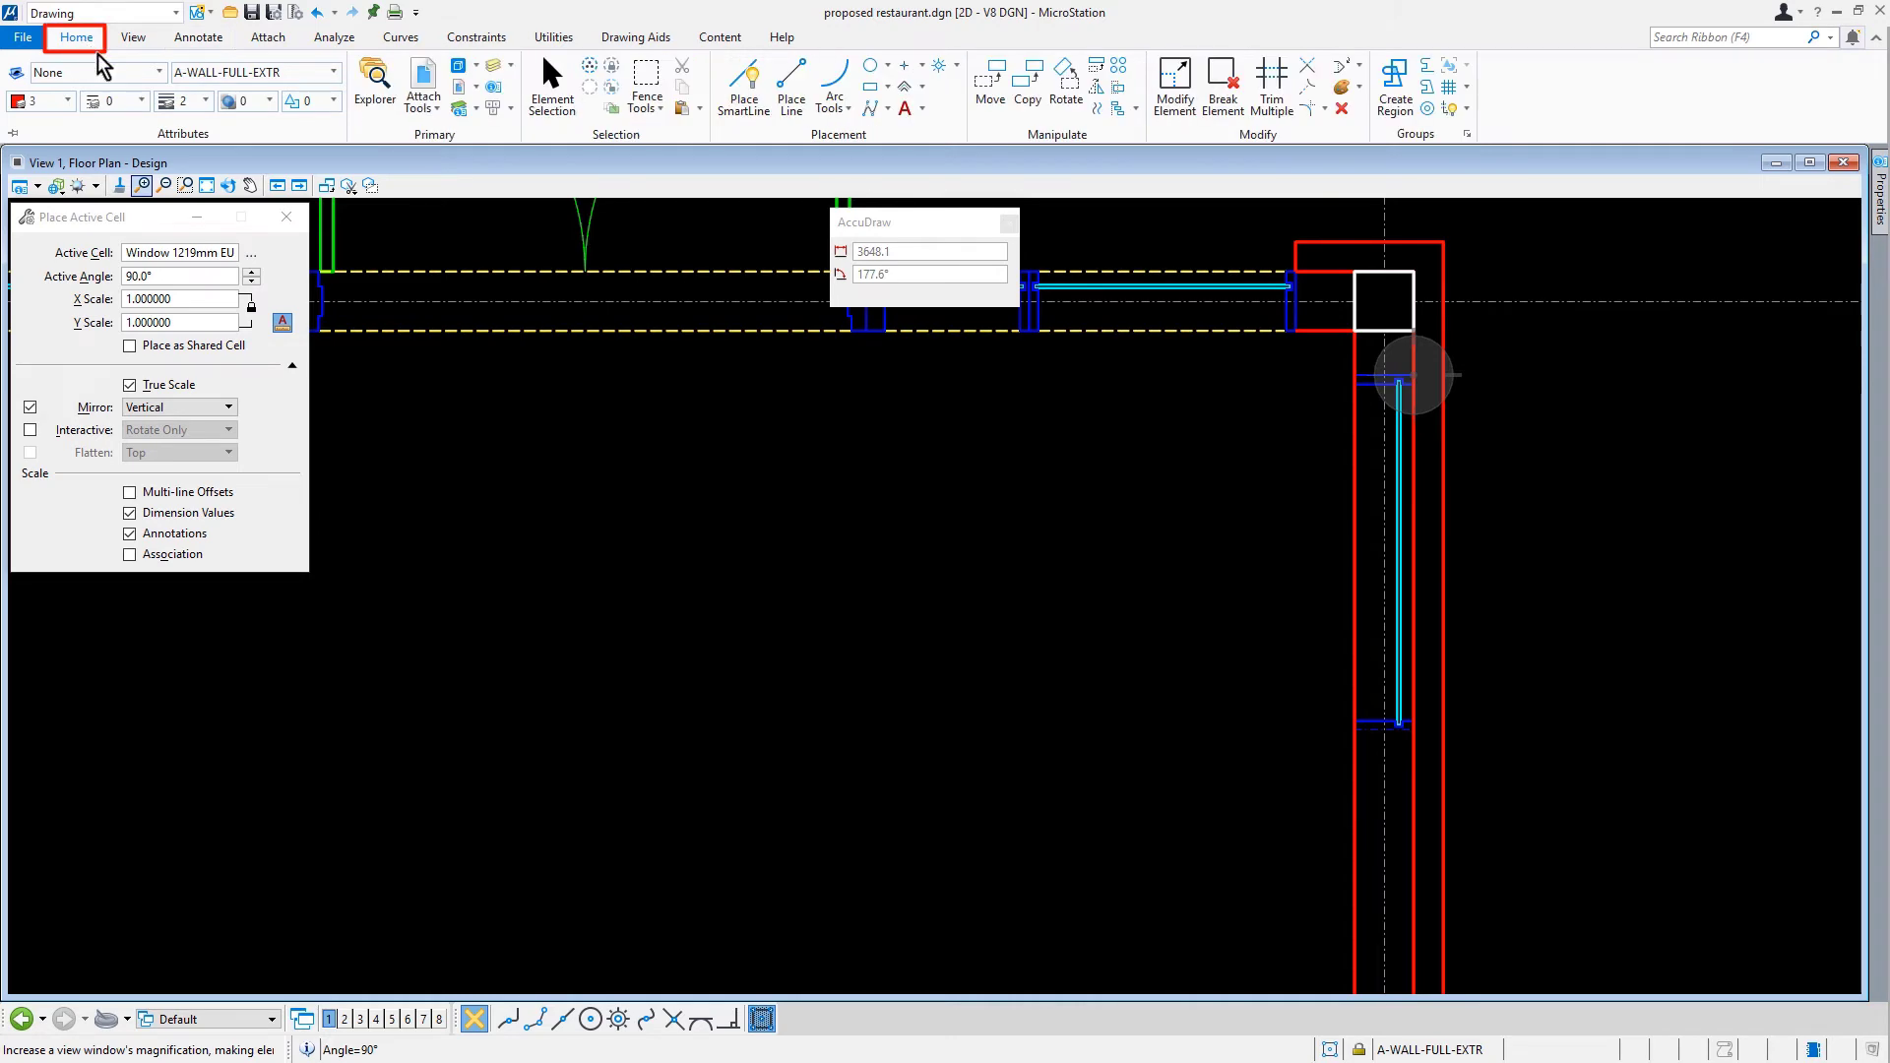
- Mirror-copy the end-unit window horizontally to extend the right-wall glazing
{"action": "left_click", "coordinate": [1091, 88]}
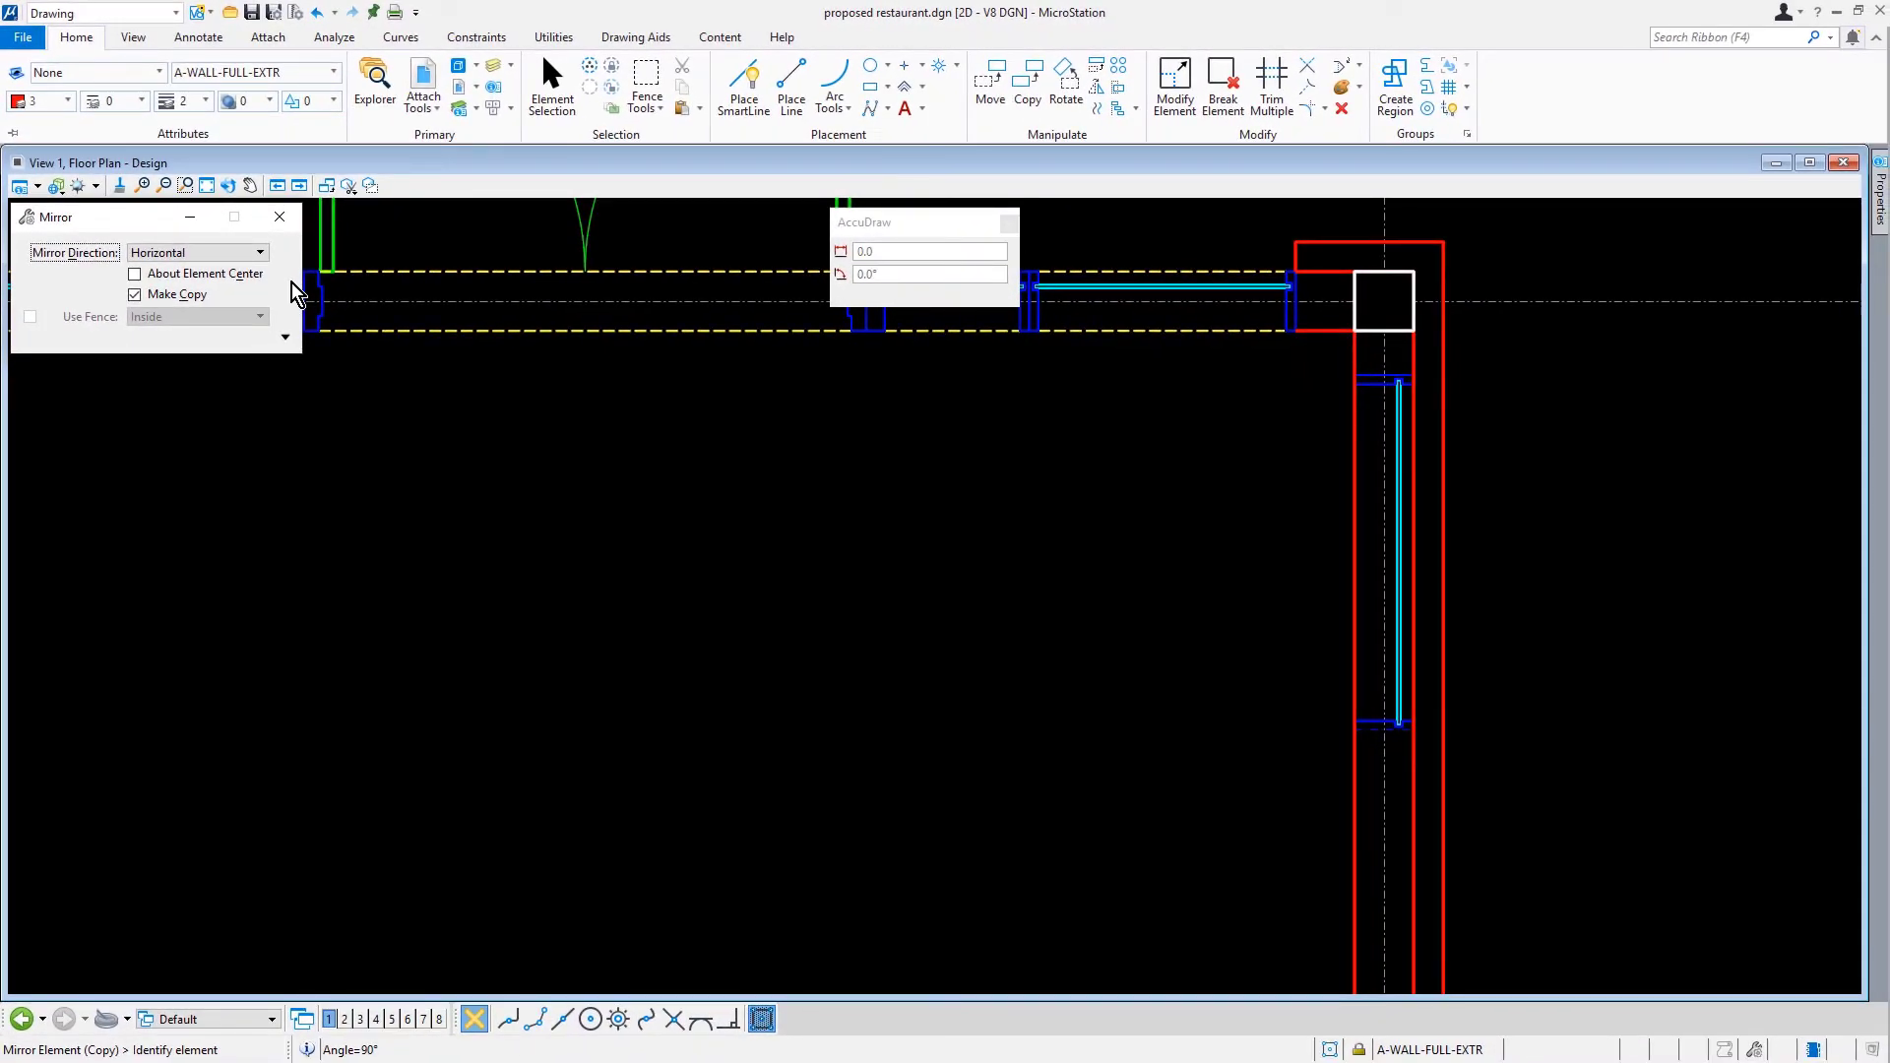
{"action": "mouse_move", "coordinate": [1514, 534]}
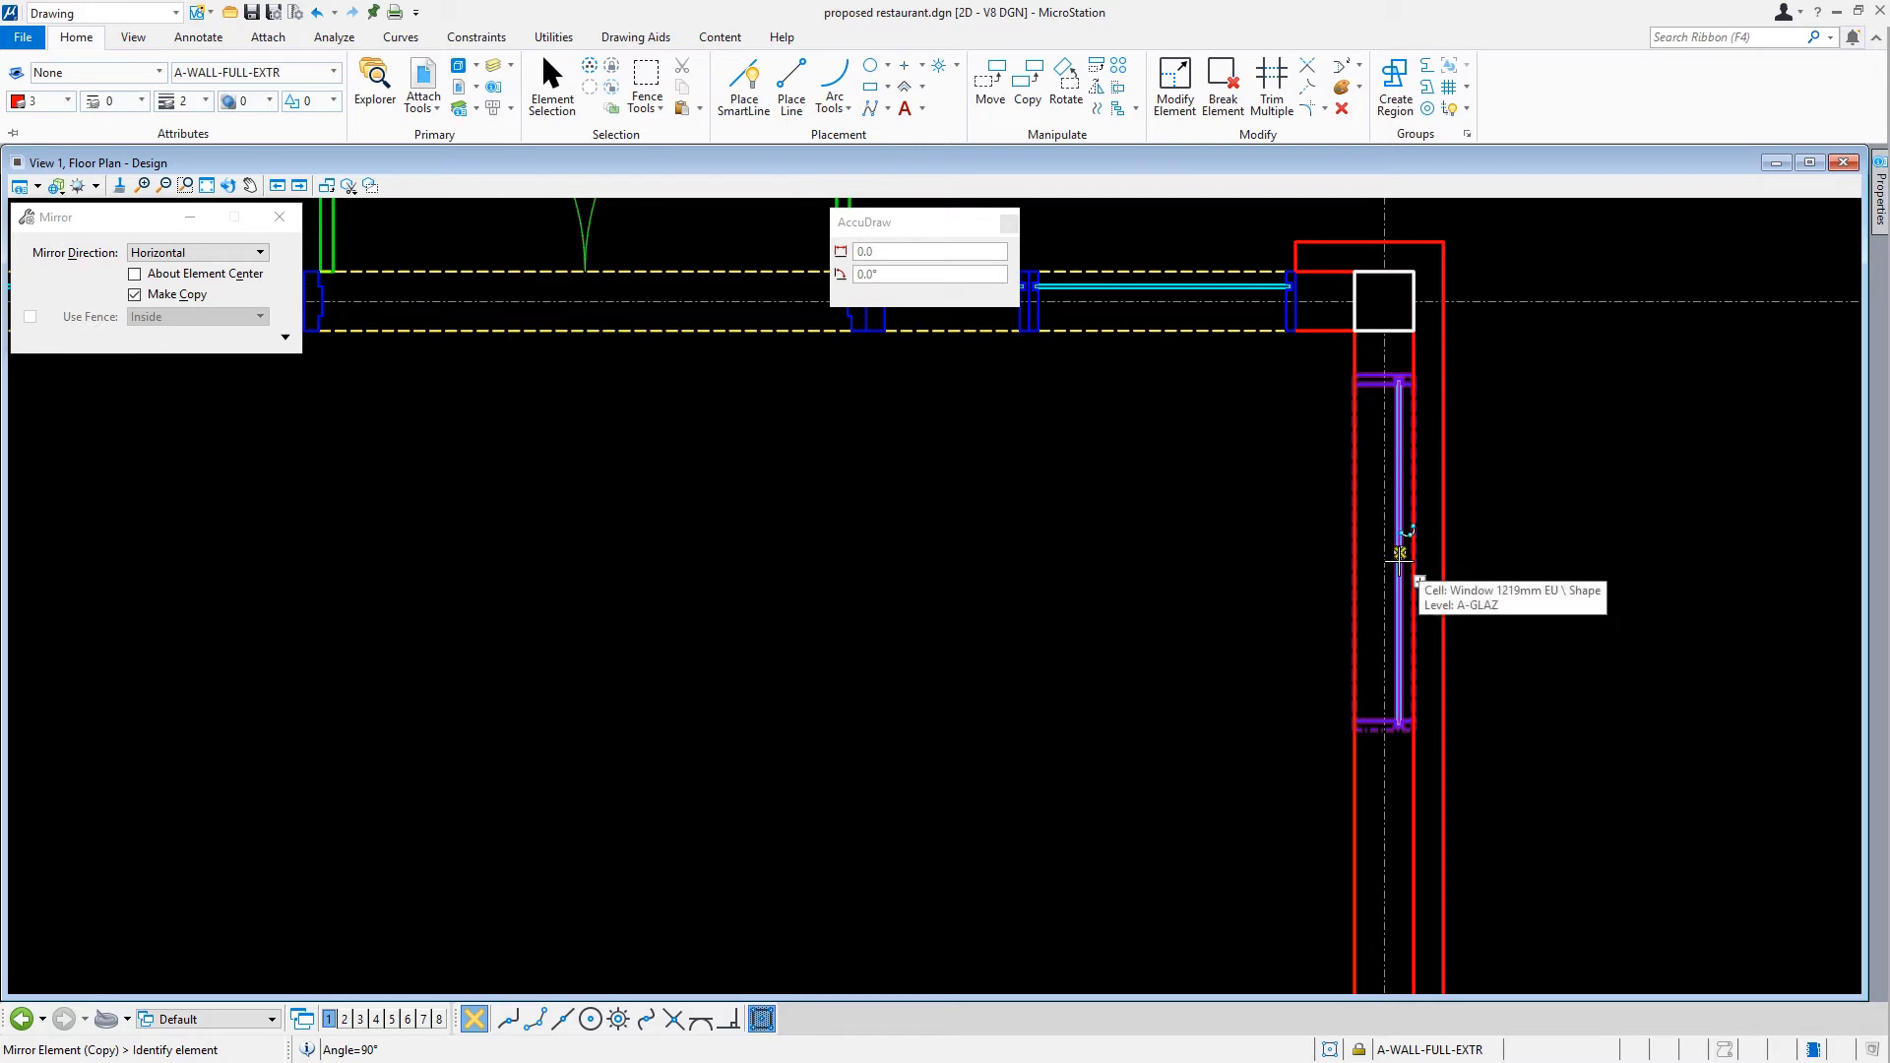
{"action": "left_click", "coordinate": [1396, 555]}
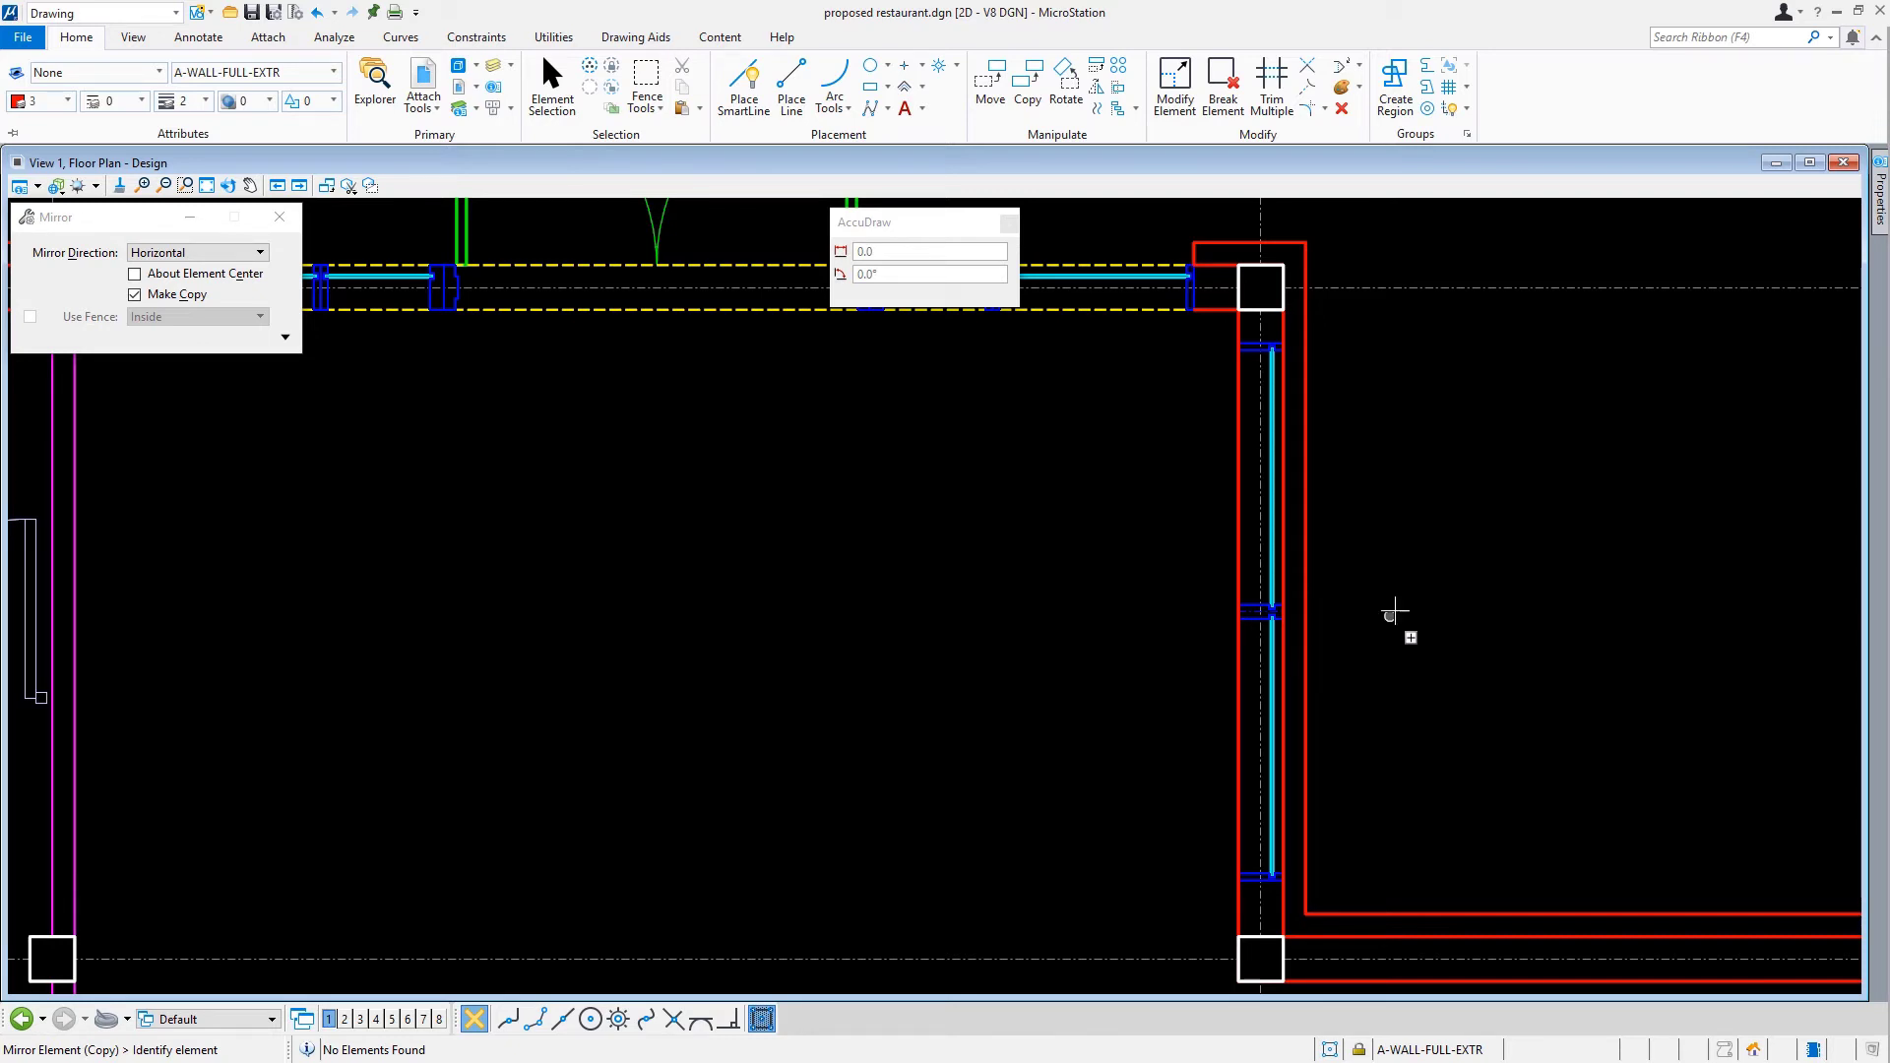
{"action": "left_click", "coordinate": [336, 37]}
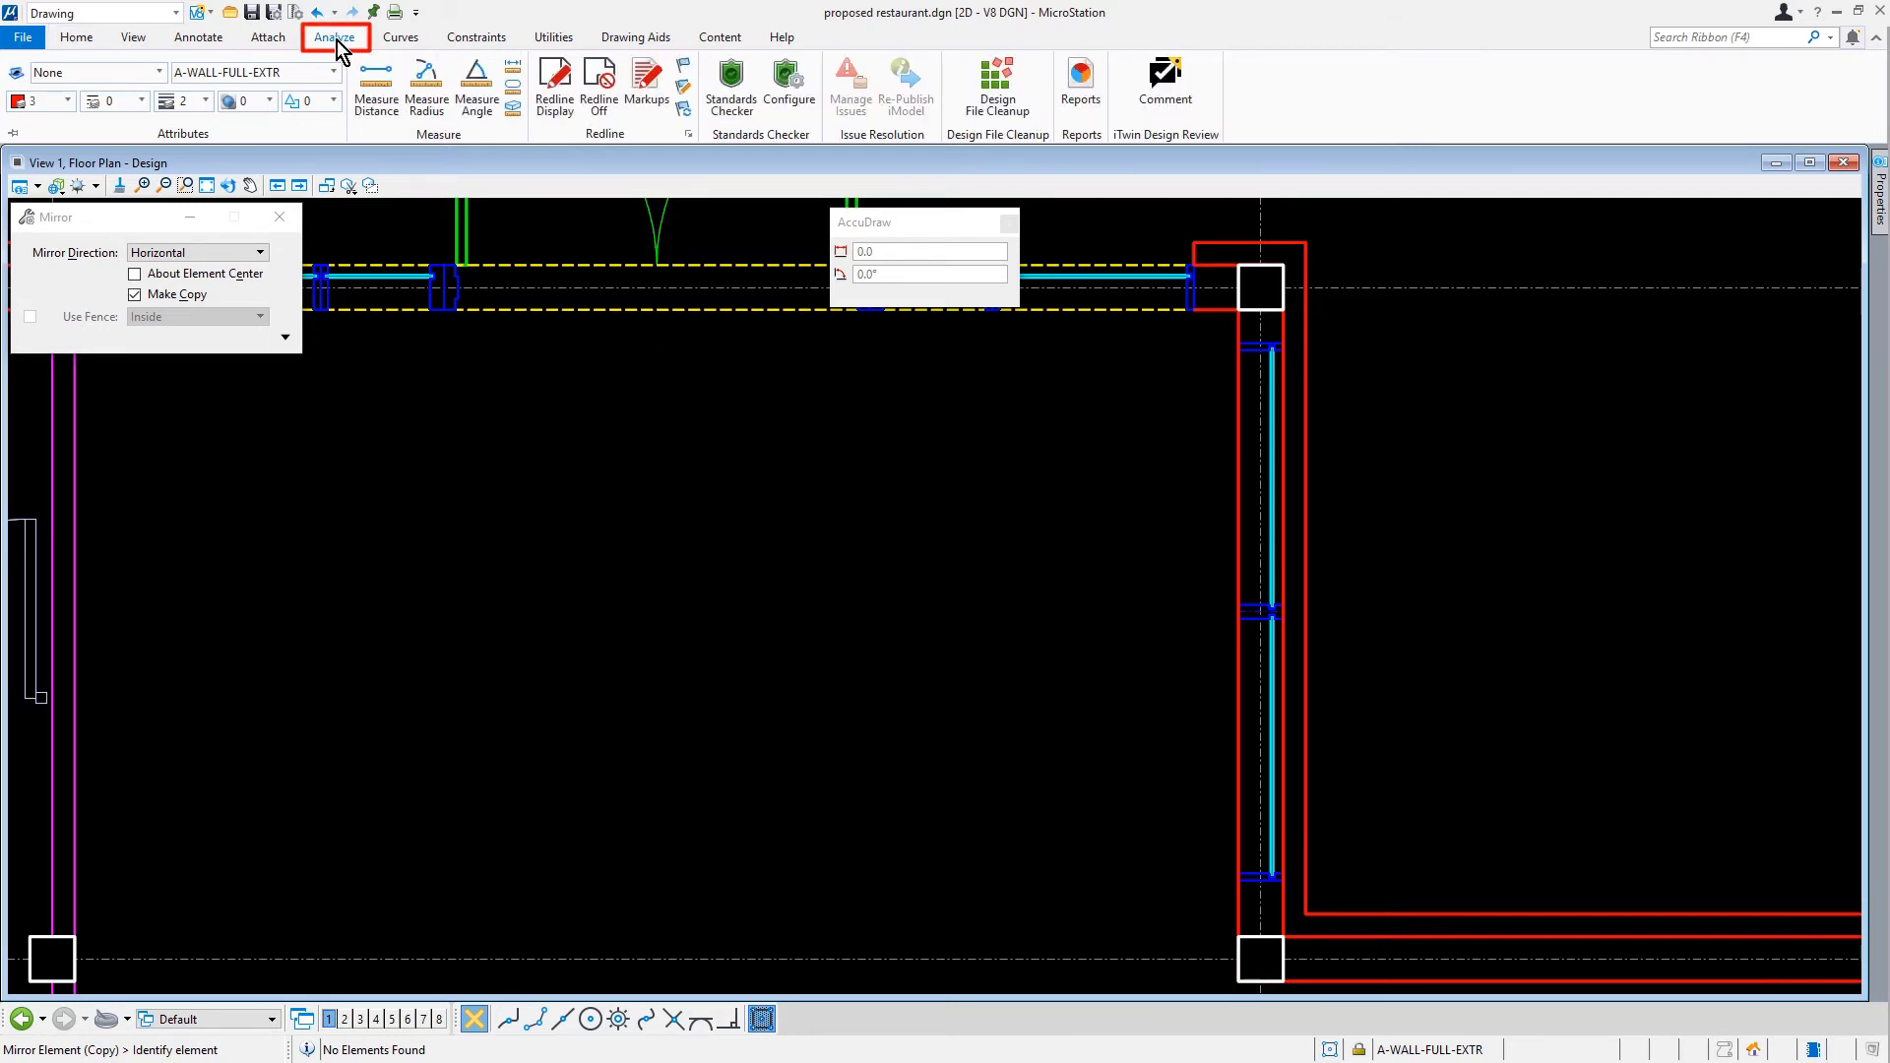
- Measure the gap from column E6 to the end-unit window (152mm), then the lower 255mm gap
{"action": "left_click", "coordinate": [376, 83]}
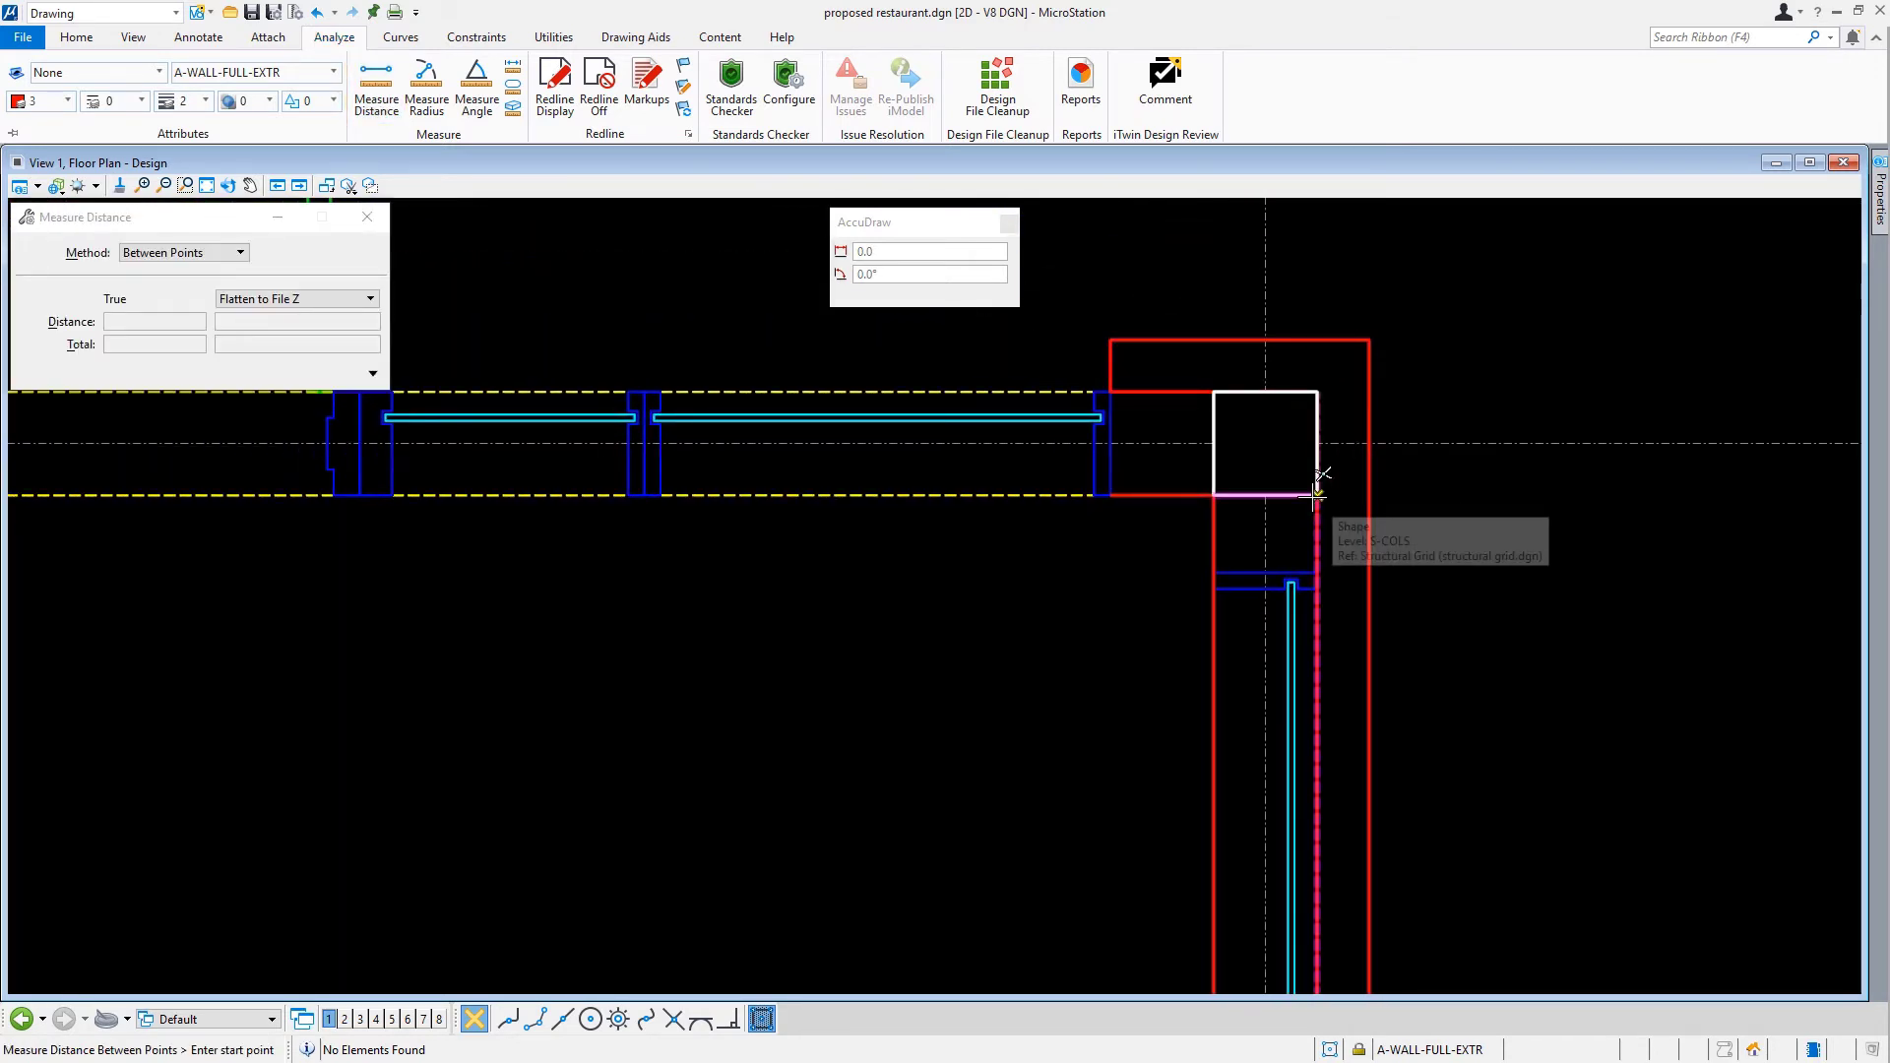
{"action": "left_click", "coordinate": [1315, 496]}
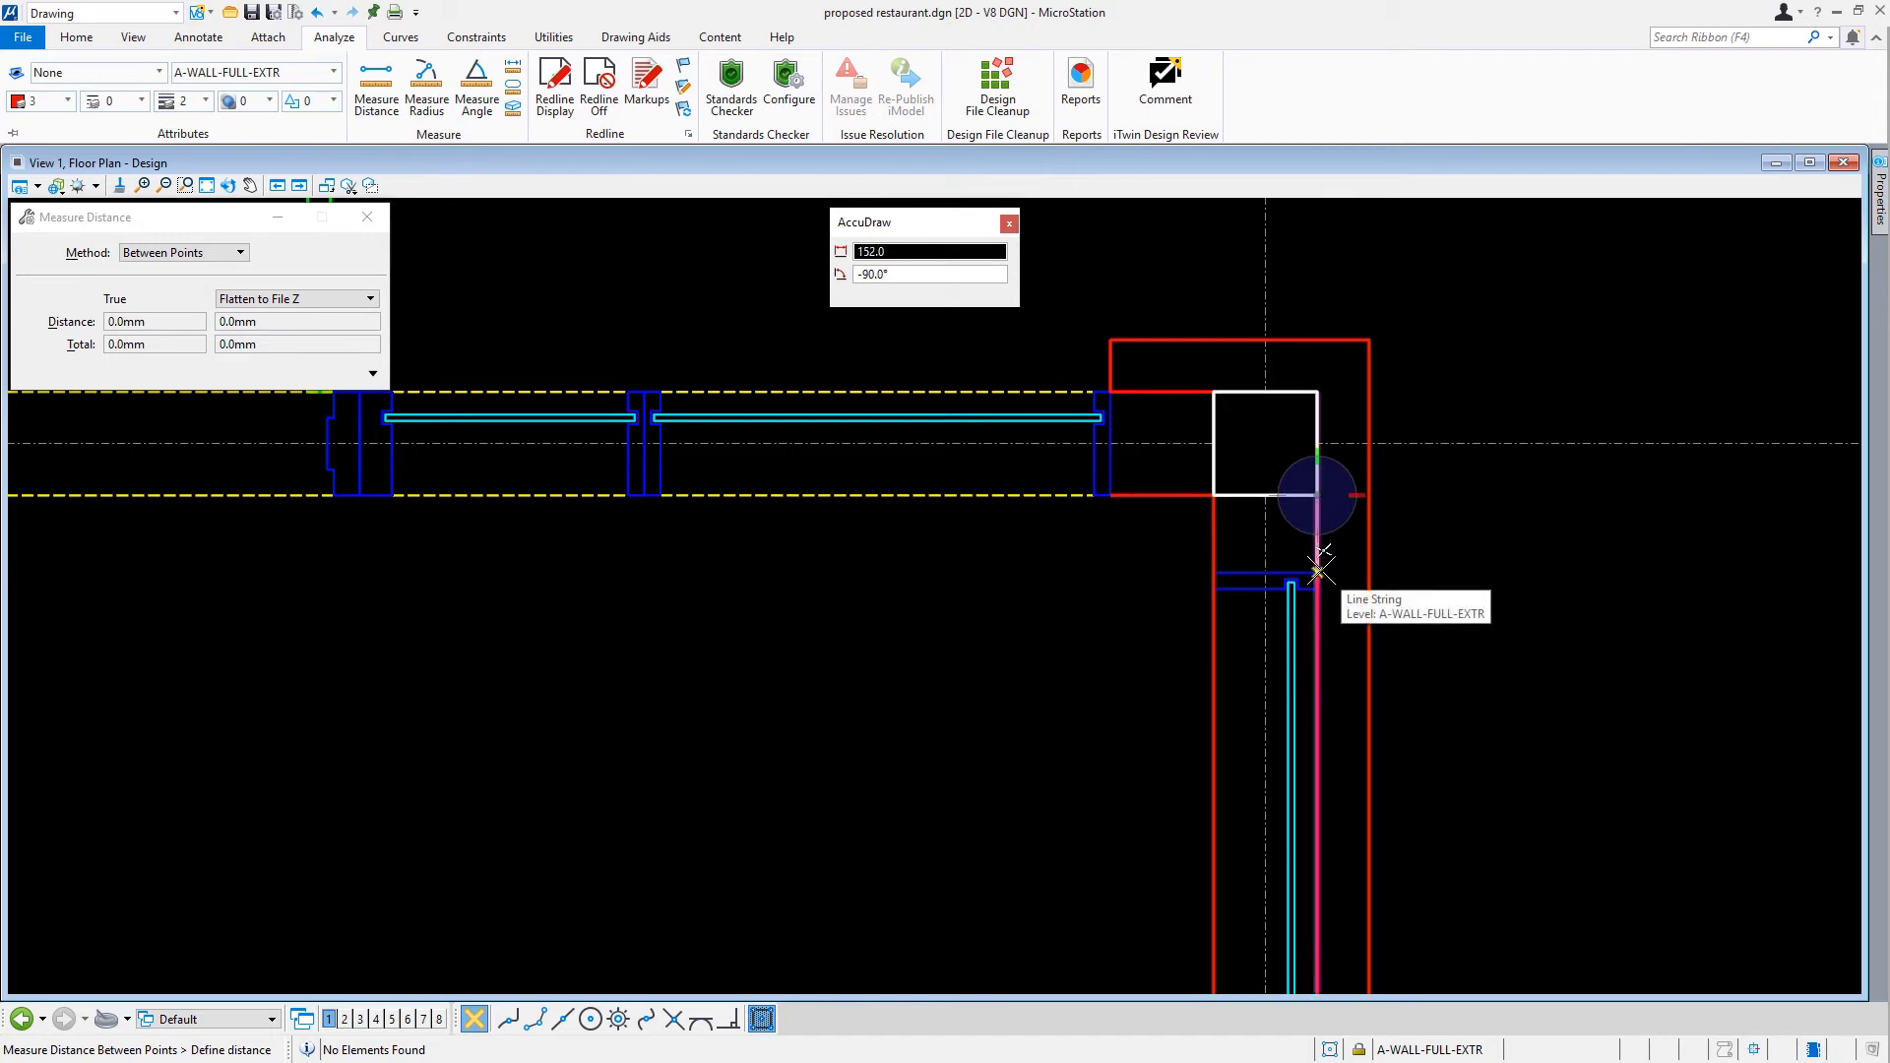
{"action": "left_click", "coordinate": [1319, 571]}
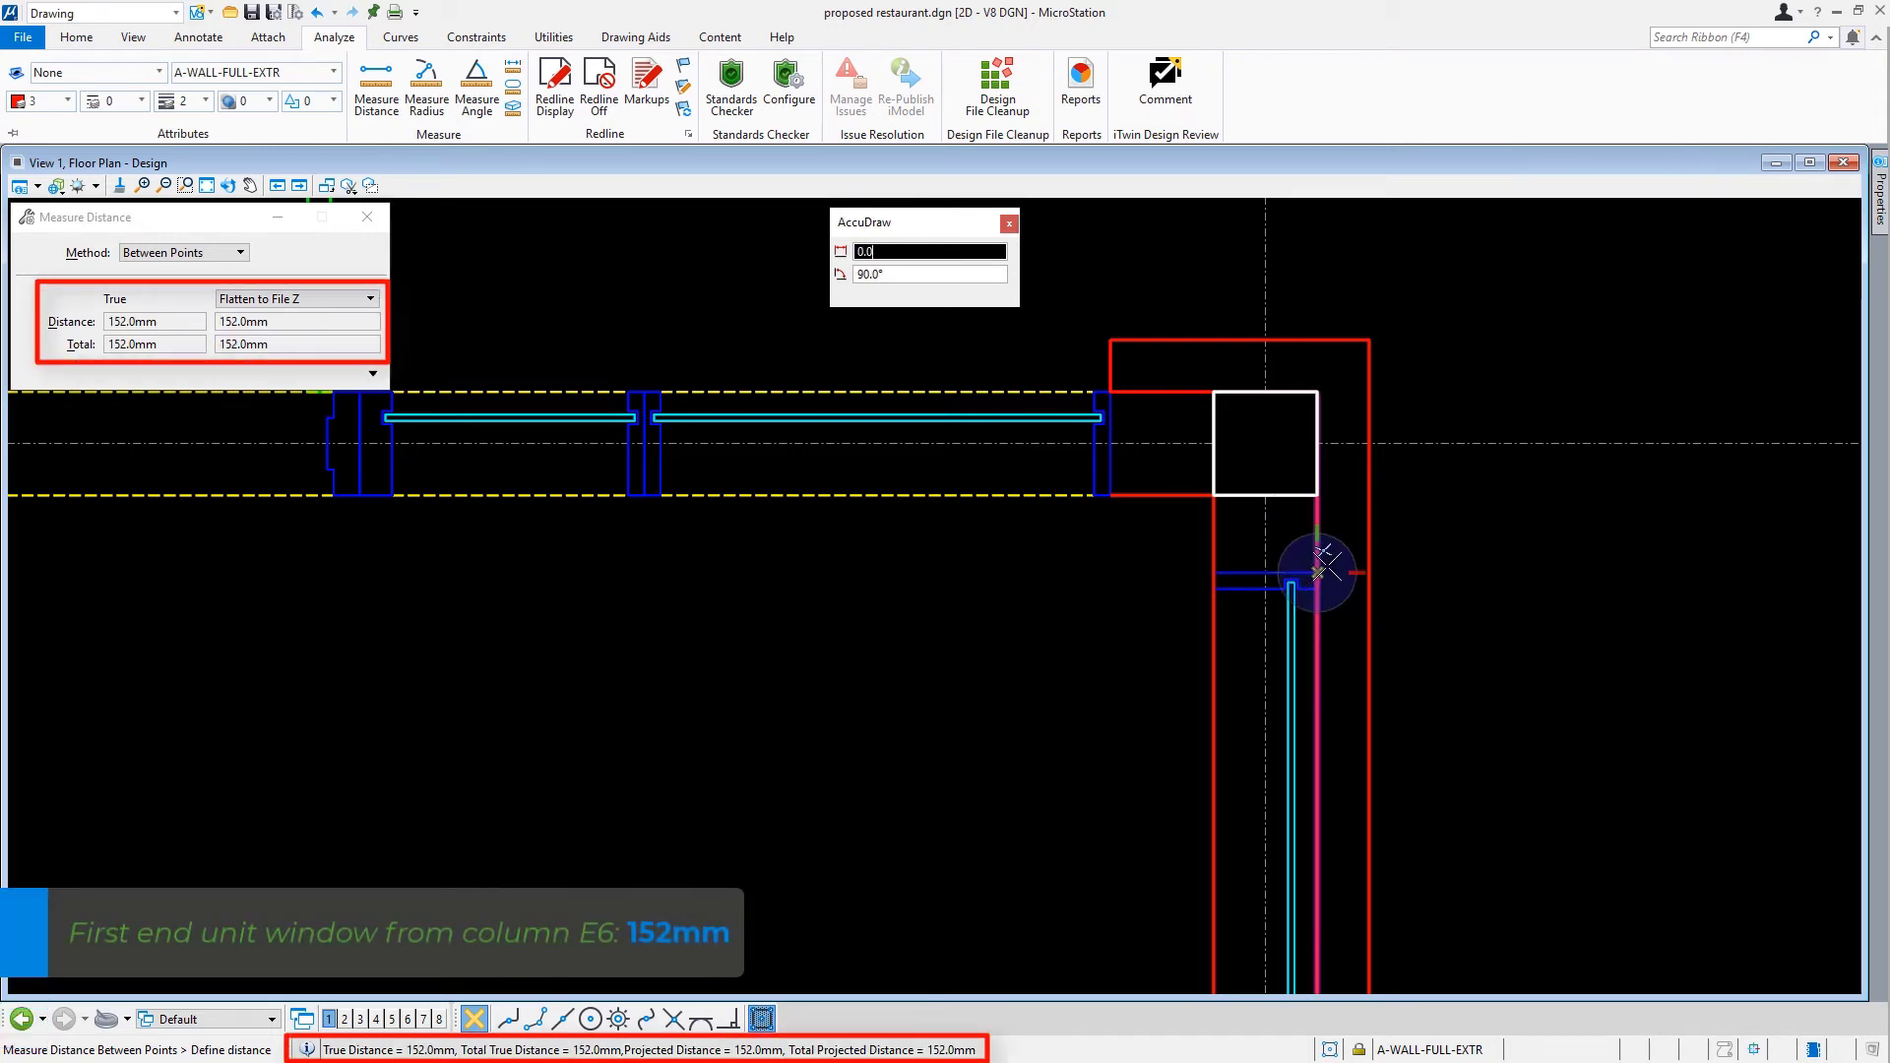
{"action": "mouse_move", "coordinate": [1450, 549]}
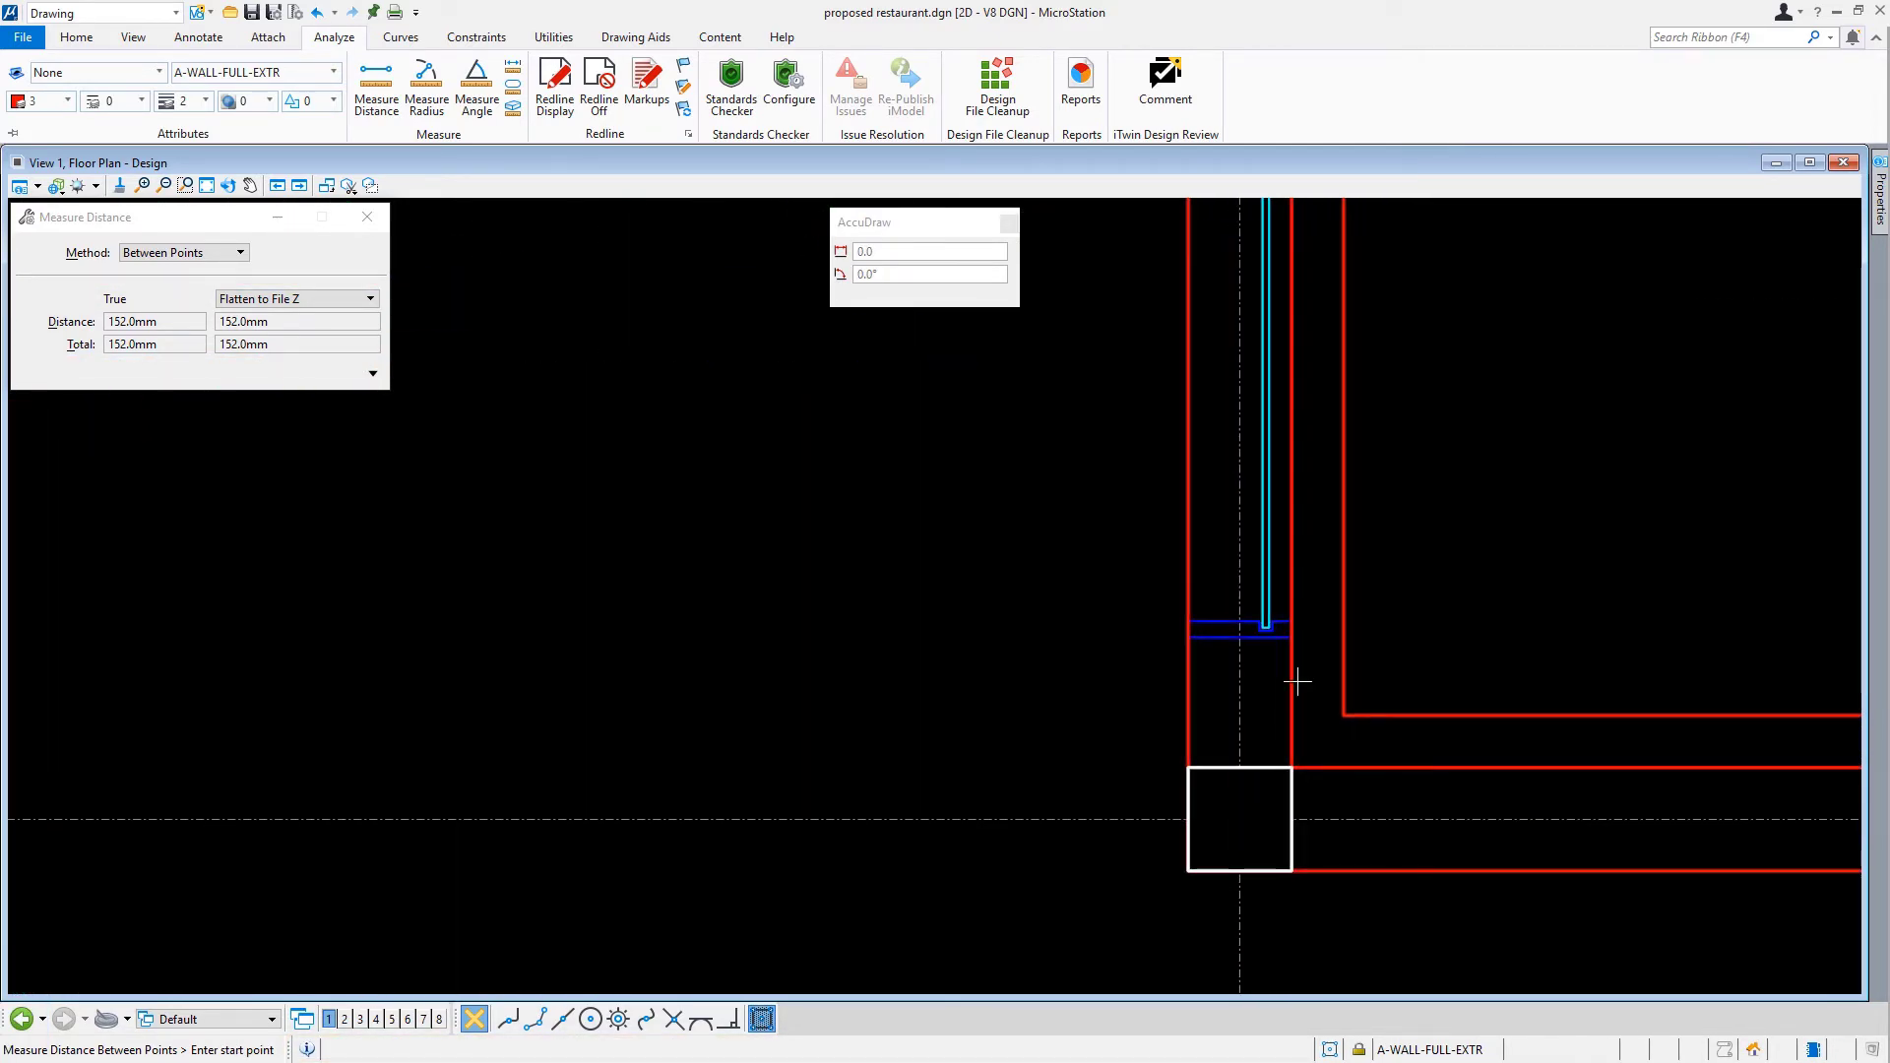
{"action": "left_click", "coordinate": [1286, 644]}
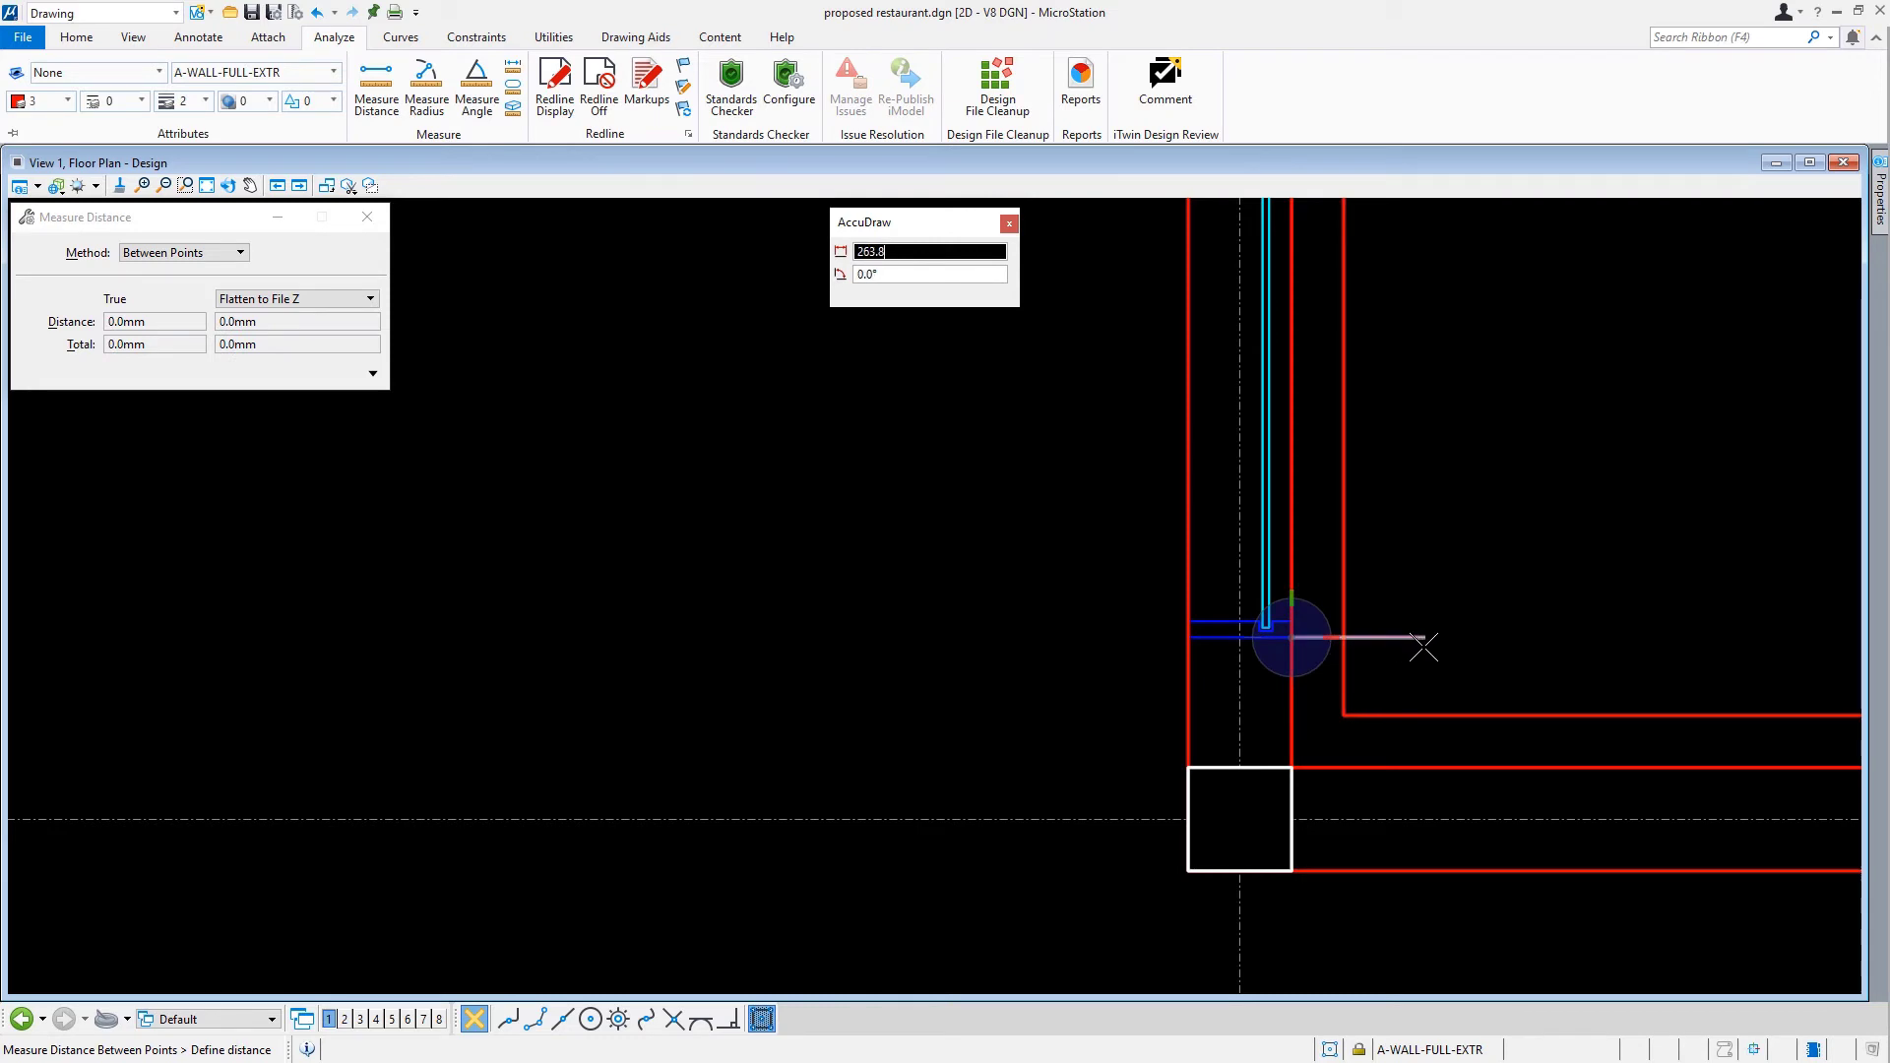
{"action": "left_click", "coordinate": [1290, 768]}
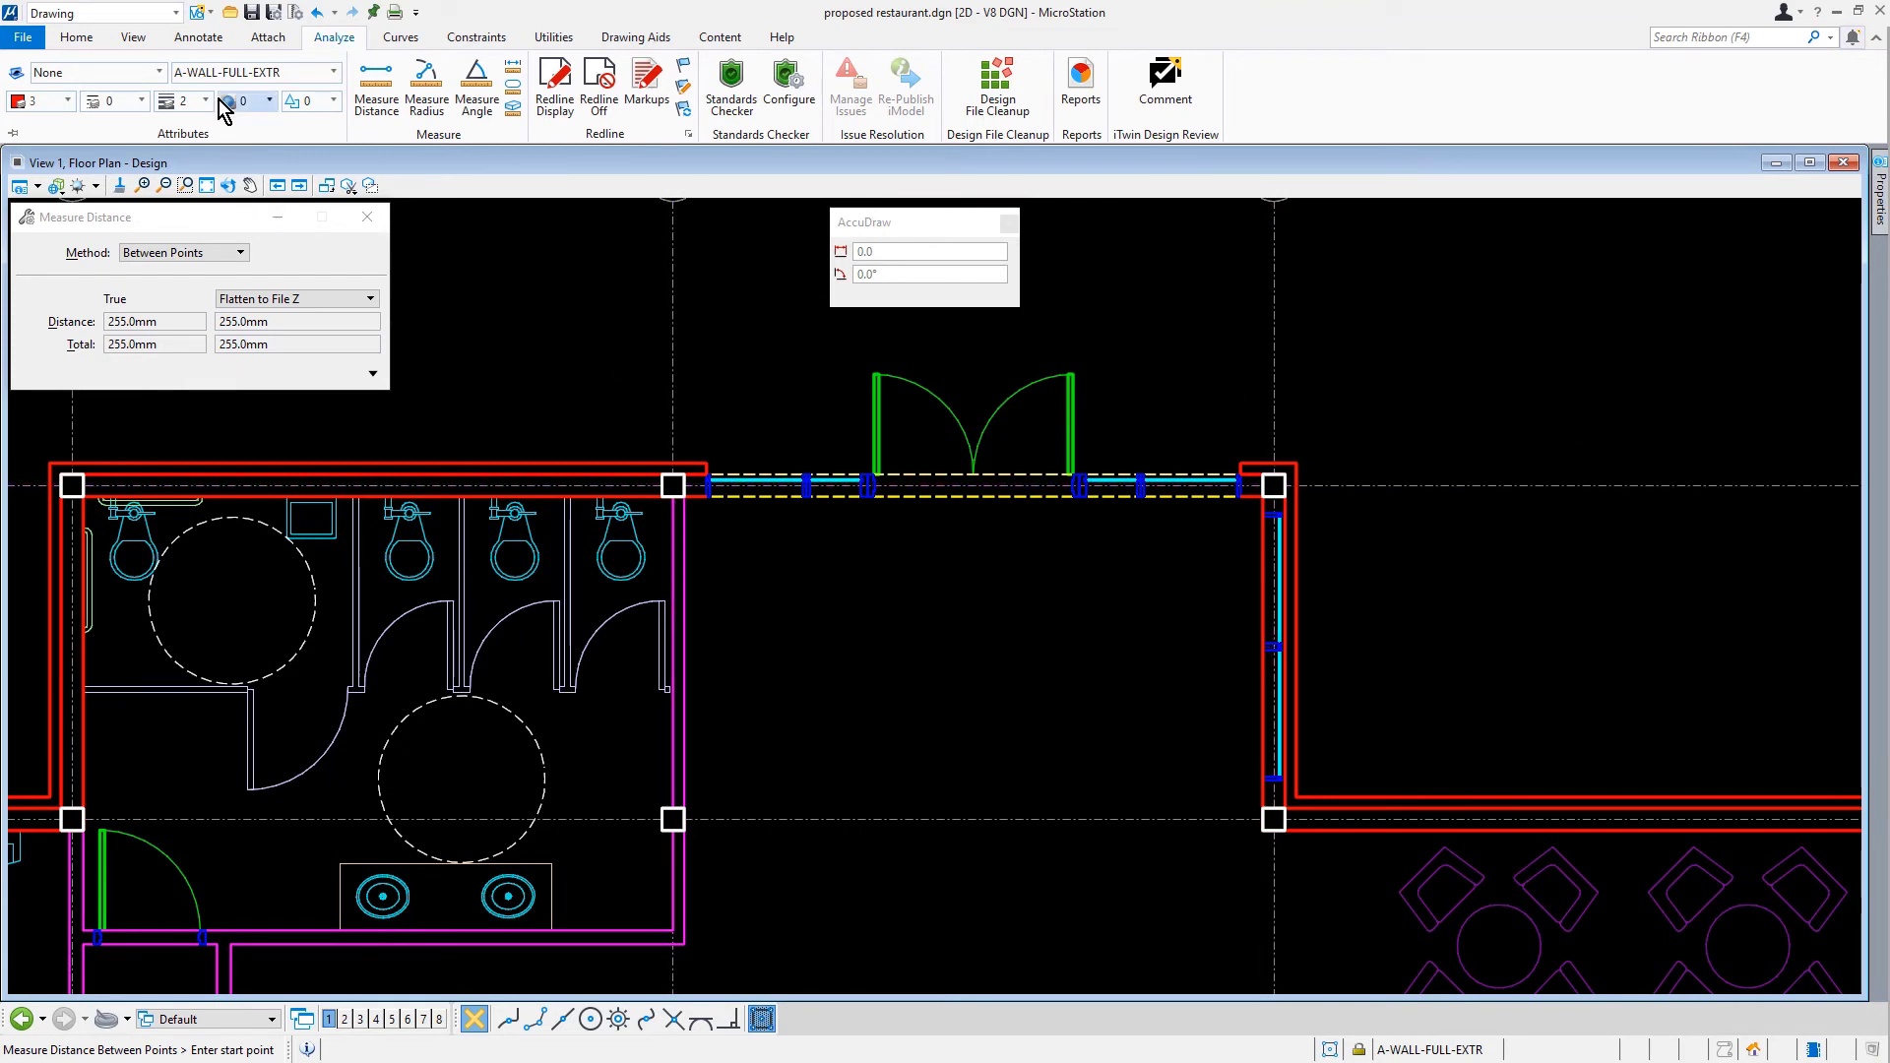
- Make Window 1524mm EU the active cell at 0° angle, mirrored horizontally
{"action": "left_click", "coordinate": [200, 38]}
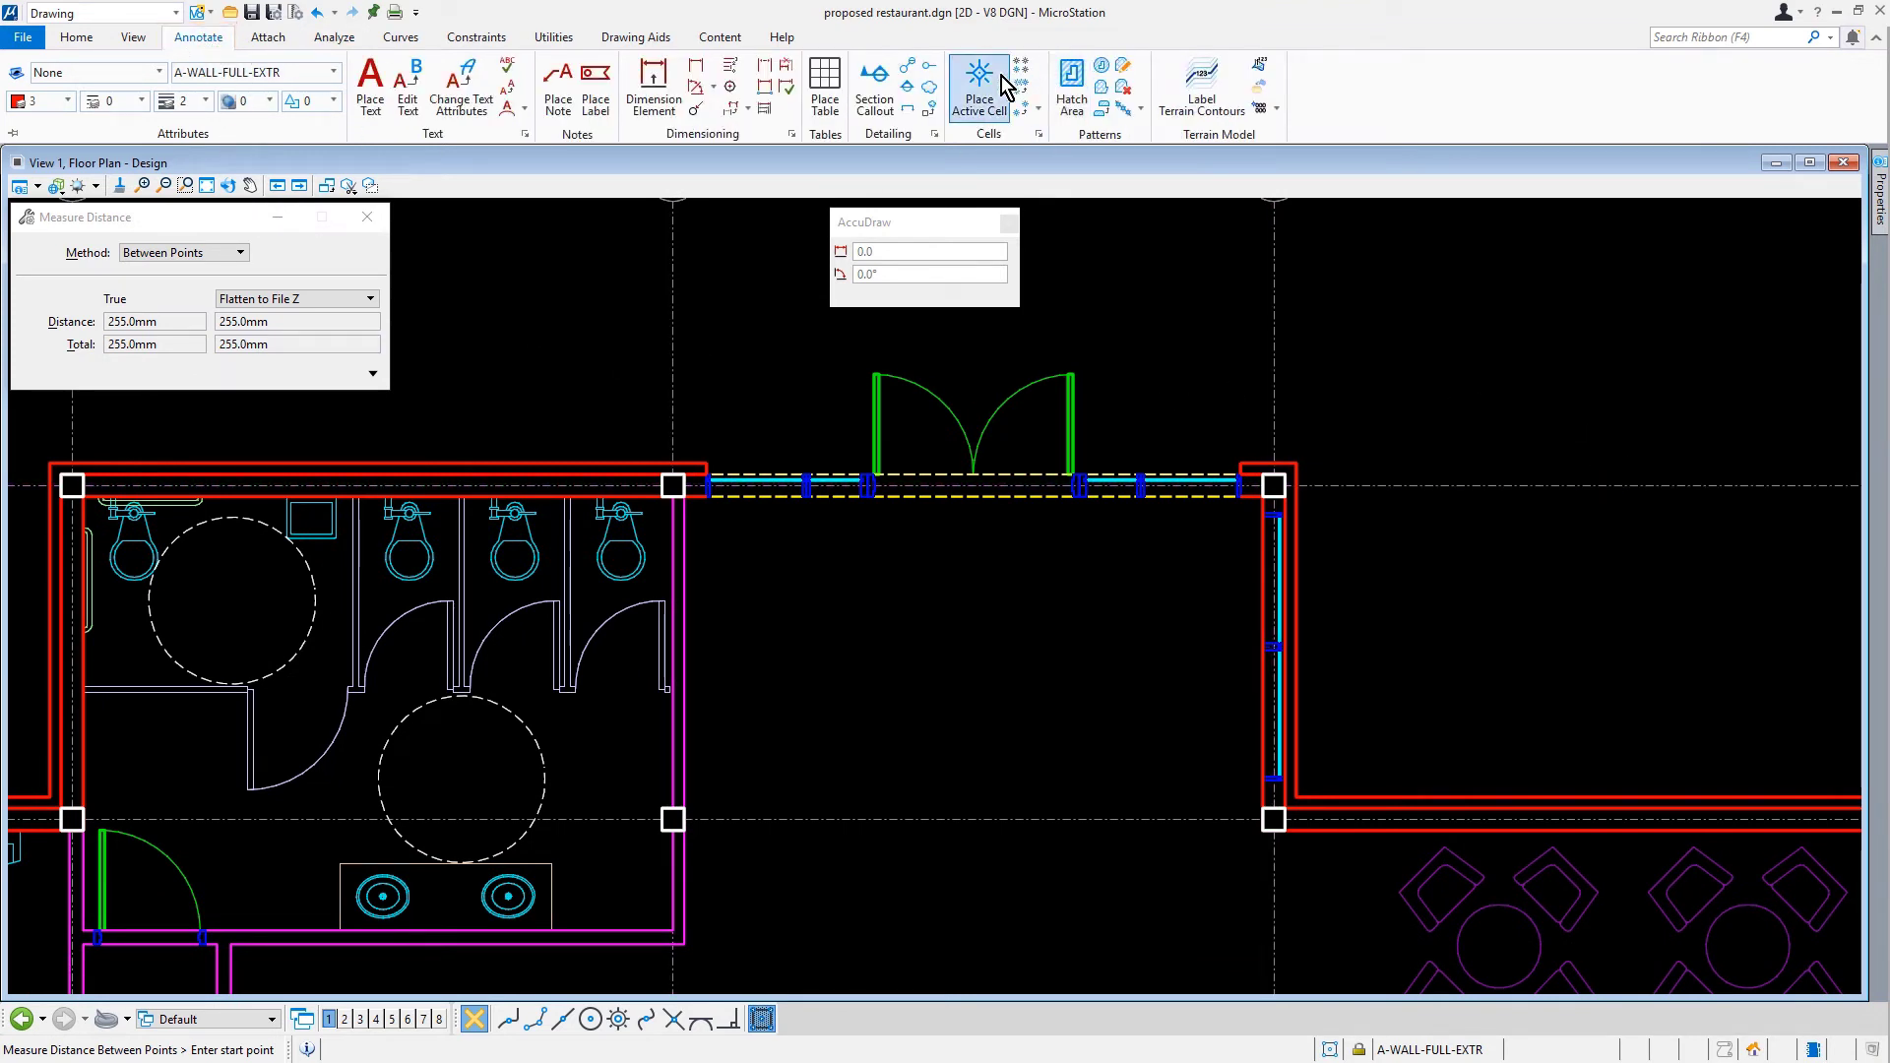
{"action": "left_click", "coordinate": [978, 69]}
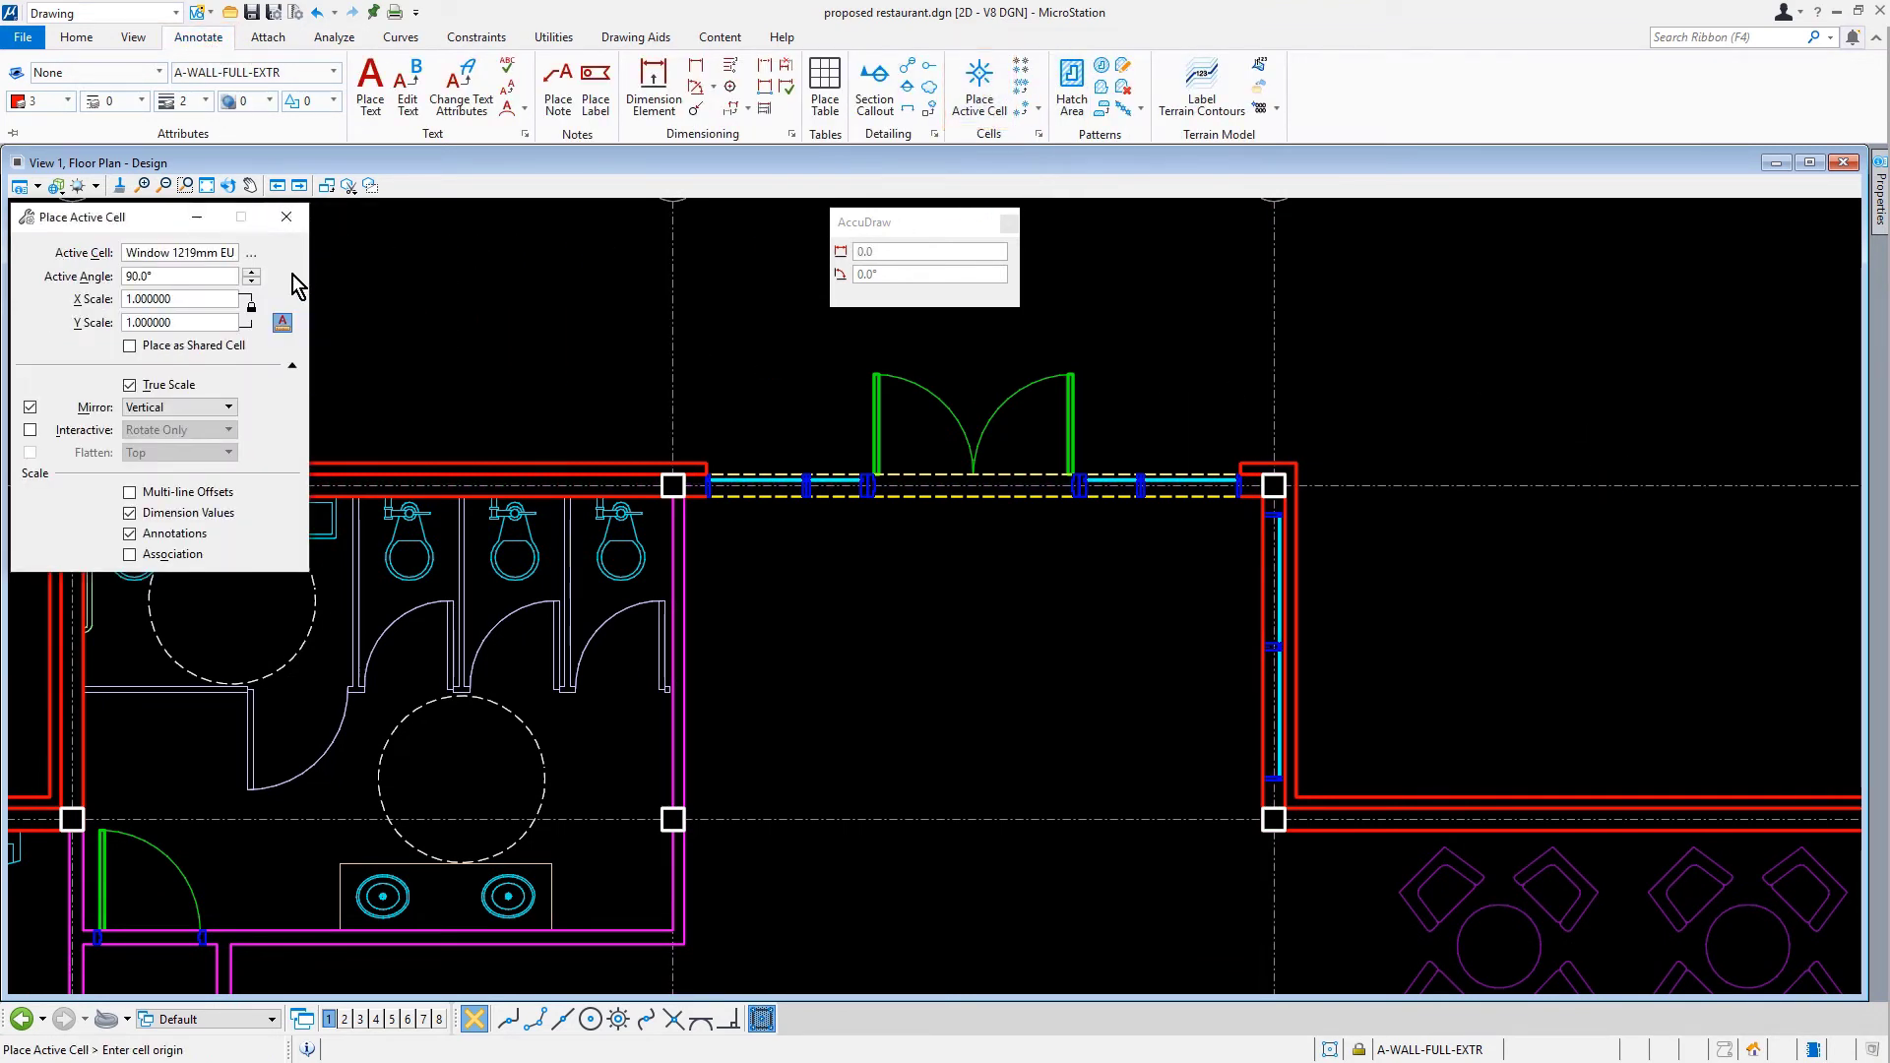
{"action": "left_click", "coordinate": [251, 253]}
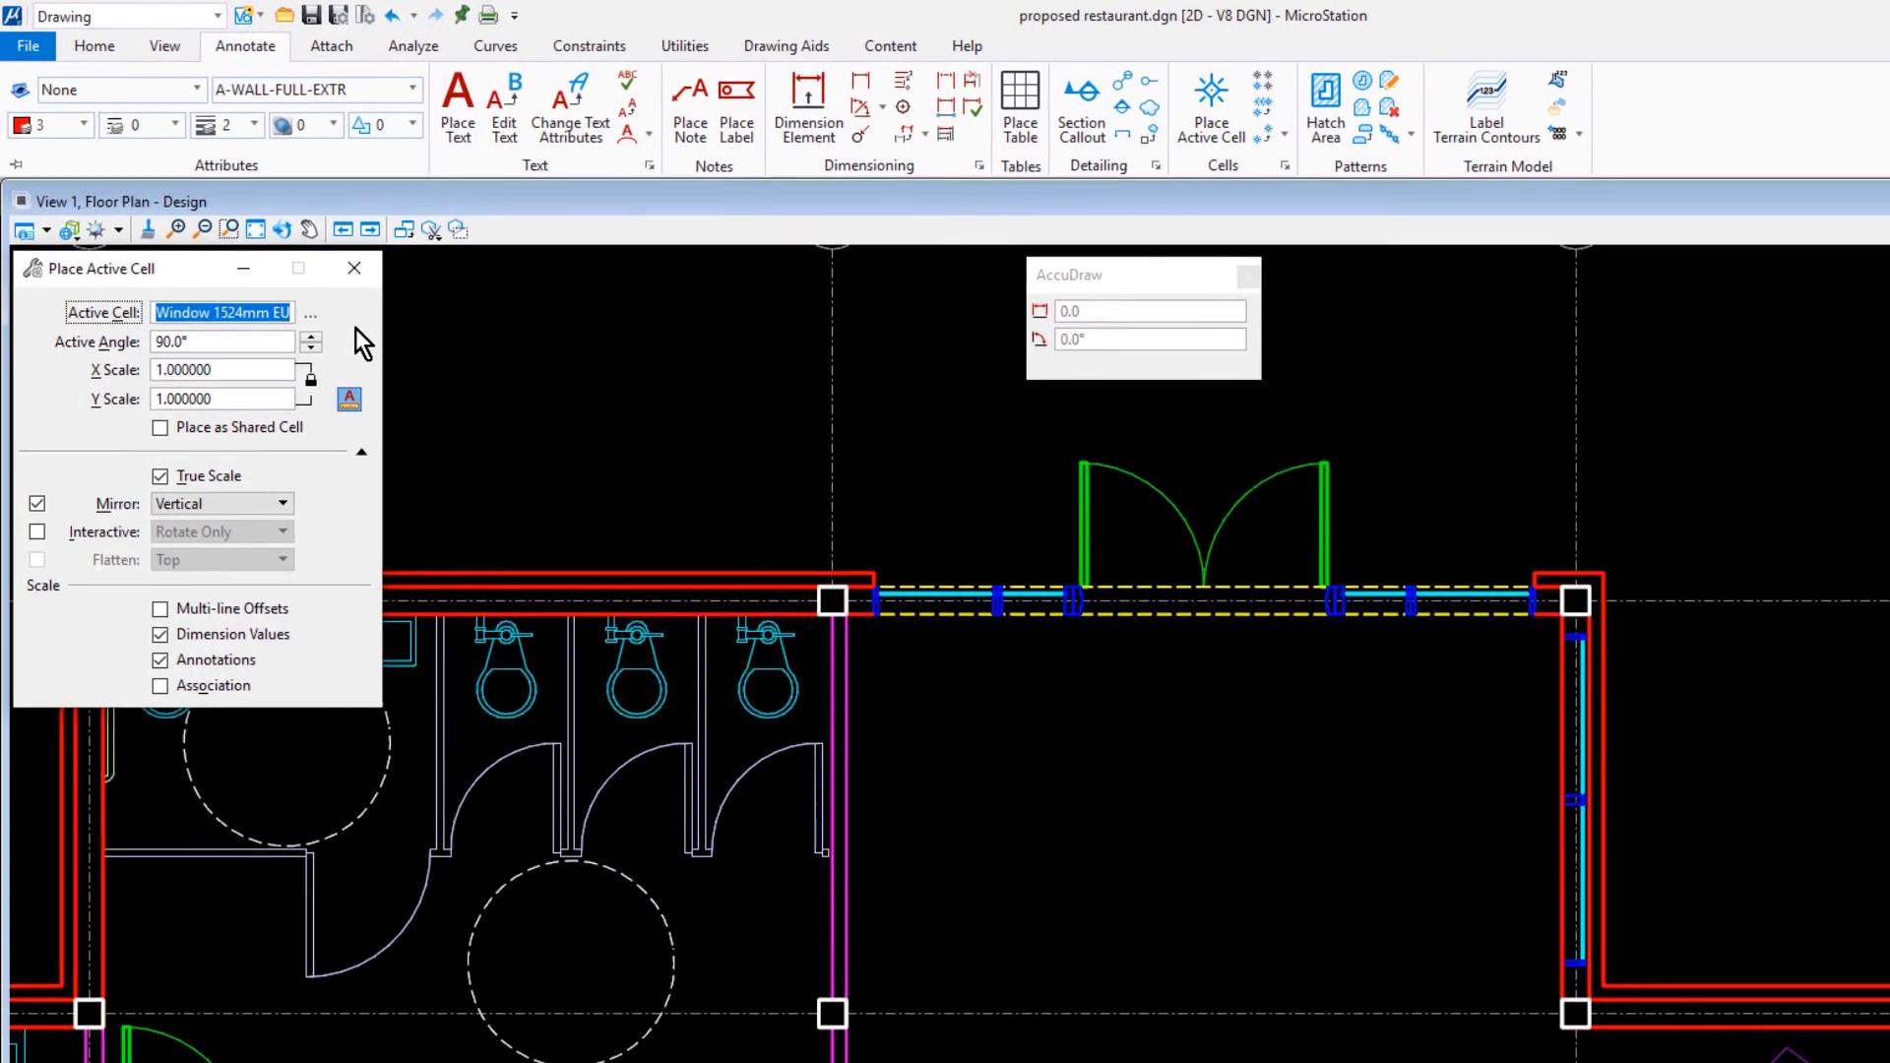
{"action": "left_click", "coordinate": [221, 341]}
{"action": "type", "text": "0"}
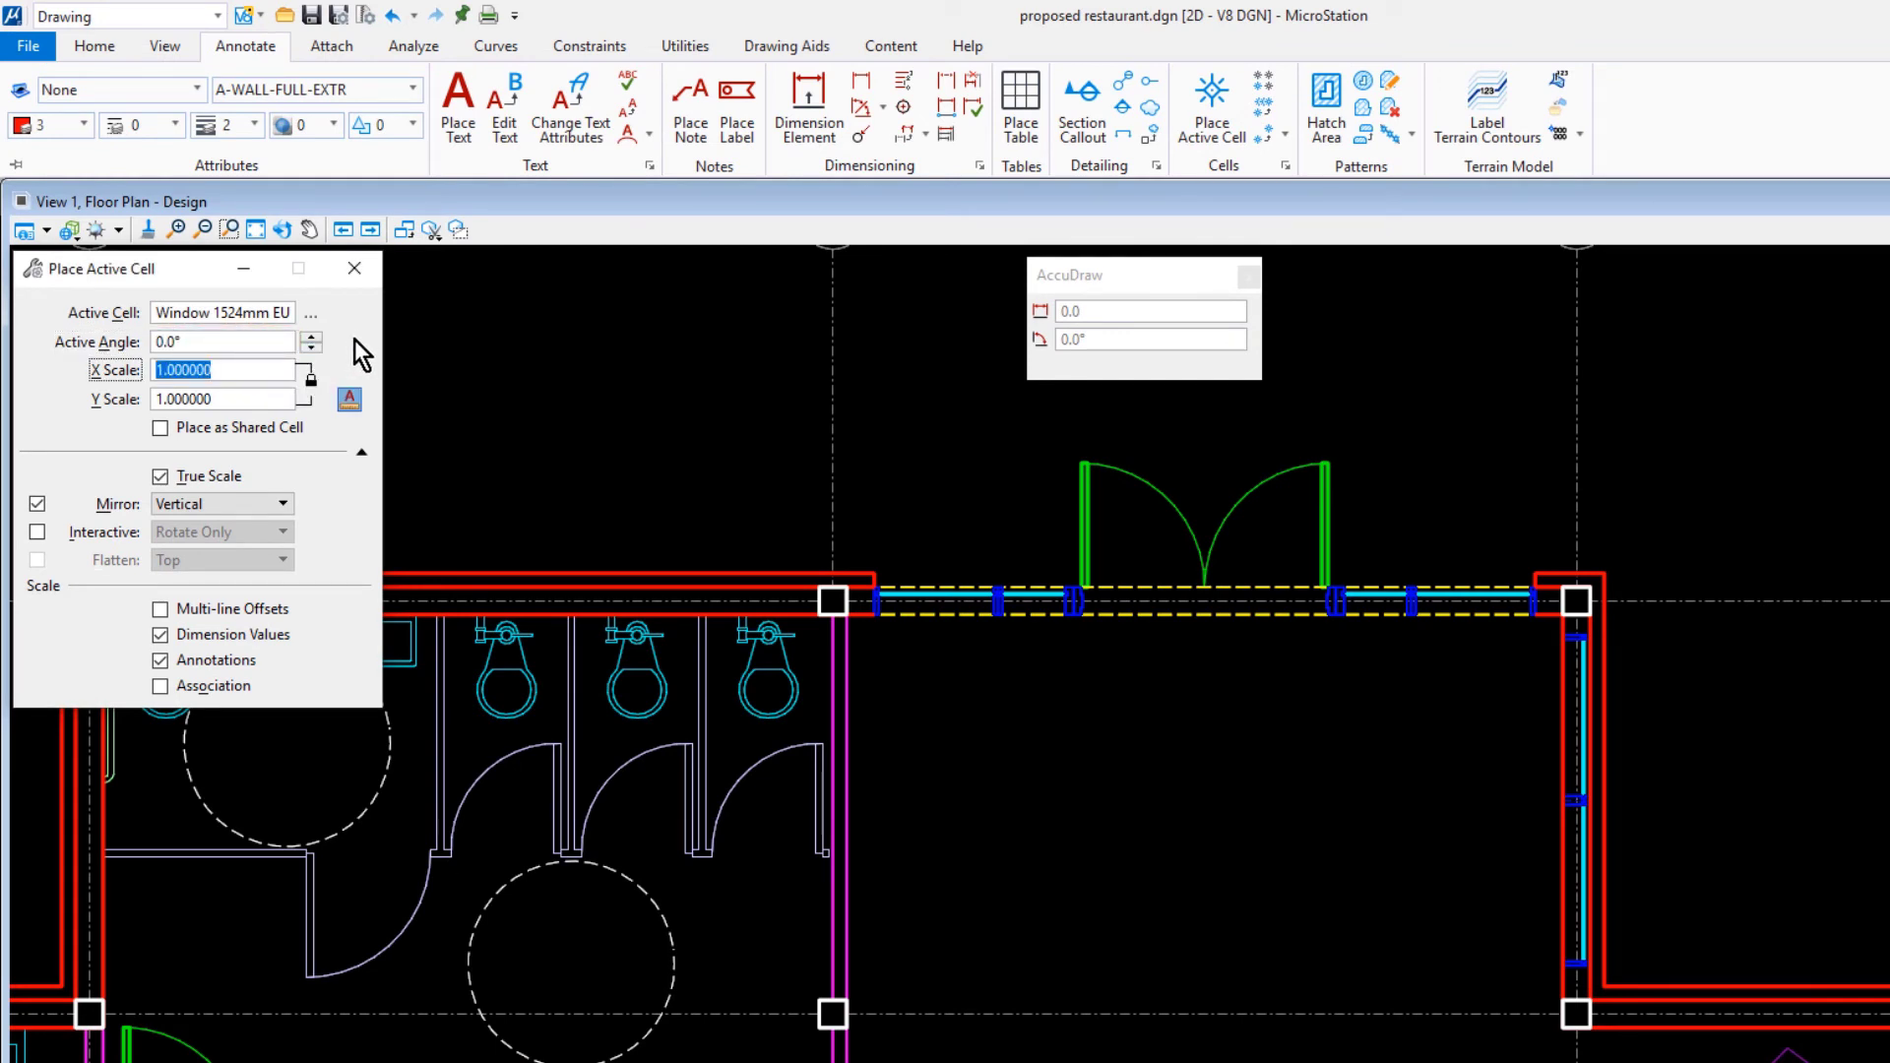
{"action": "left_click", "coordinate": [222, 504]}
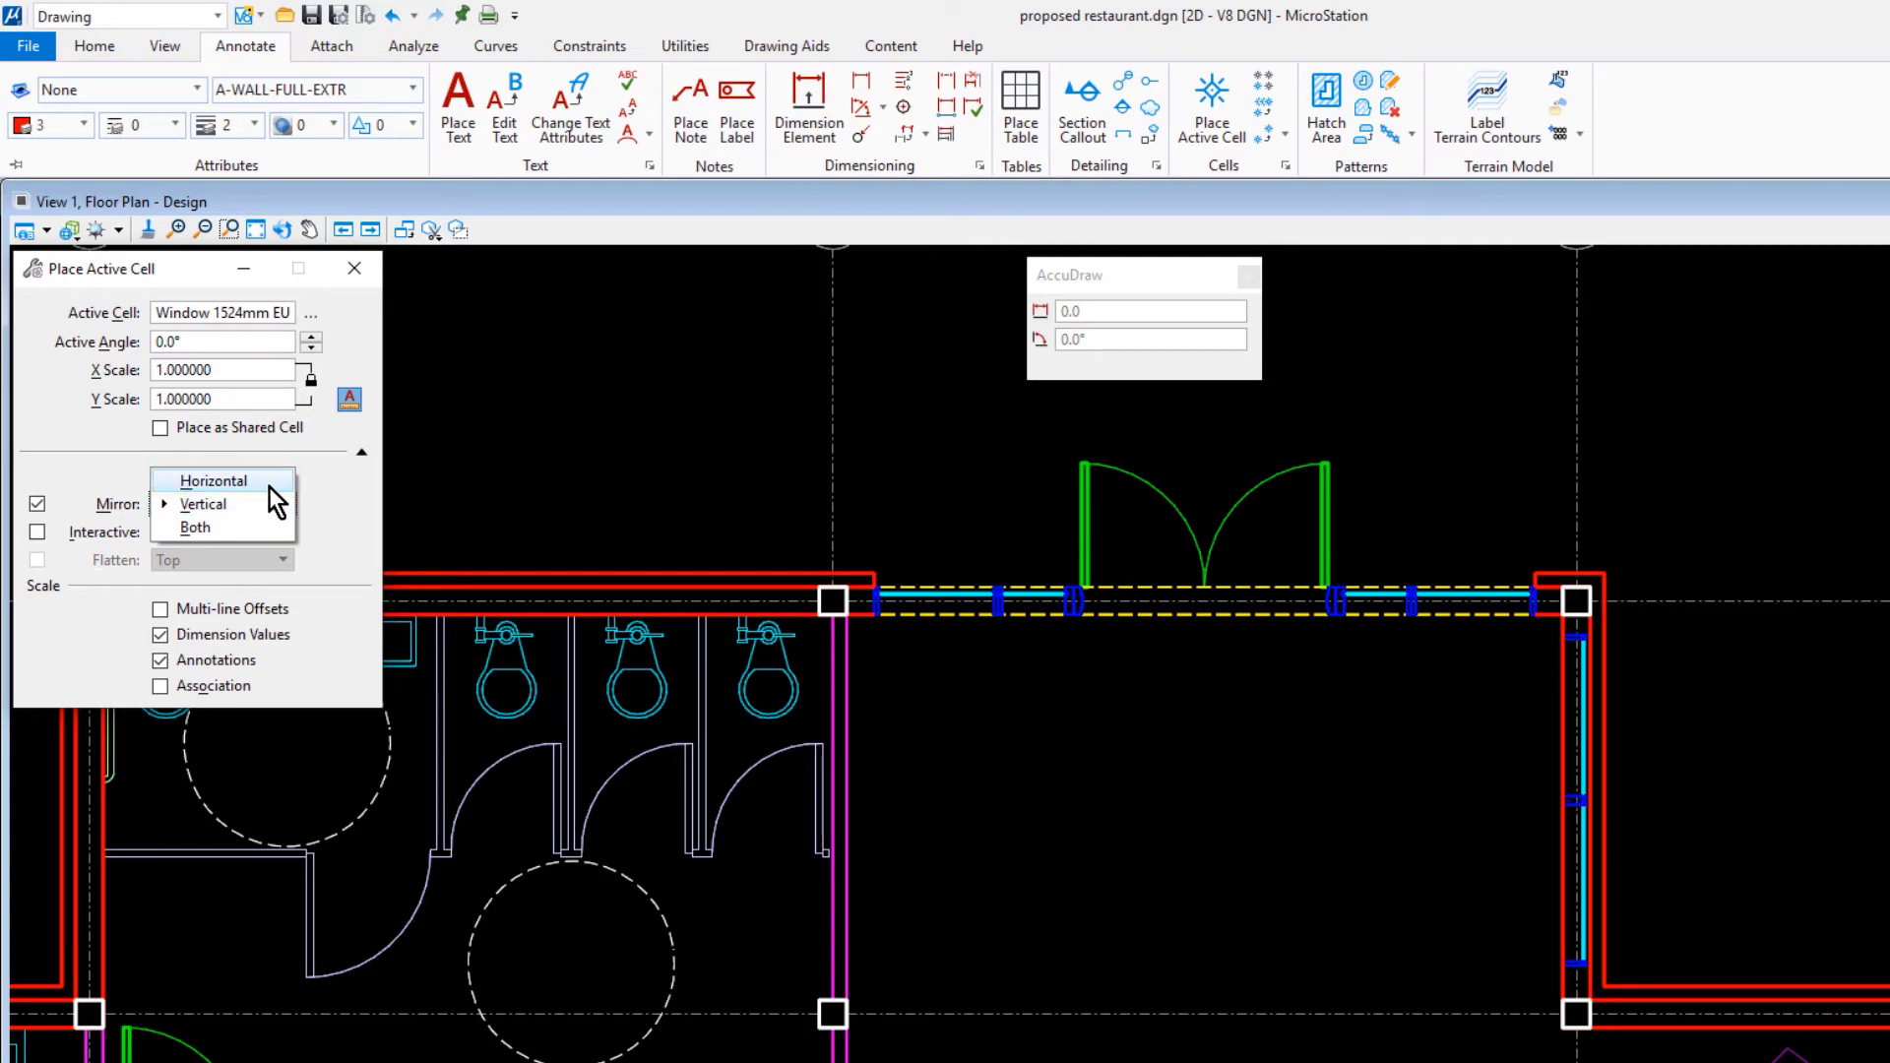
{"action": "left_click", "coordinate": [213, 481]}
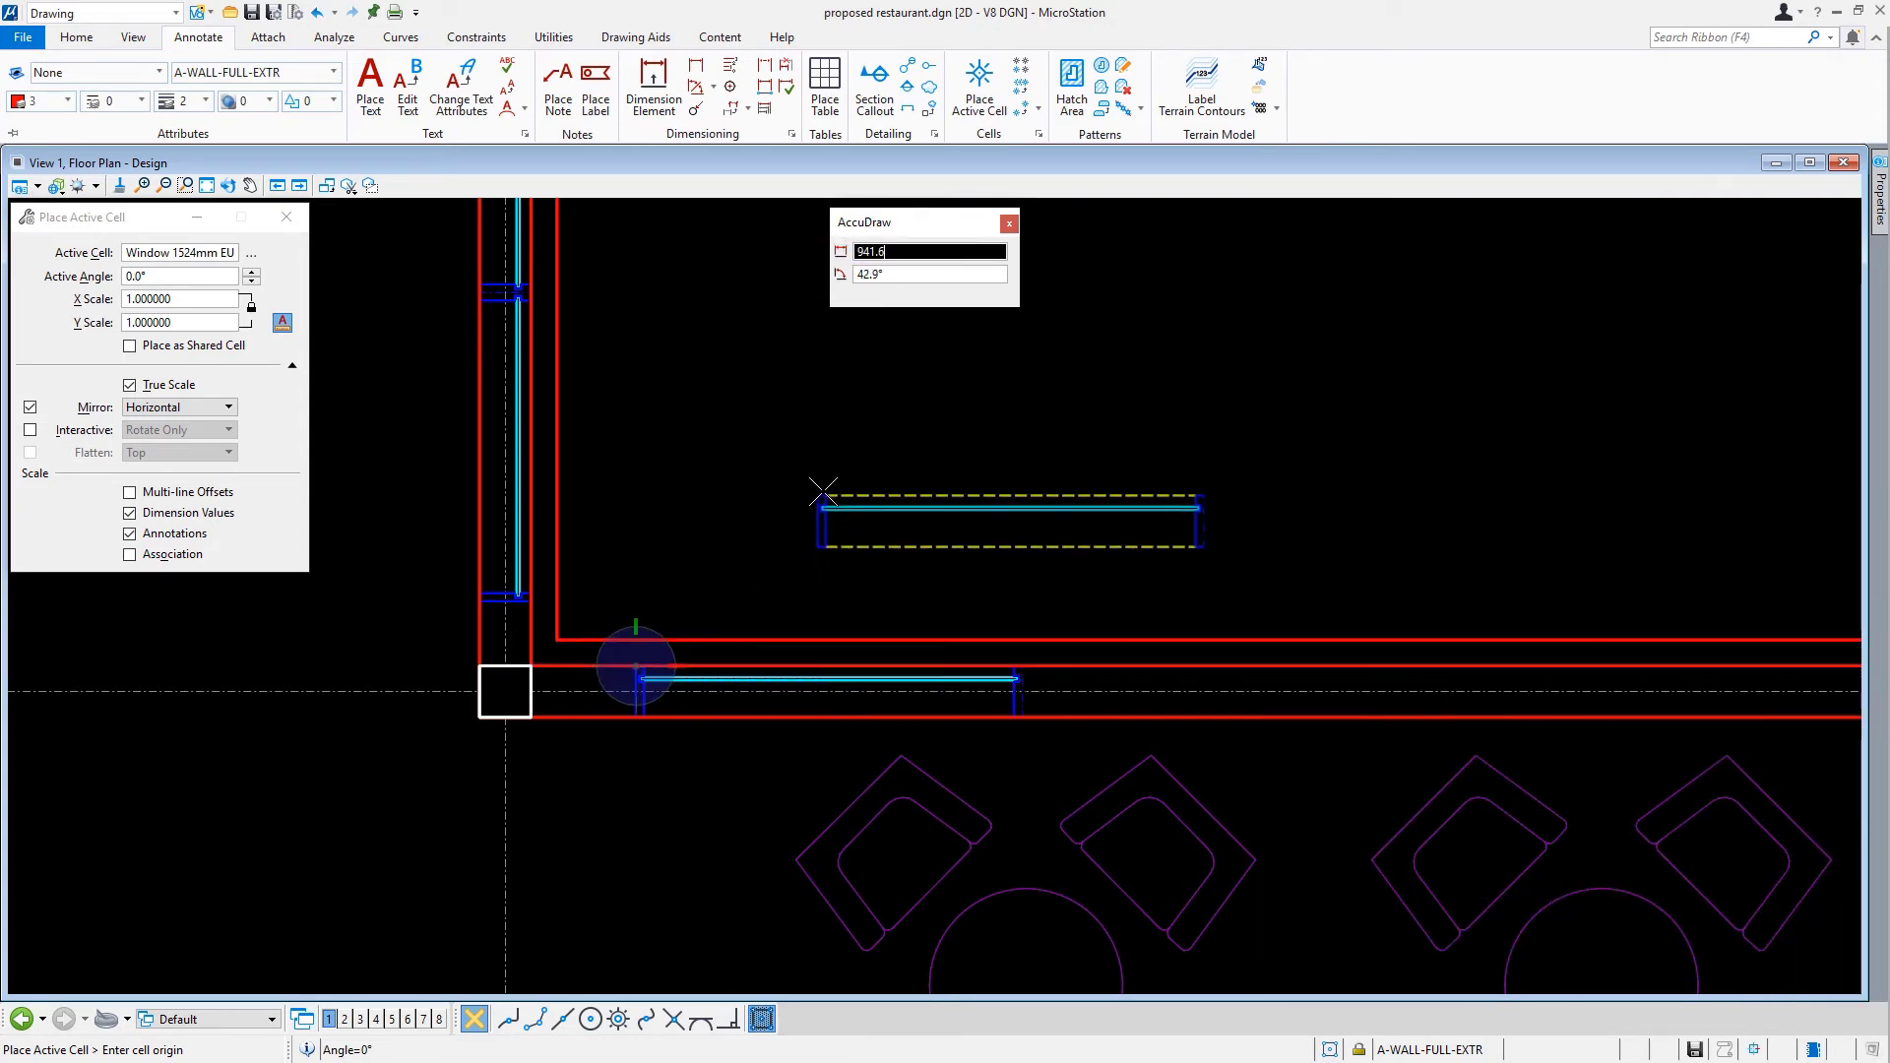
{"action": "mouse_move", "coordinate": [824, 489]}
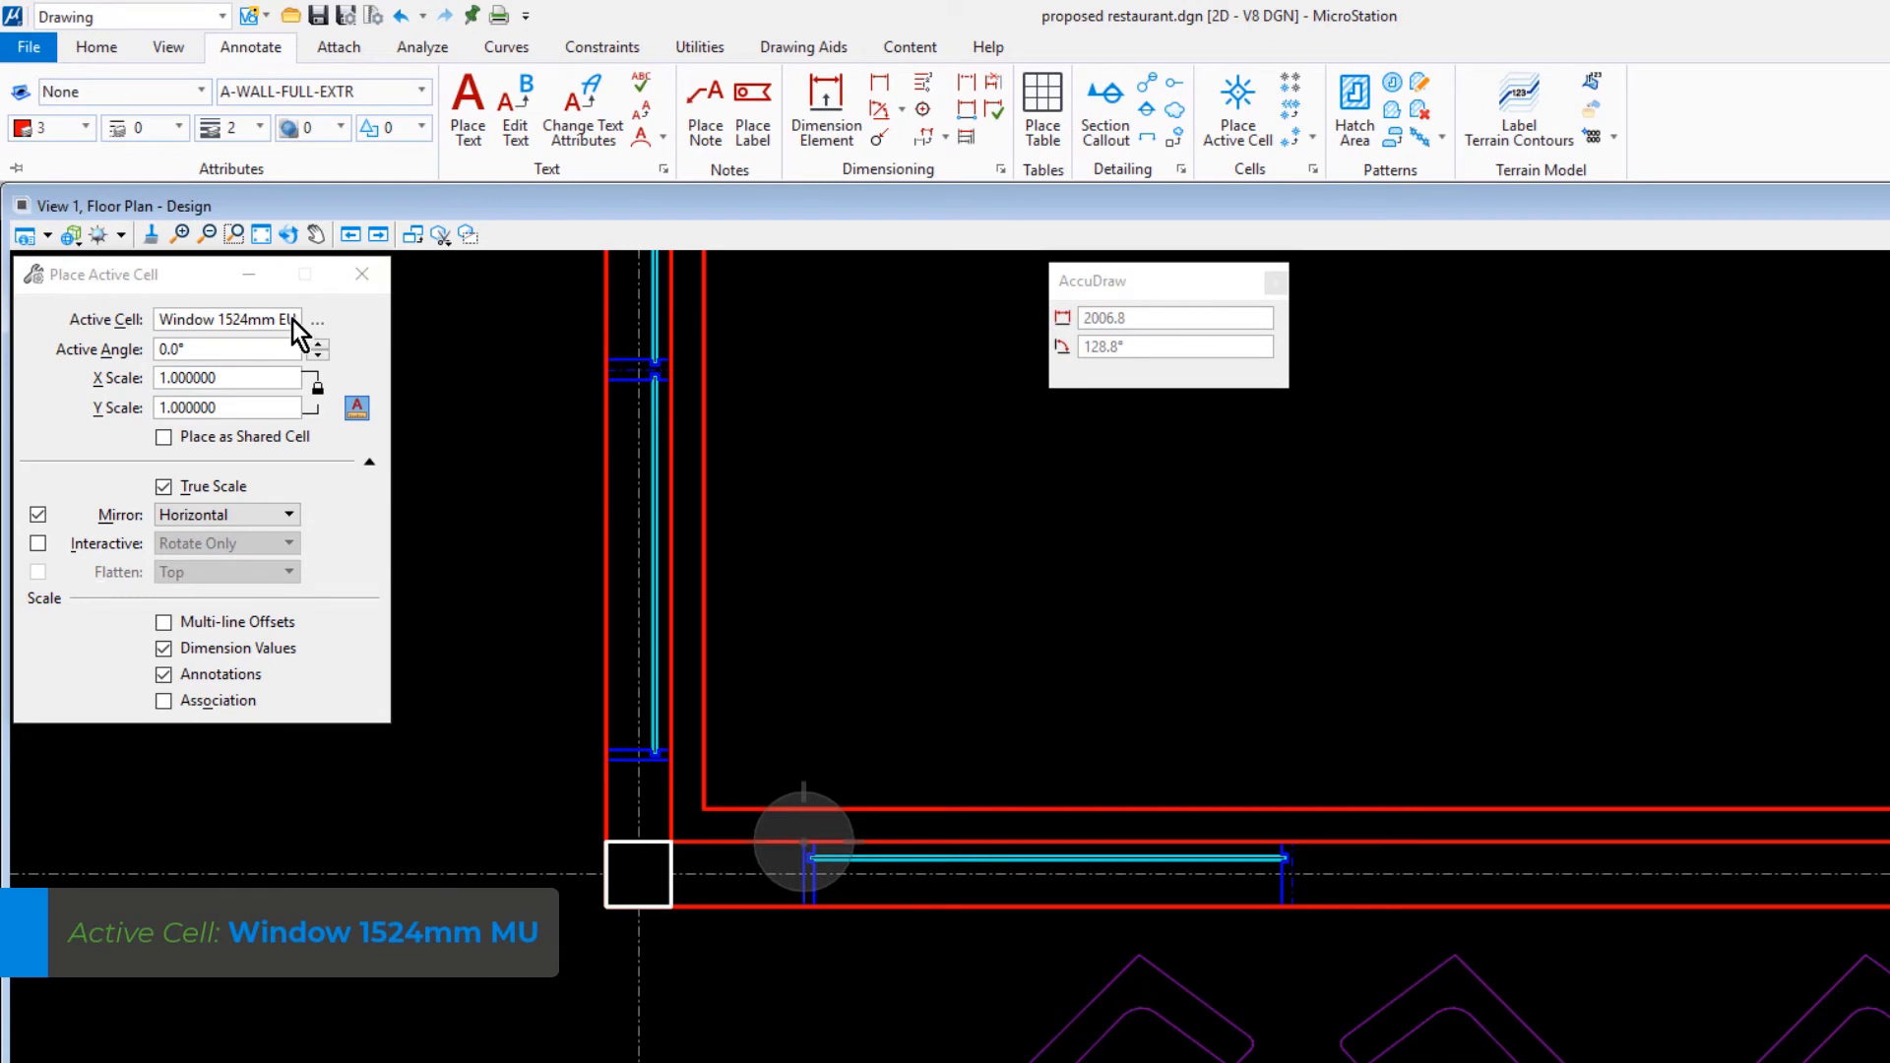
- Select Window 1524mm MU as the active cell to continue the window run
{"action": "left_click", "coordinate": [226, 320]}
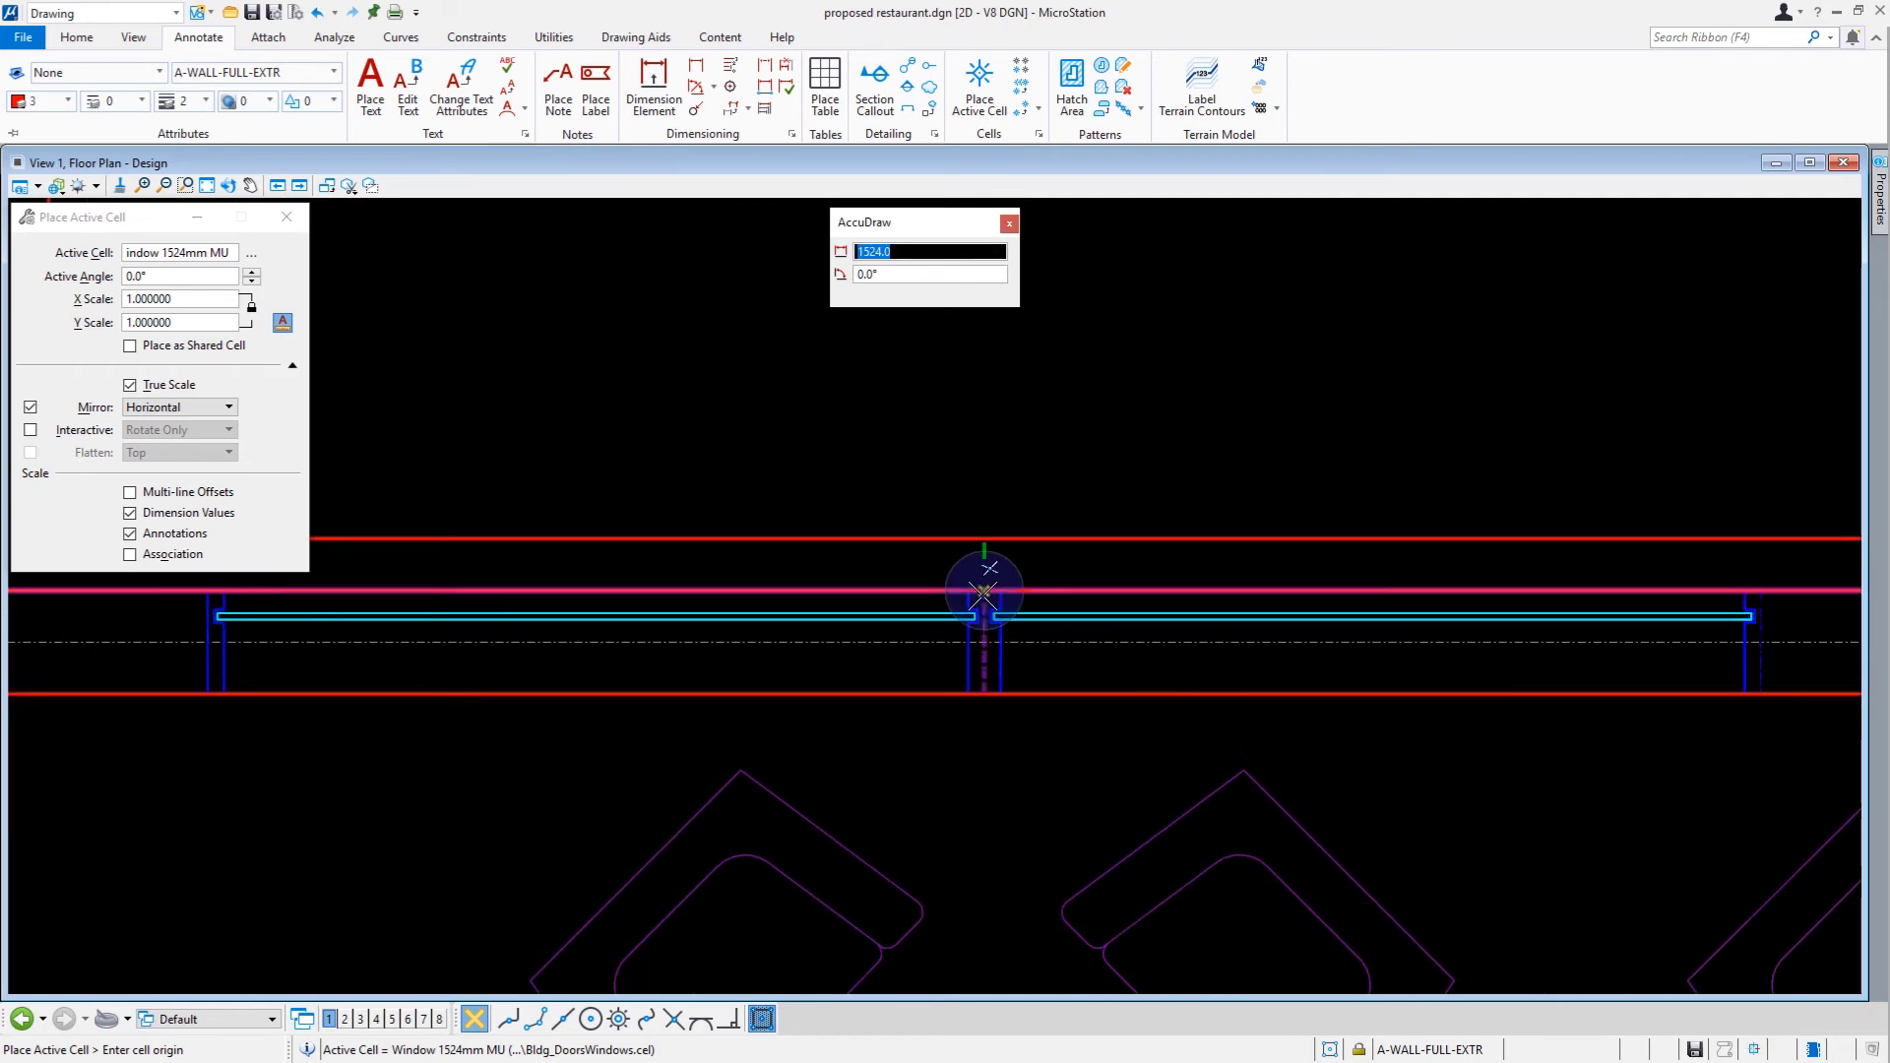
{"action": "mouse_move", "coordinate": [1190, 409]}
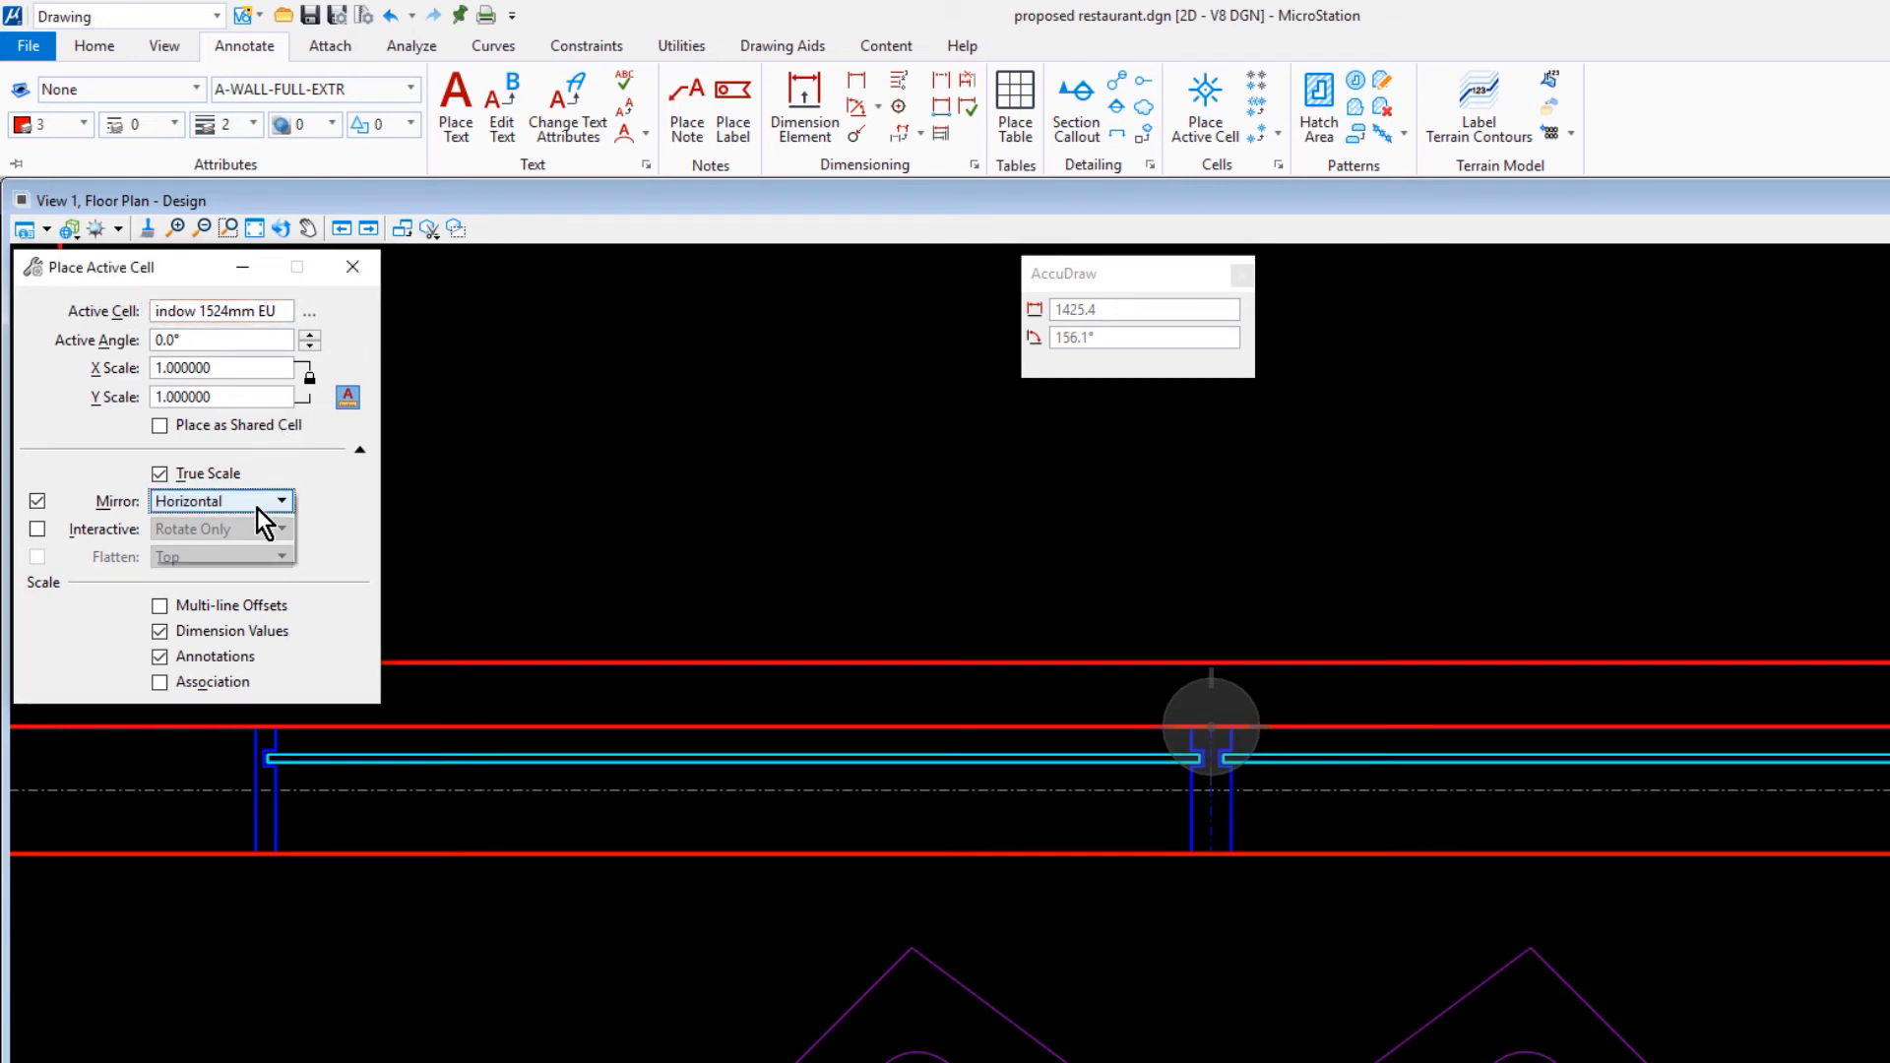
- Mirror the end-unit window both ways and set its 1524 placement distance
{"action": "left_click", "coordinate": [221, 501]}
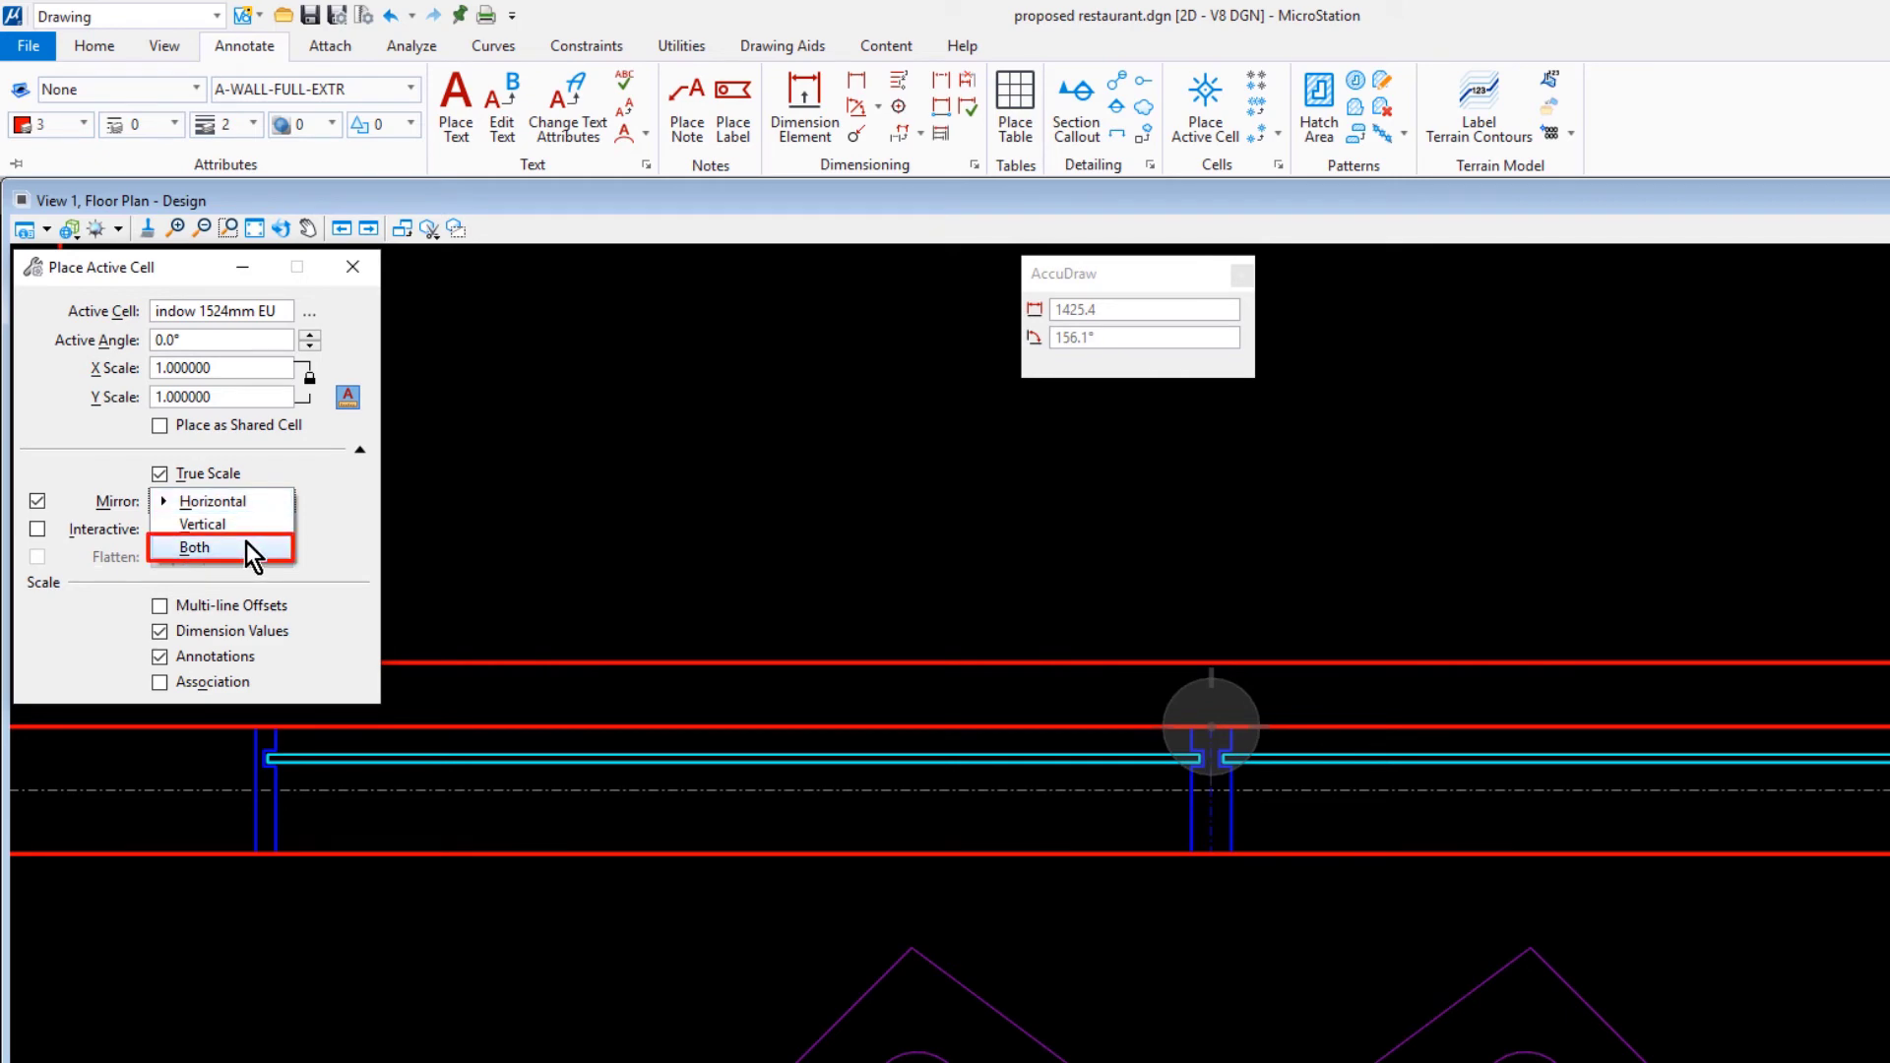
{"action": "left_click", "coordinate": [194, 548]}
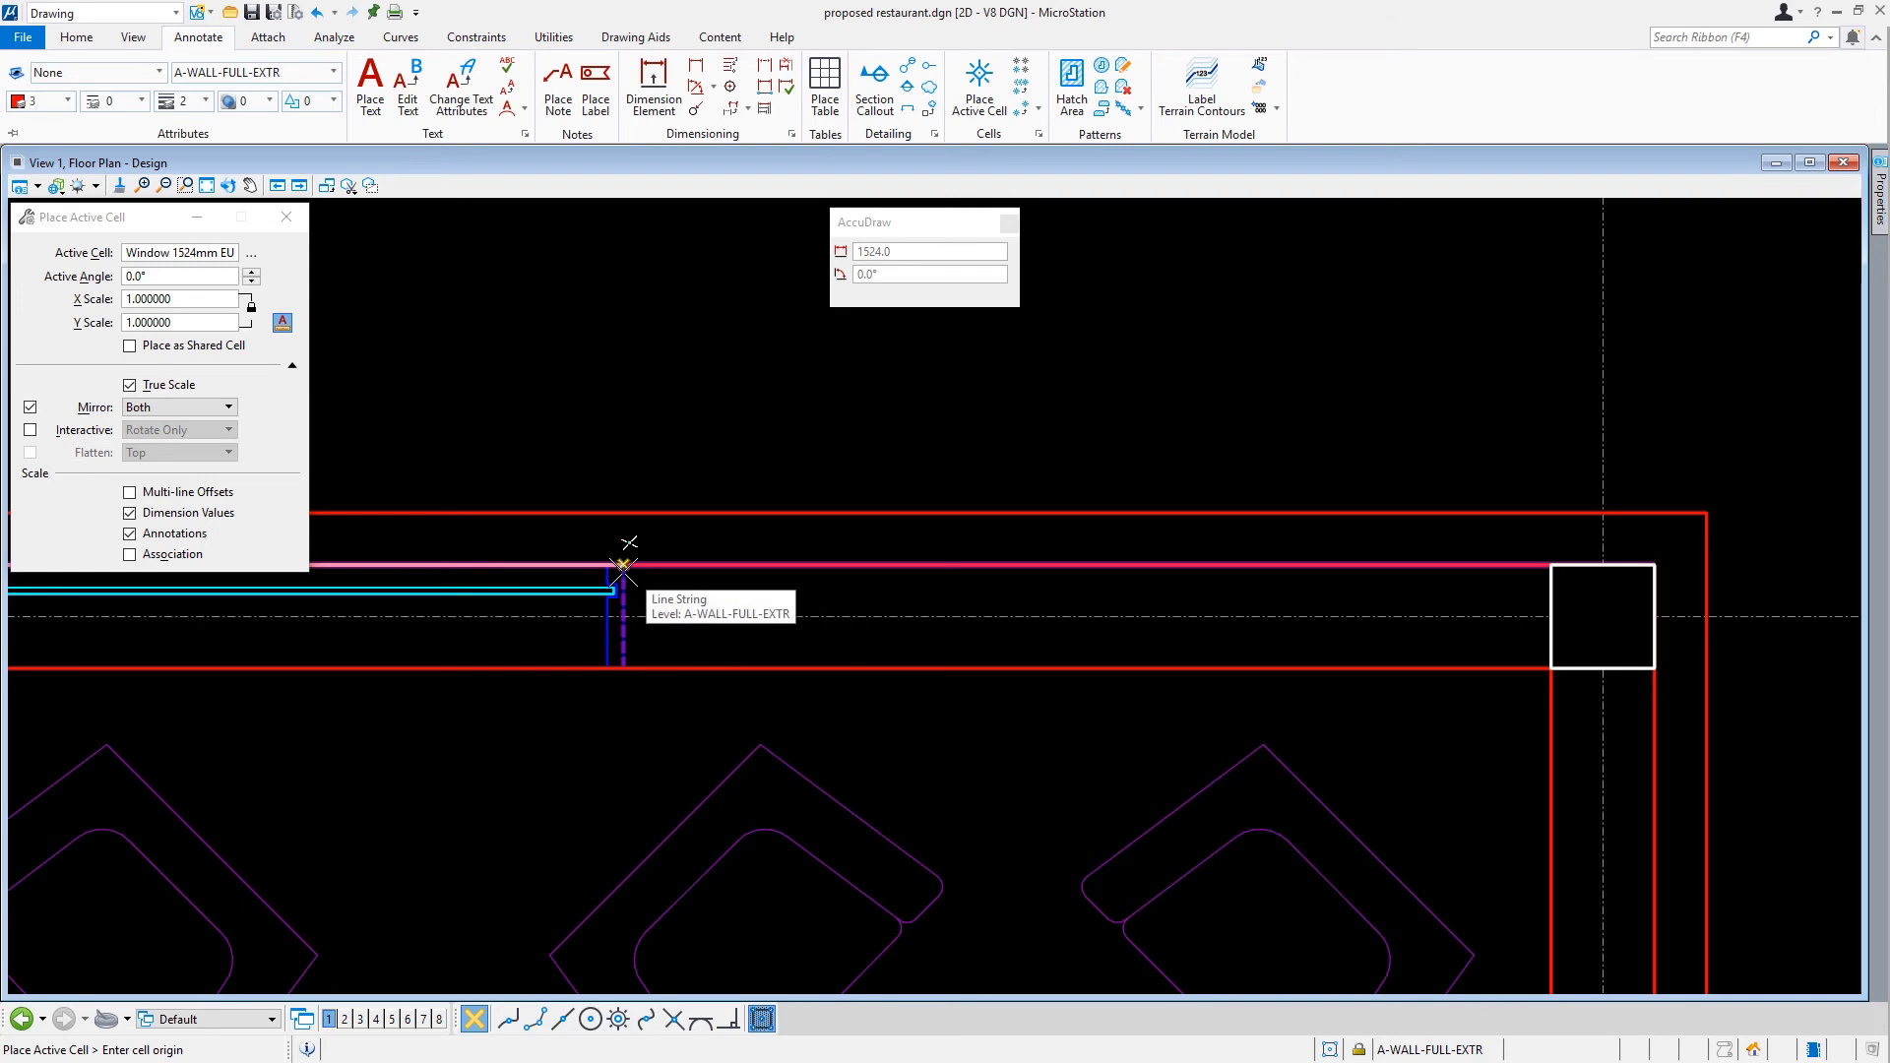
{"action": "key", "text": "o"}
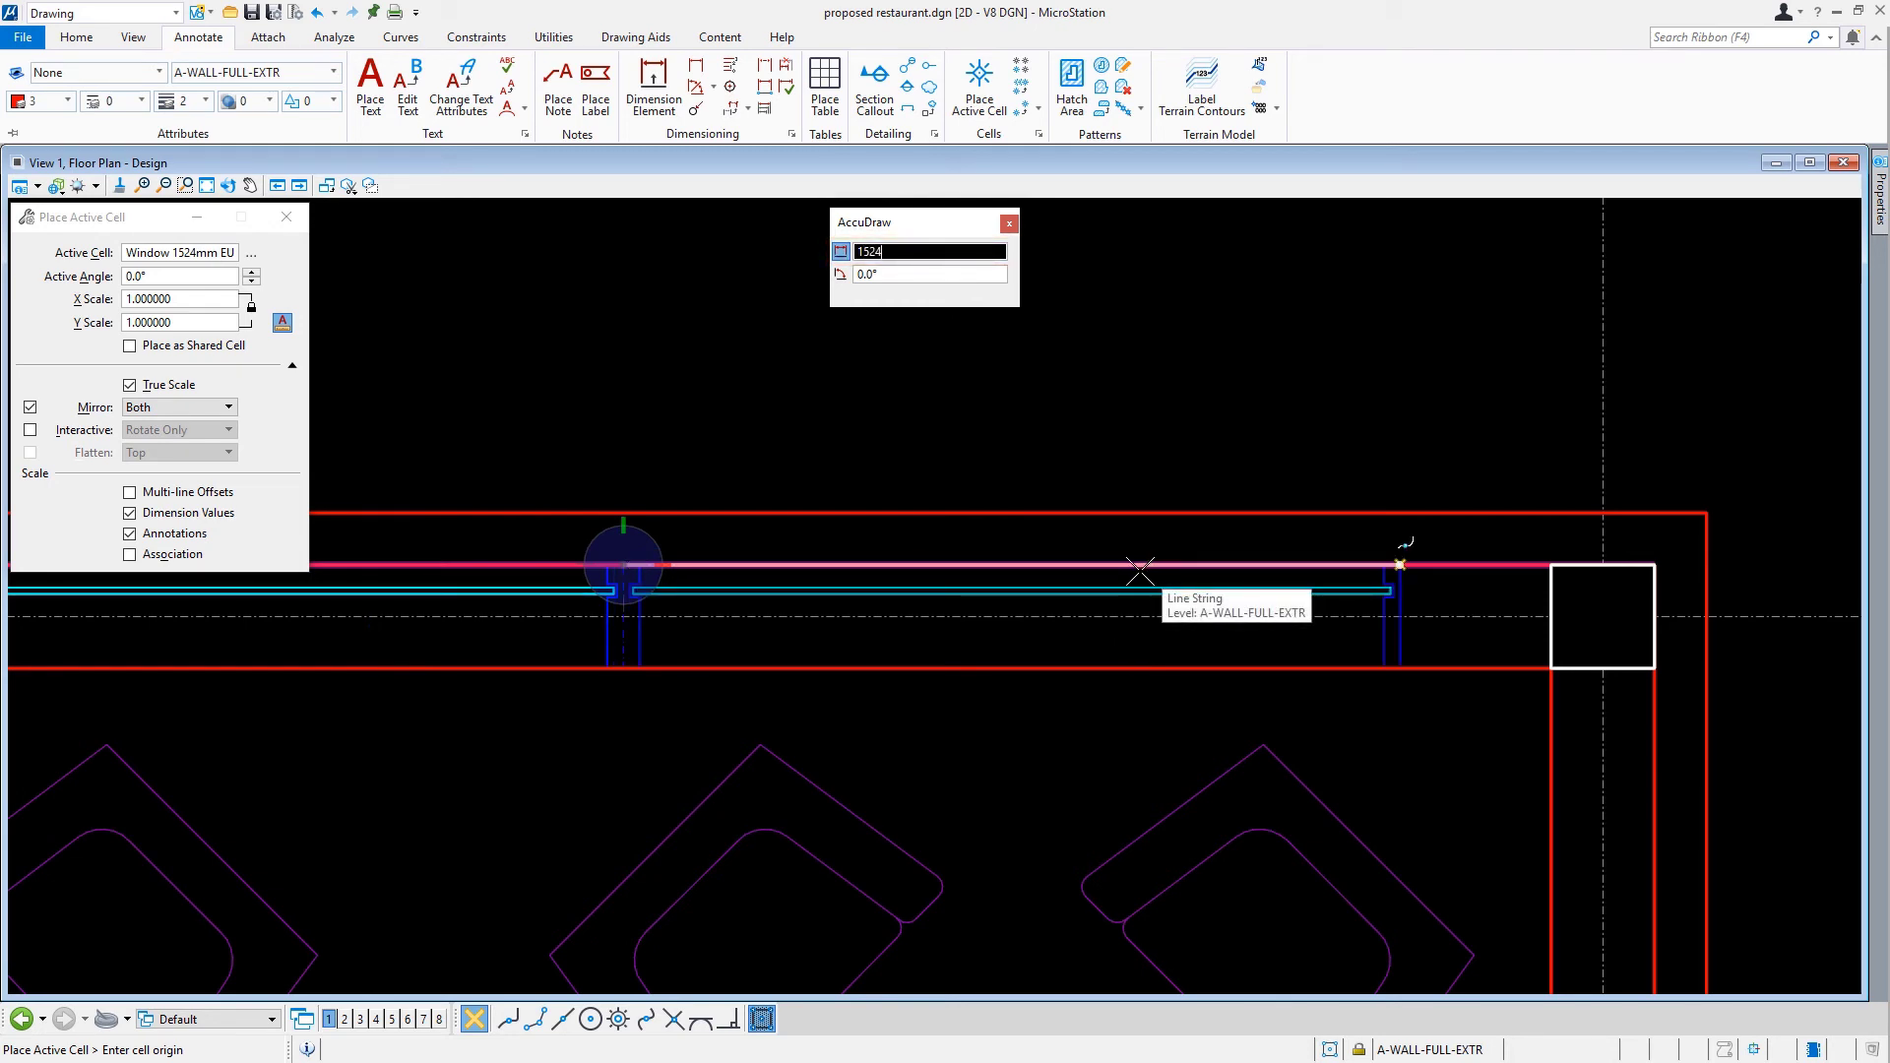
{"action": "mouse_move", "coordinate": [1230, 391]}
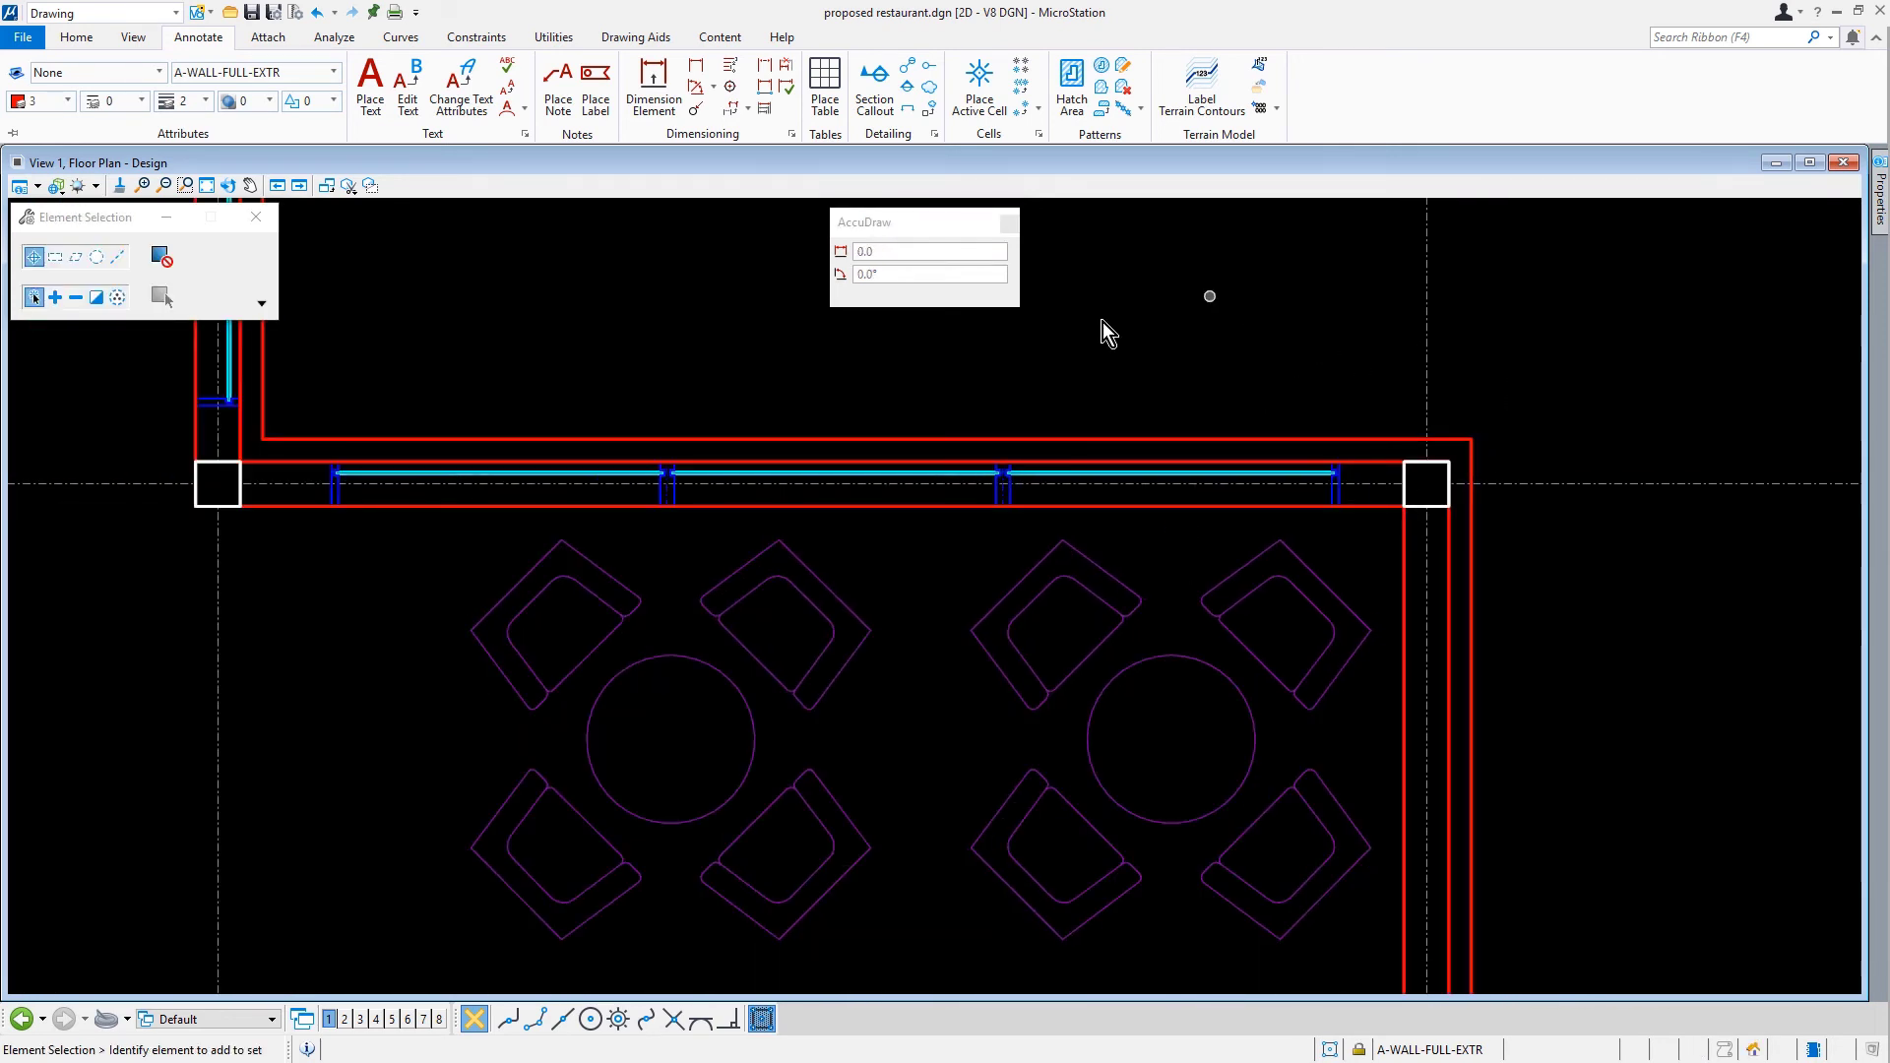
- Partially delete the outer wall lines across the window and door openings, then check the corners
{"action": "left_click", "coordinate": [77, 37]}
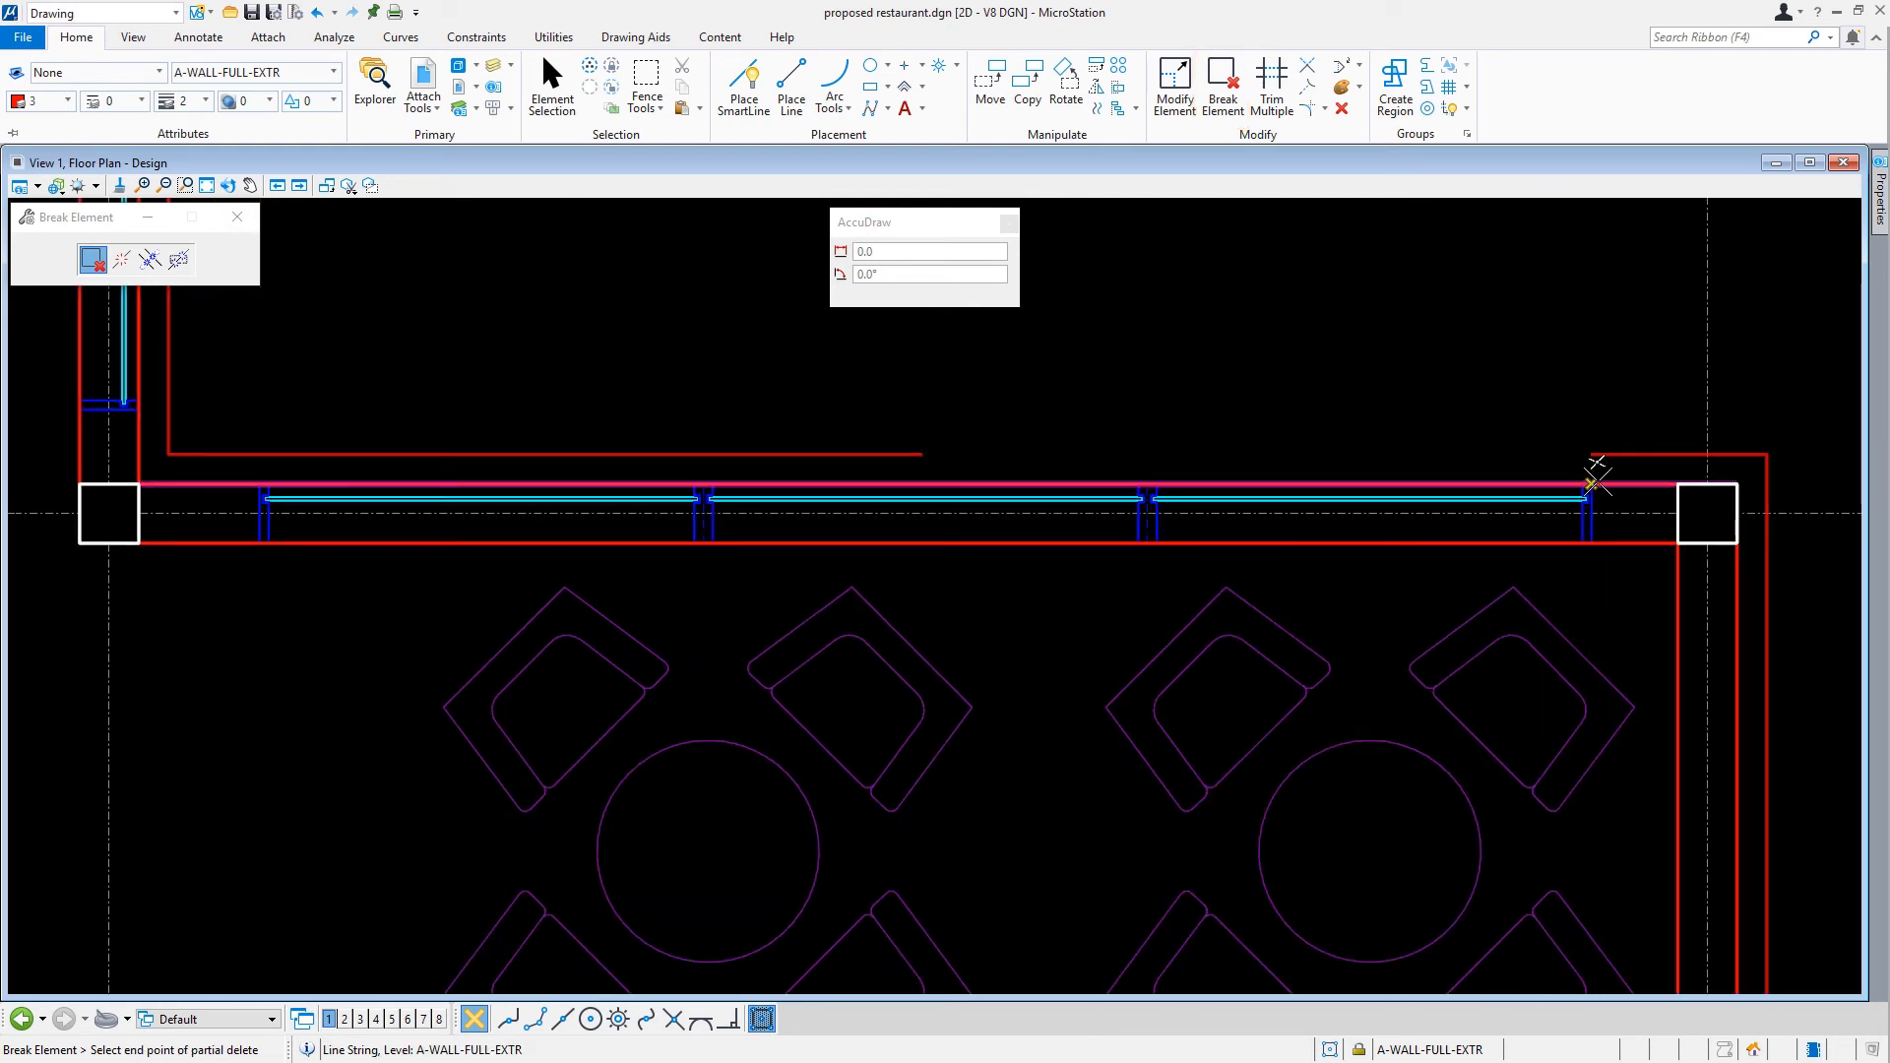
{"action": "left_click", "coordinate": [1589, 499]}
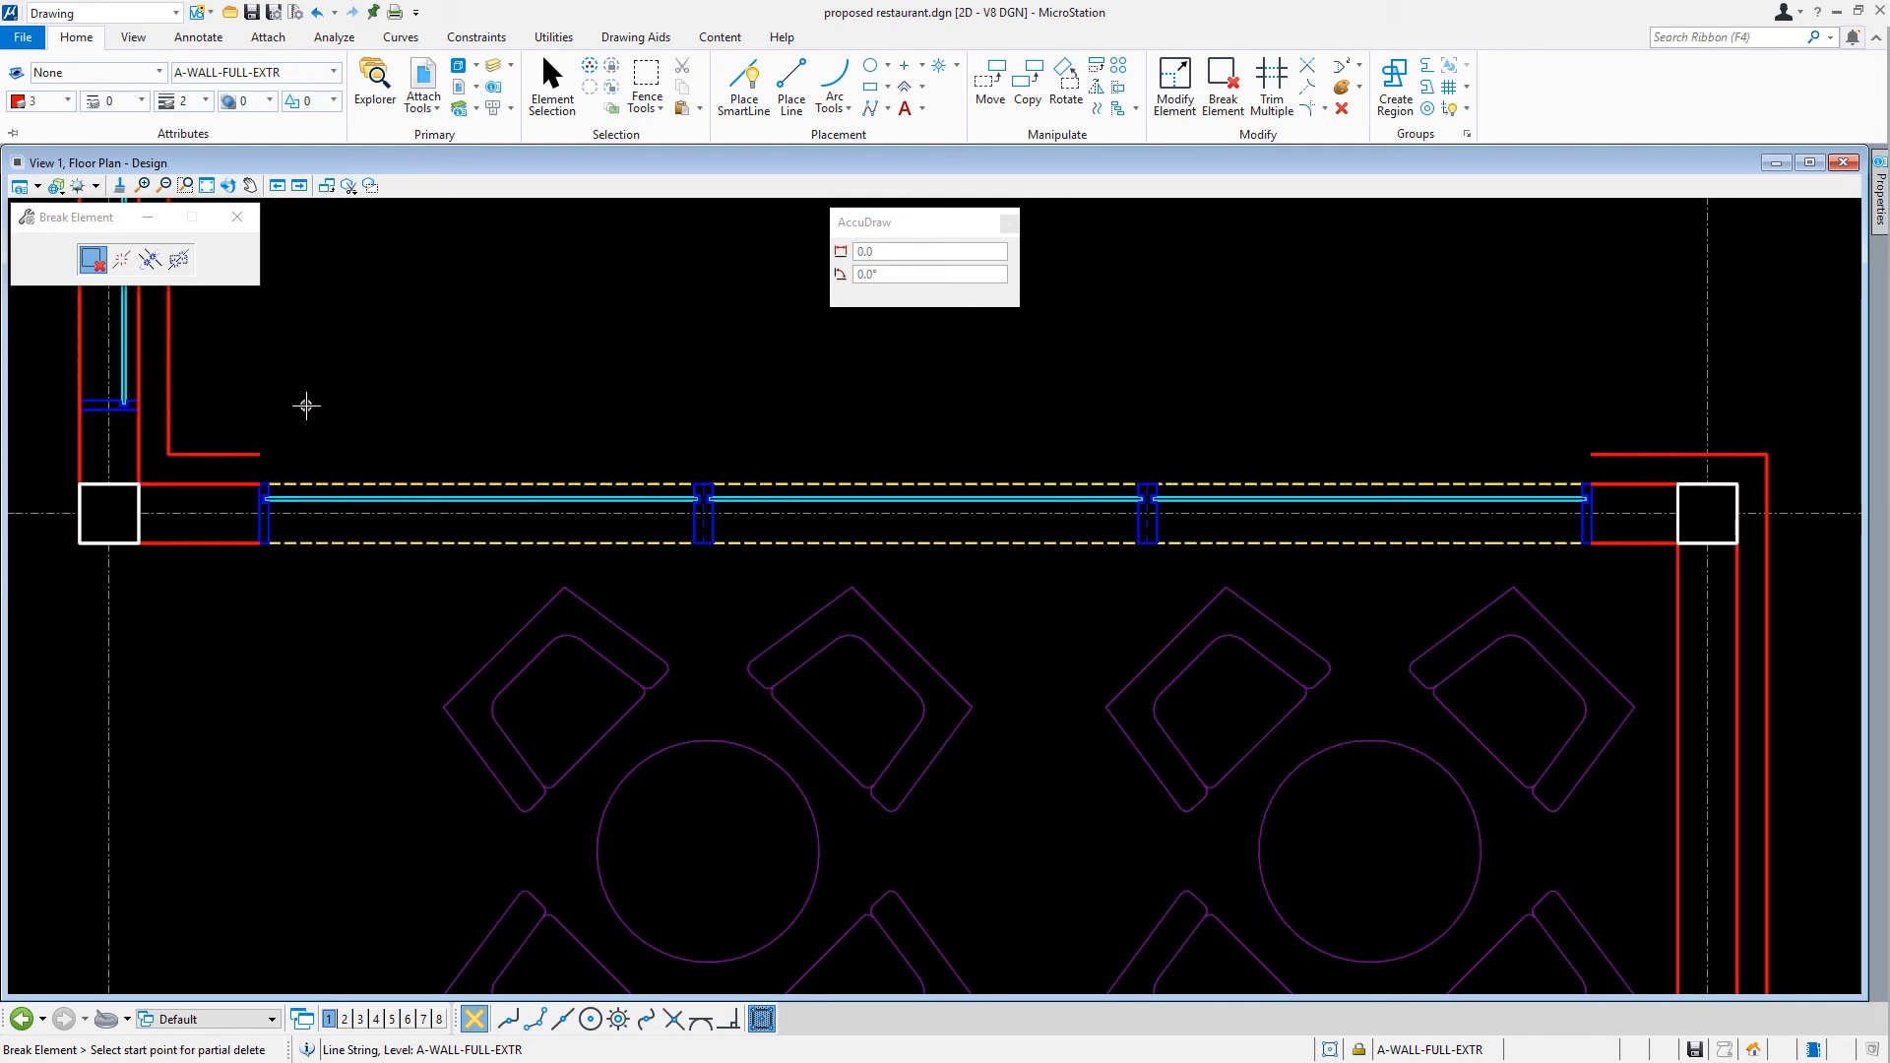
{"action": "left_click", "coordinate": [743, 74]}
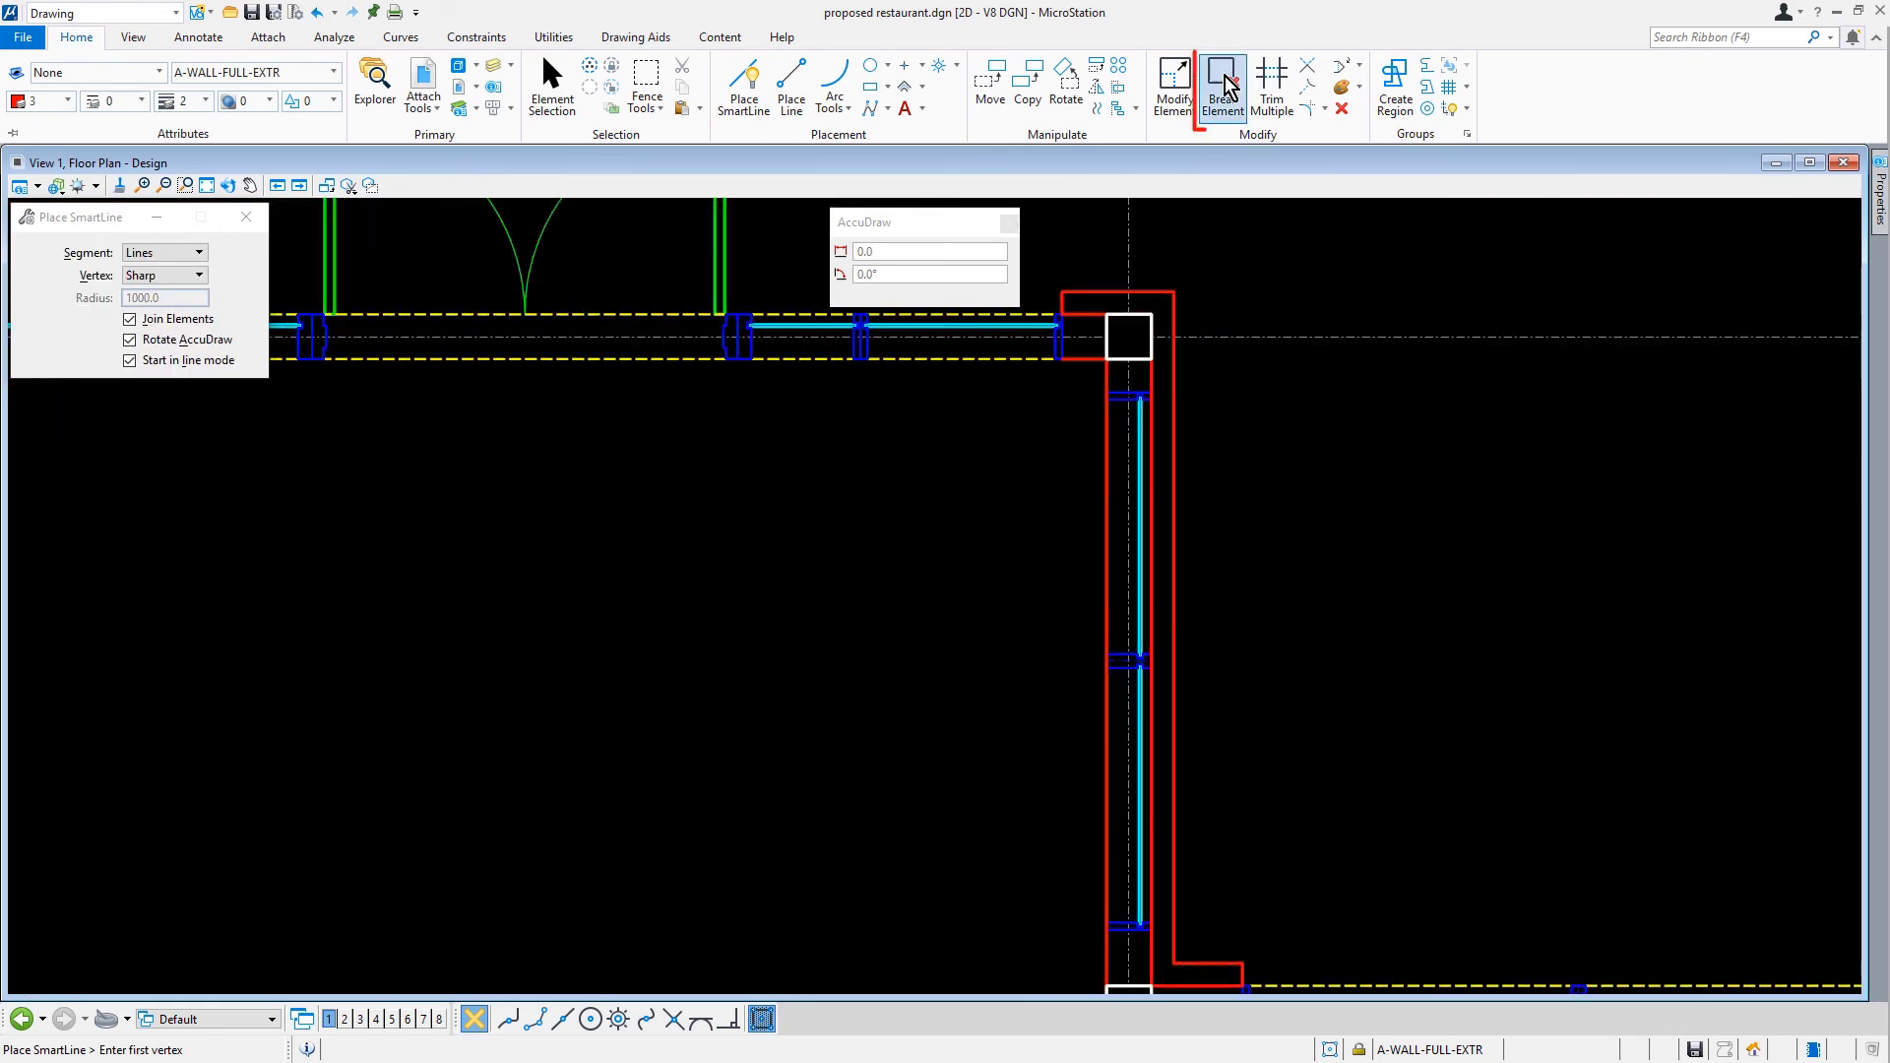
{"action": "left_click", "coordinate": [1223, 84]}
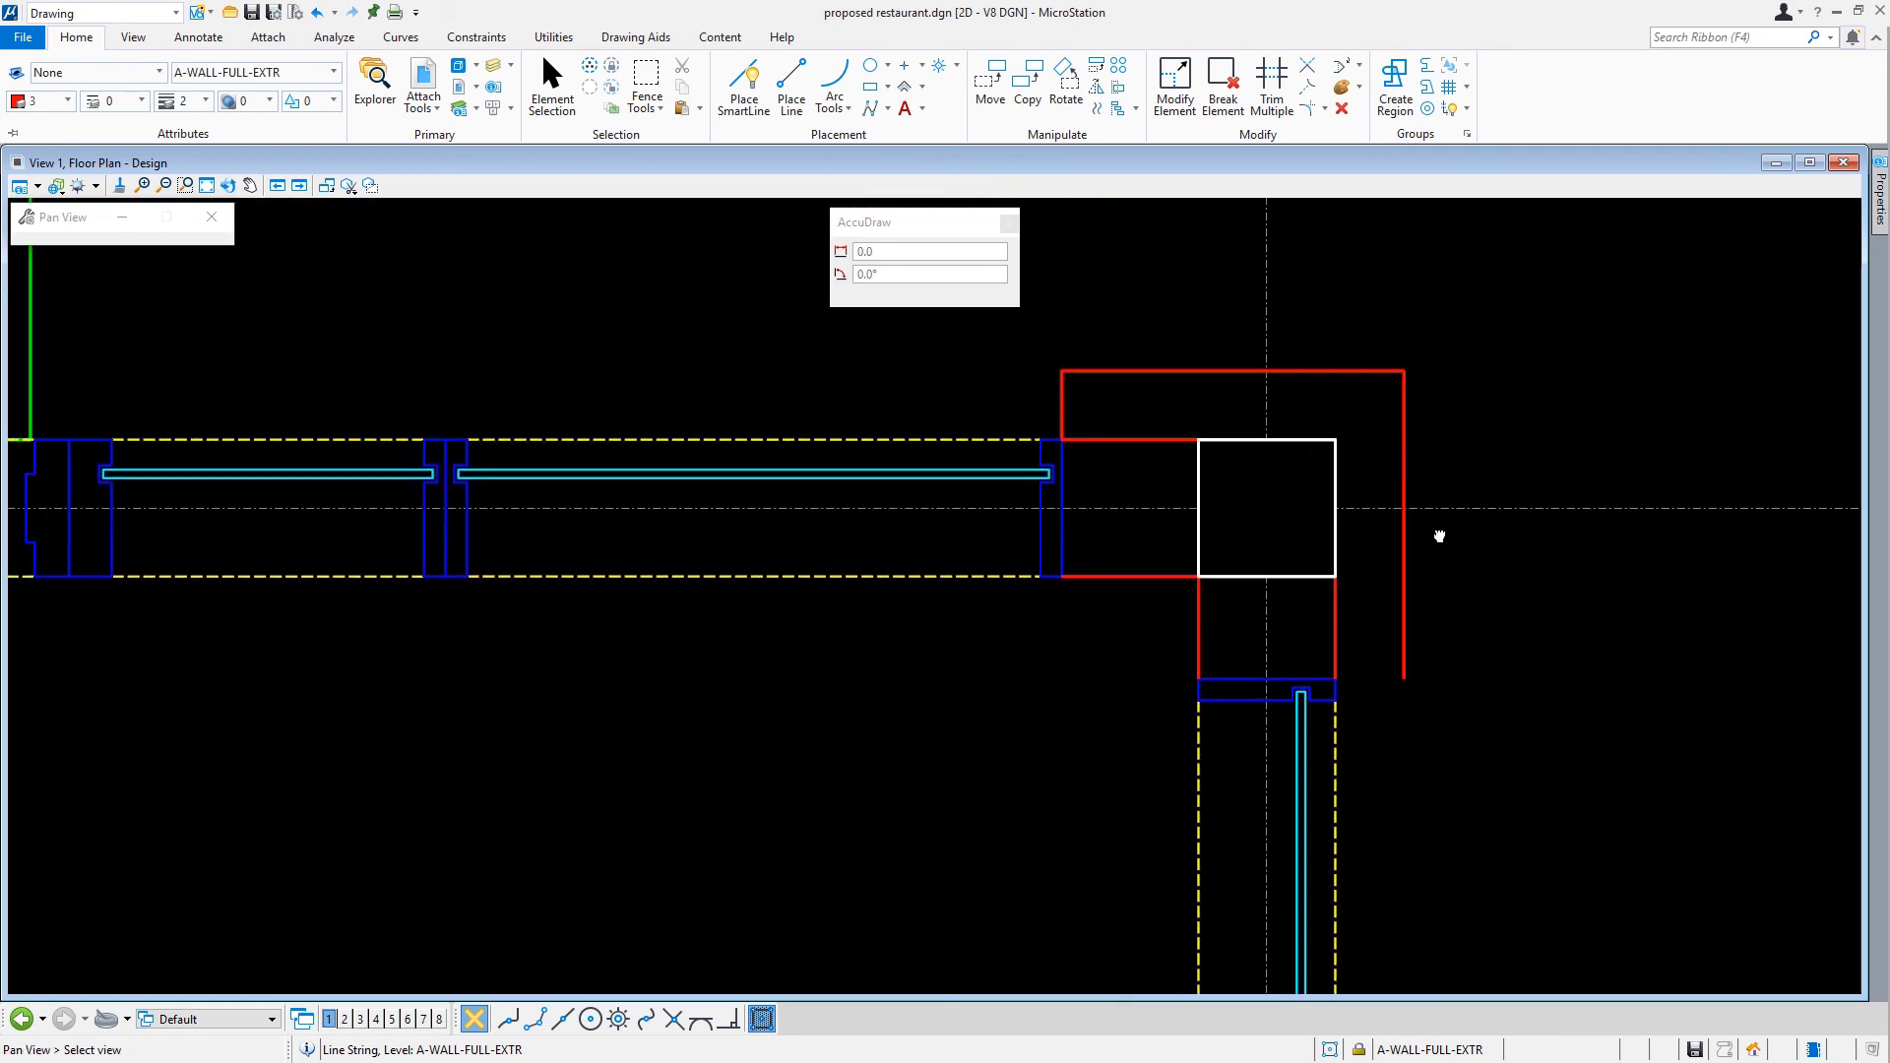
{"action": "left_click", "coordinate": [744, 78]}
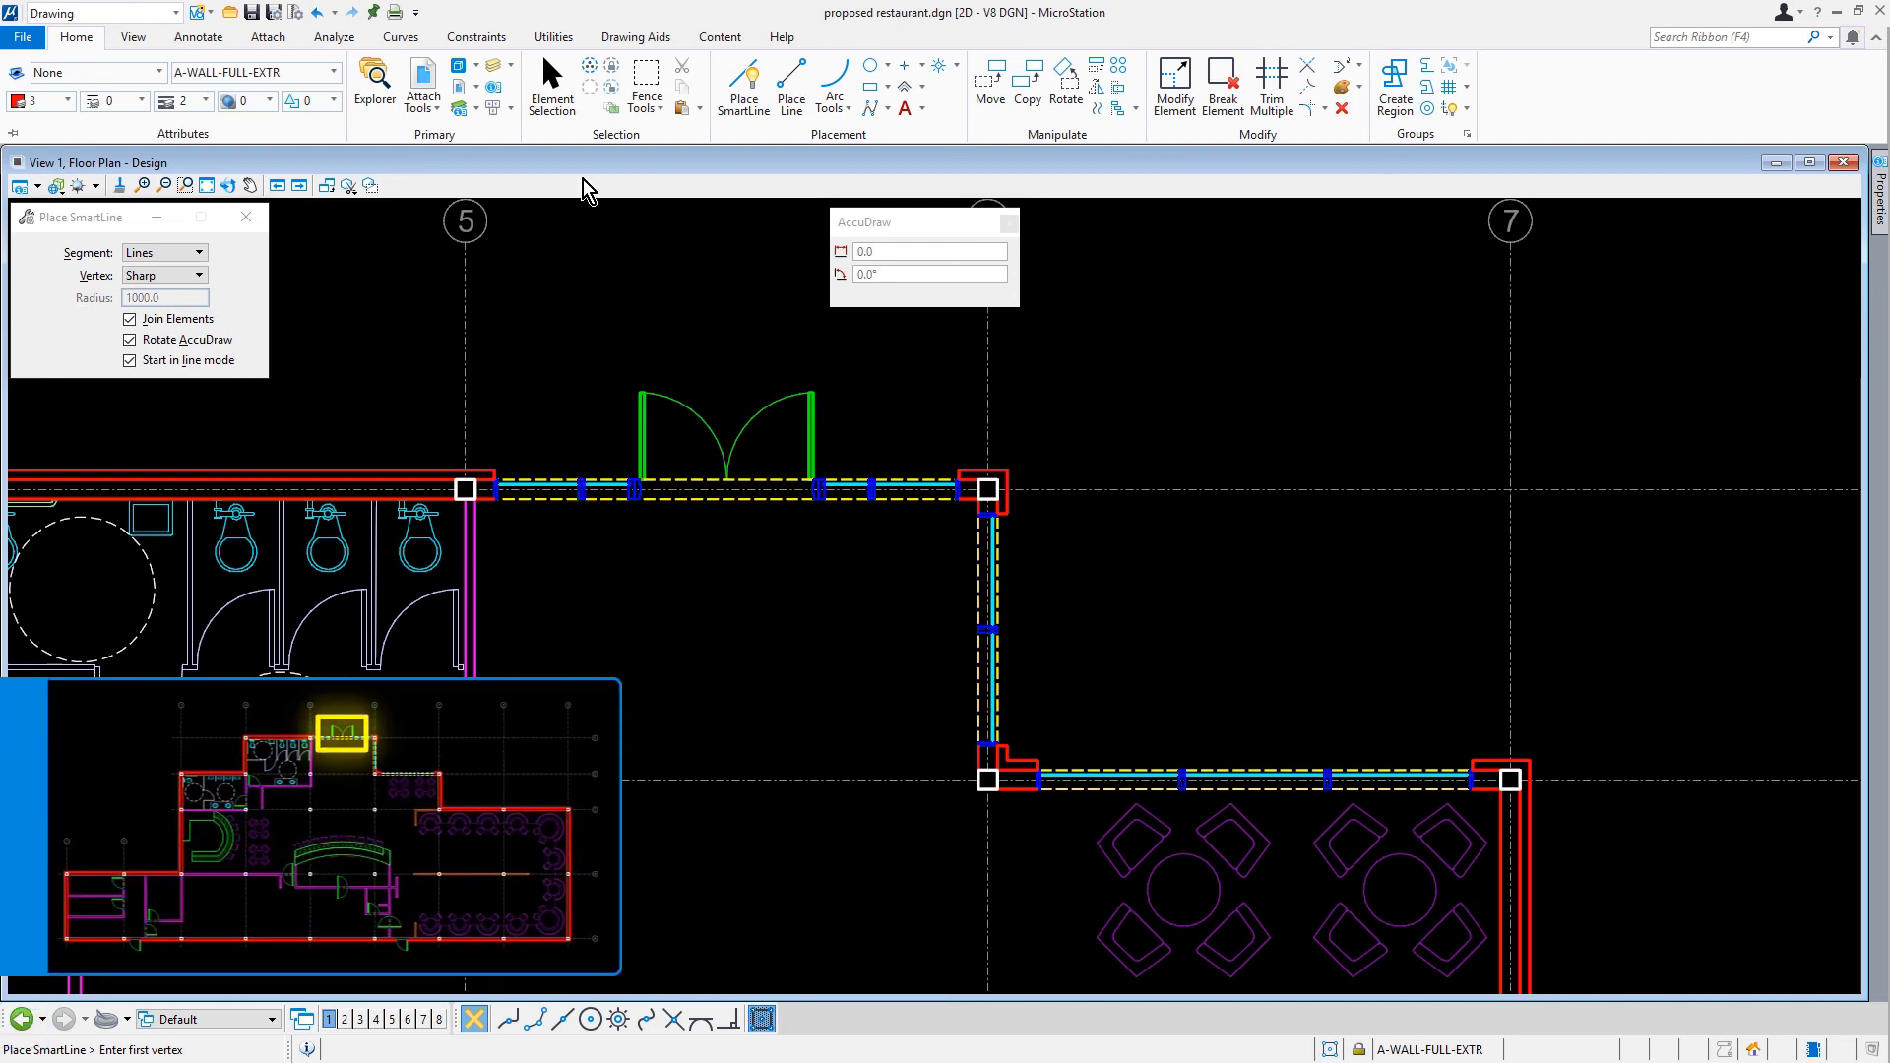
- Switch to Element Selection to pick the DblDoorSidelite double door
{"action": "left_click", "coordinate": [546, 72]}
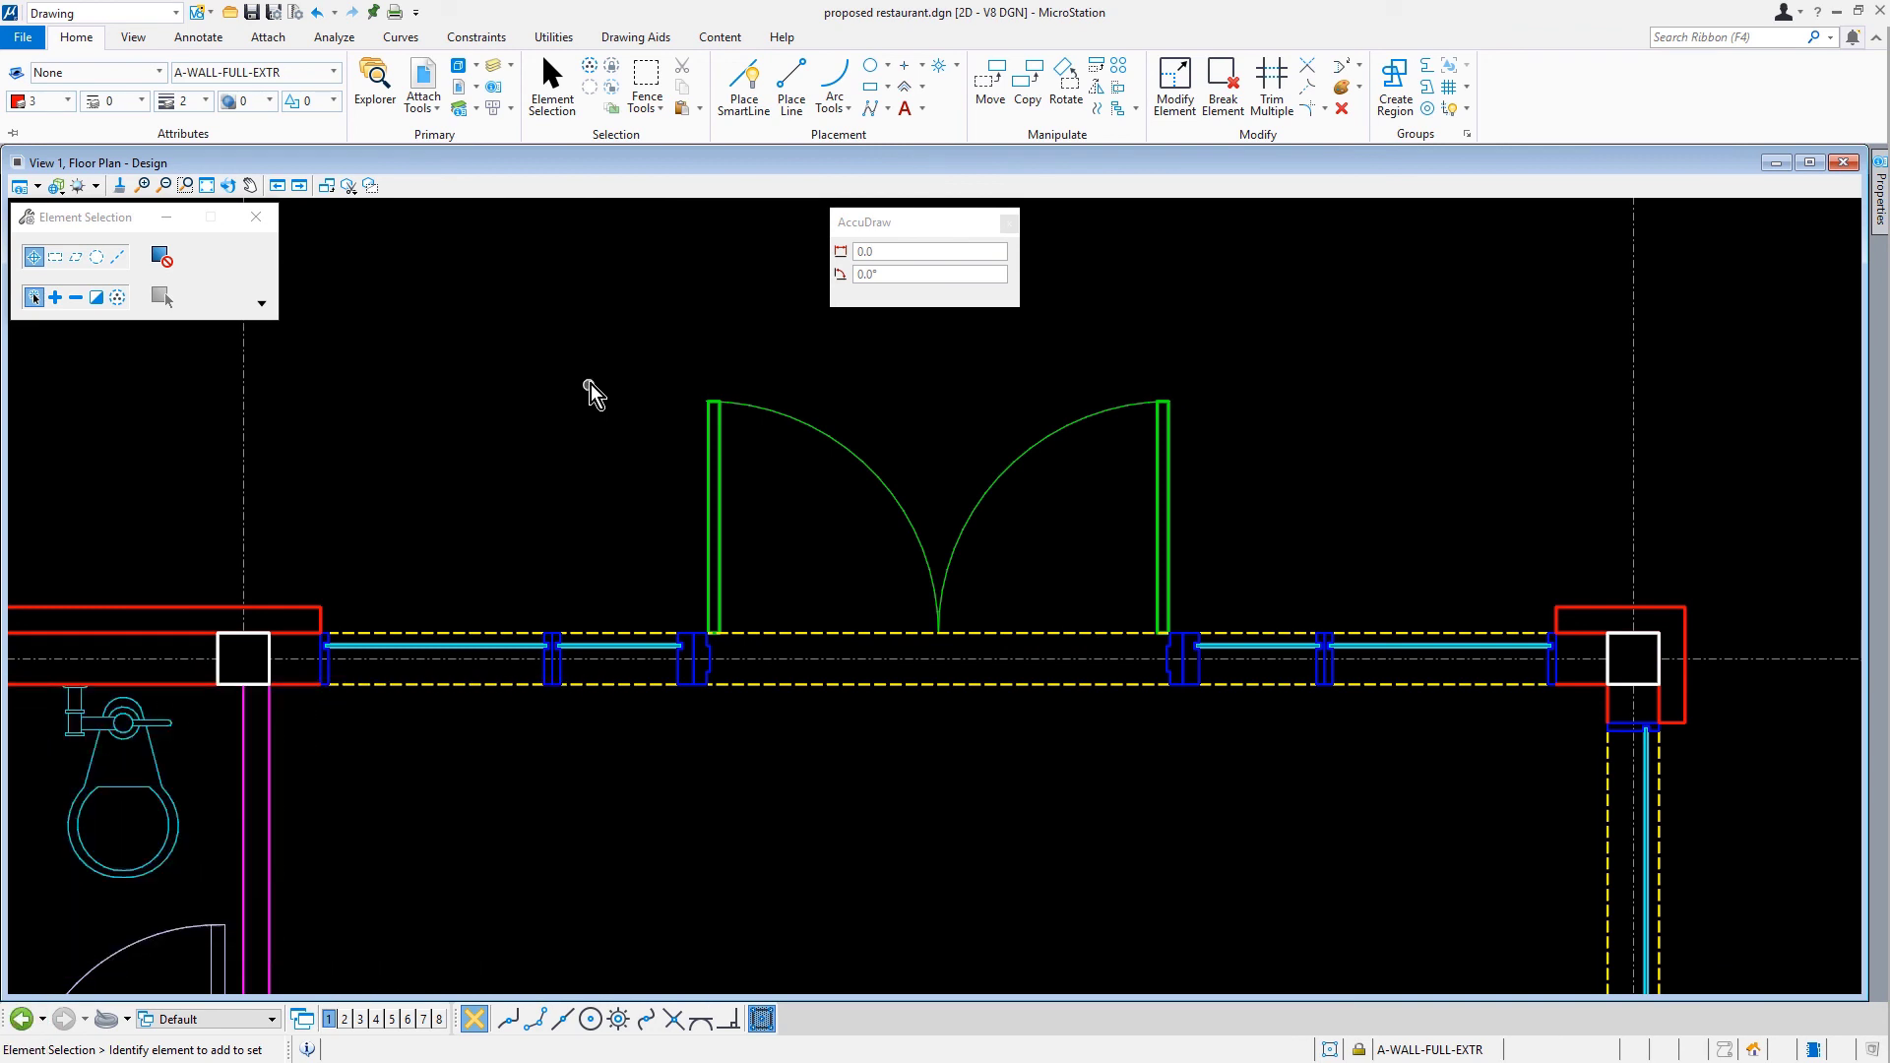
{"action": "mouse_move", "coordinate": [833, 397]}
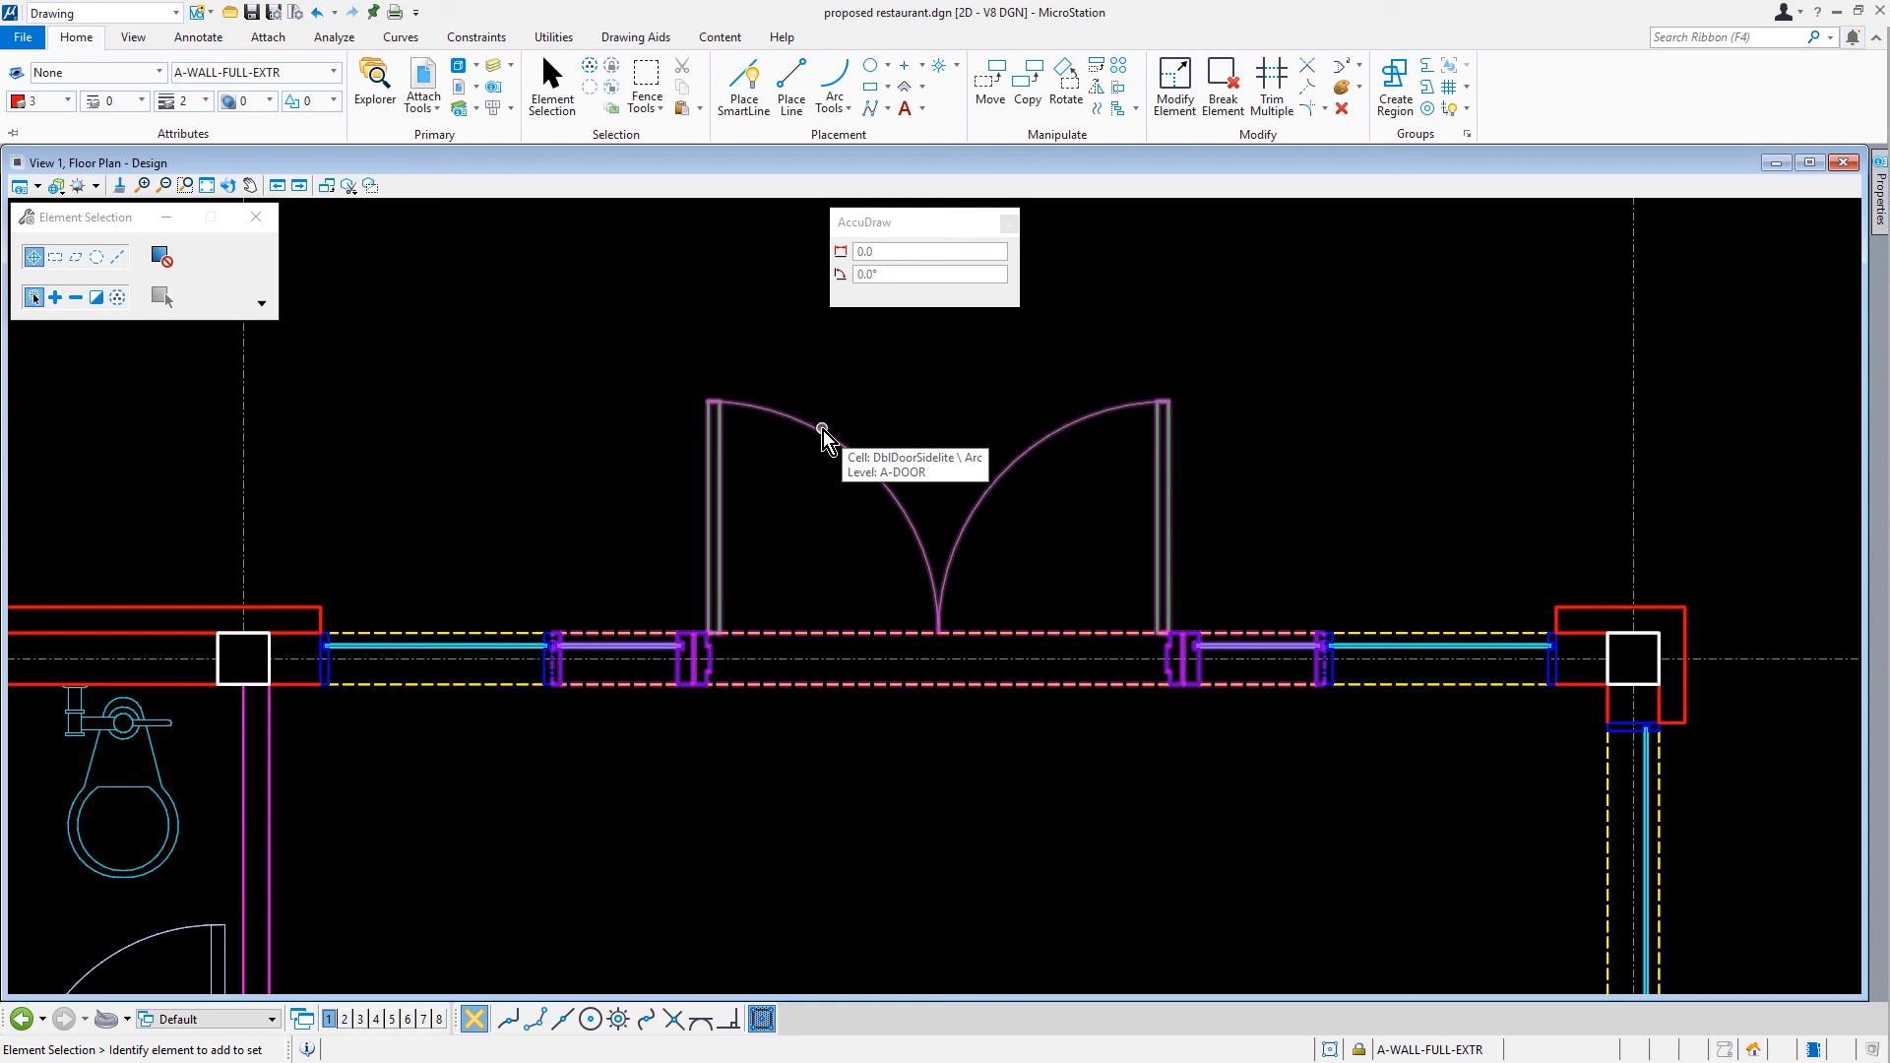
- Show the DblDoorSidelite cell's properties with Geometry expanded (angle 180°, scale 1.00000)
{"action": "right_click", "coordinate": [822, 432]}
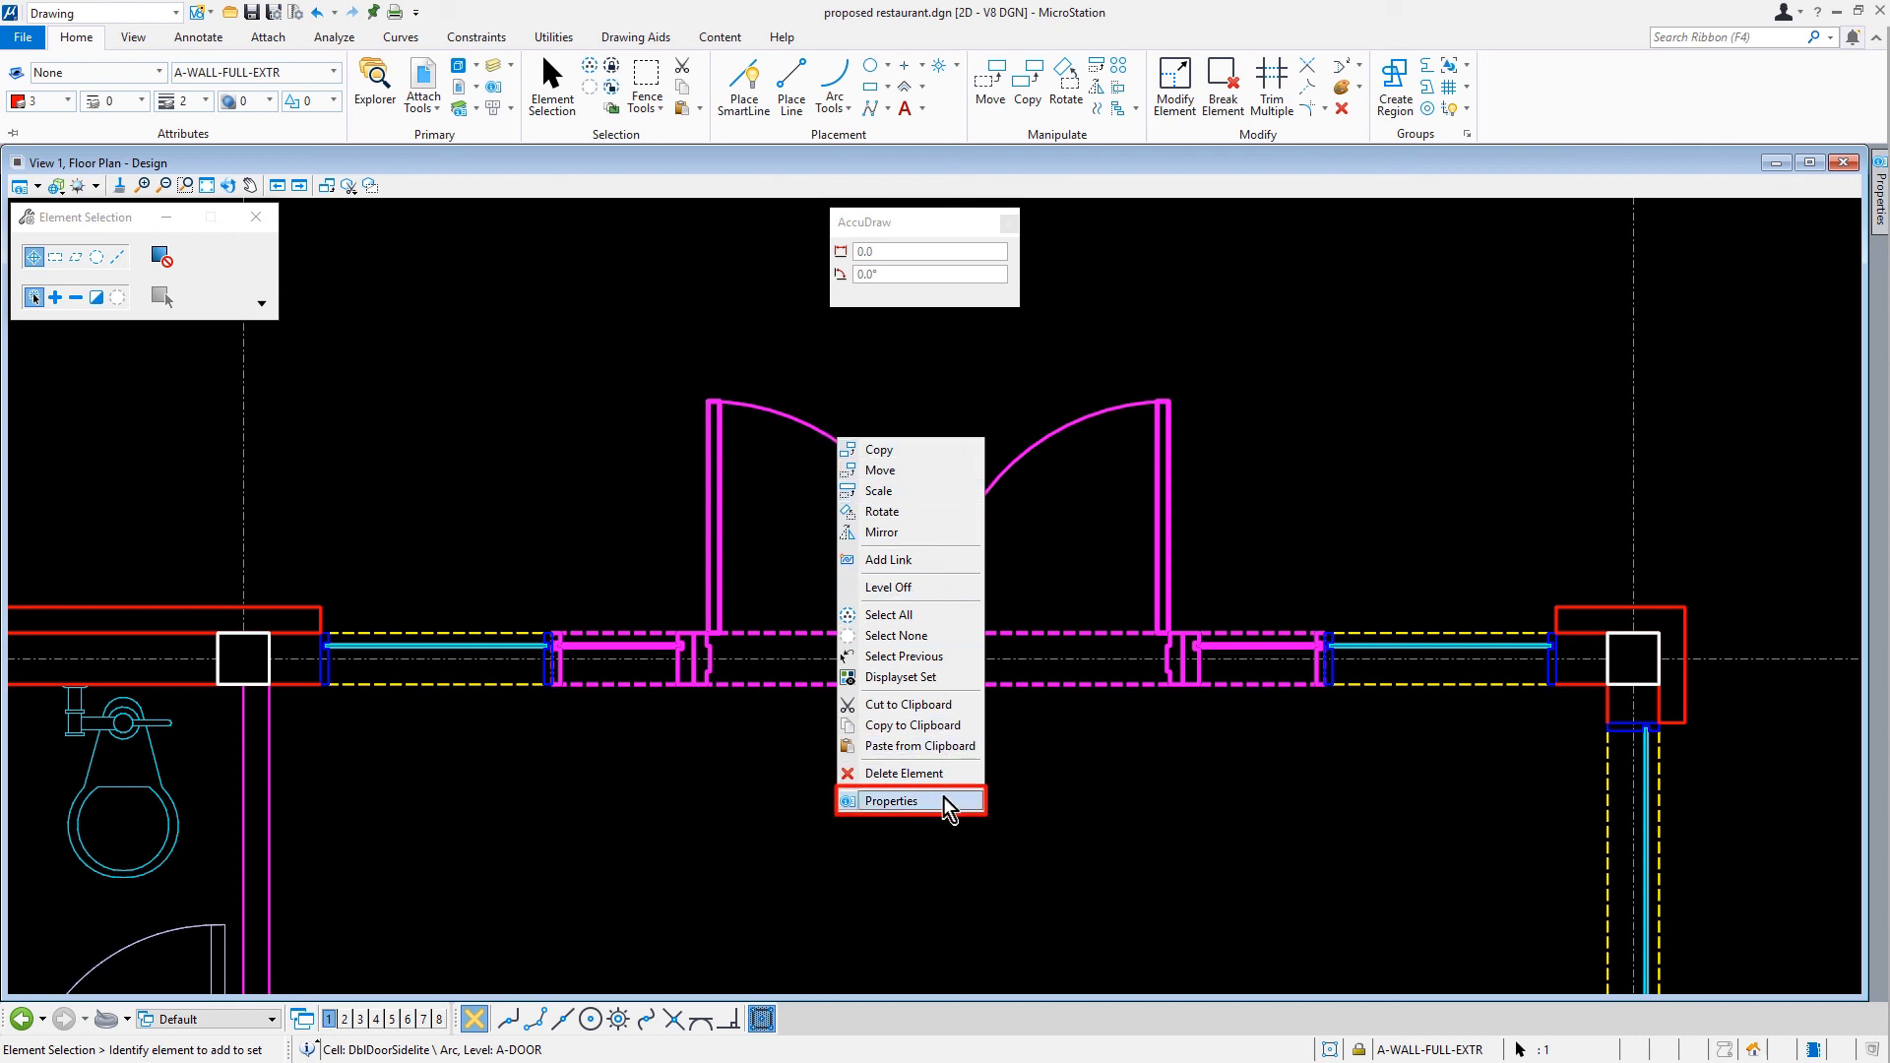
{"action": "left_click", "coordinate": [891, 801]}
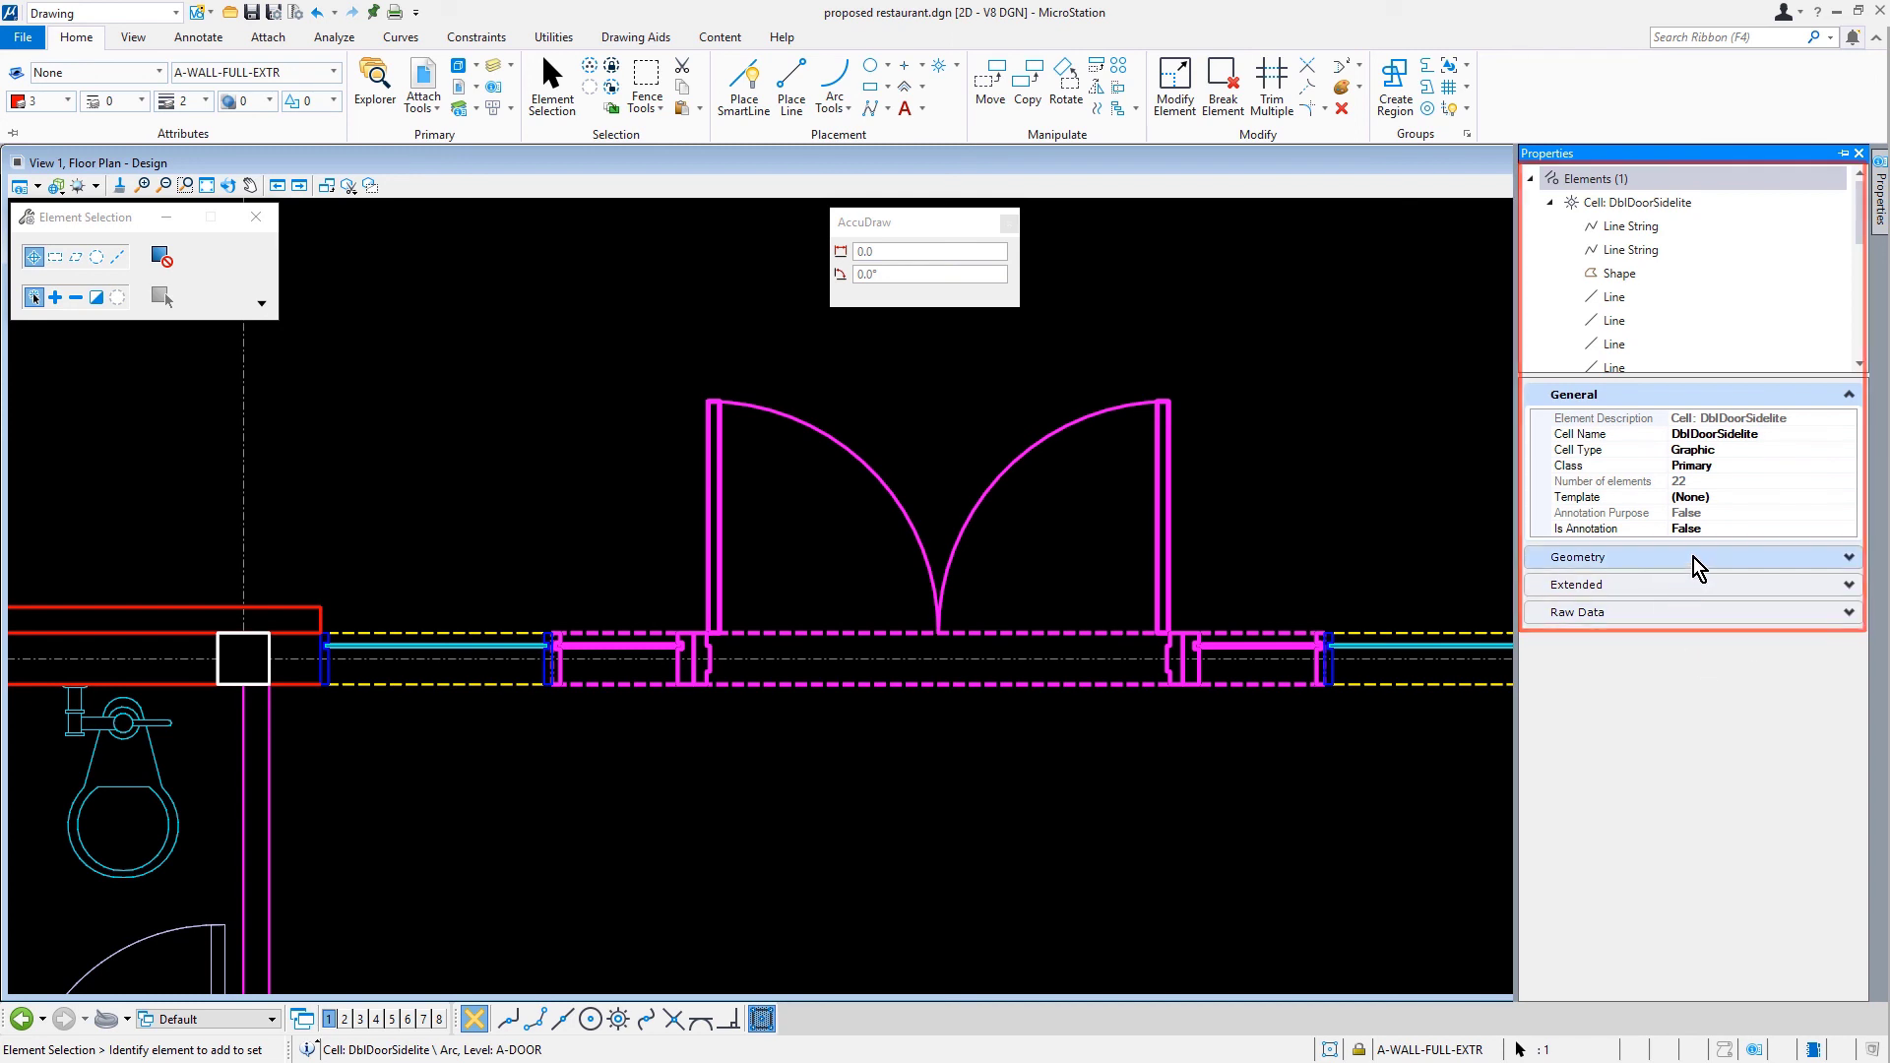
{"action": "left_click", "coordinate": [1693, 557]}
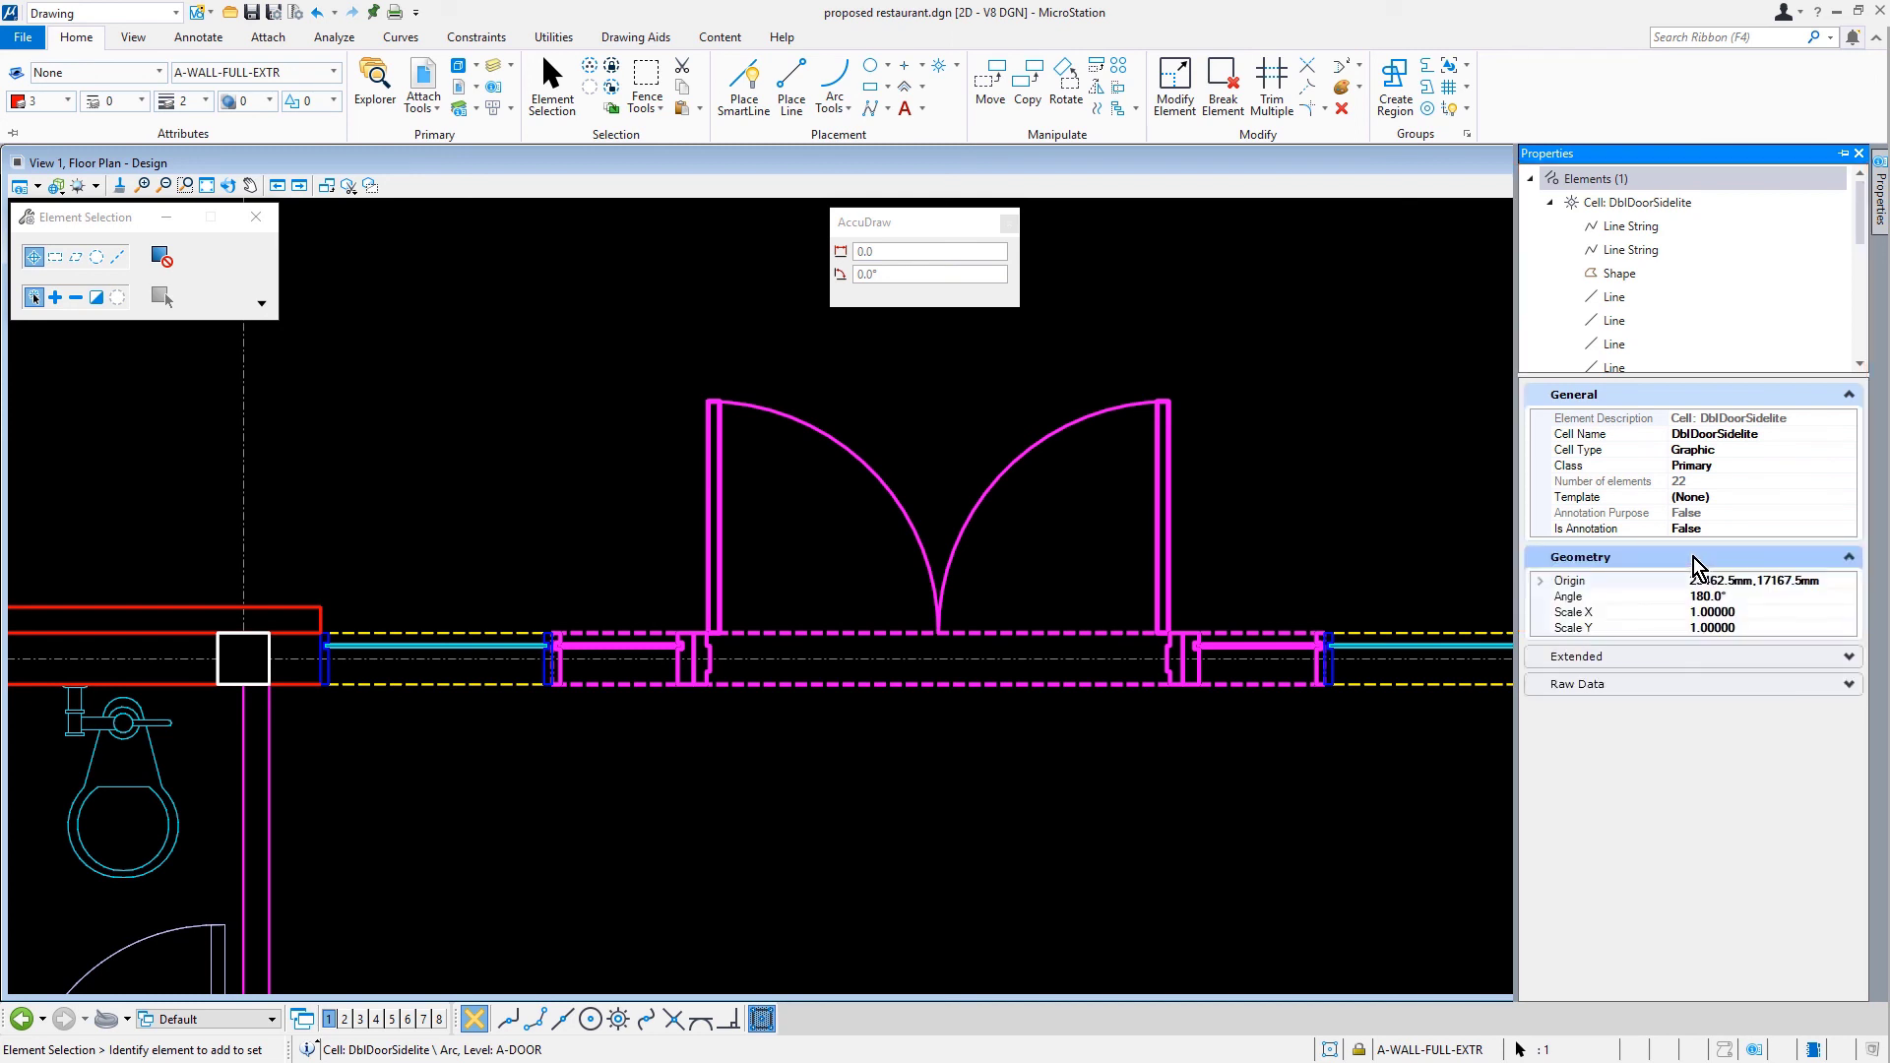